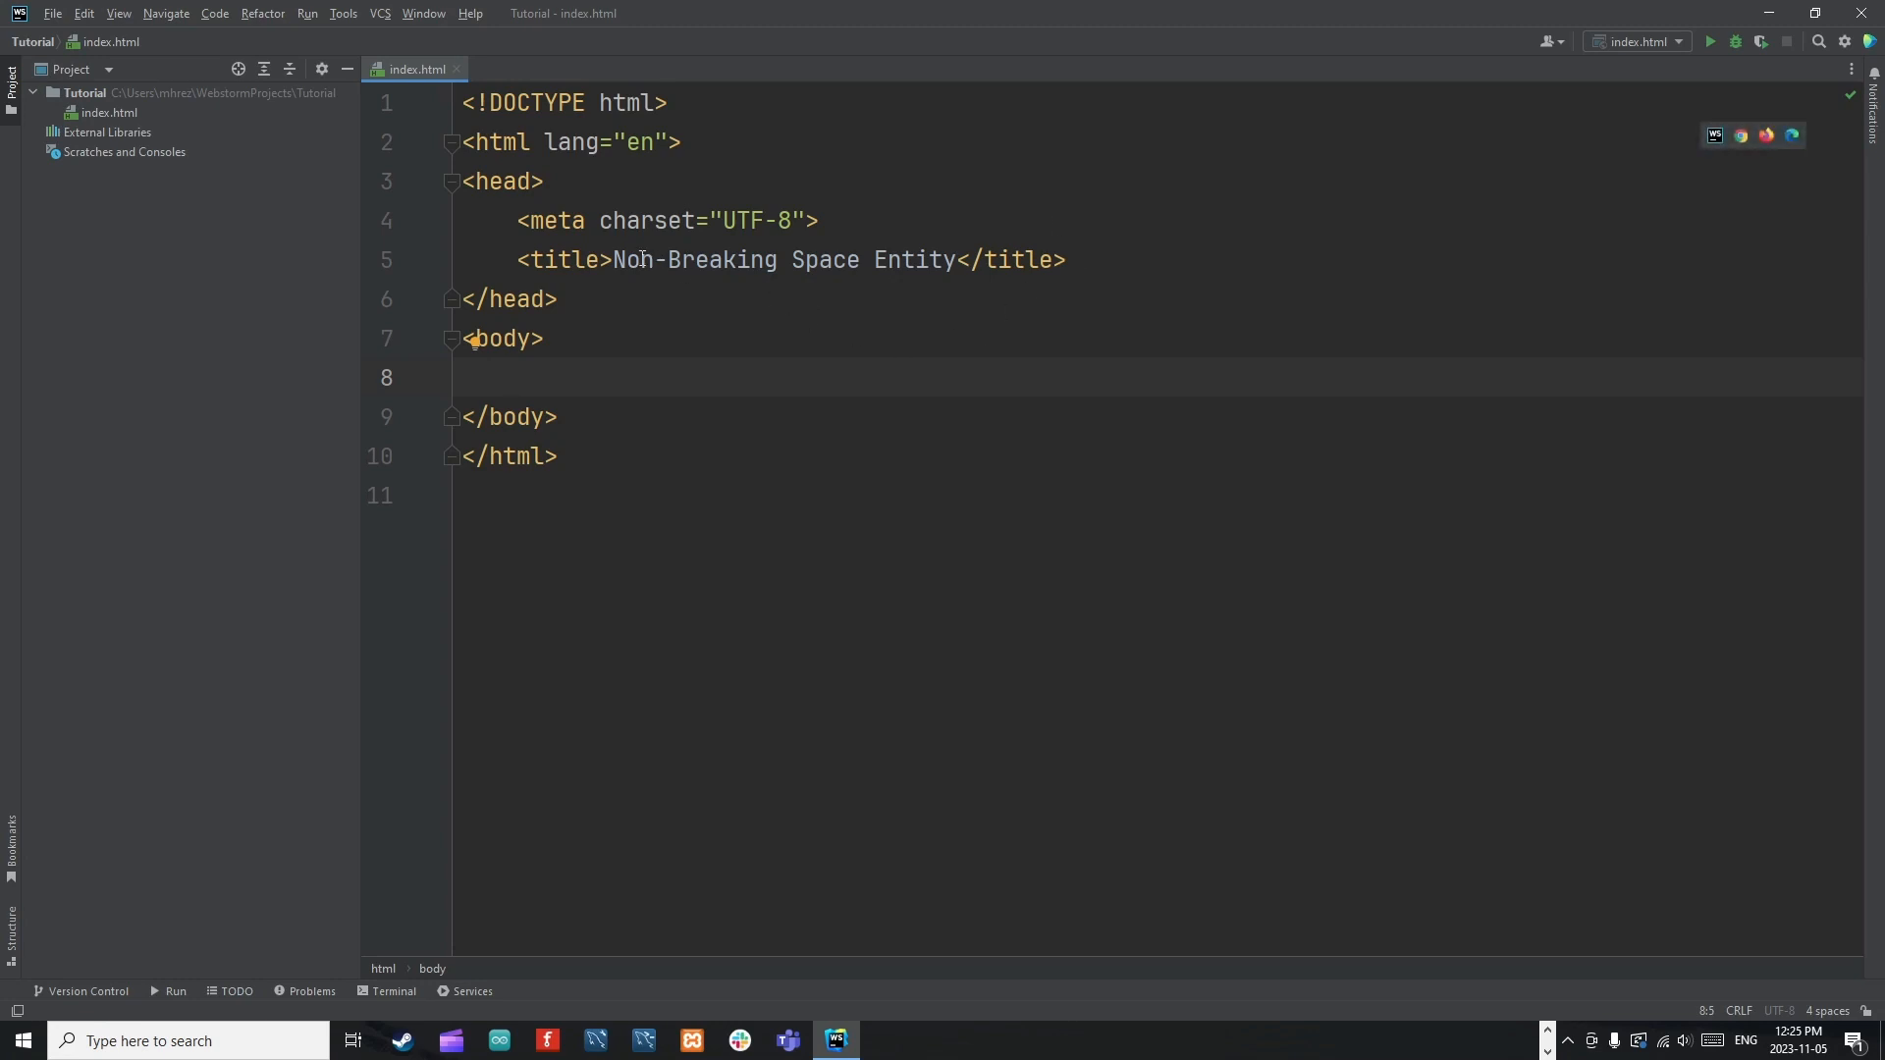
Adjust the page title wording in the head of index.html.
drag(612, 259, 821, 260)
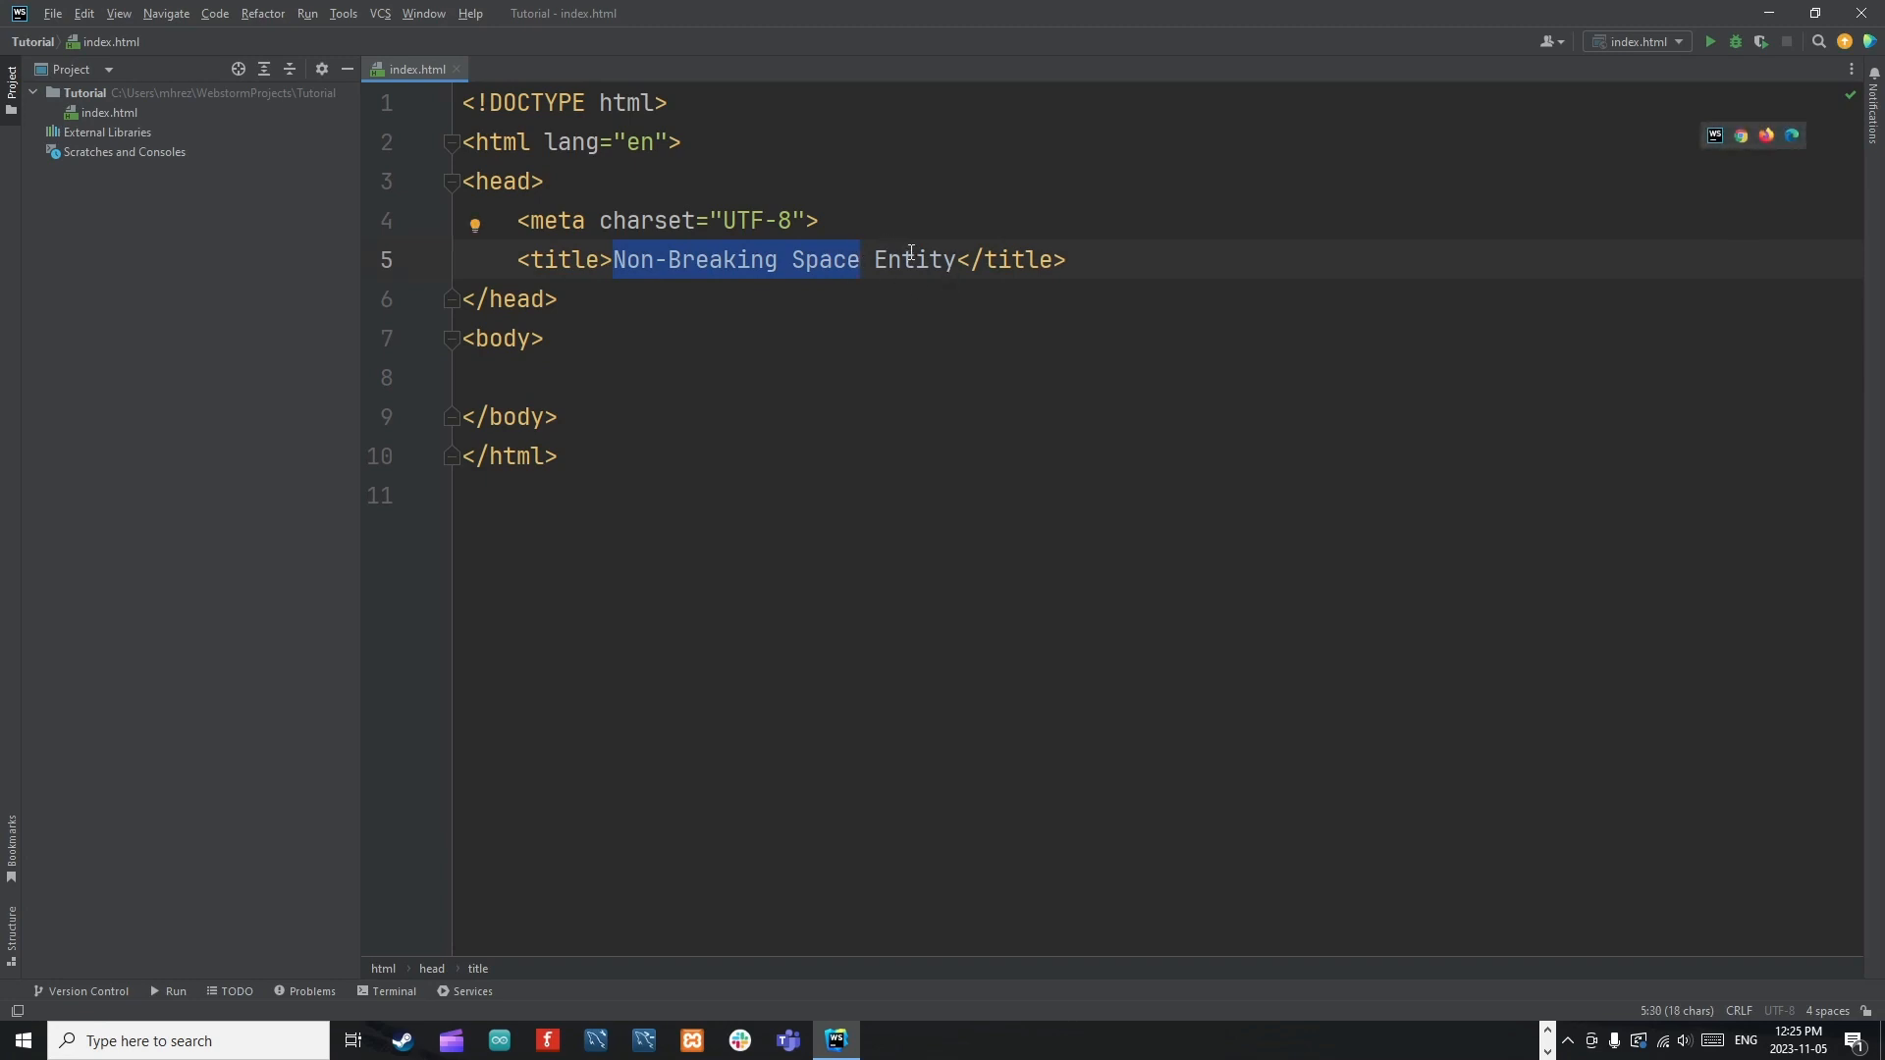
mouse_move(634, 265)
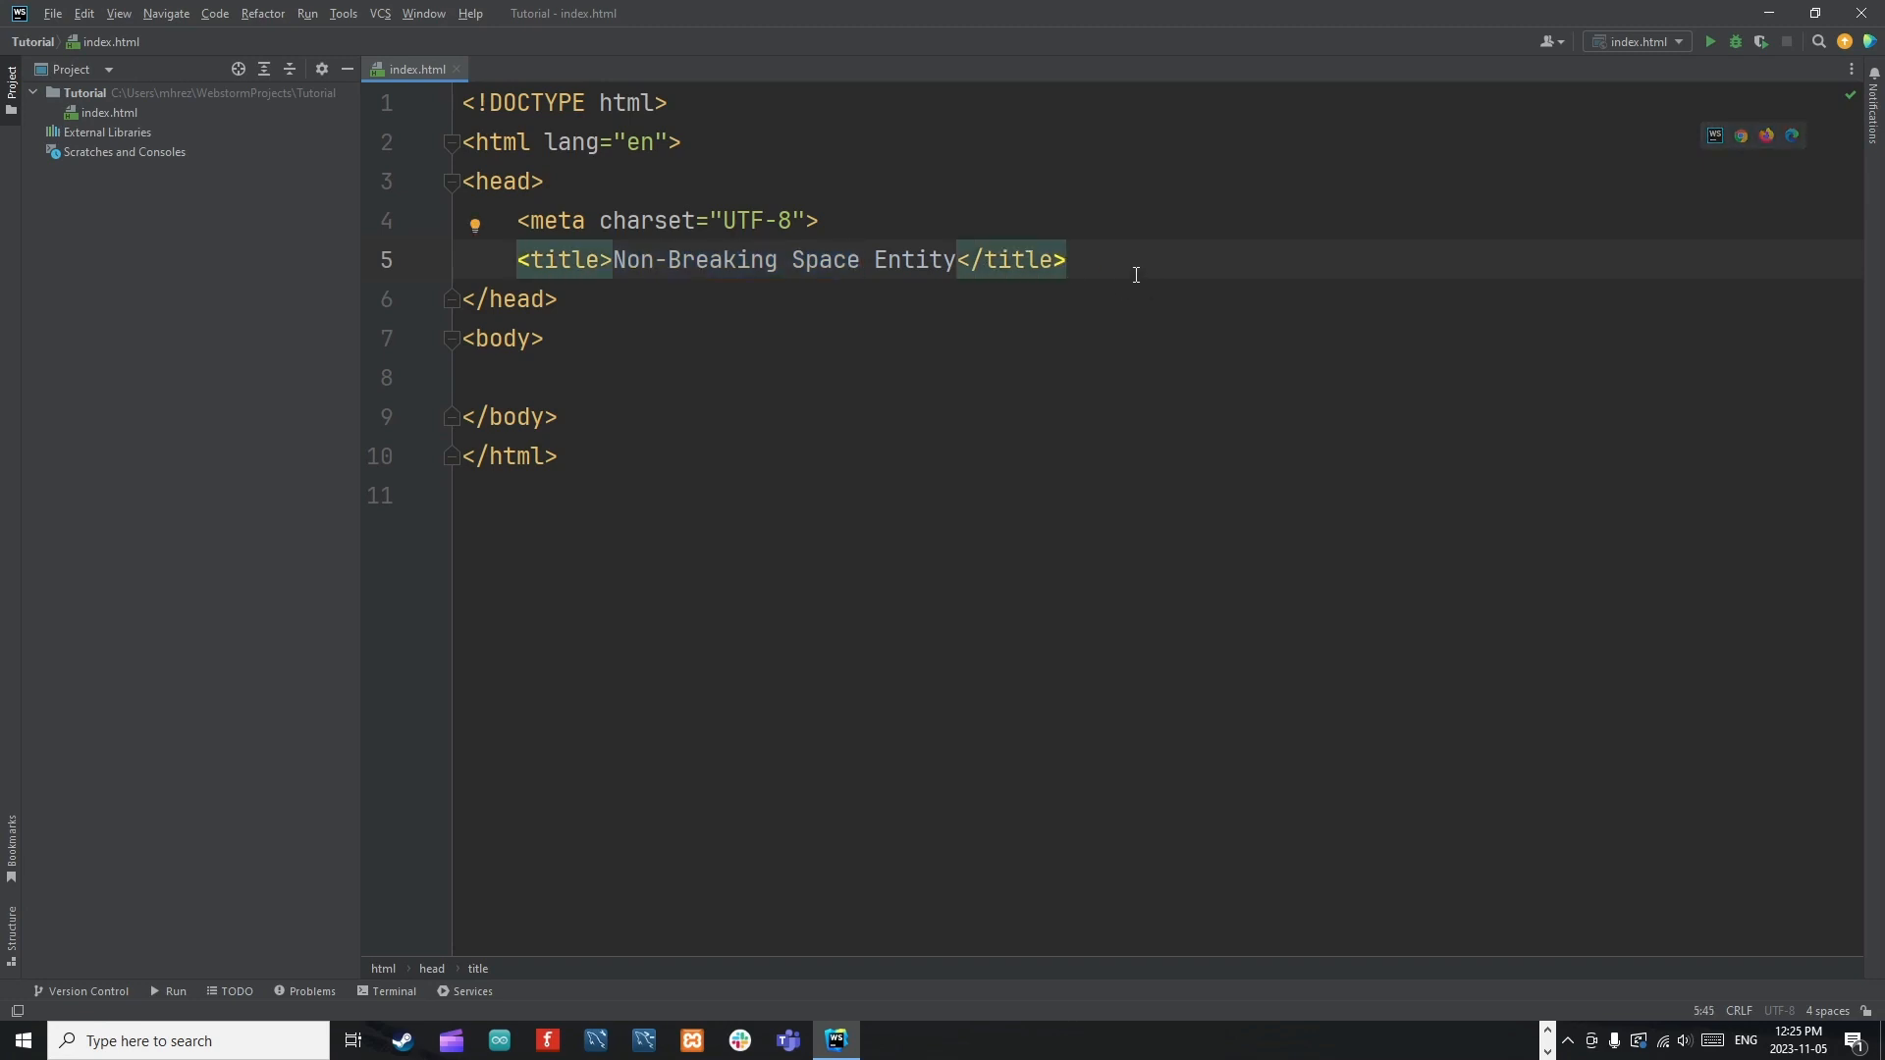
mouse_move(893, 224)
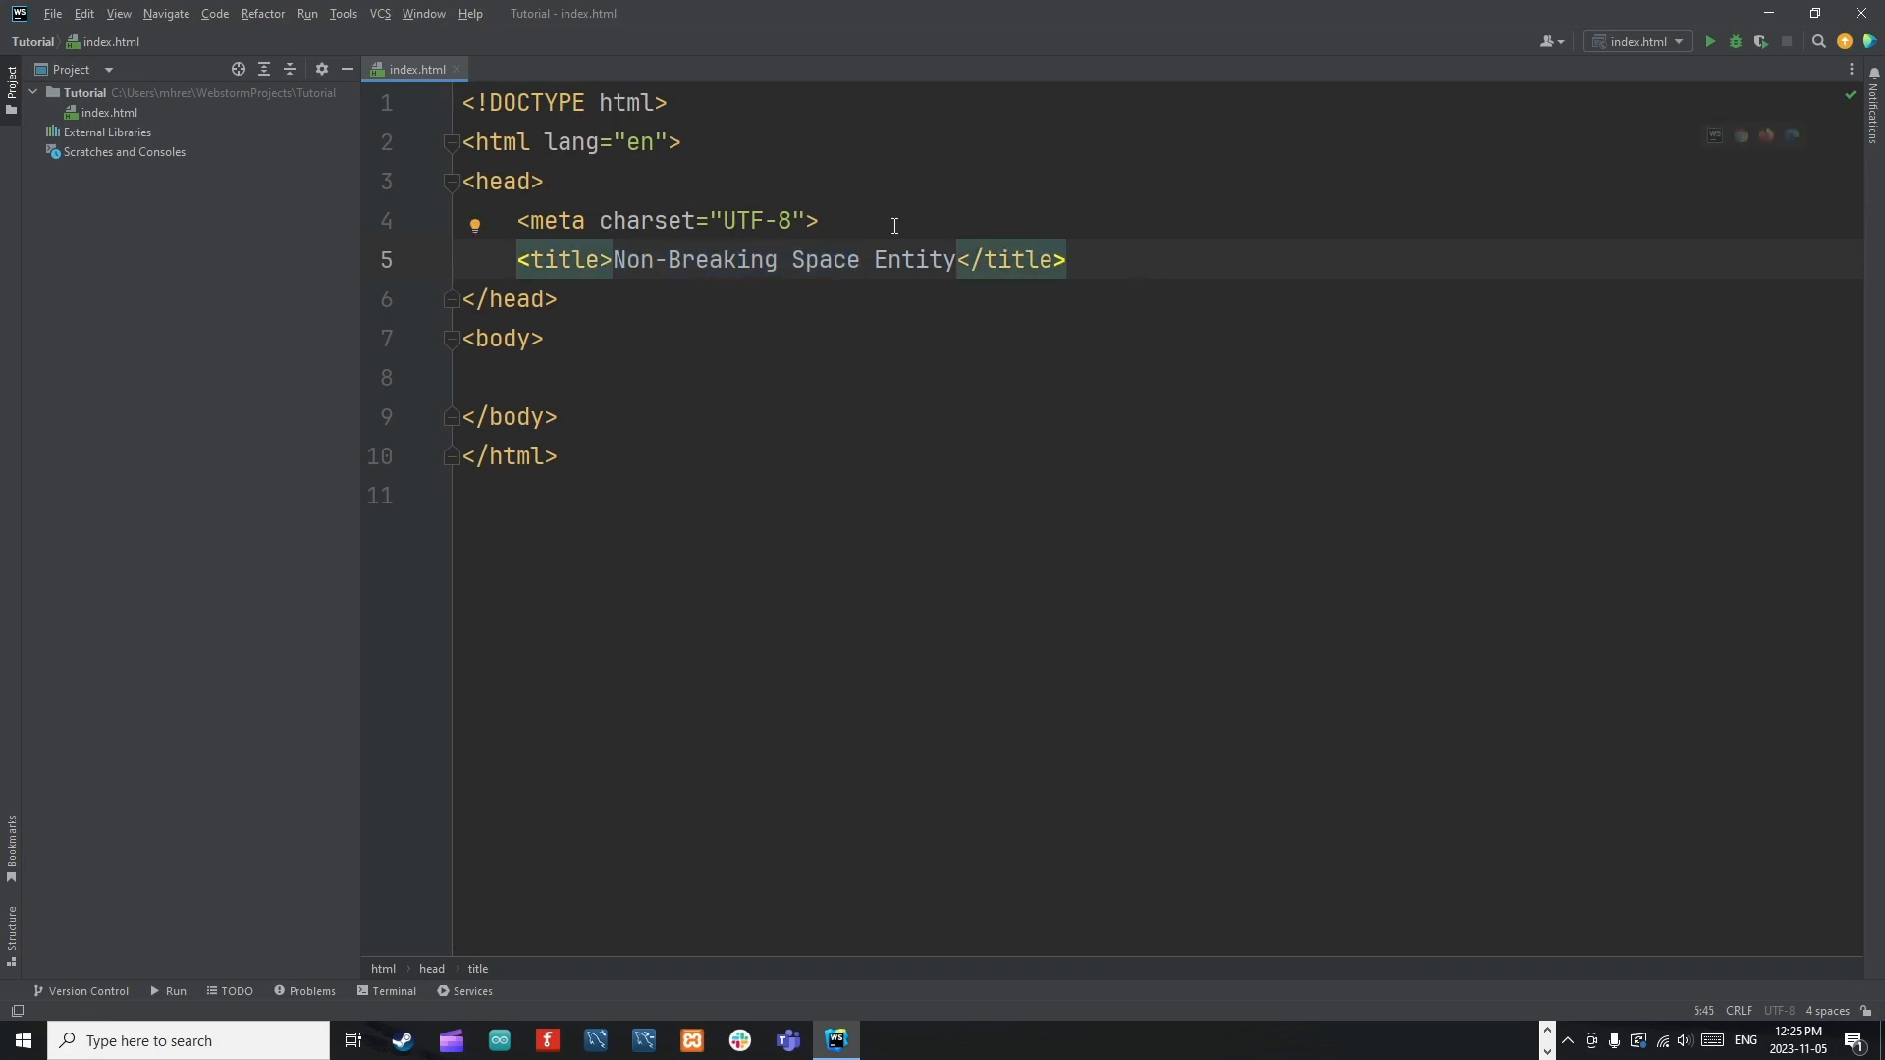
click(1066, 259)
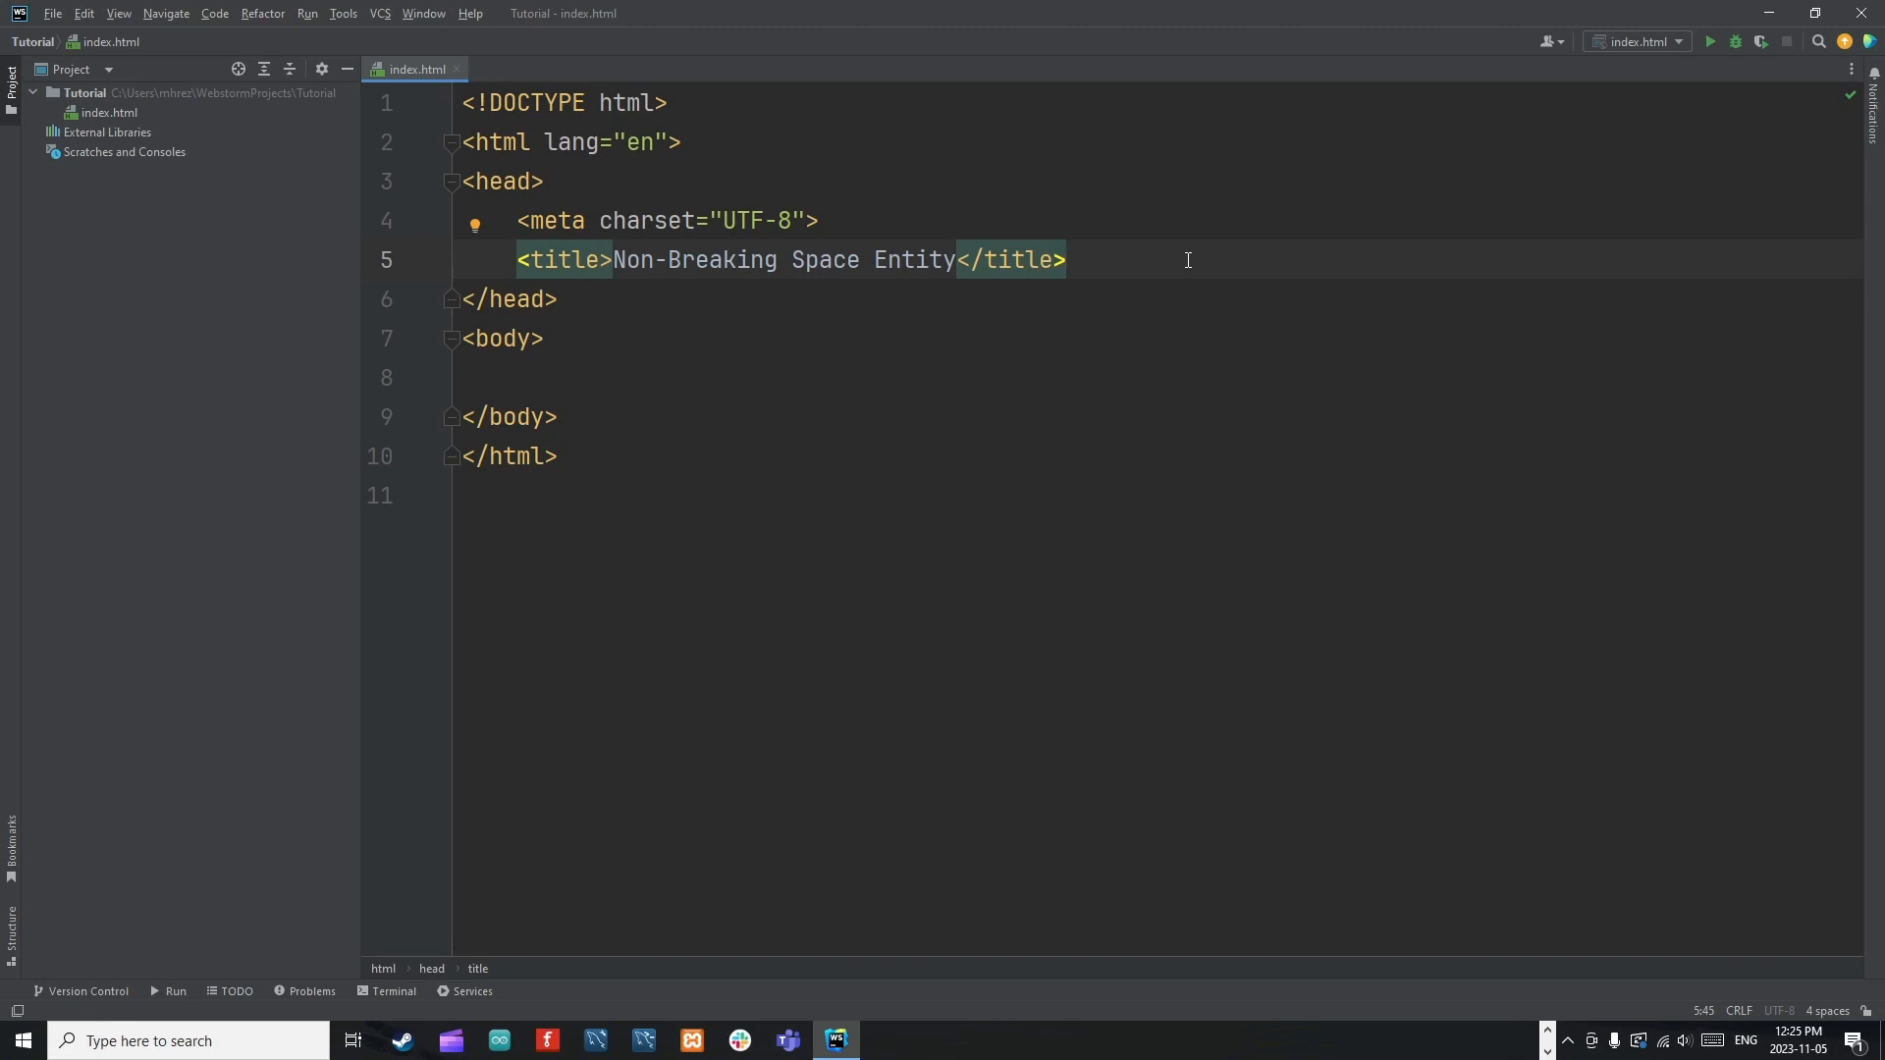
click(1062, 259)
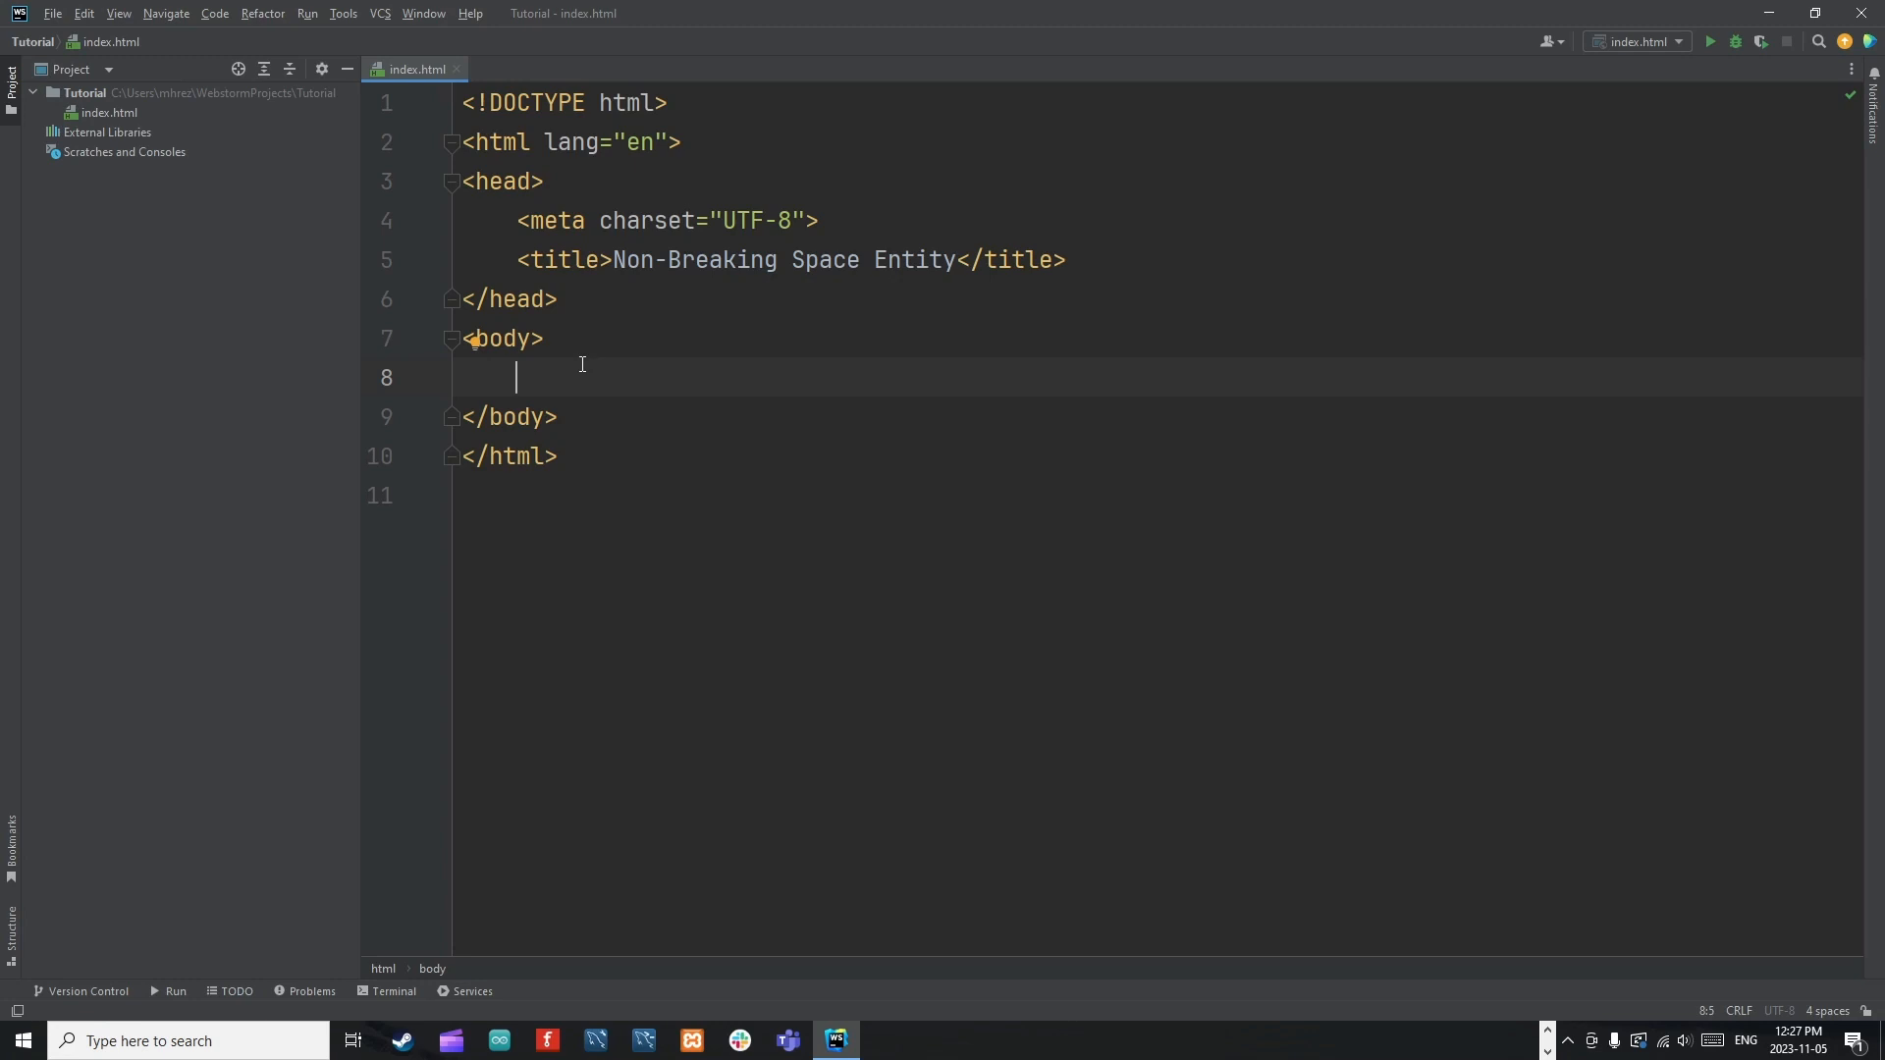
mouse_move(589, 365)
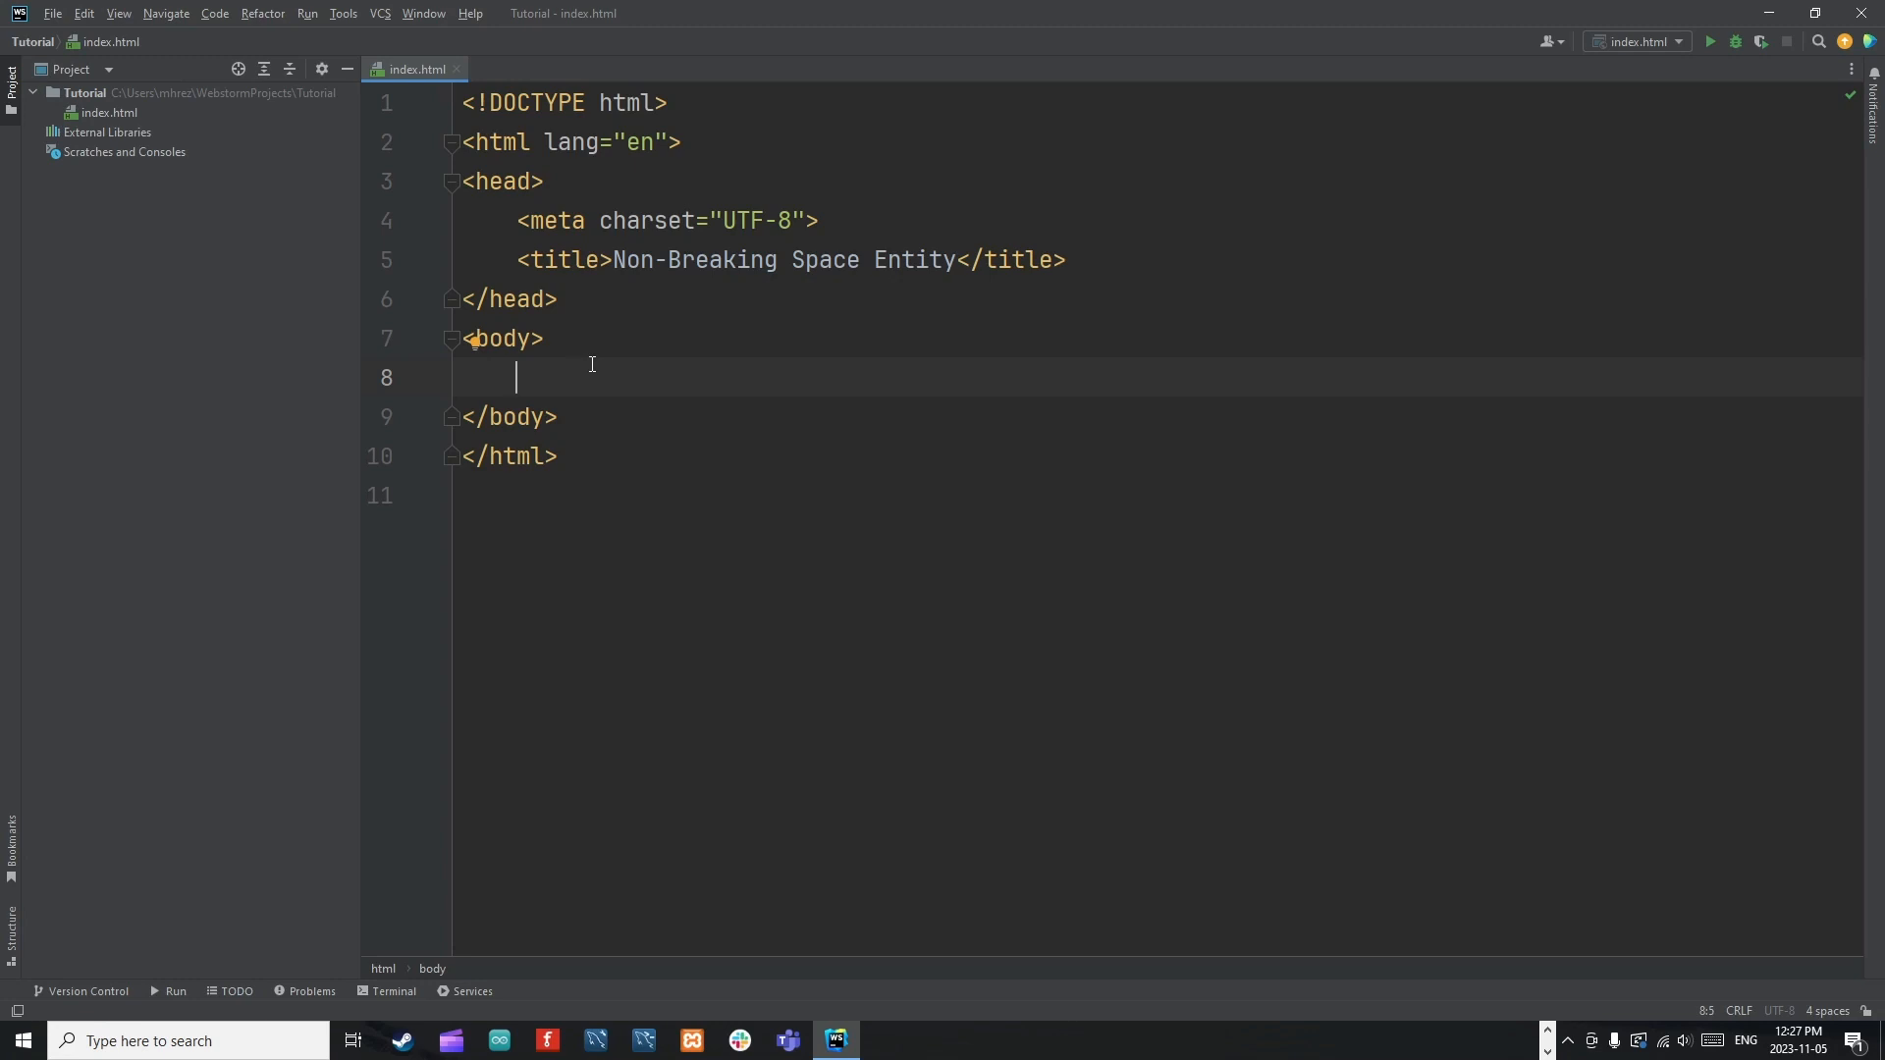
double_click(913, 259)
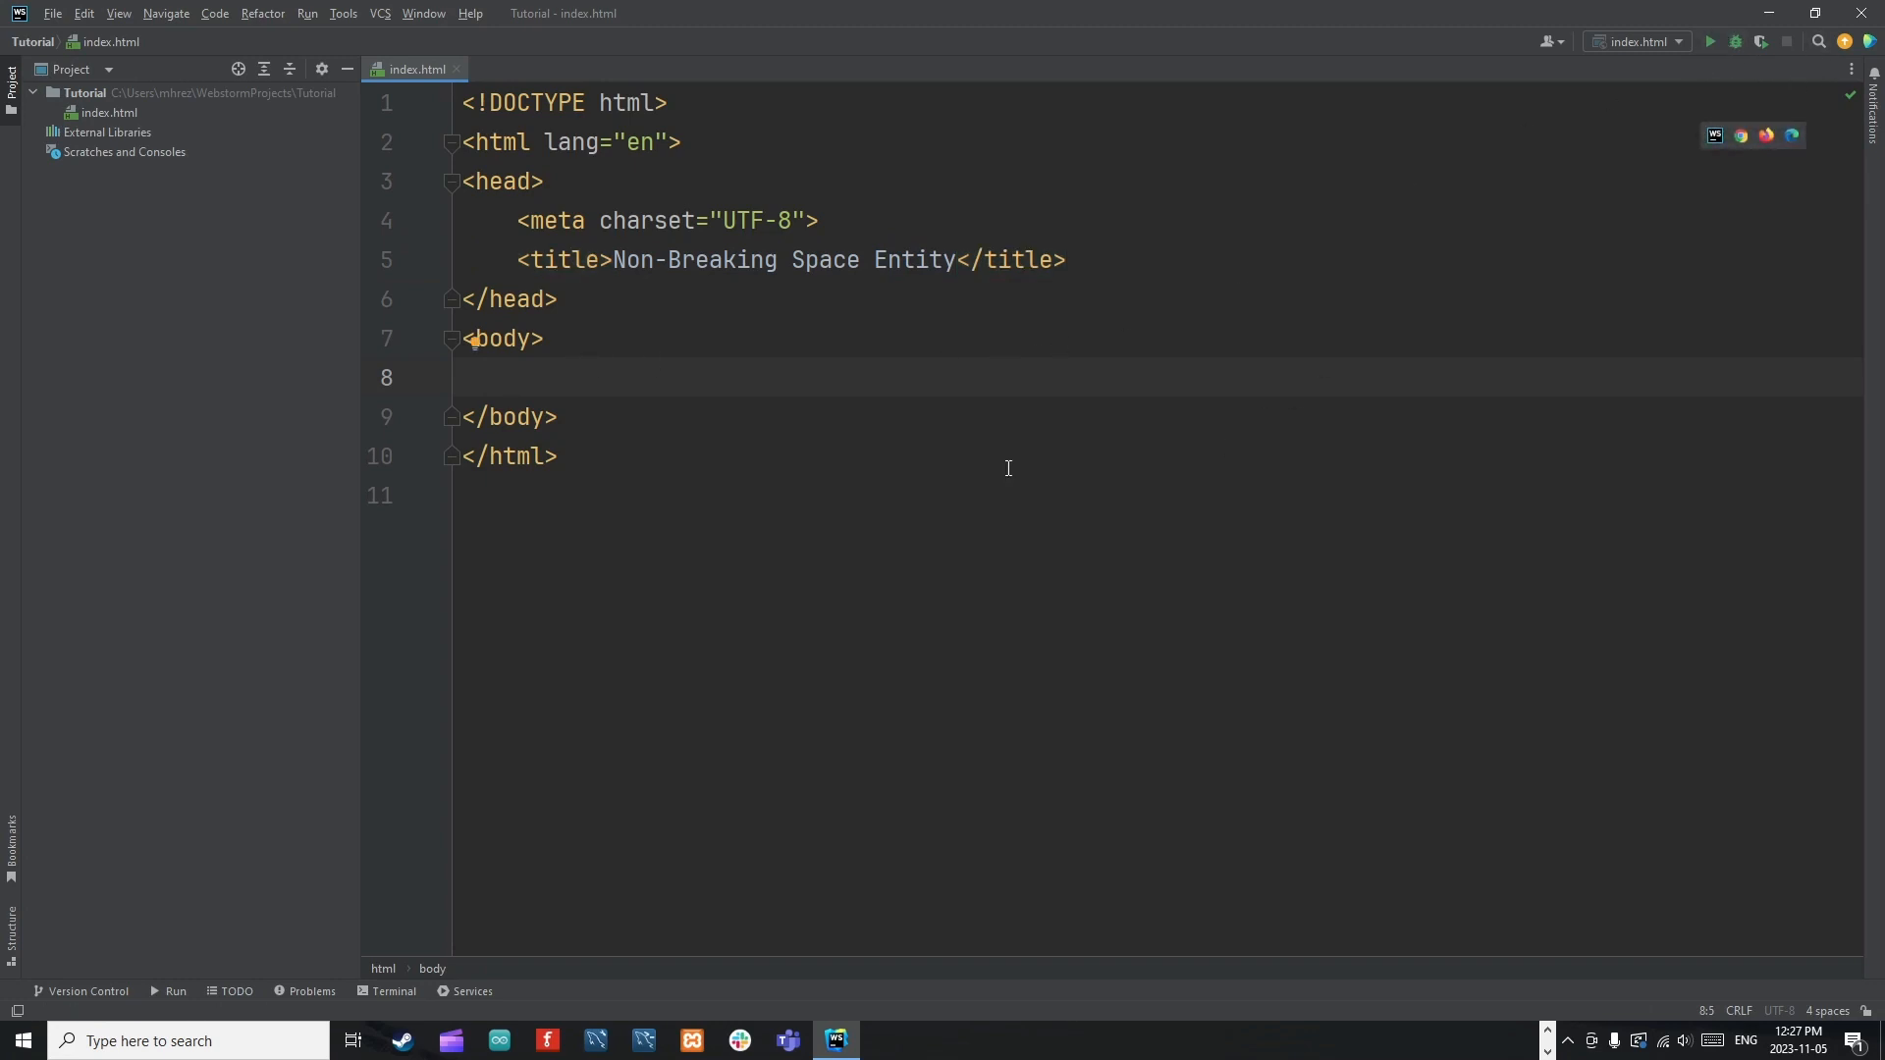
mouse_move(850, 901)
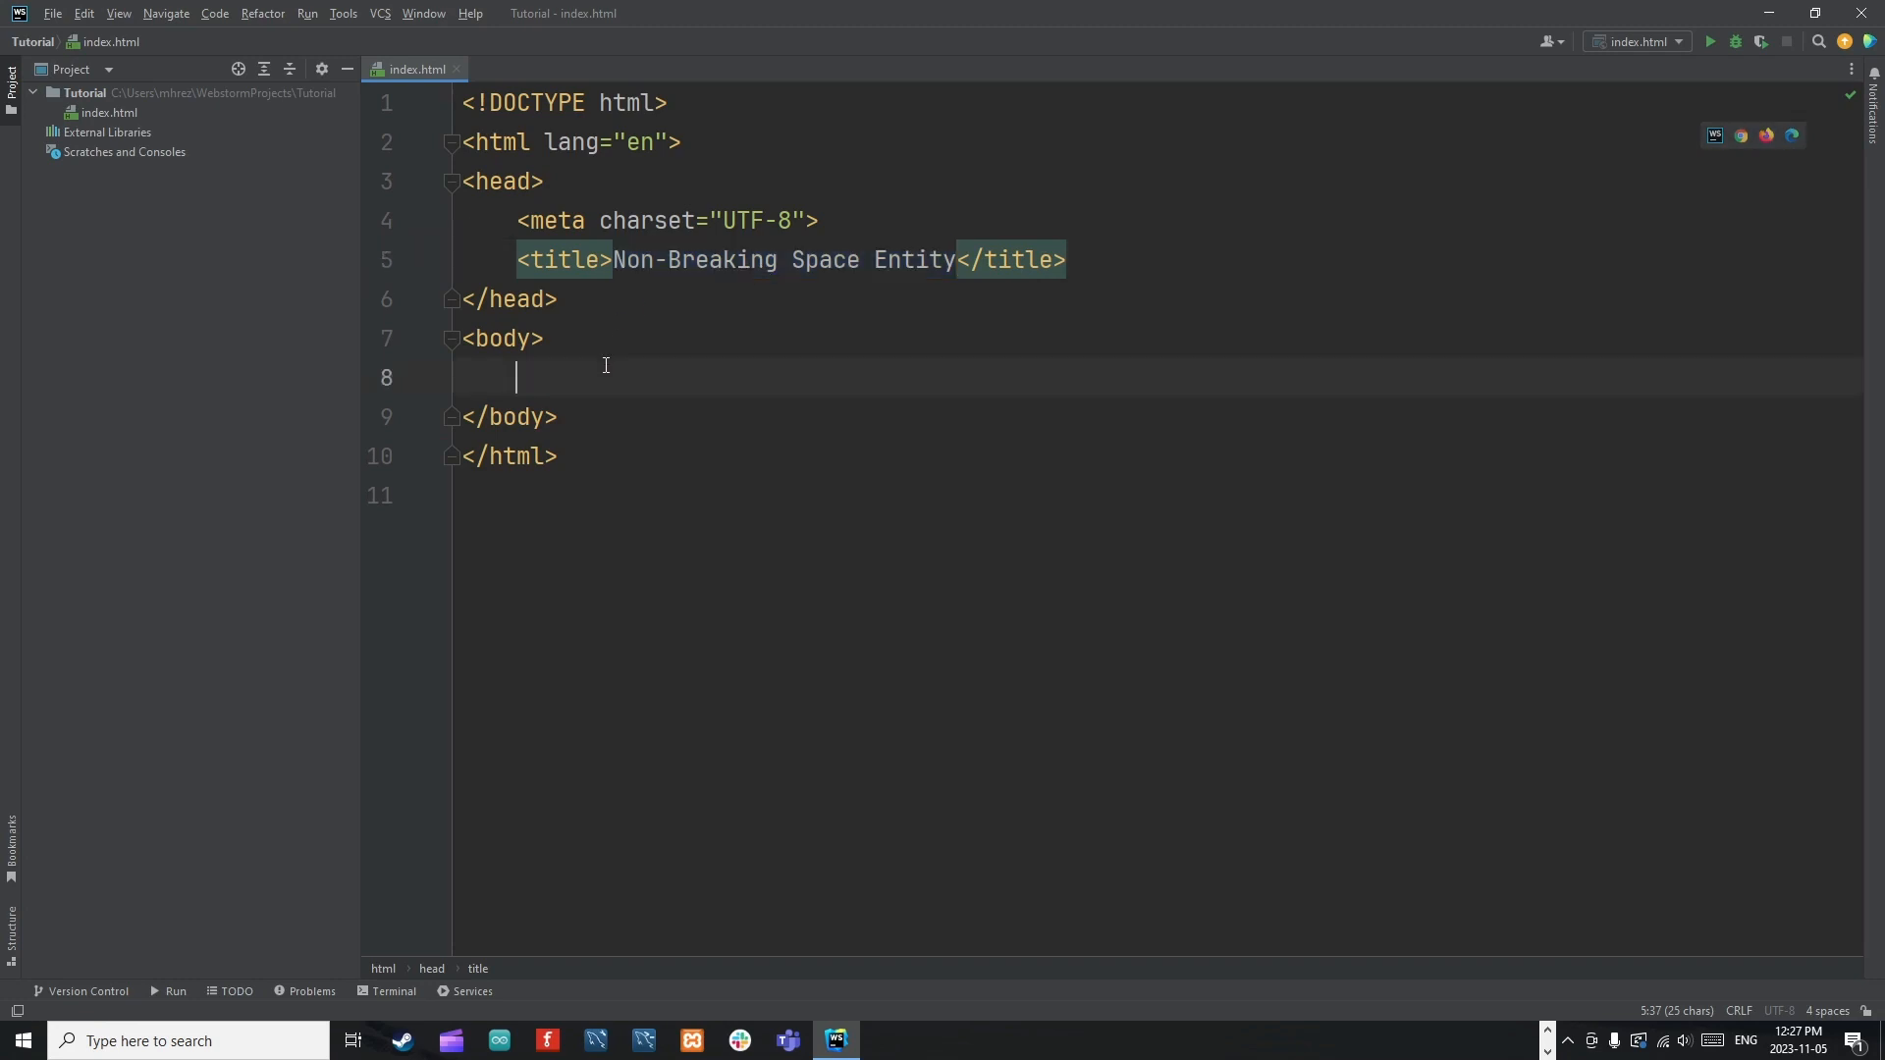
Write the first riddle sentence 'If a human was granted a valley, he would wish two.' in the body.
click(544, 337)
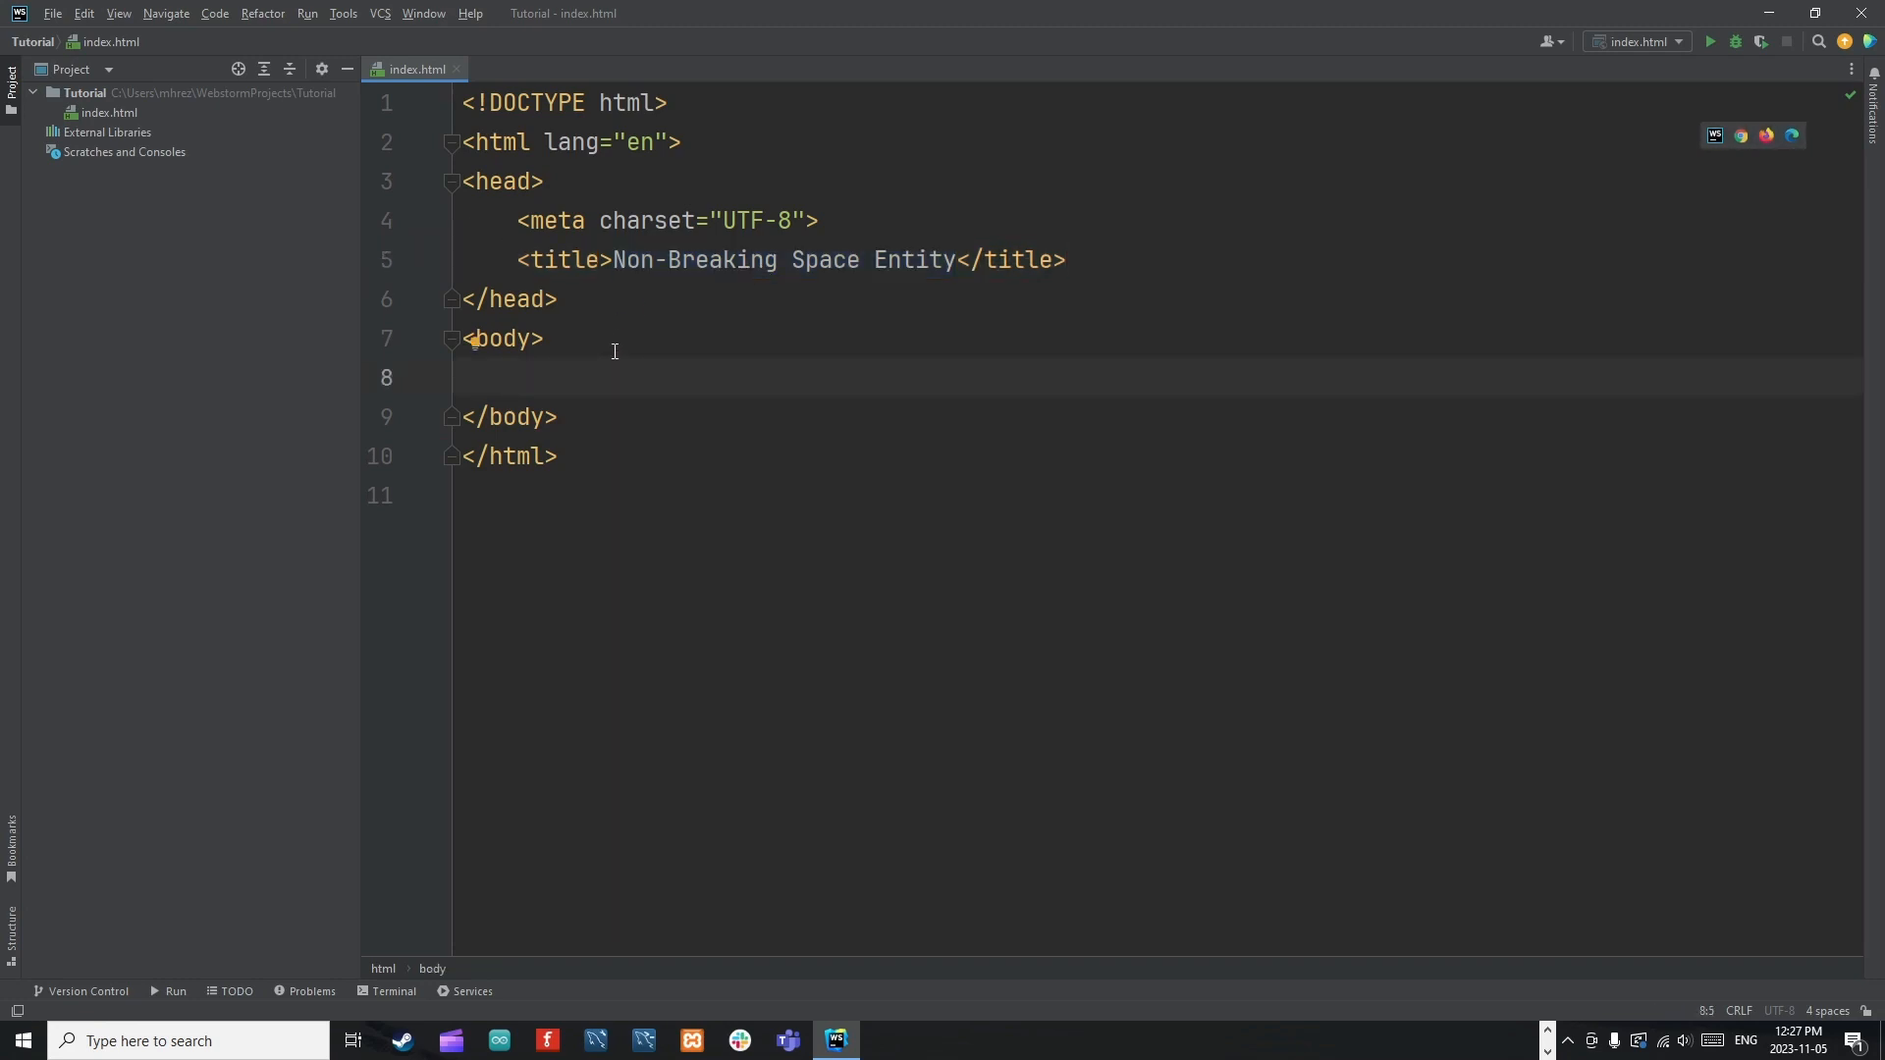
text(If a)
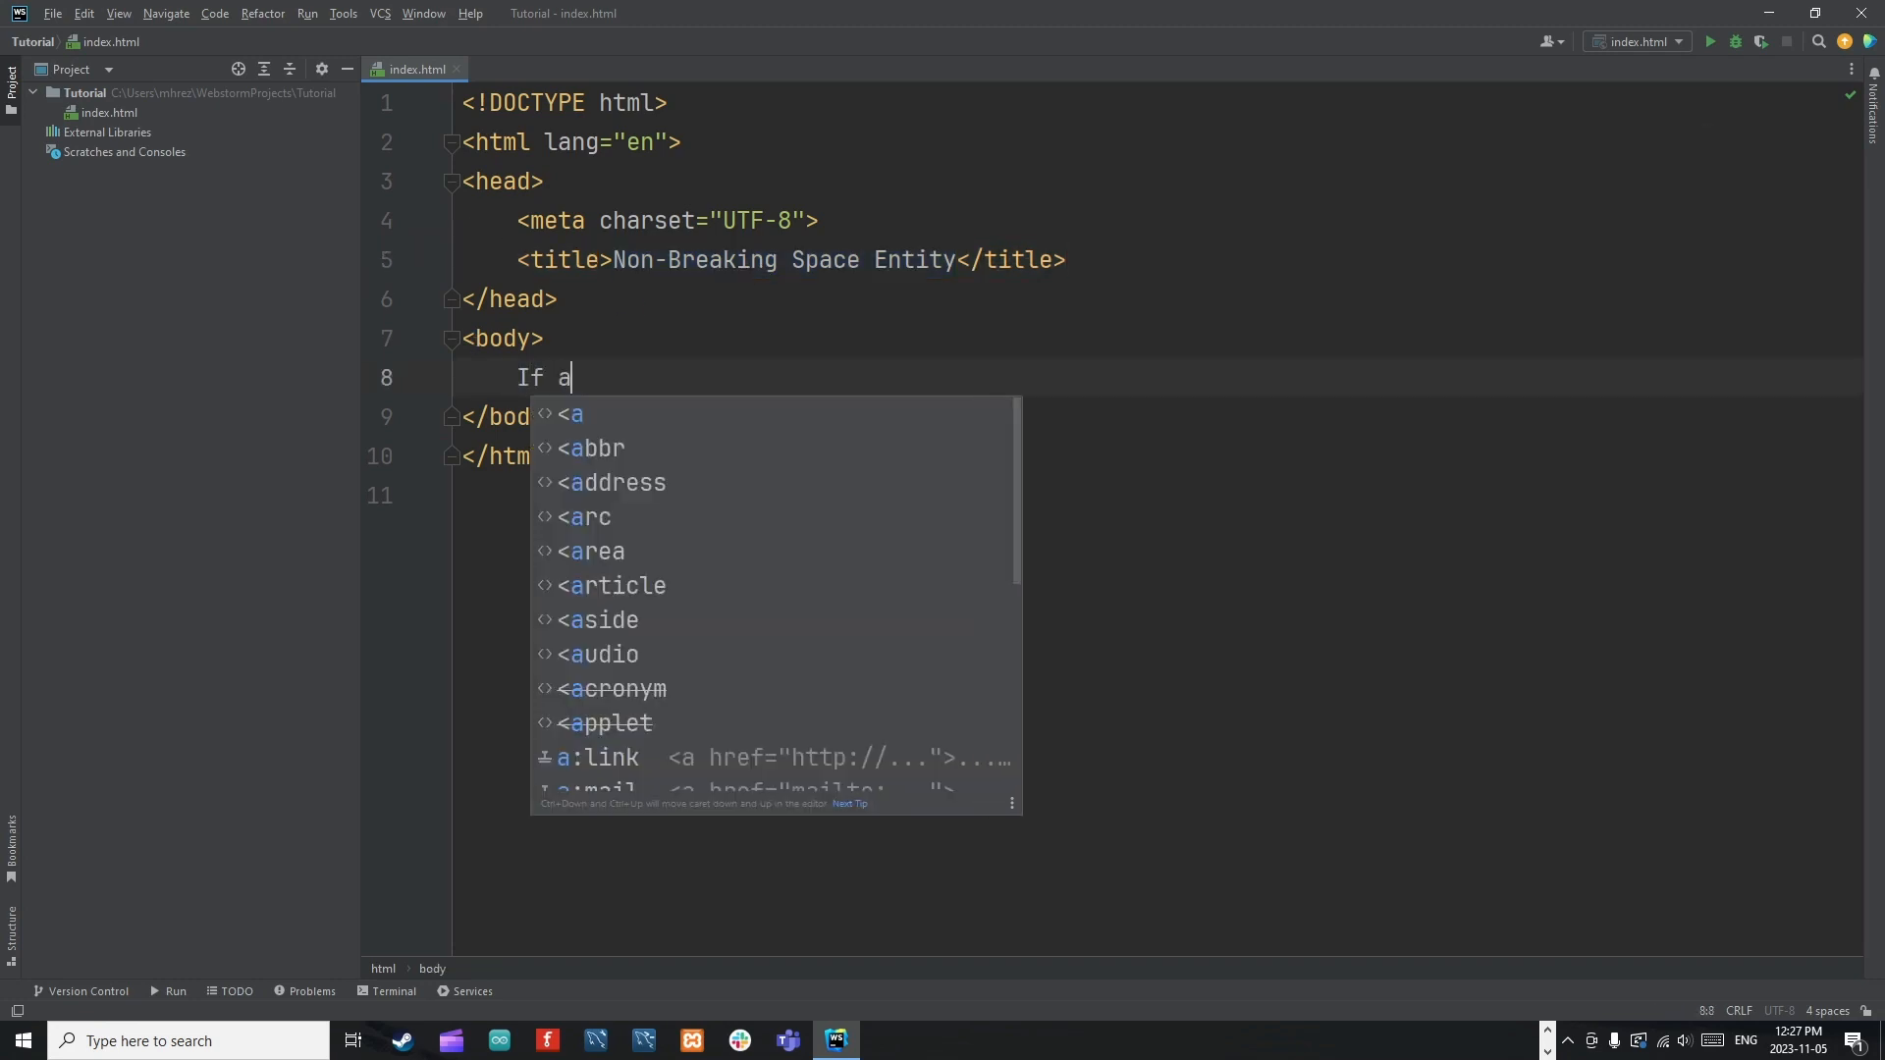
text(human was gra)
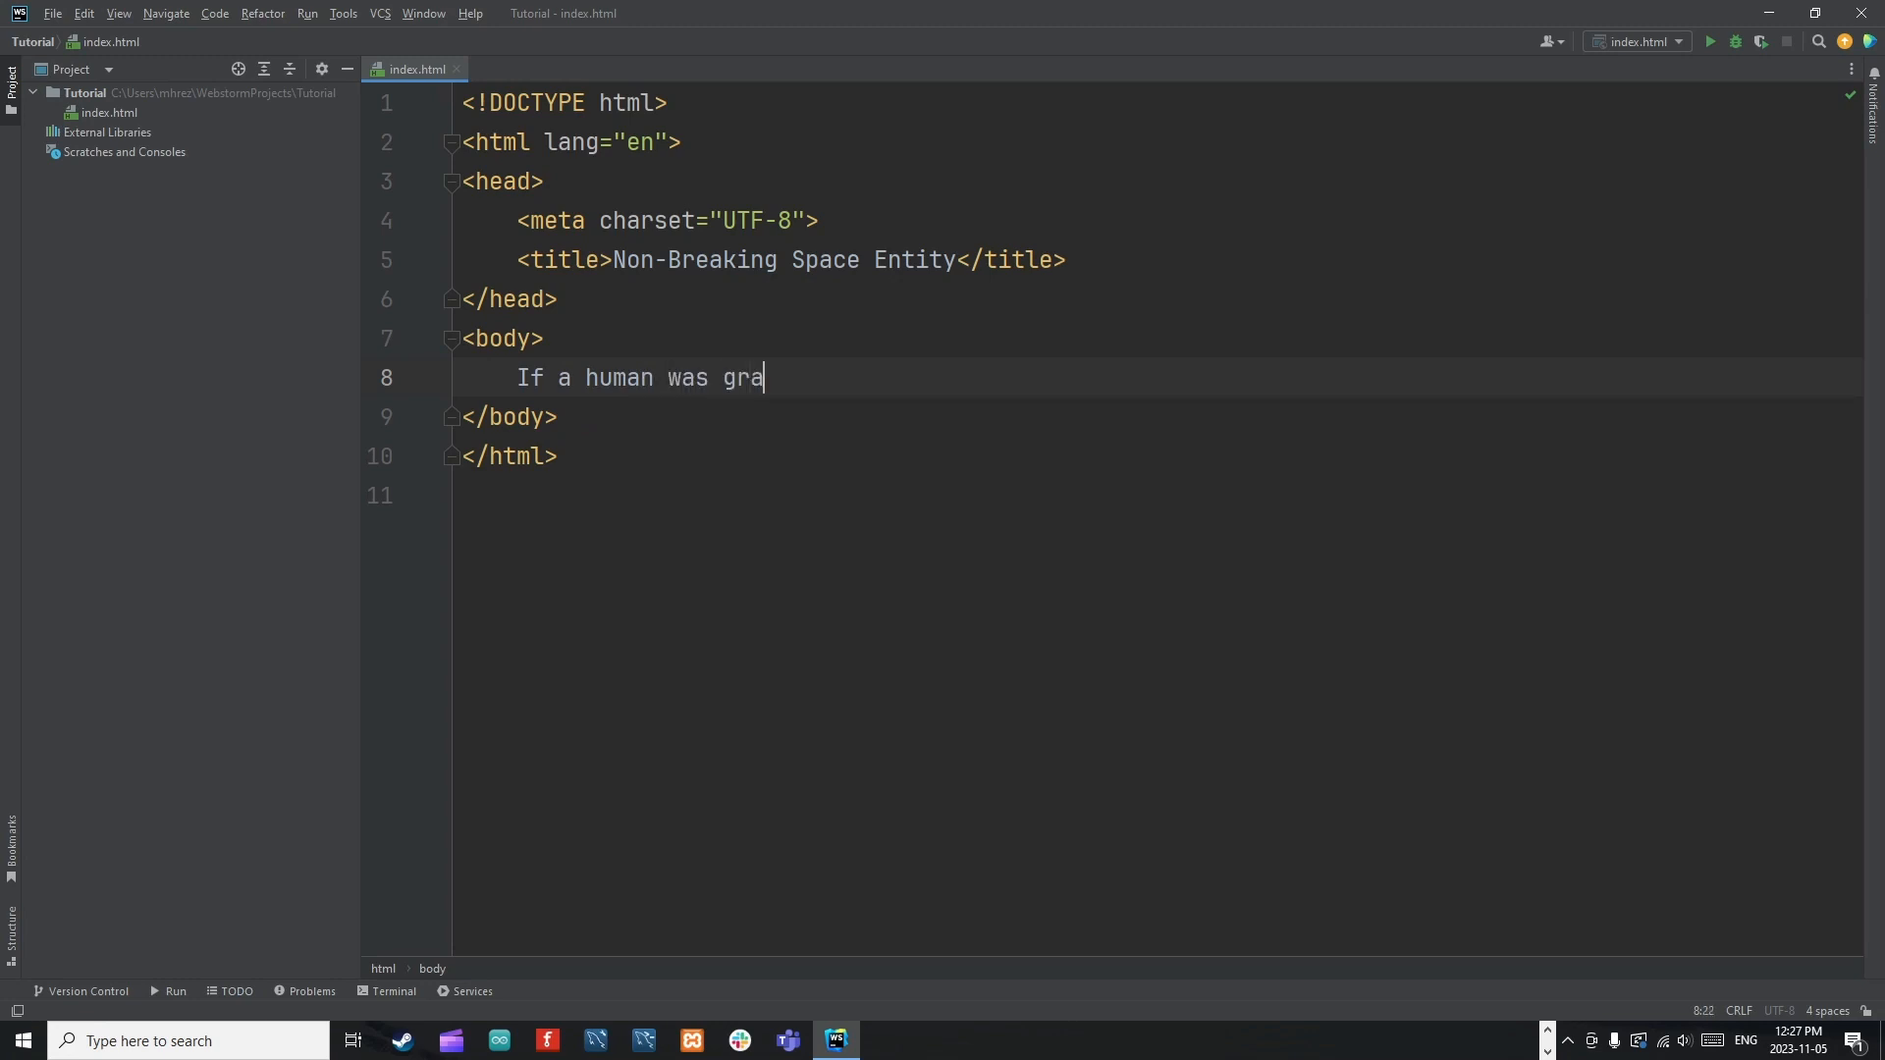
text(nted a valley of gold)
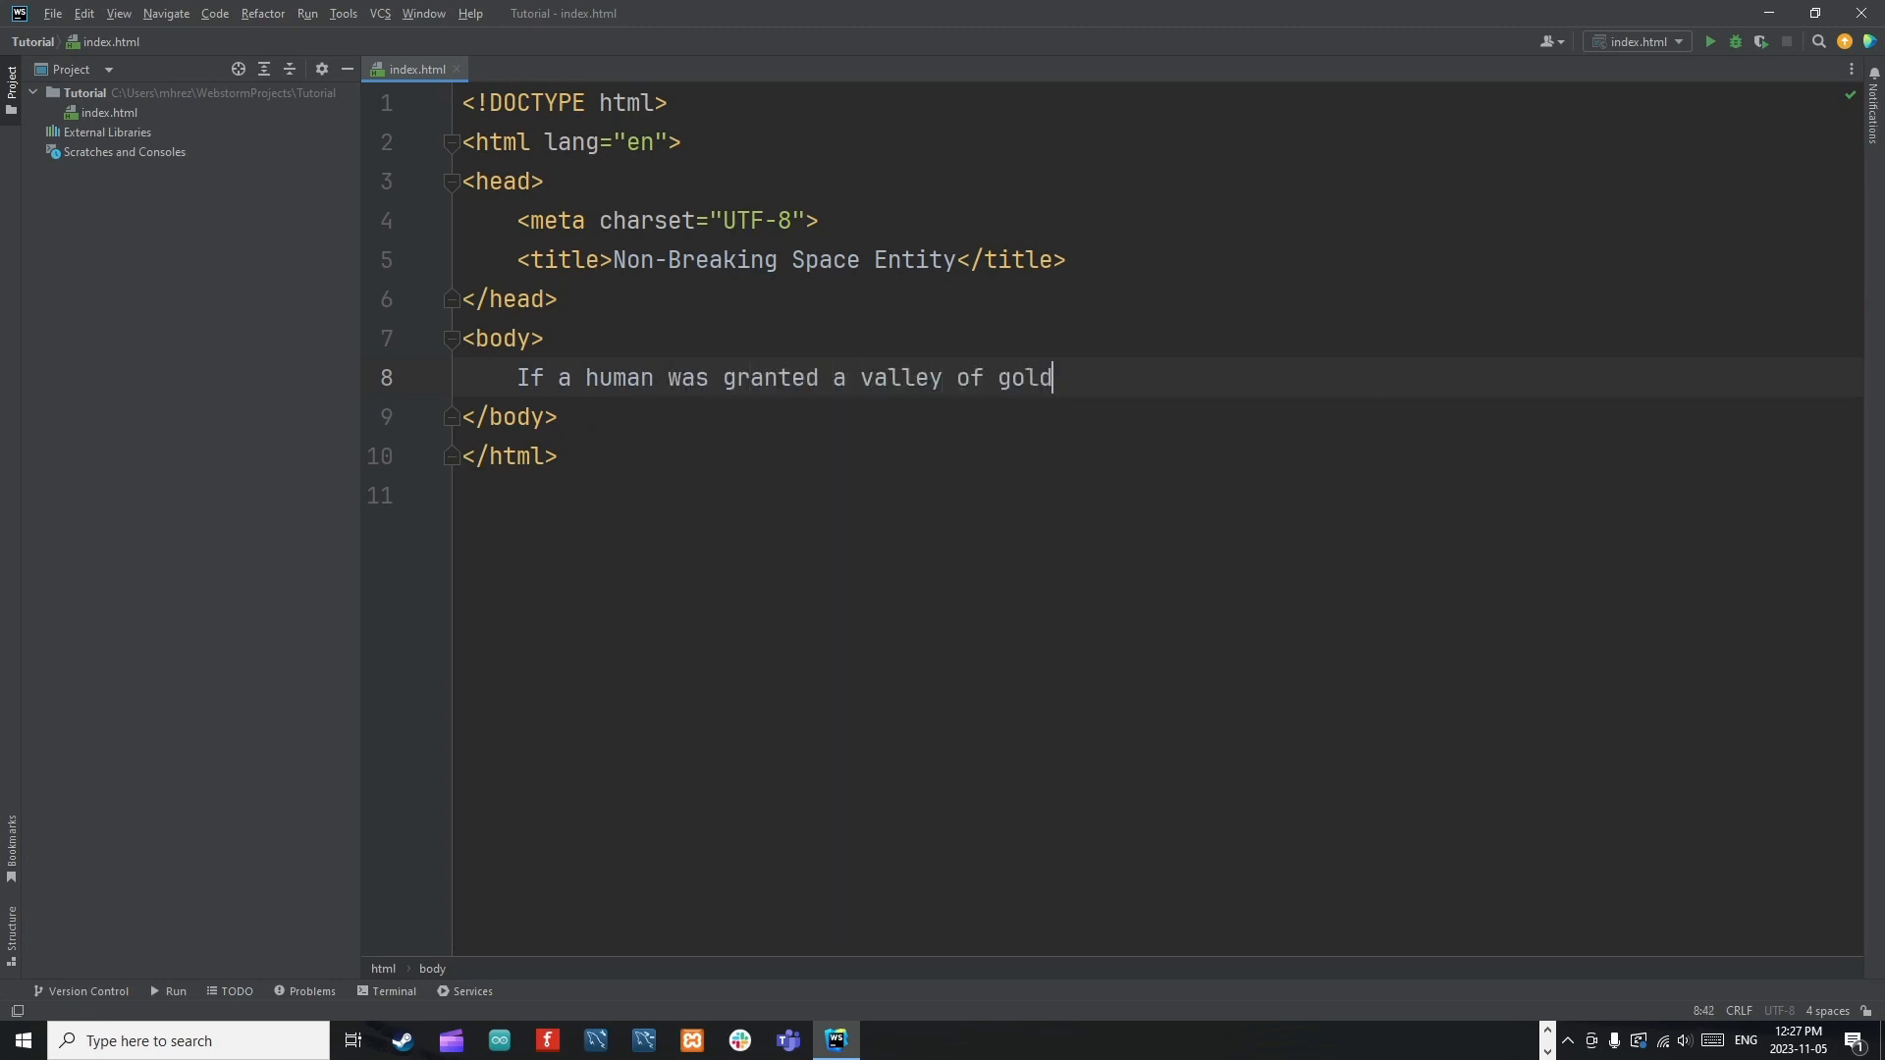
text(, he)
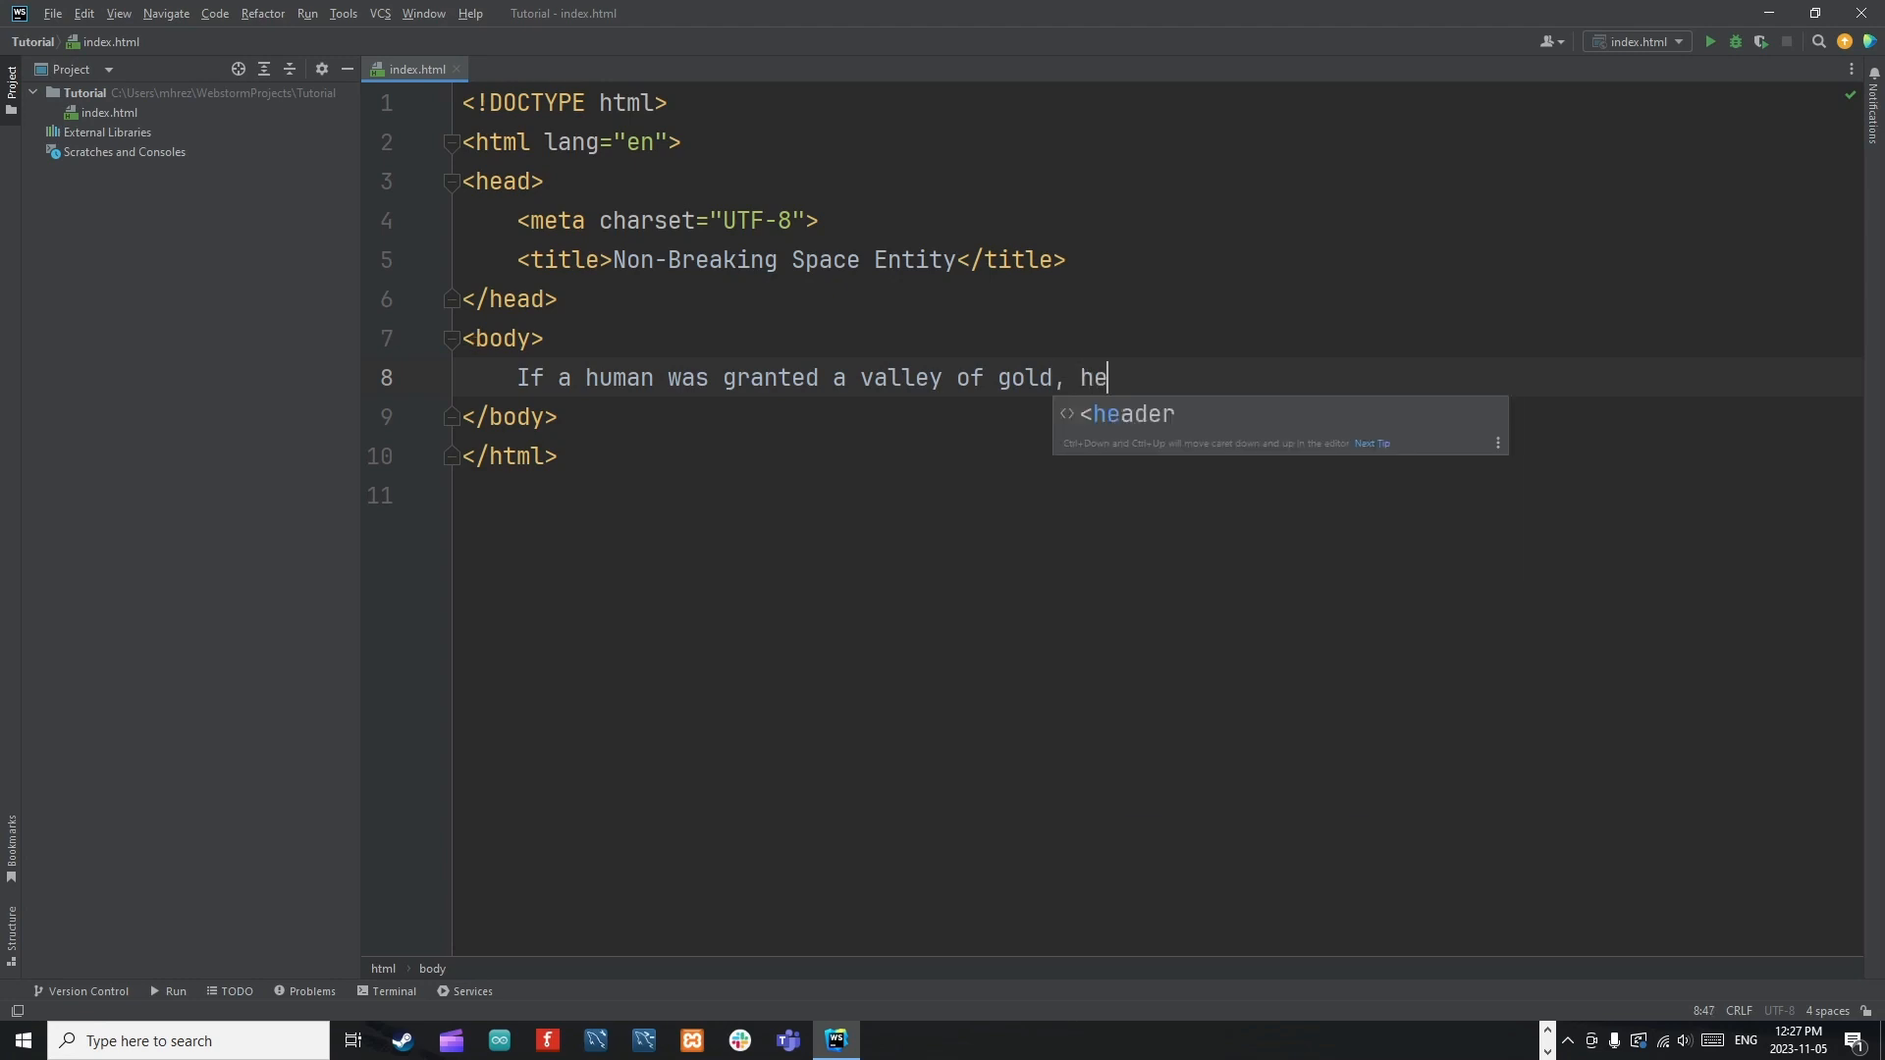
text(would wish for)
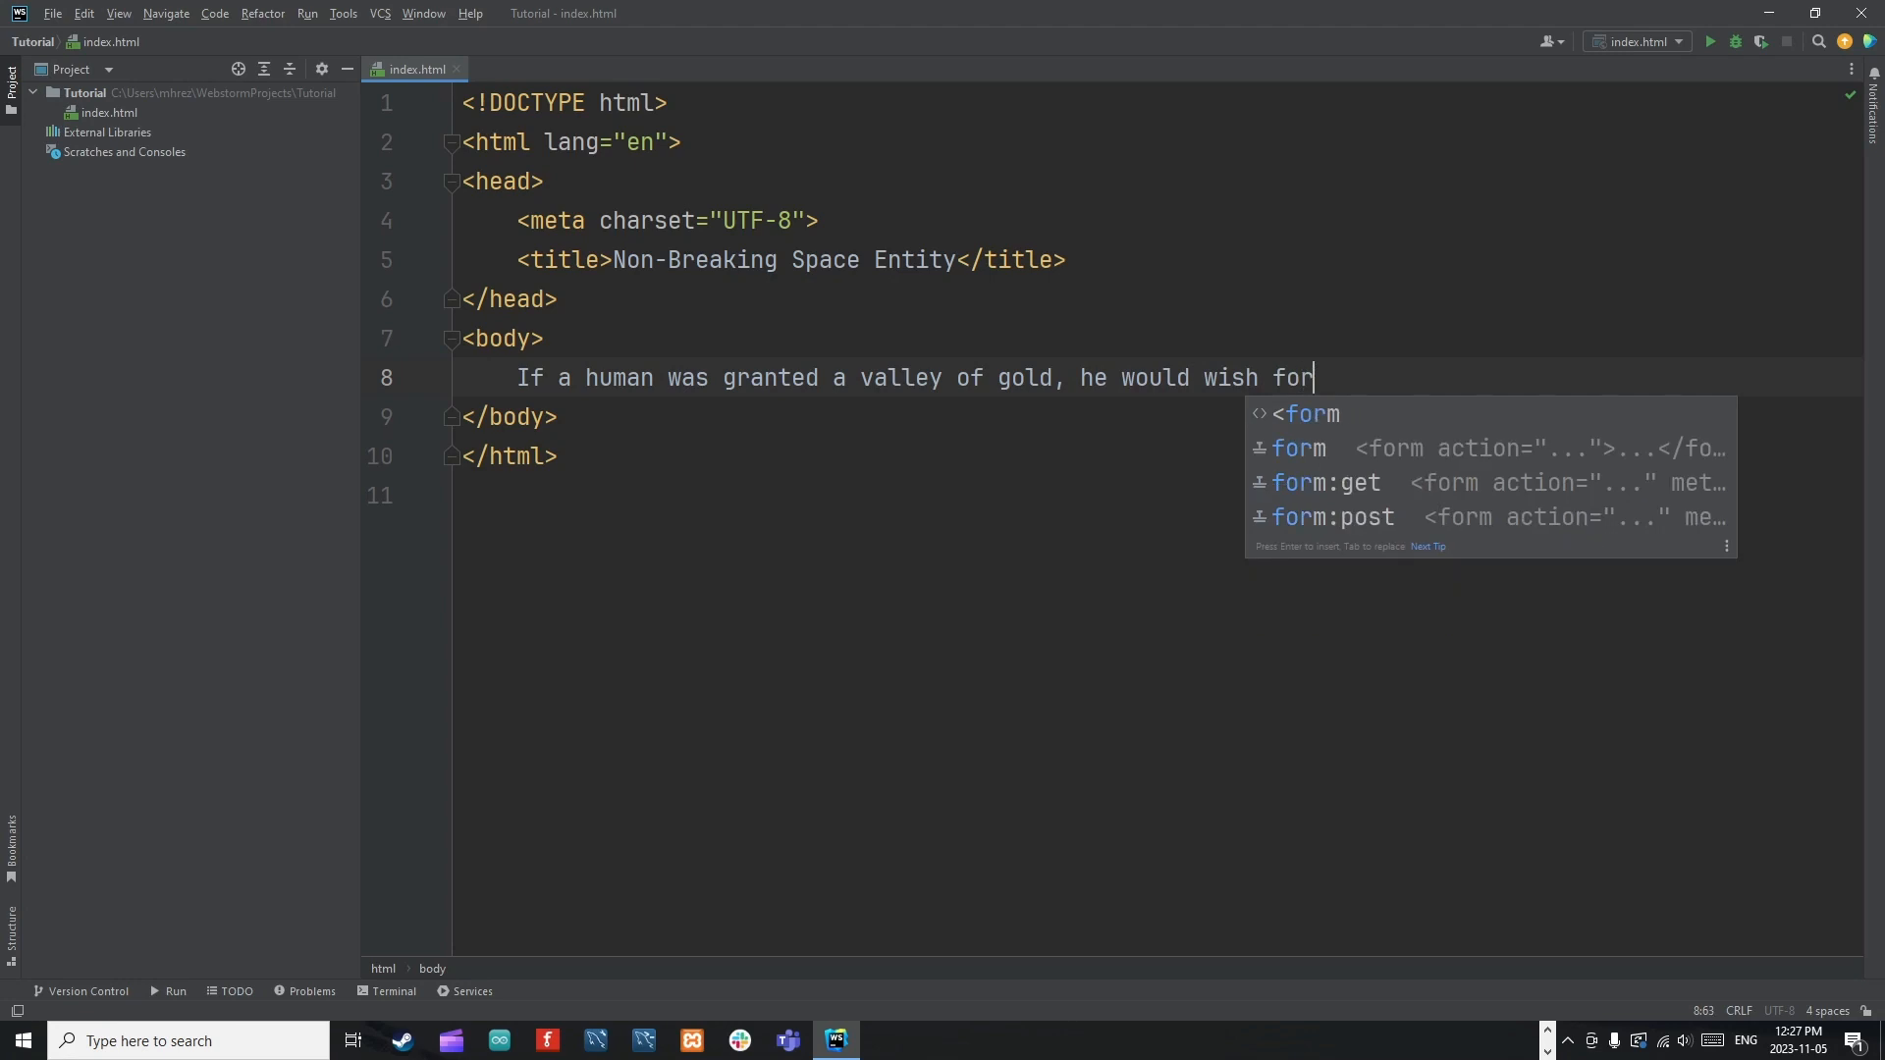
text(twi)
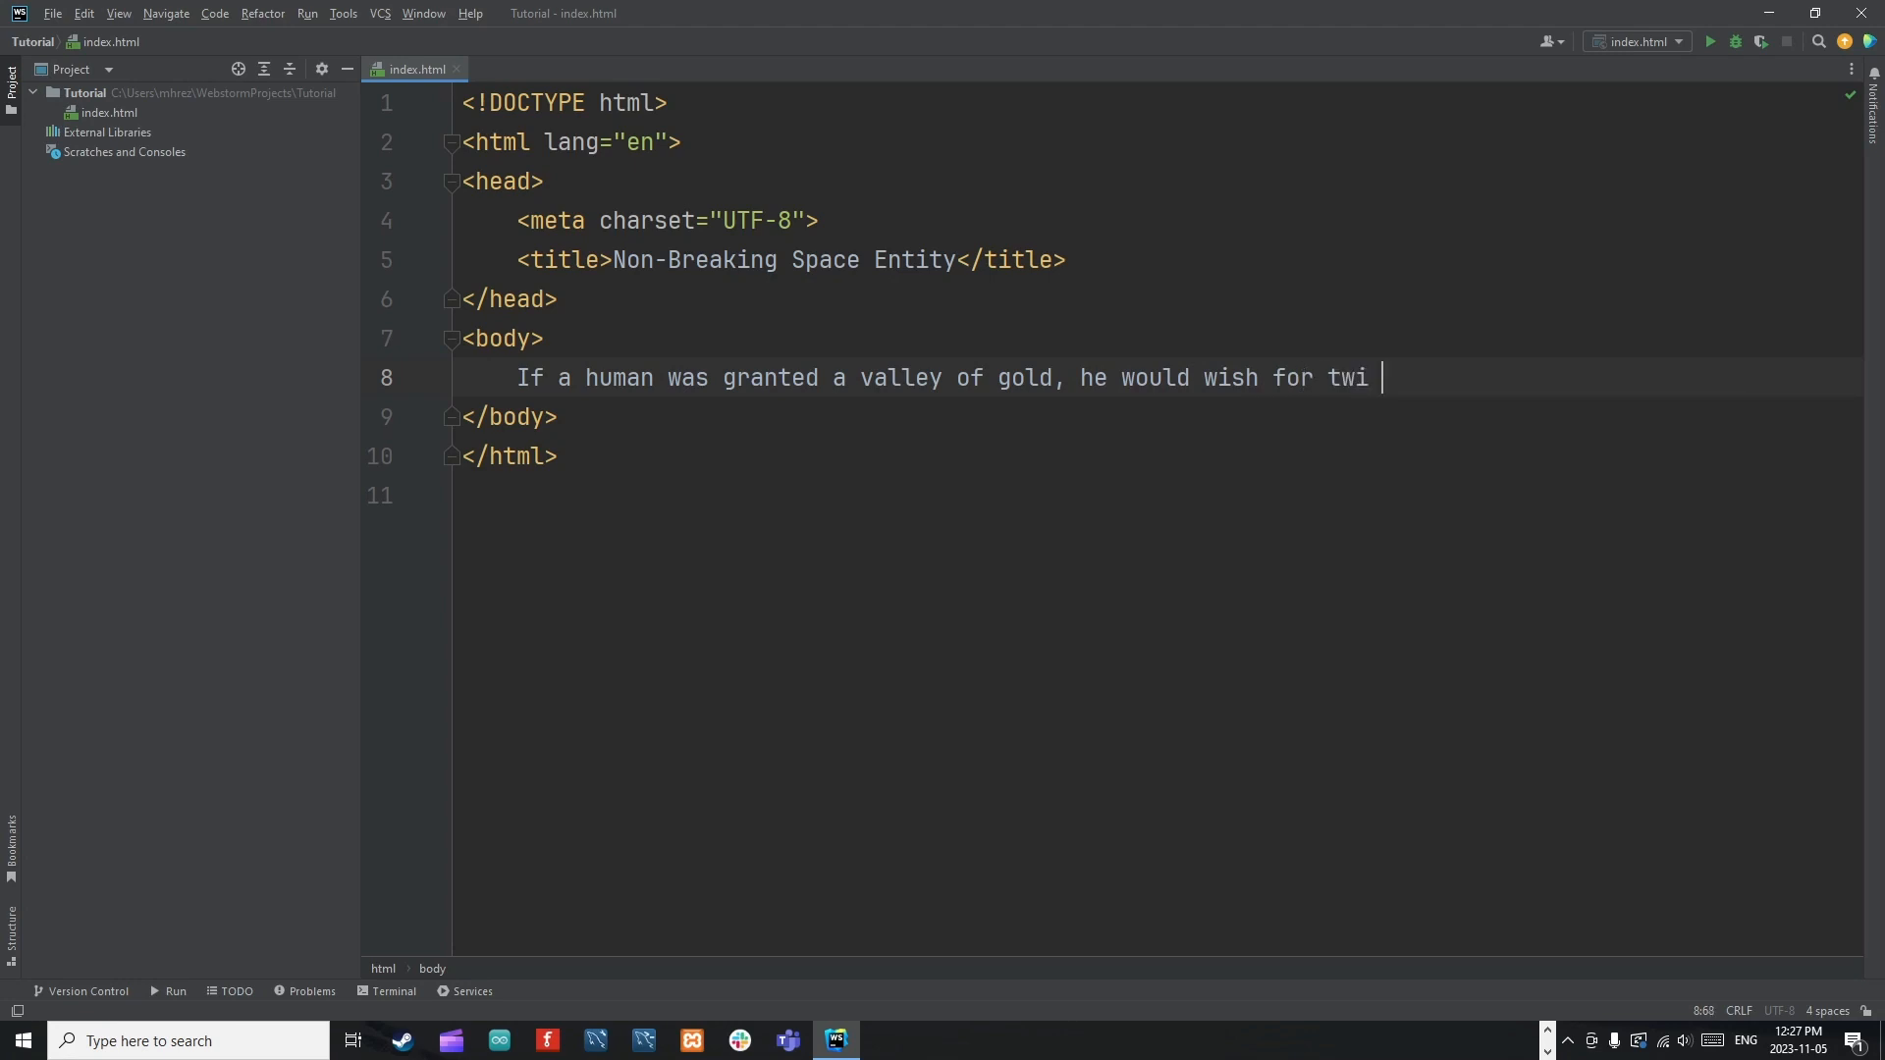
text(o valleys)
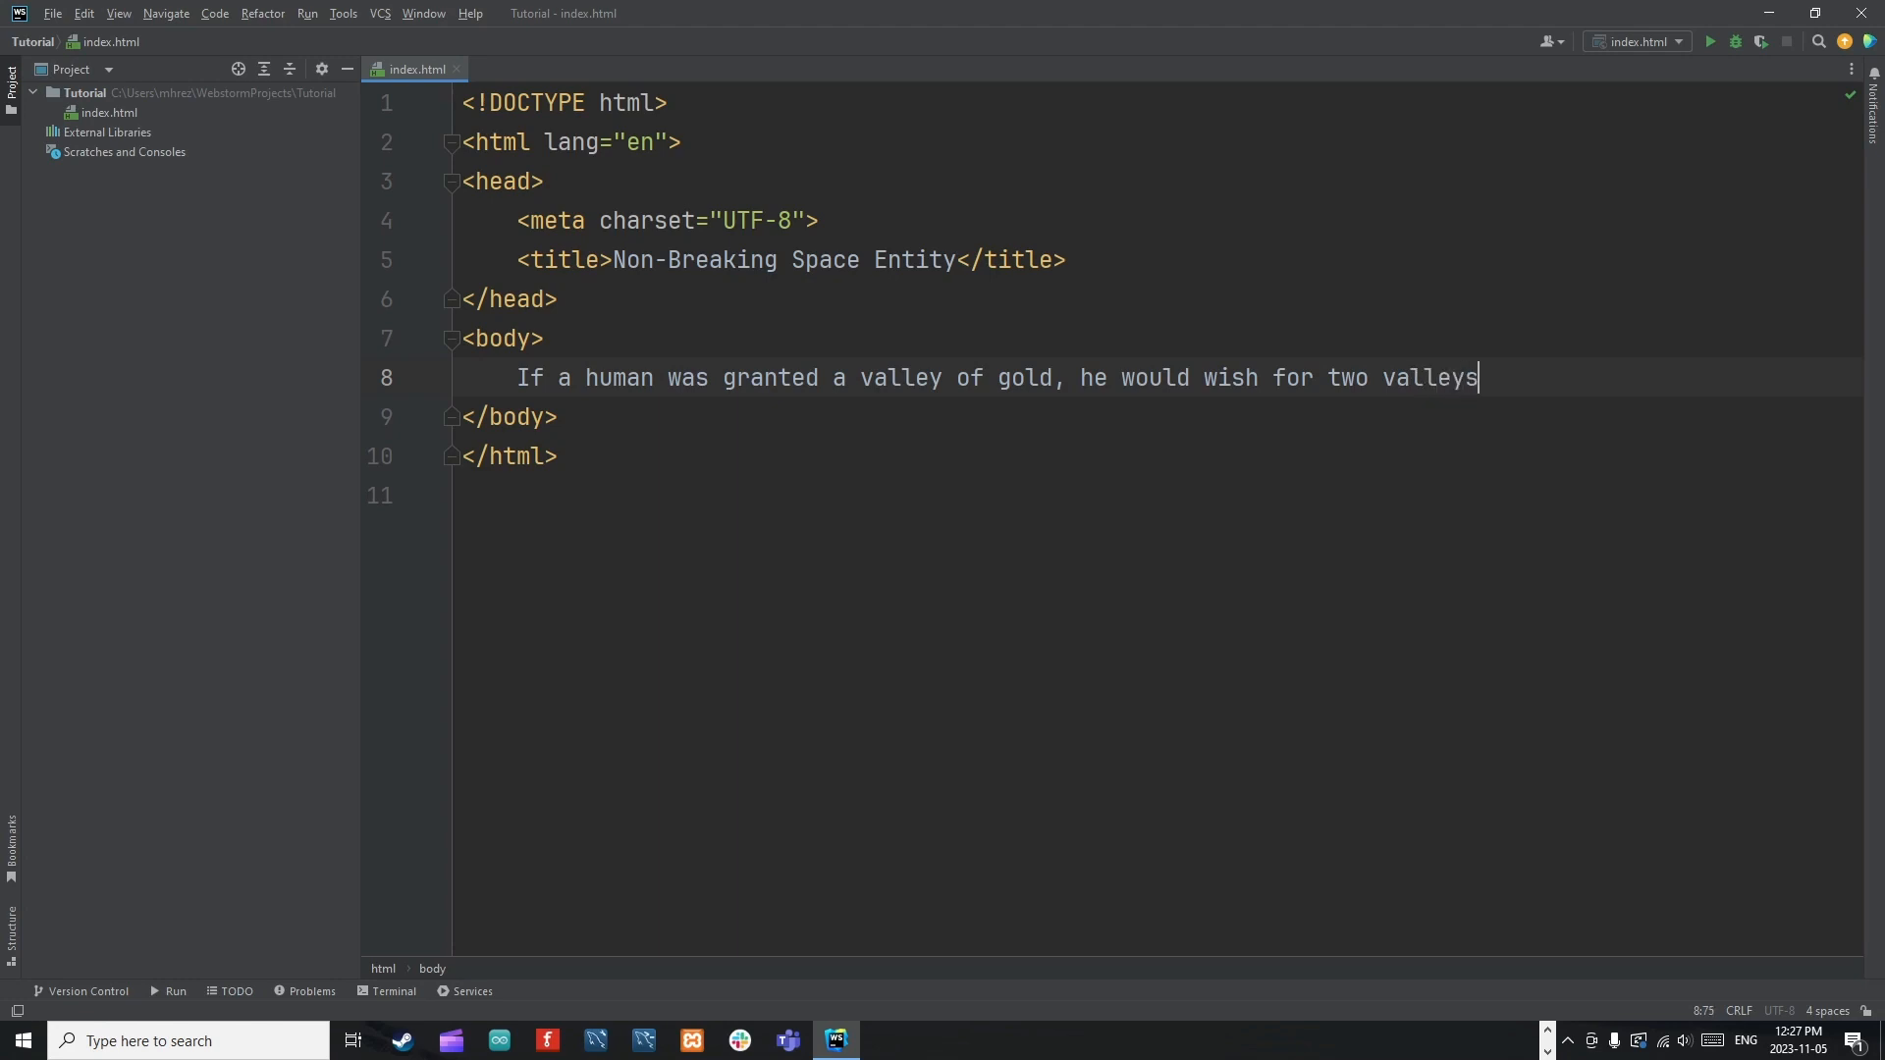
text(.)
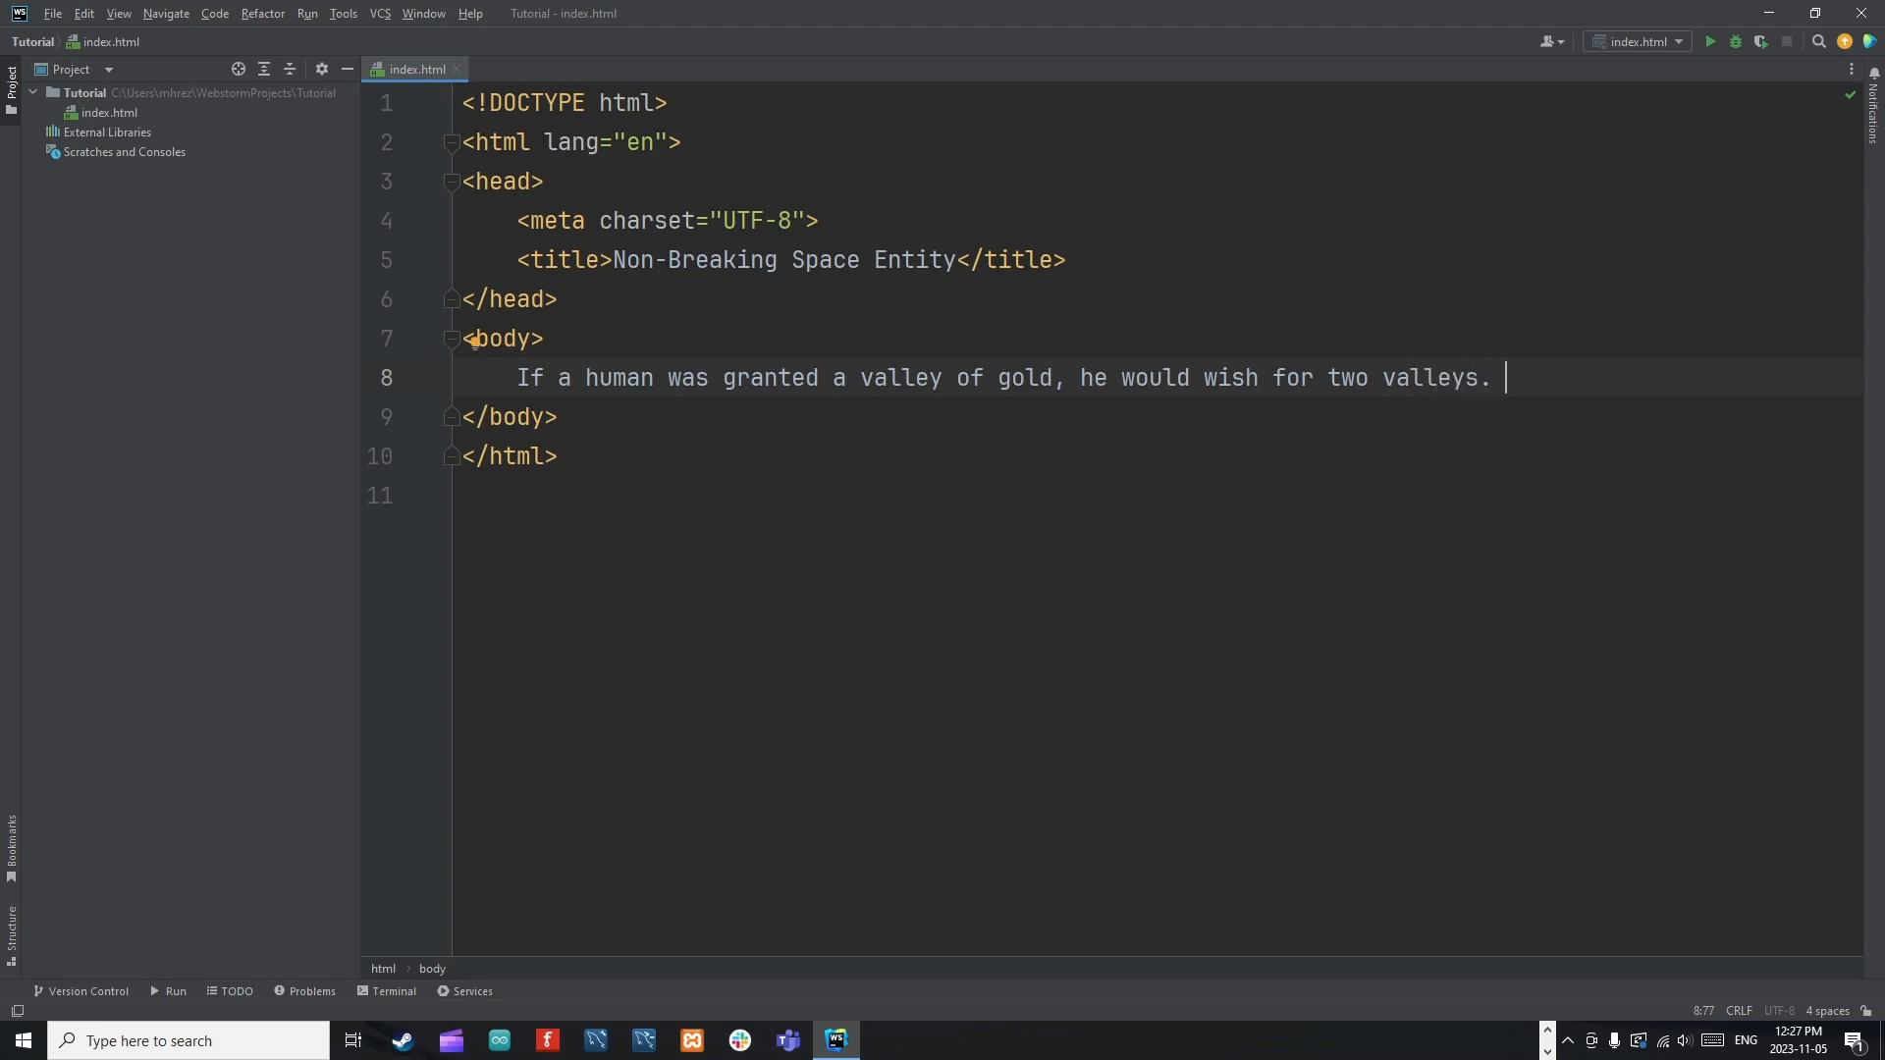
text(Nothing)
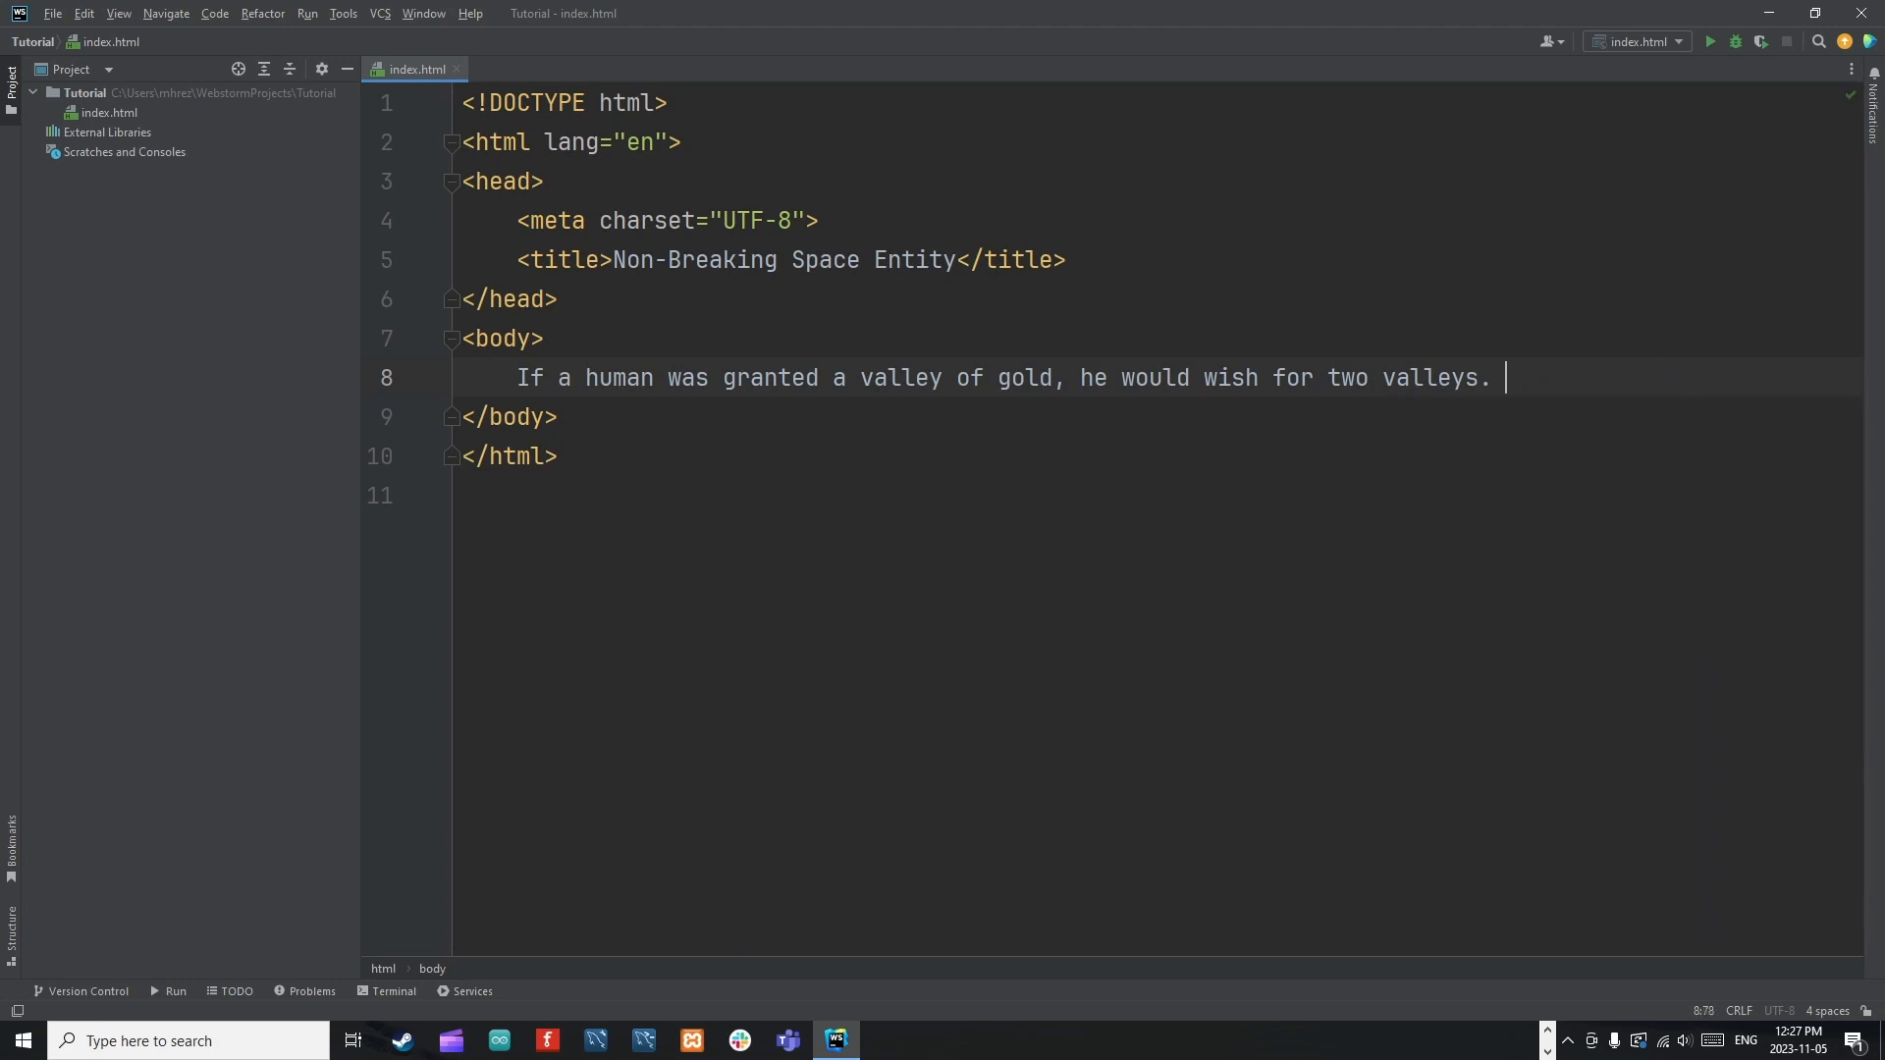
Add the second sentence 'Nothing fills the eys of man, but sand.' on a new line.
key(Enter)
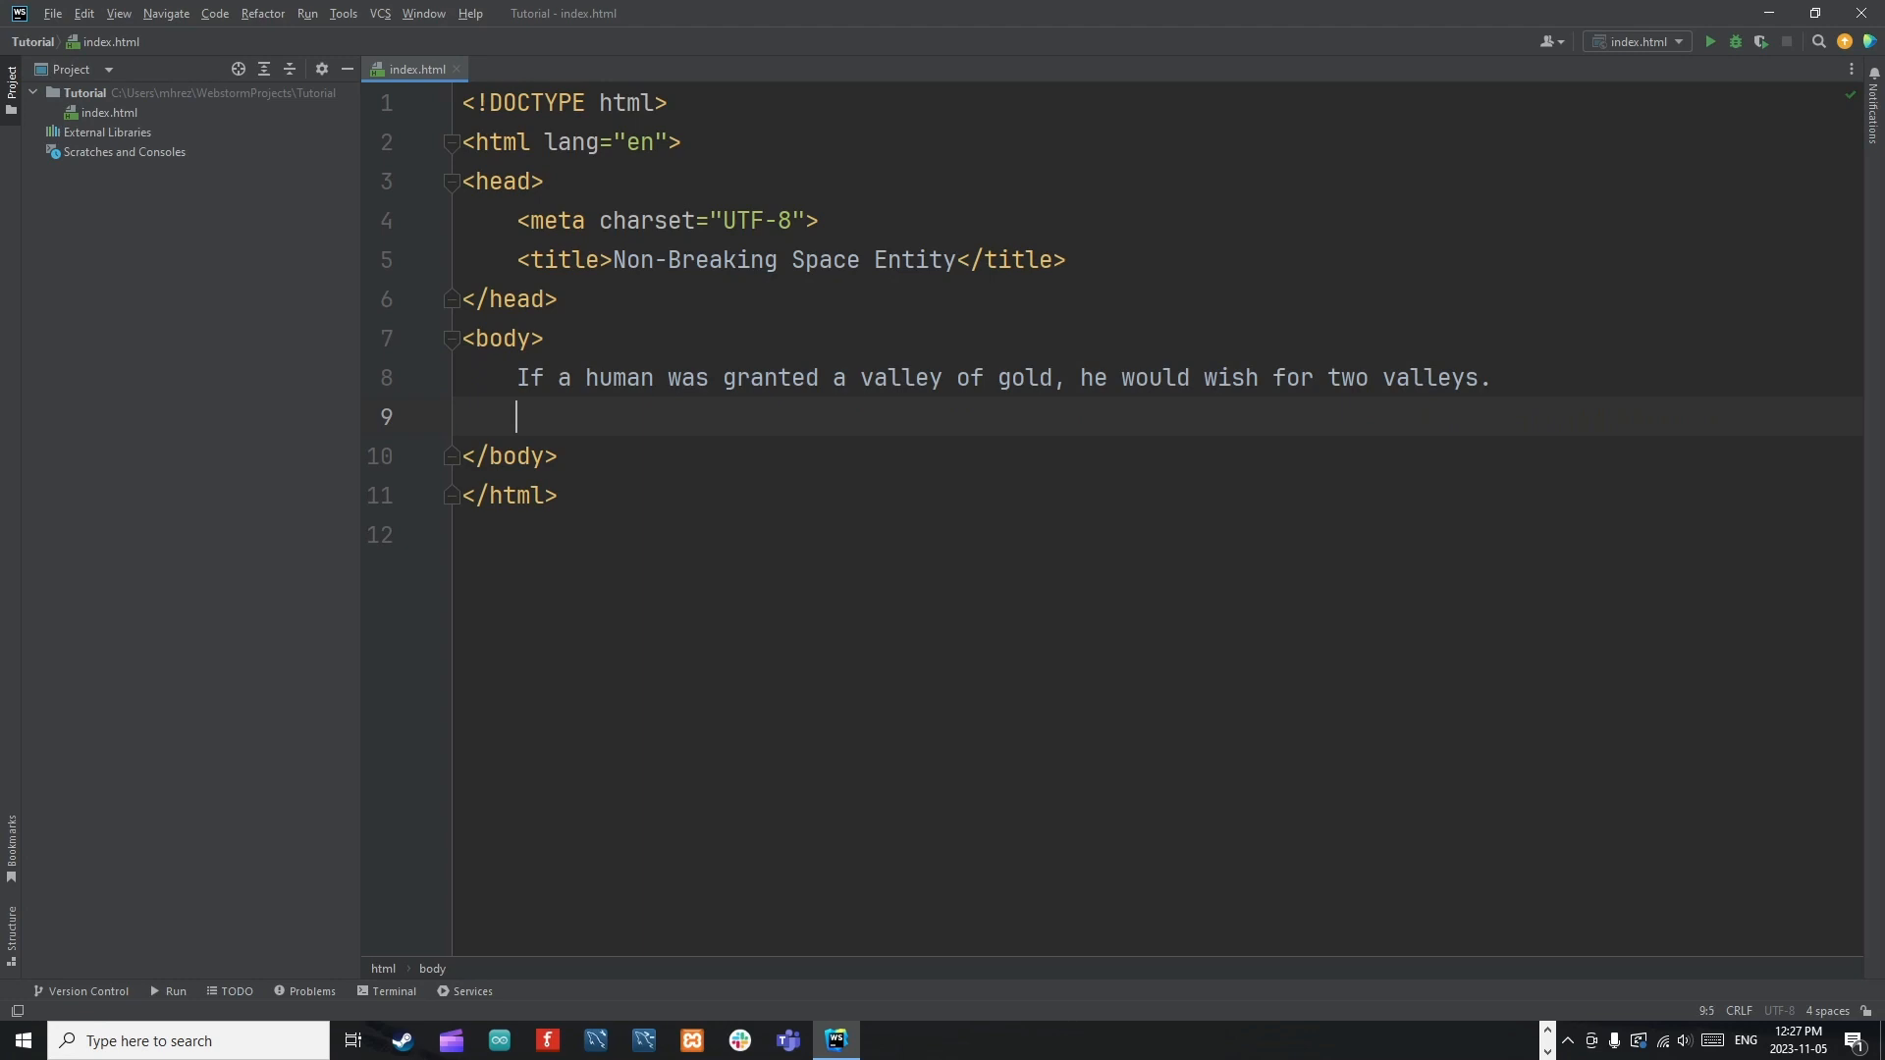
text(Nothing fil)
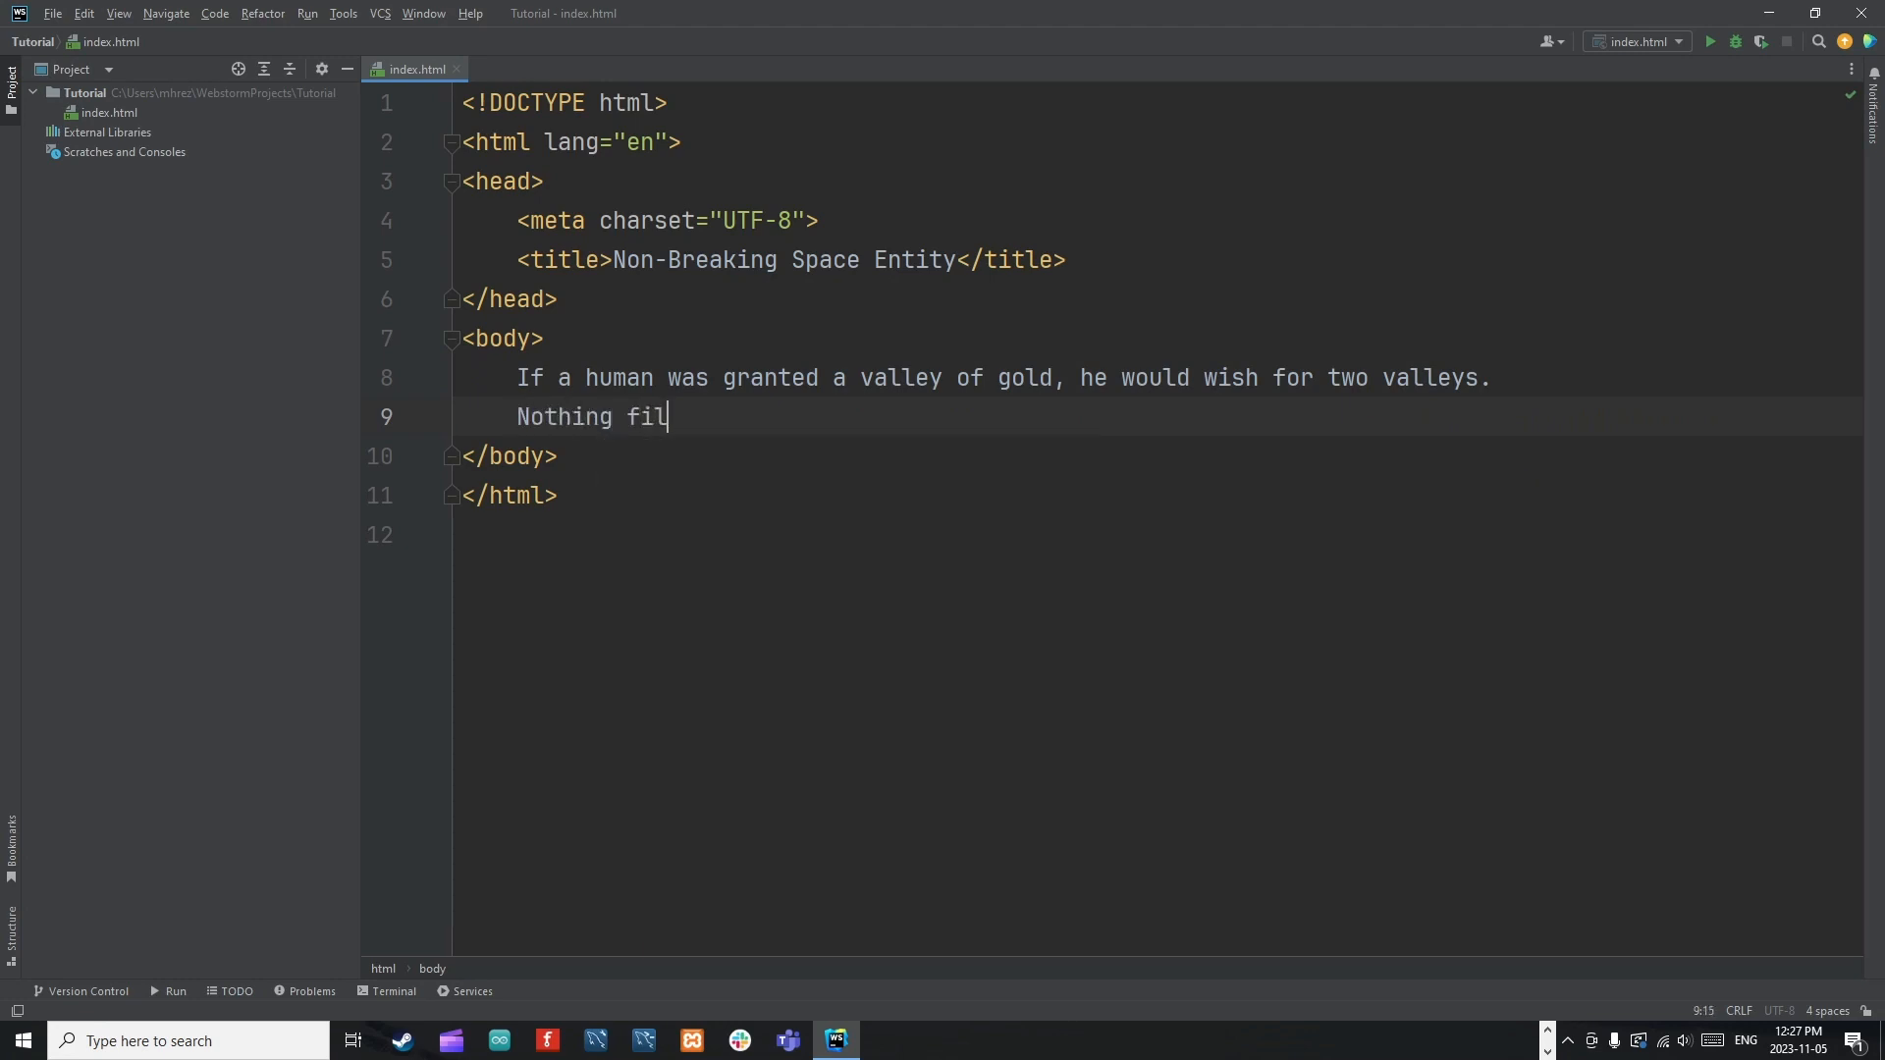
text(ls the eys of)
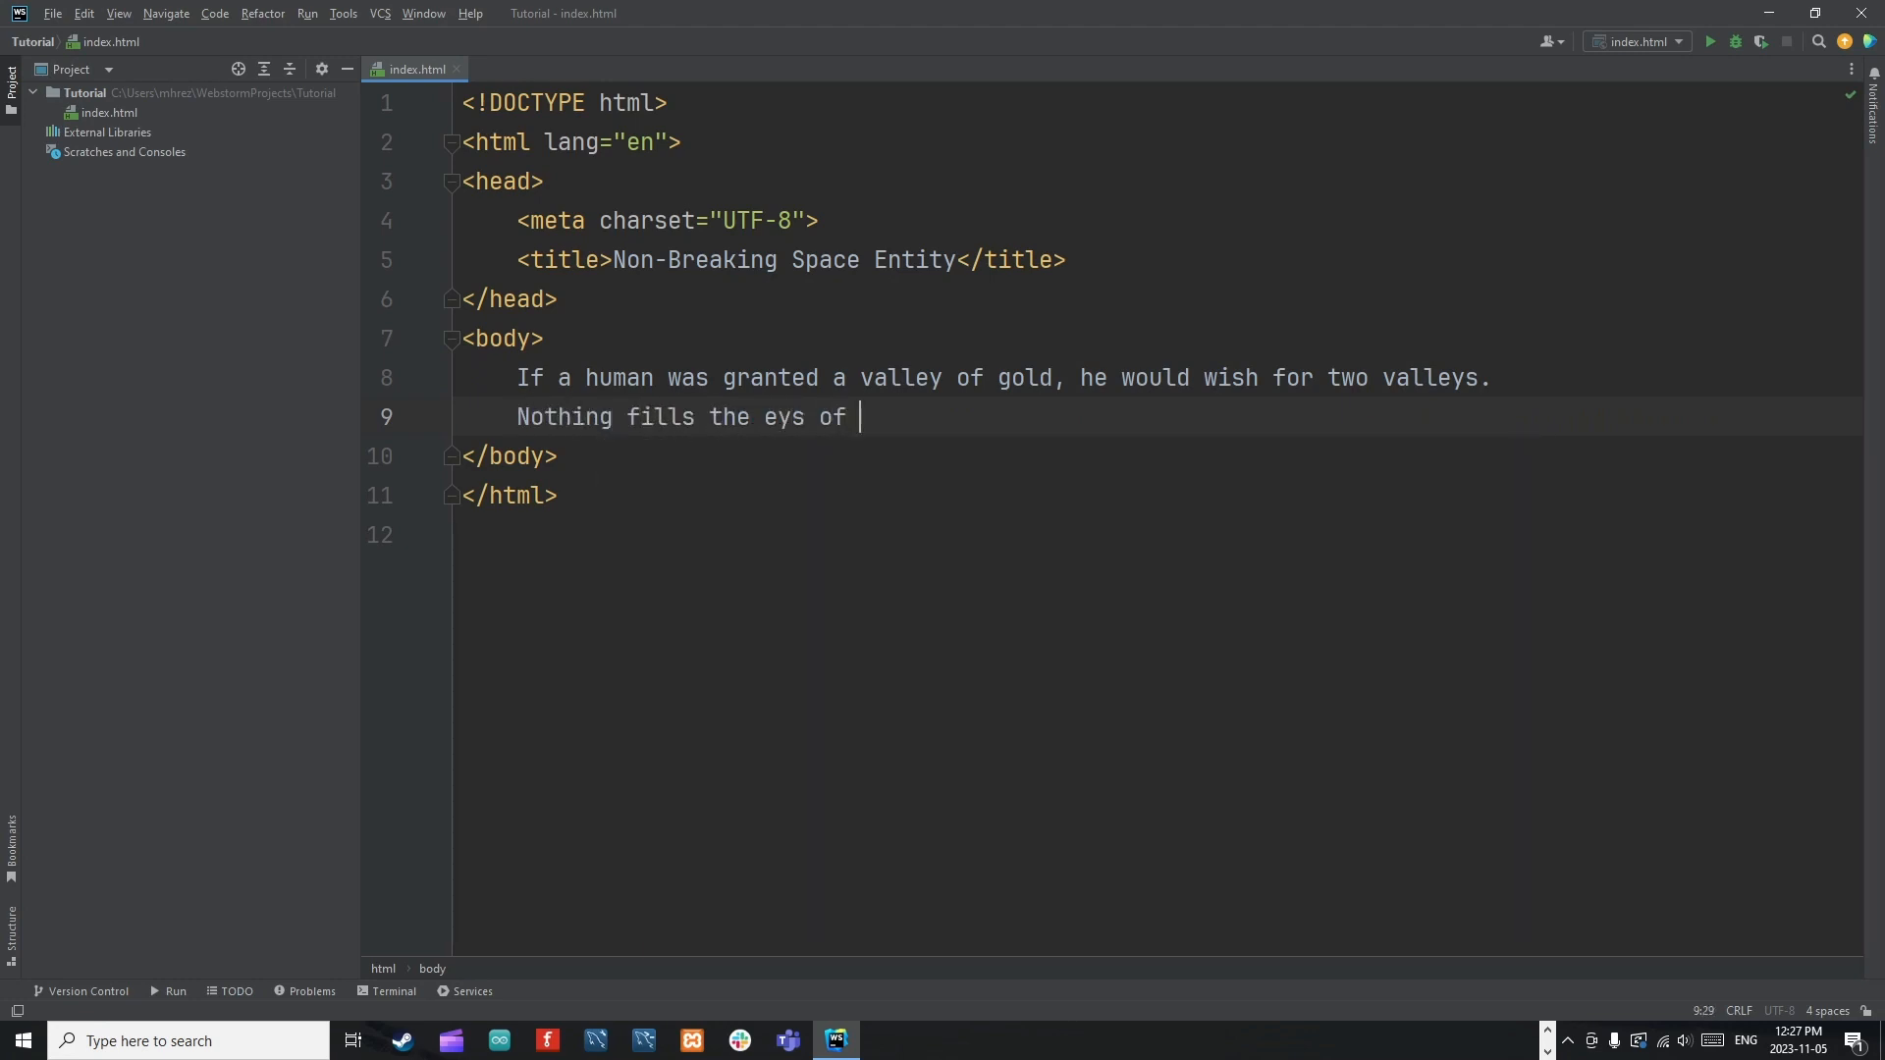
text(man, but s)
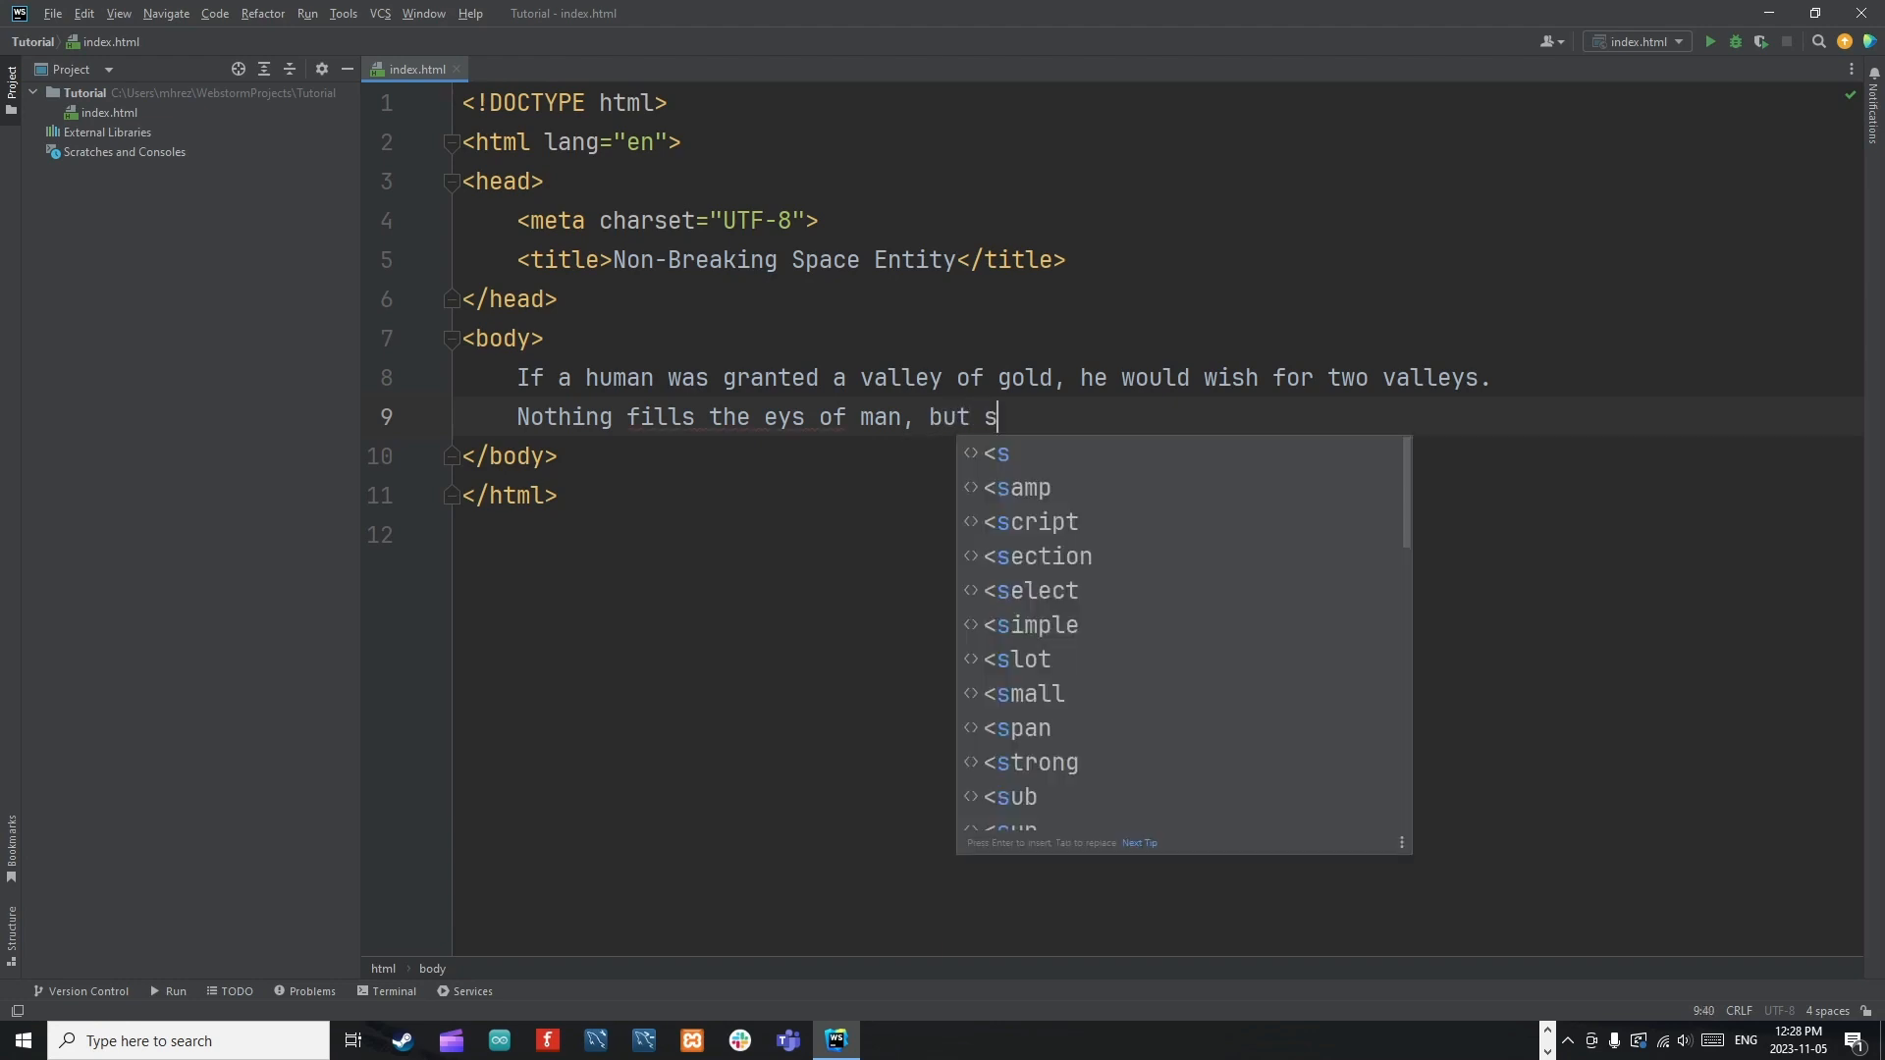
text(and.)
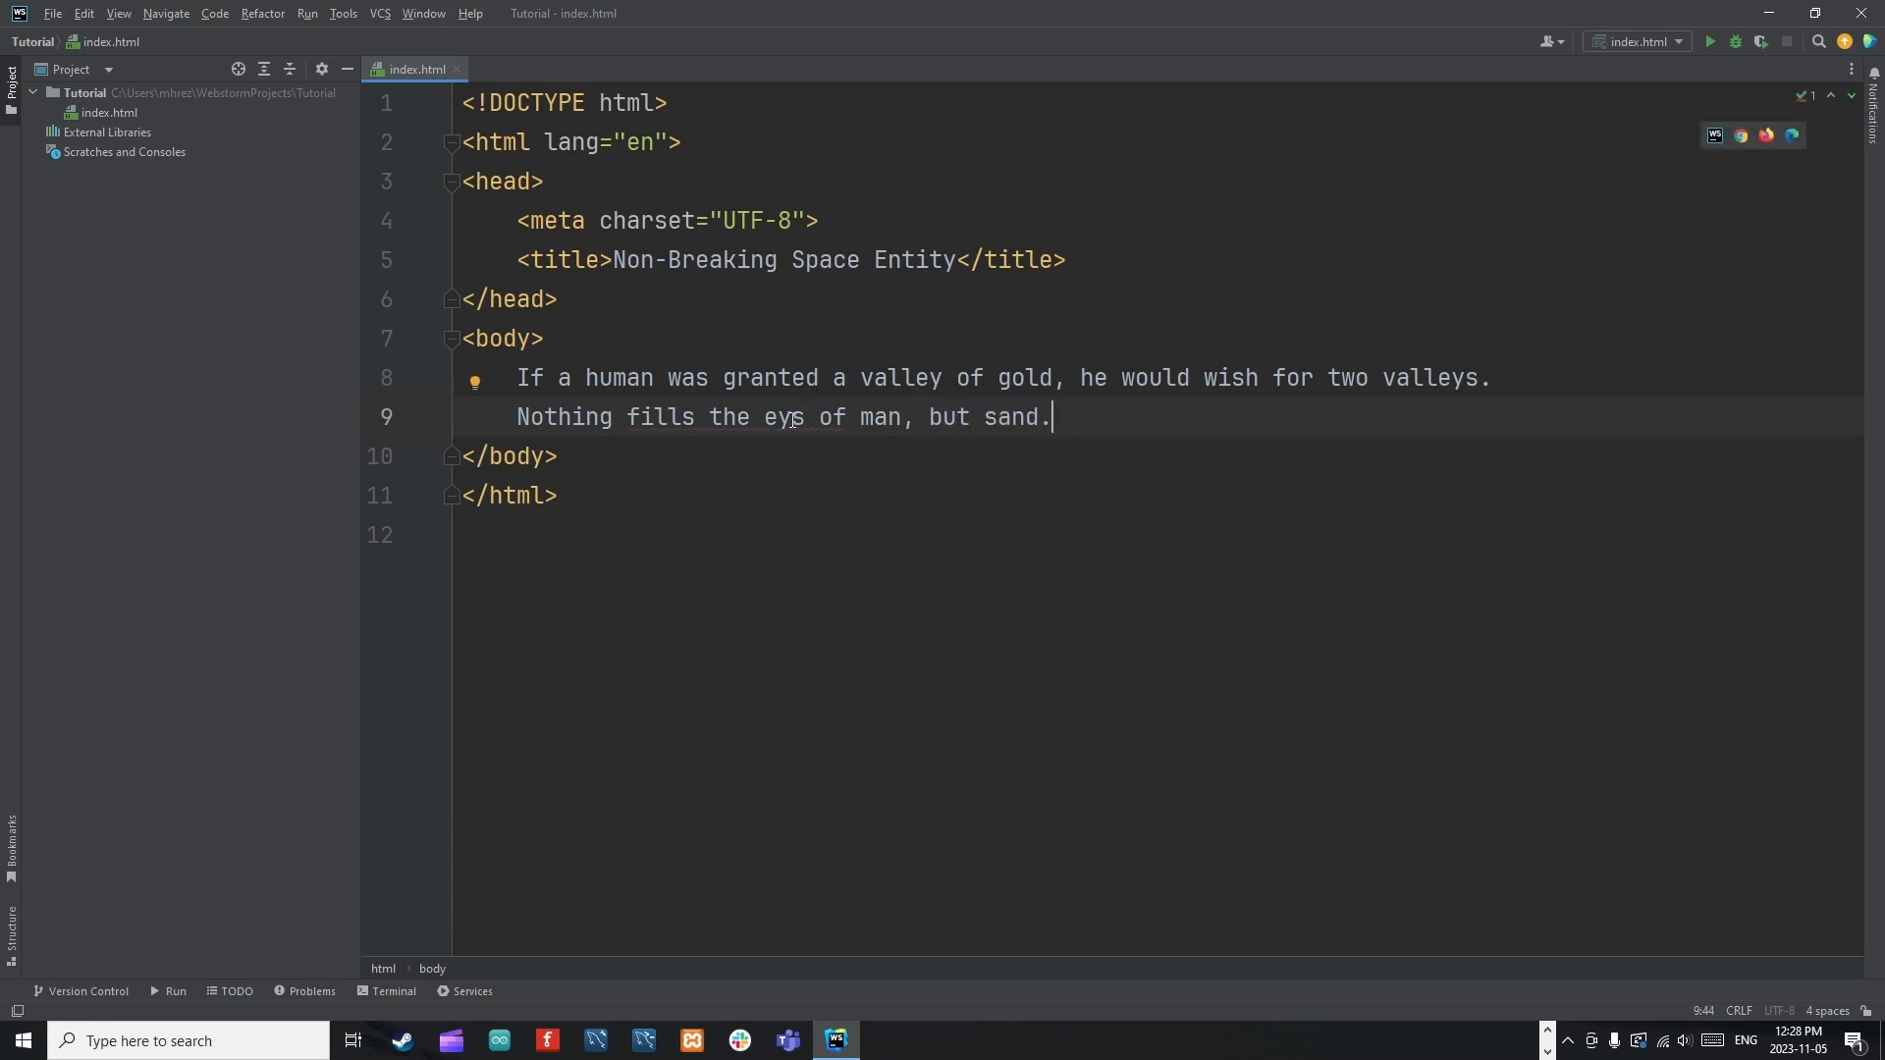
Replace the word 'human' with 'man' in the first sentence.
double_click(618, 377)
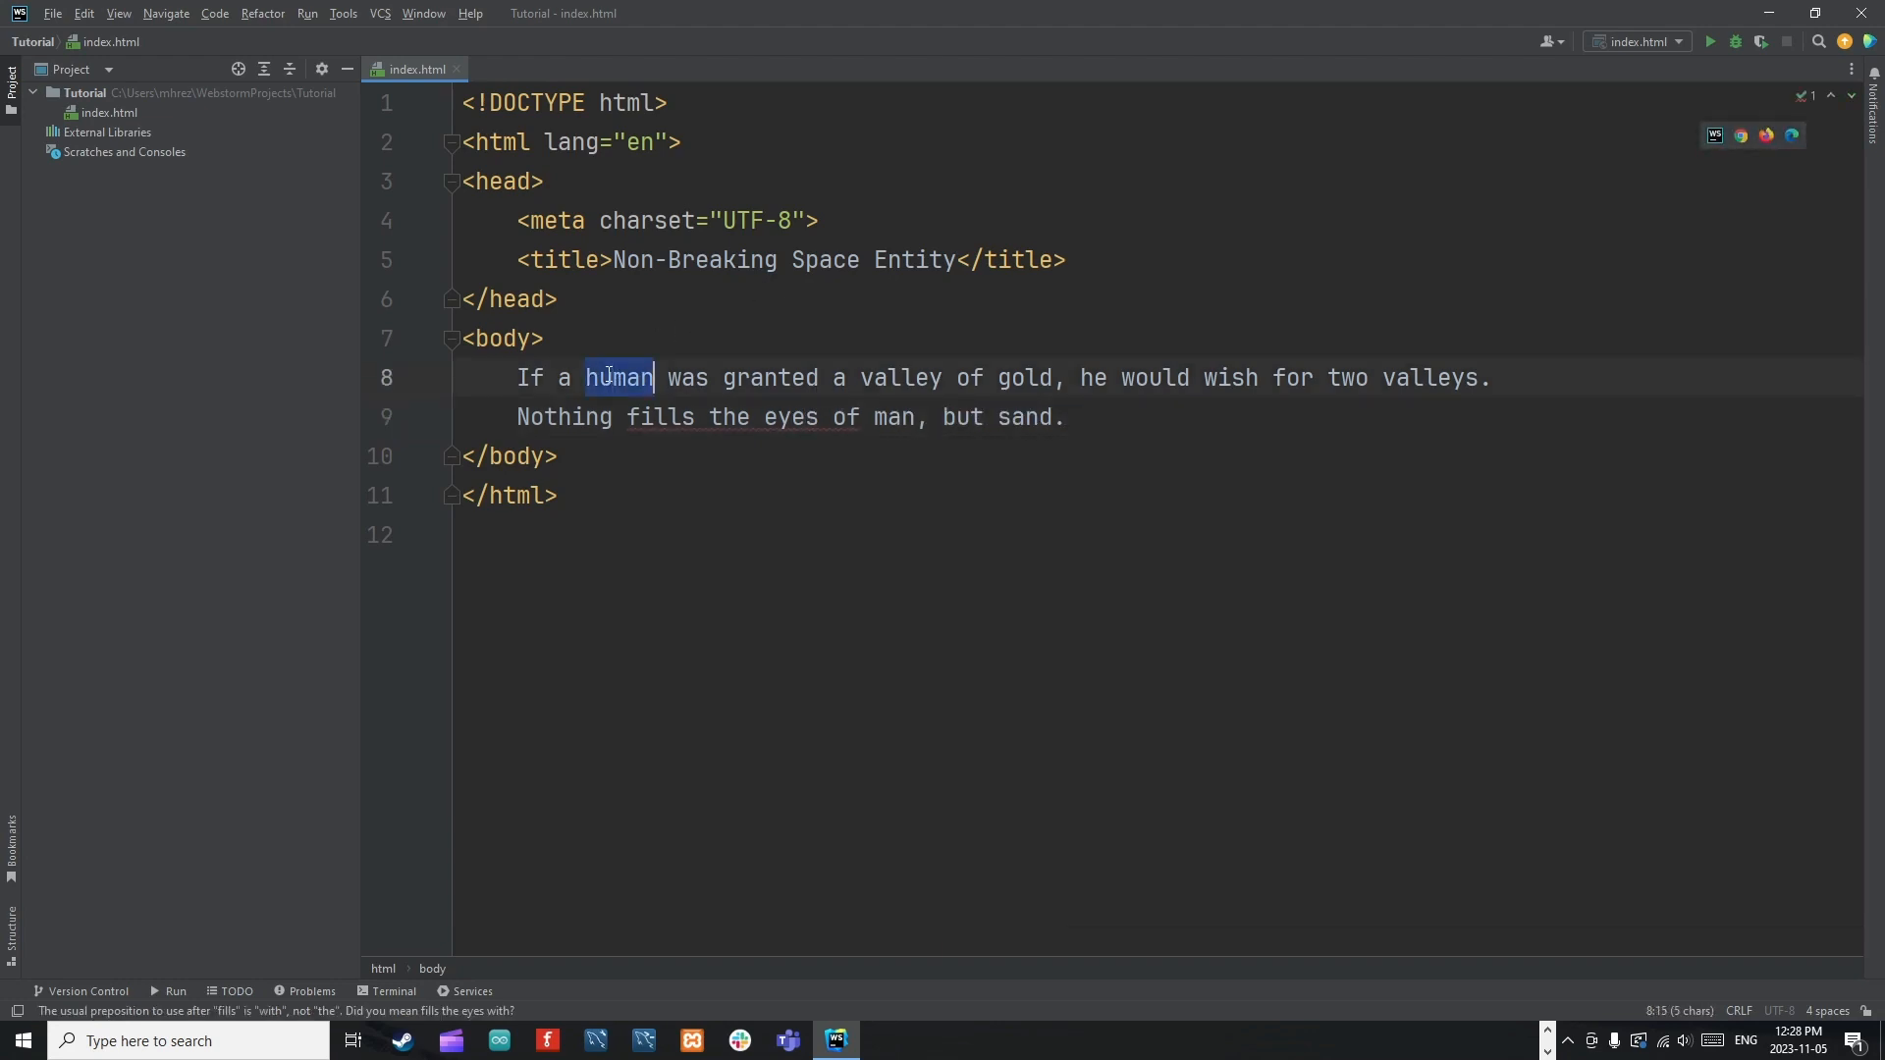
text(man)
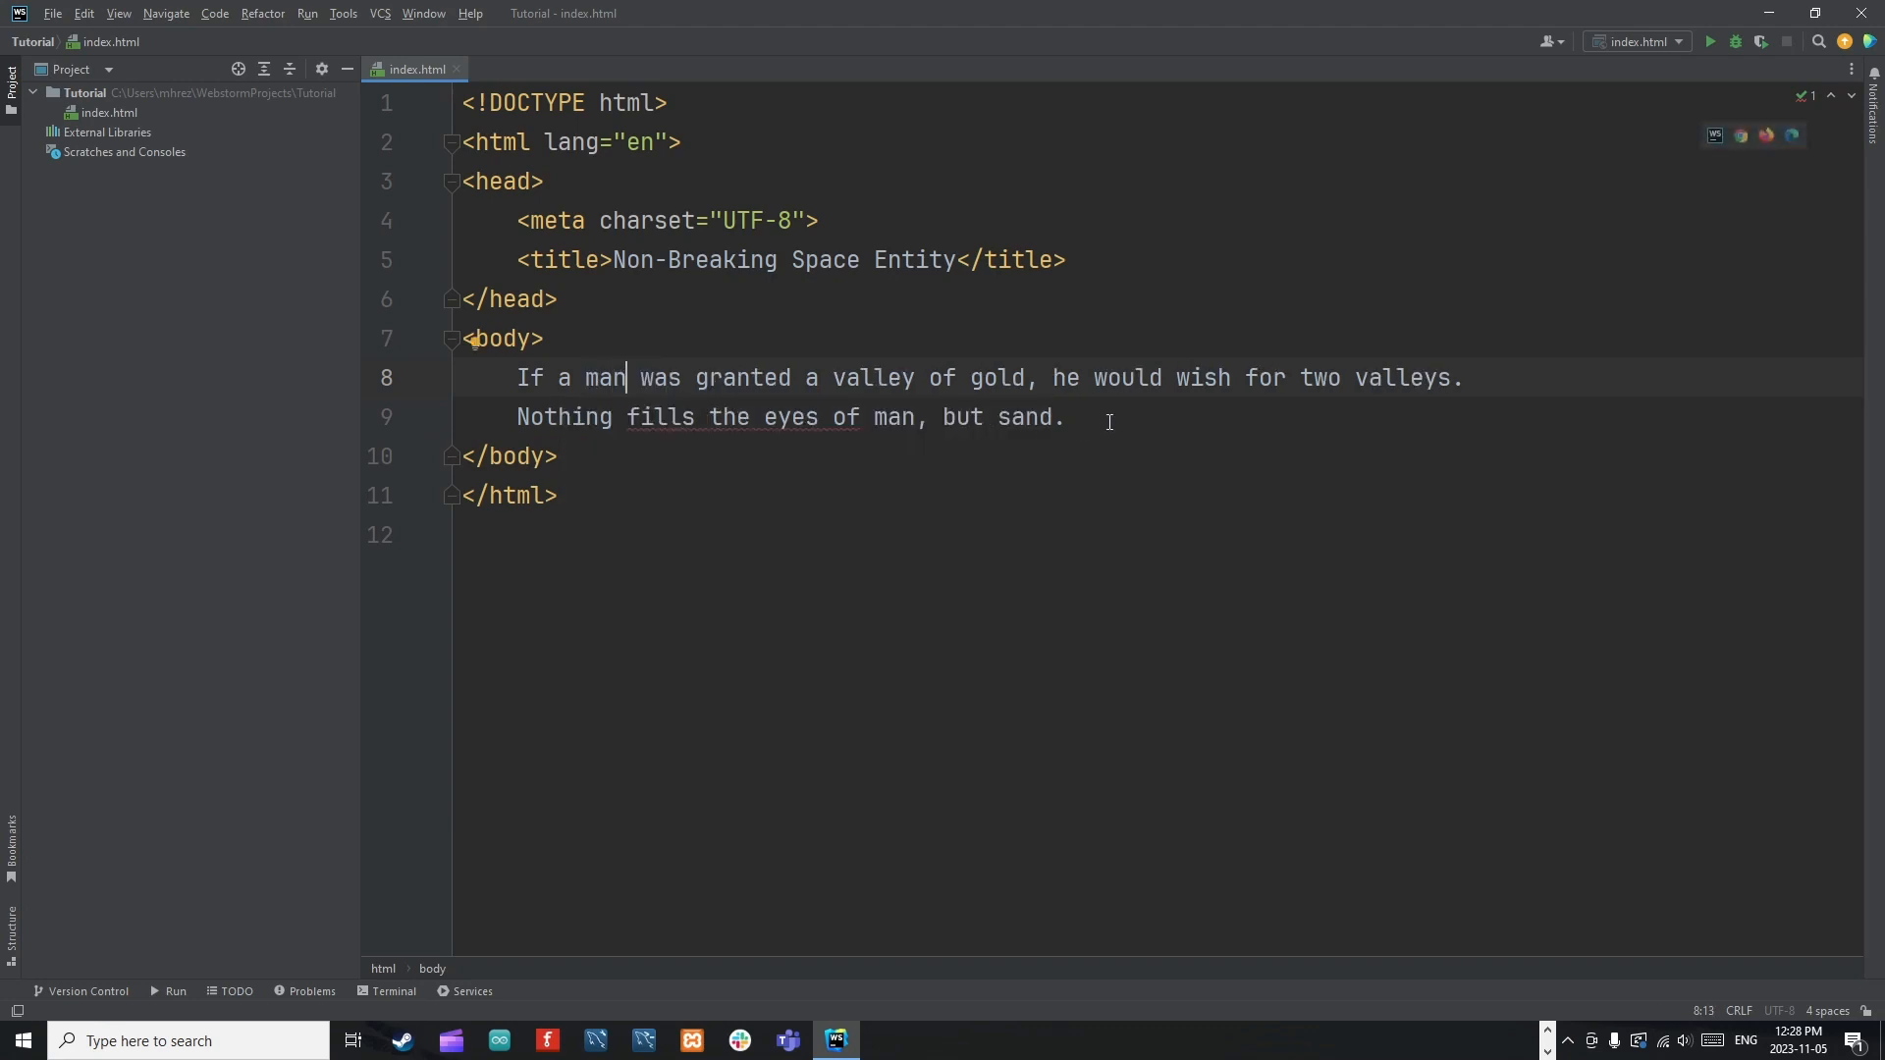
click(1064, 417)
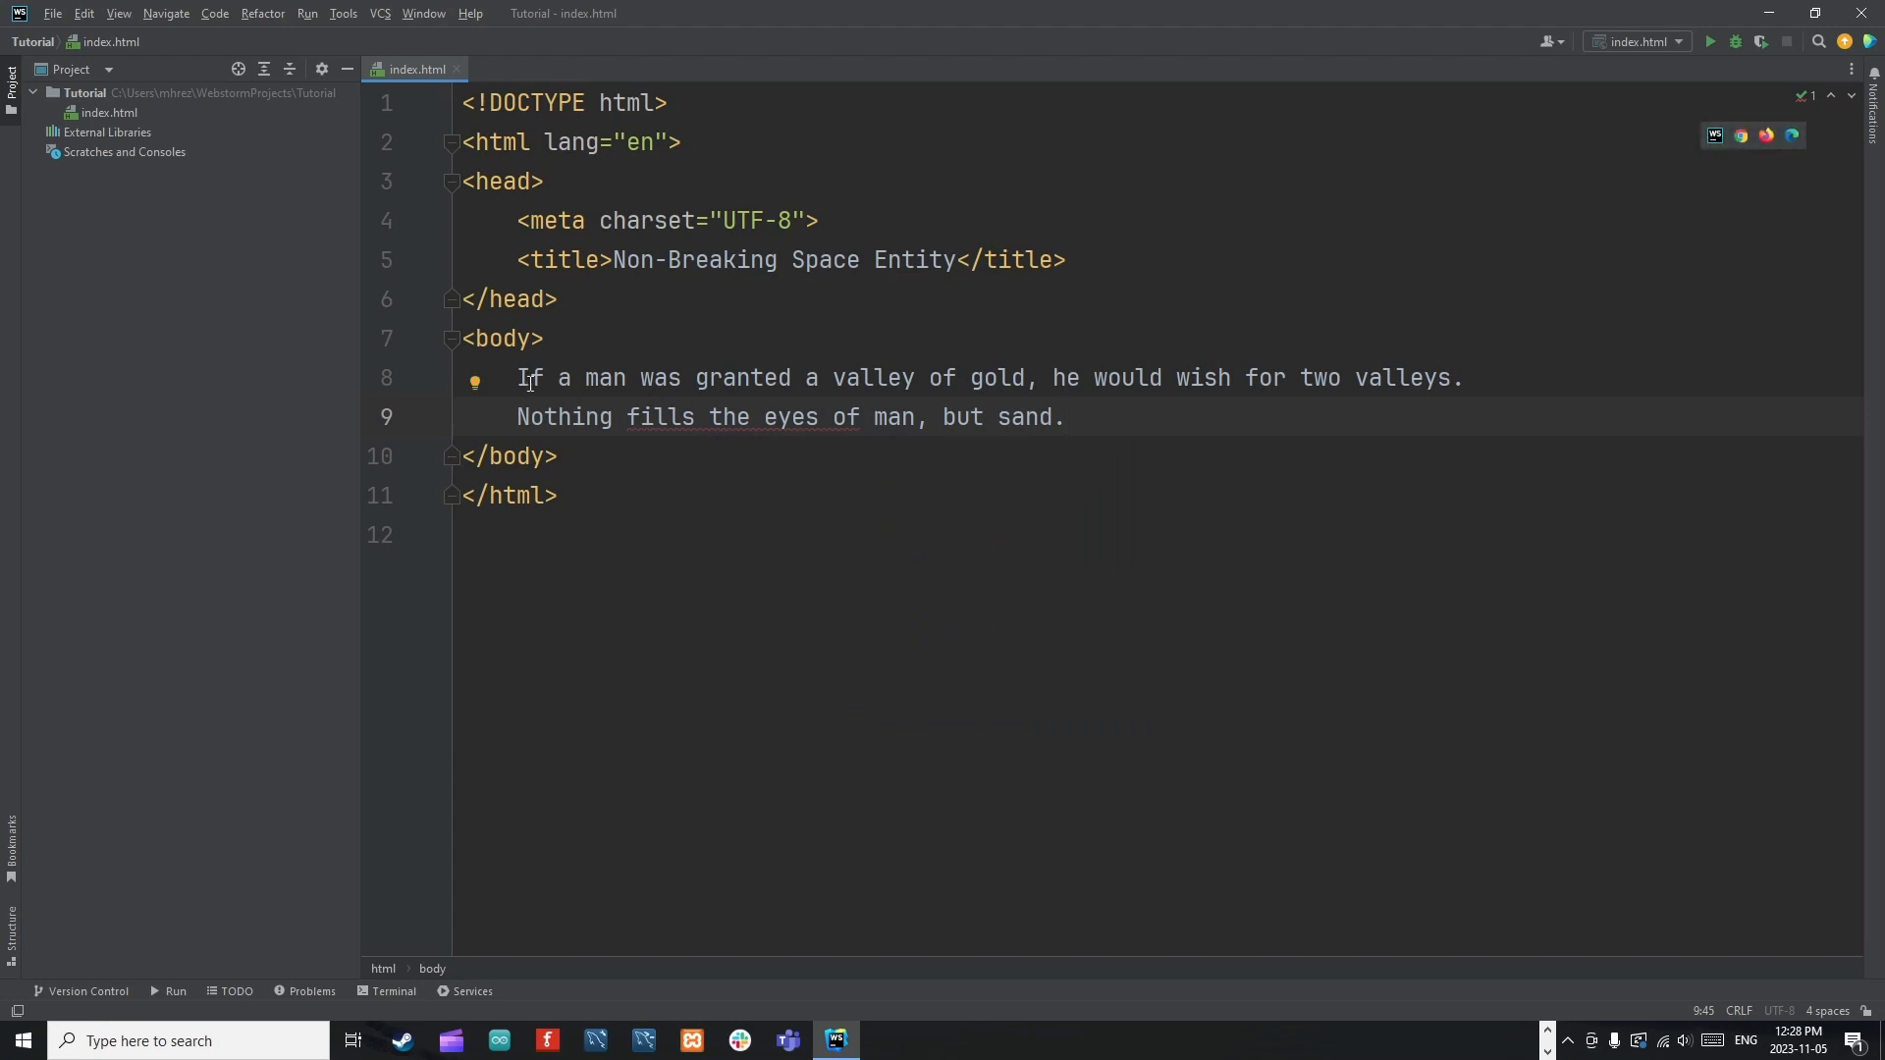
Select both riddle sentences to review them, then deselect.
drag(517, 377, 1064, 416)
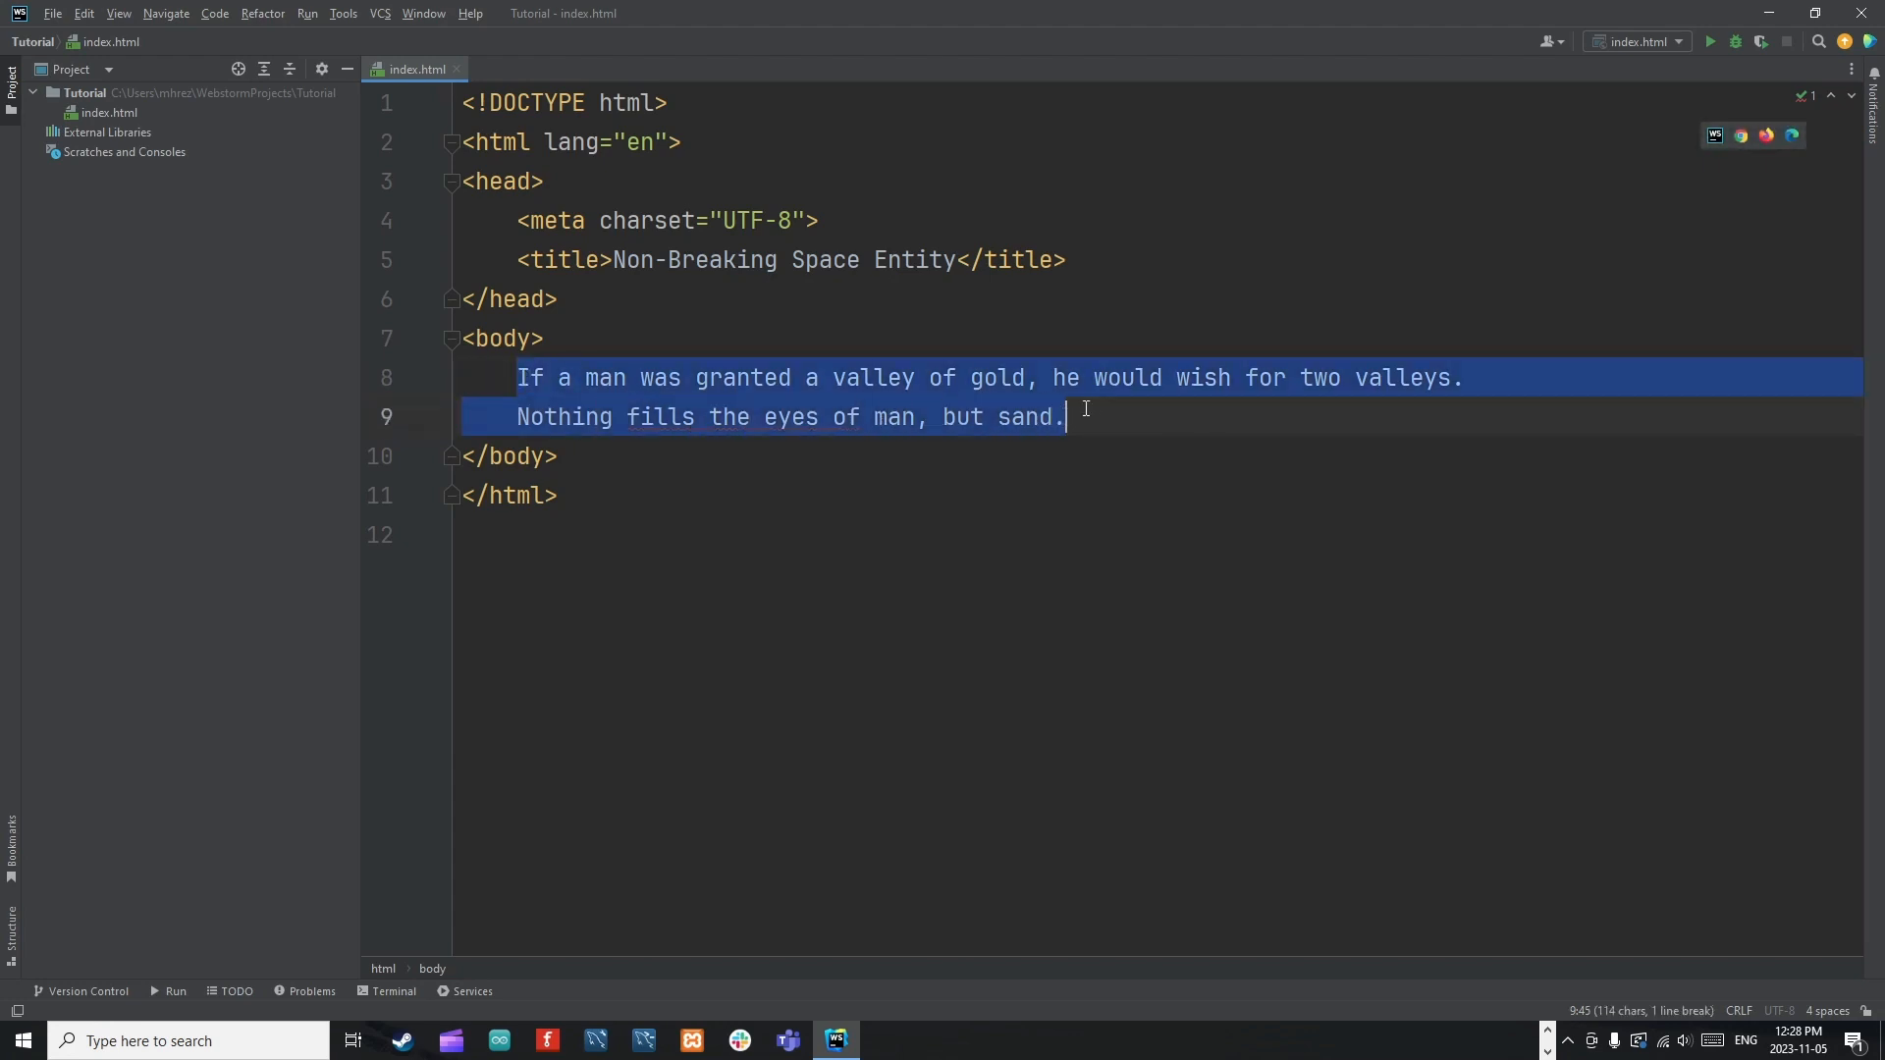
click(1065, 416)
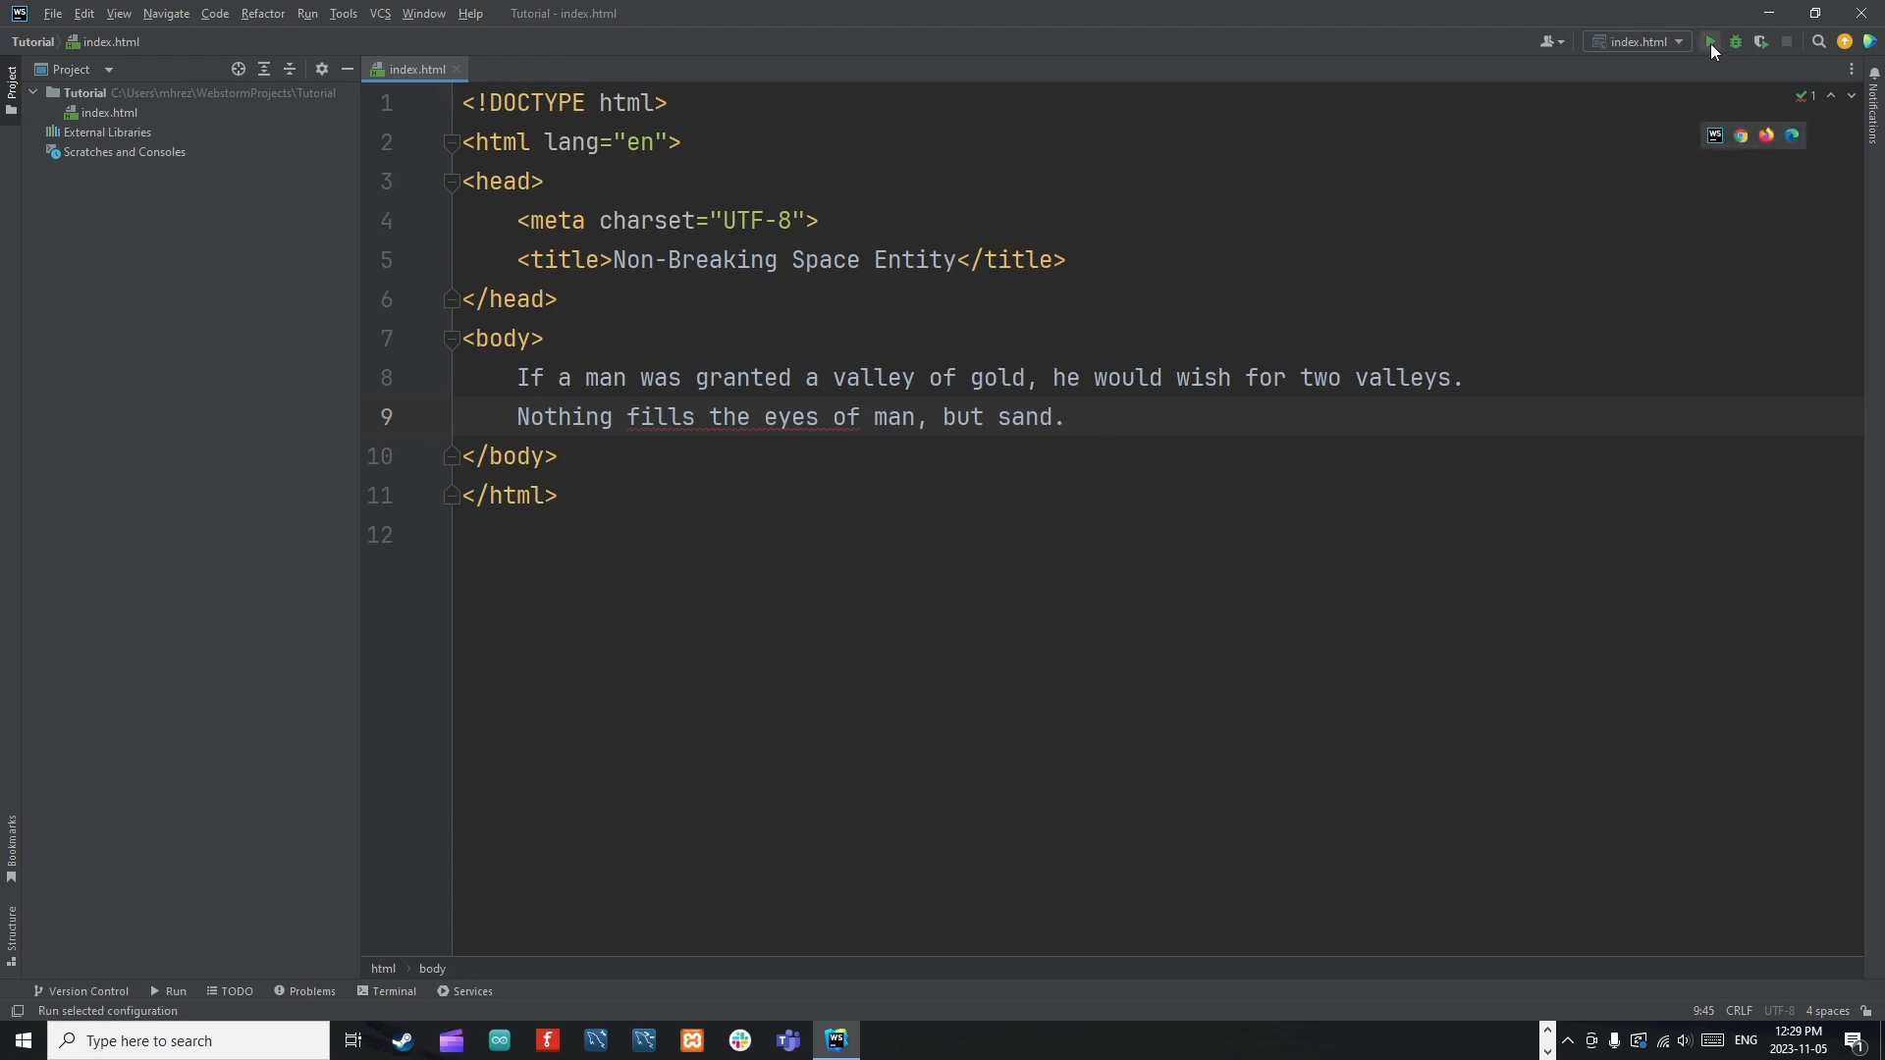
Preview index.html in Chrome, showing both sentences as one plain line.
click(1711, 41)
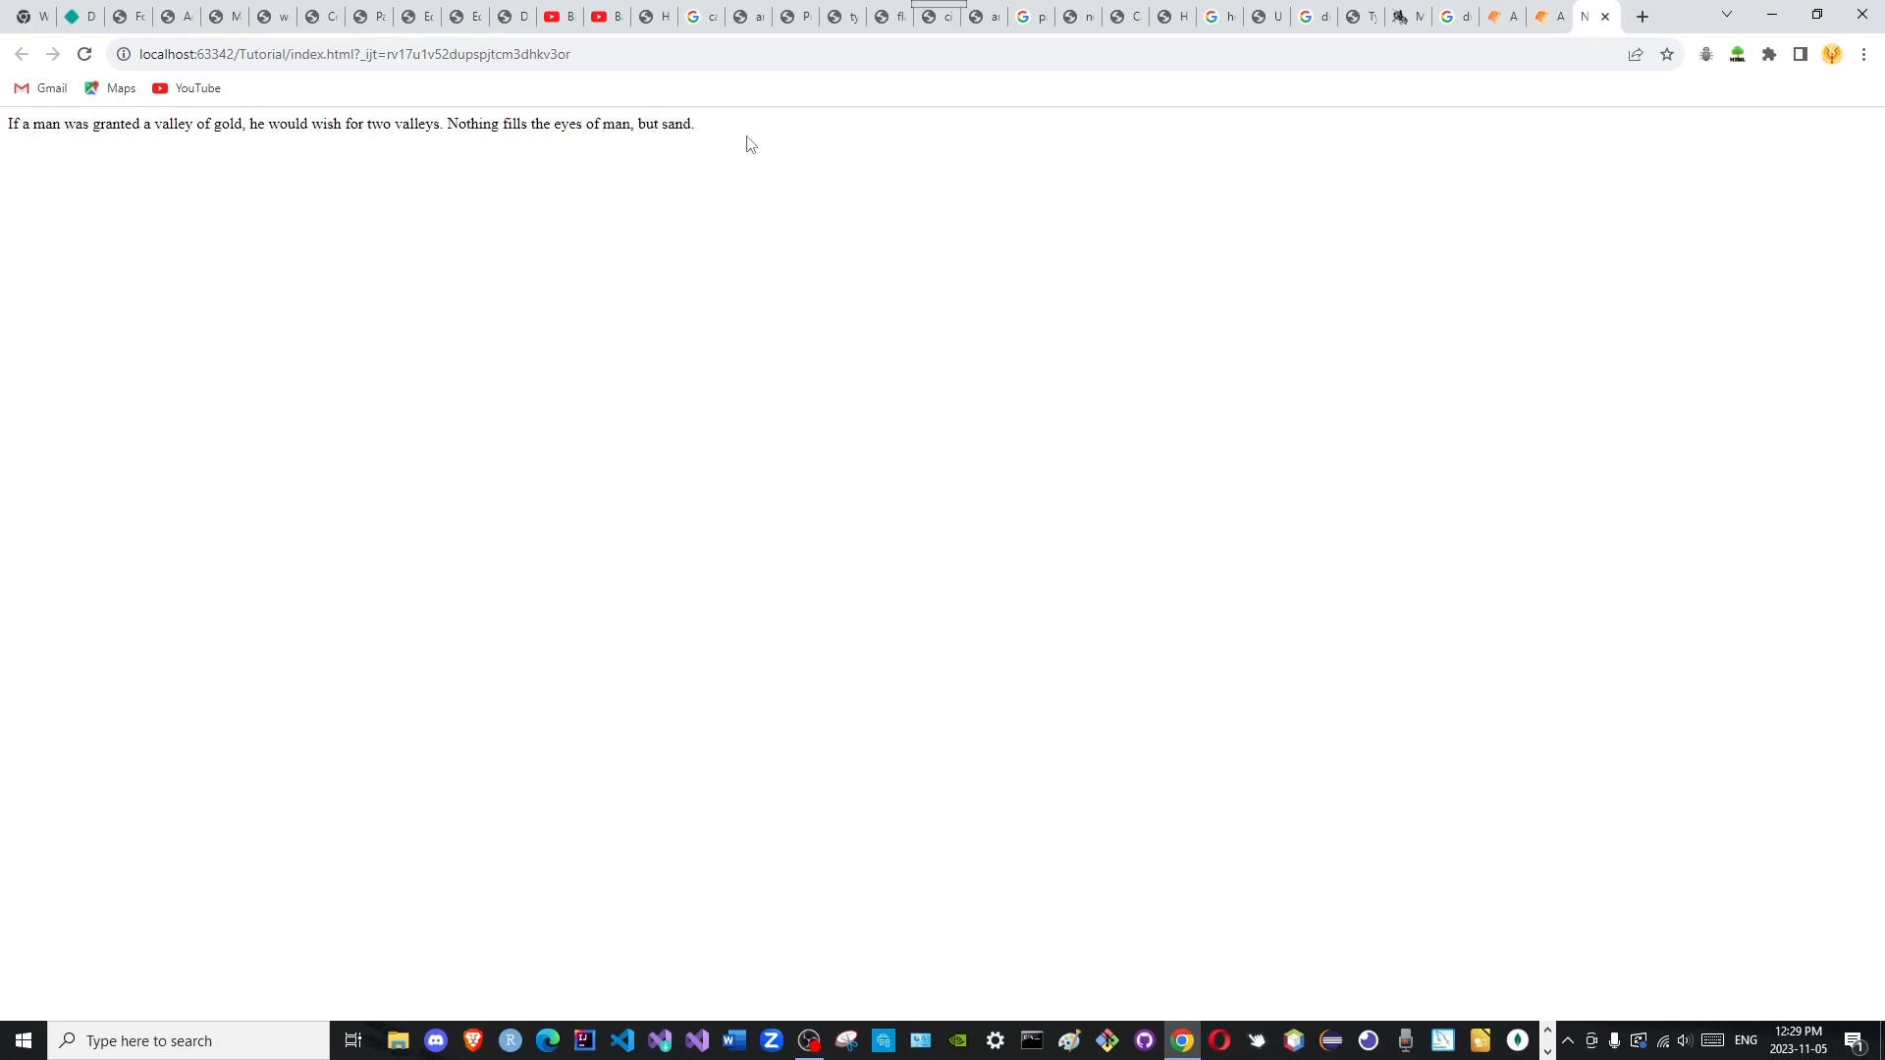
mouse_move(1485, 1015)
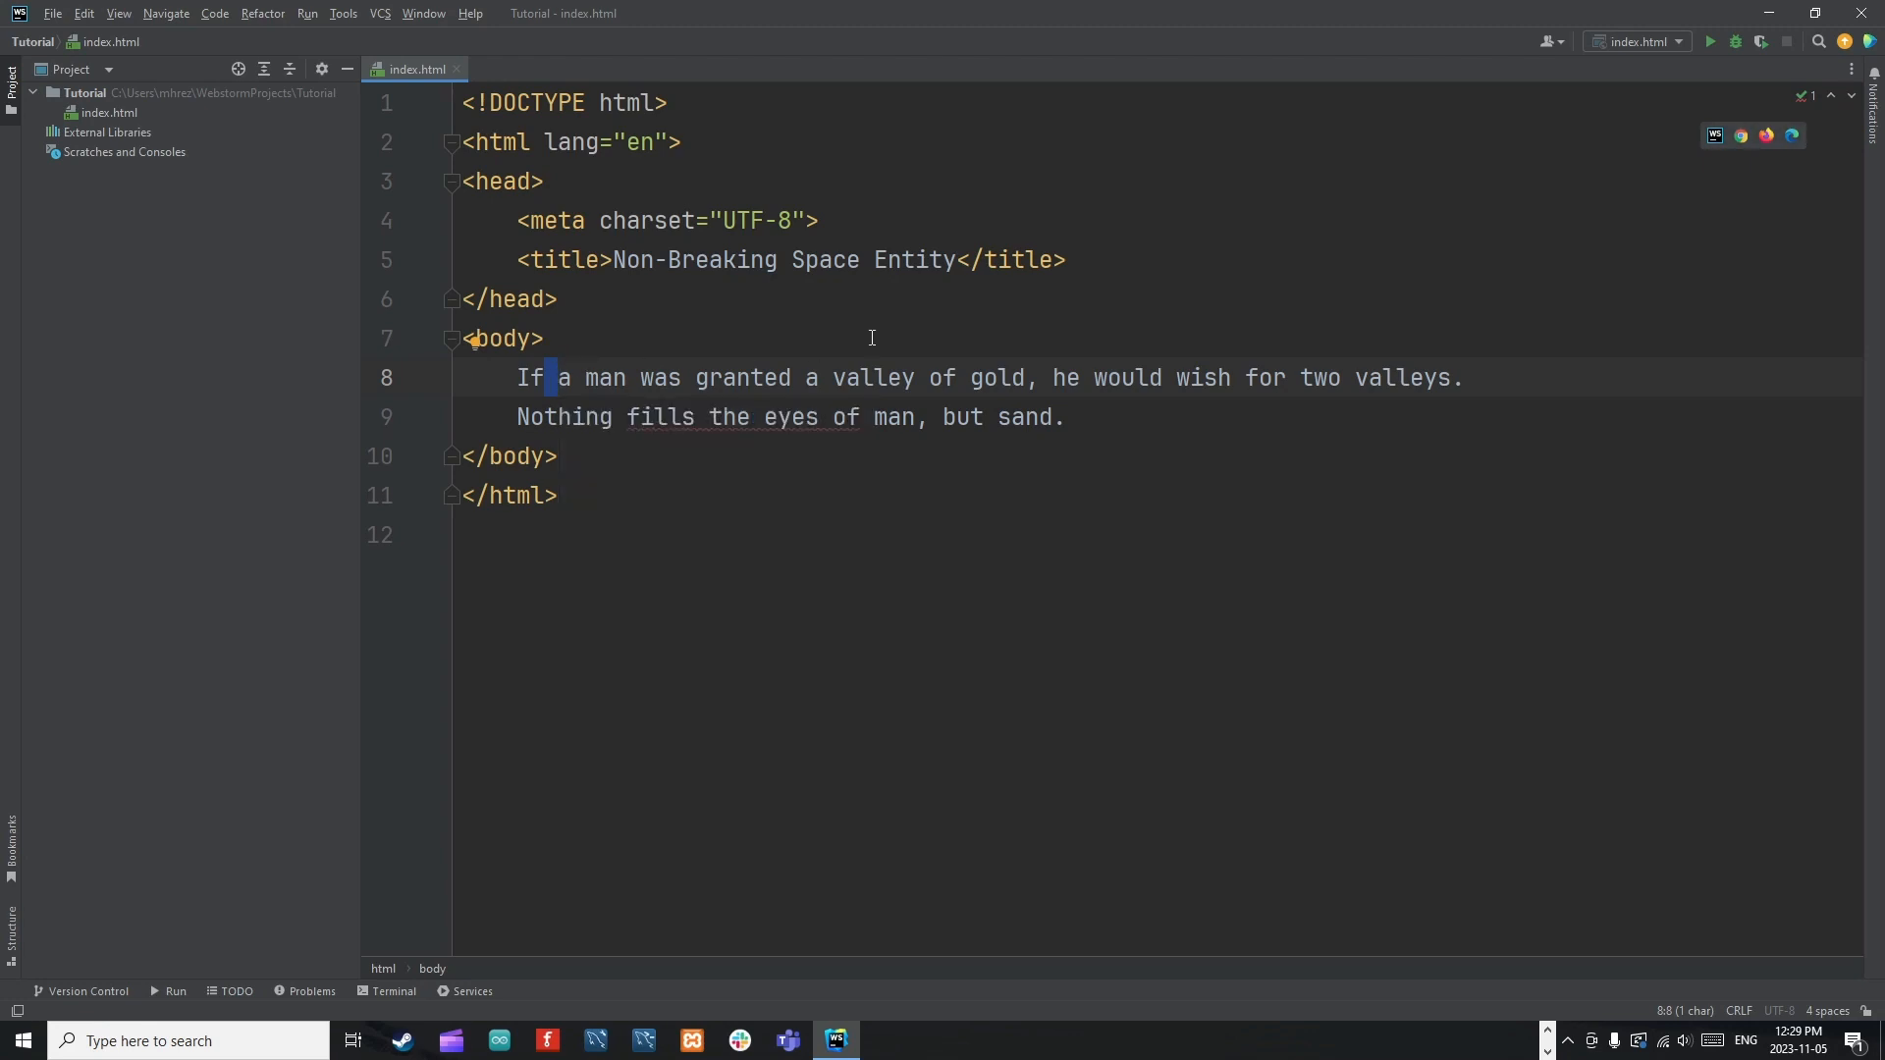
Delete the word 'two' before 'valleys', leaving a blank of several spaces.
click(542, 338)
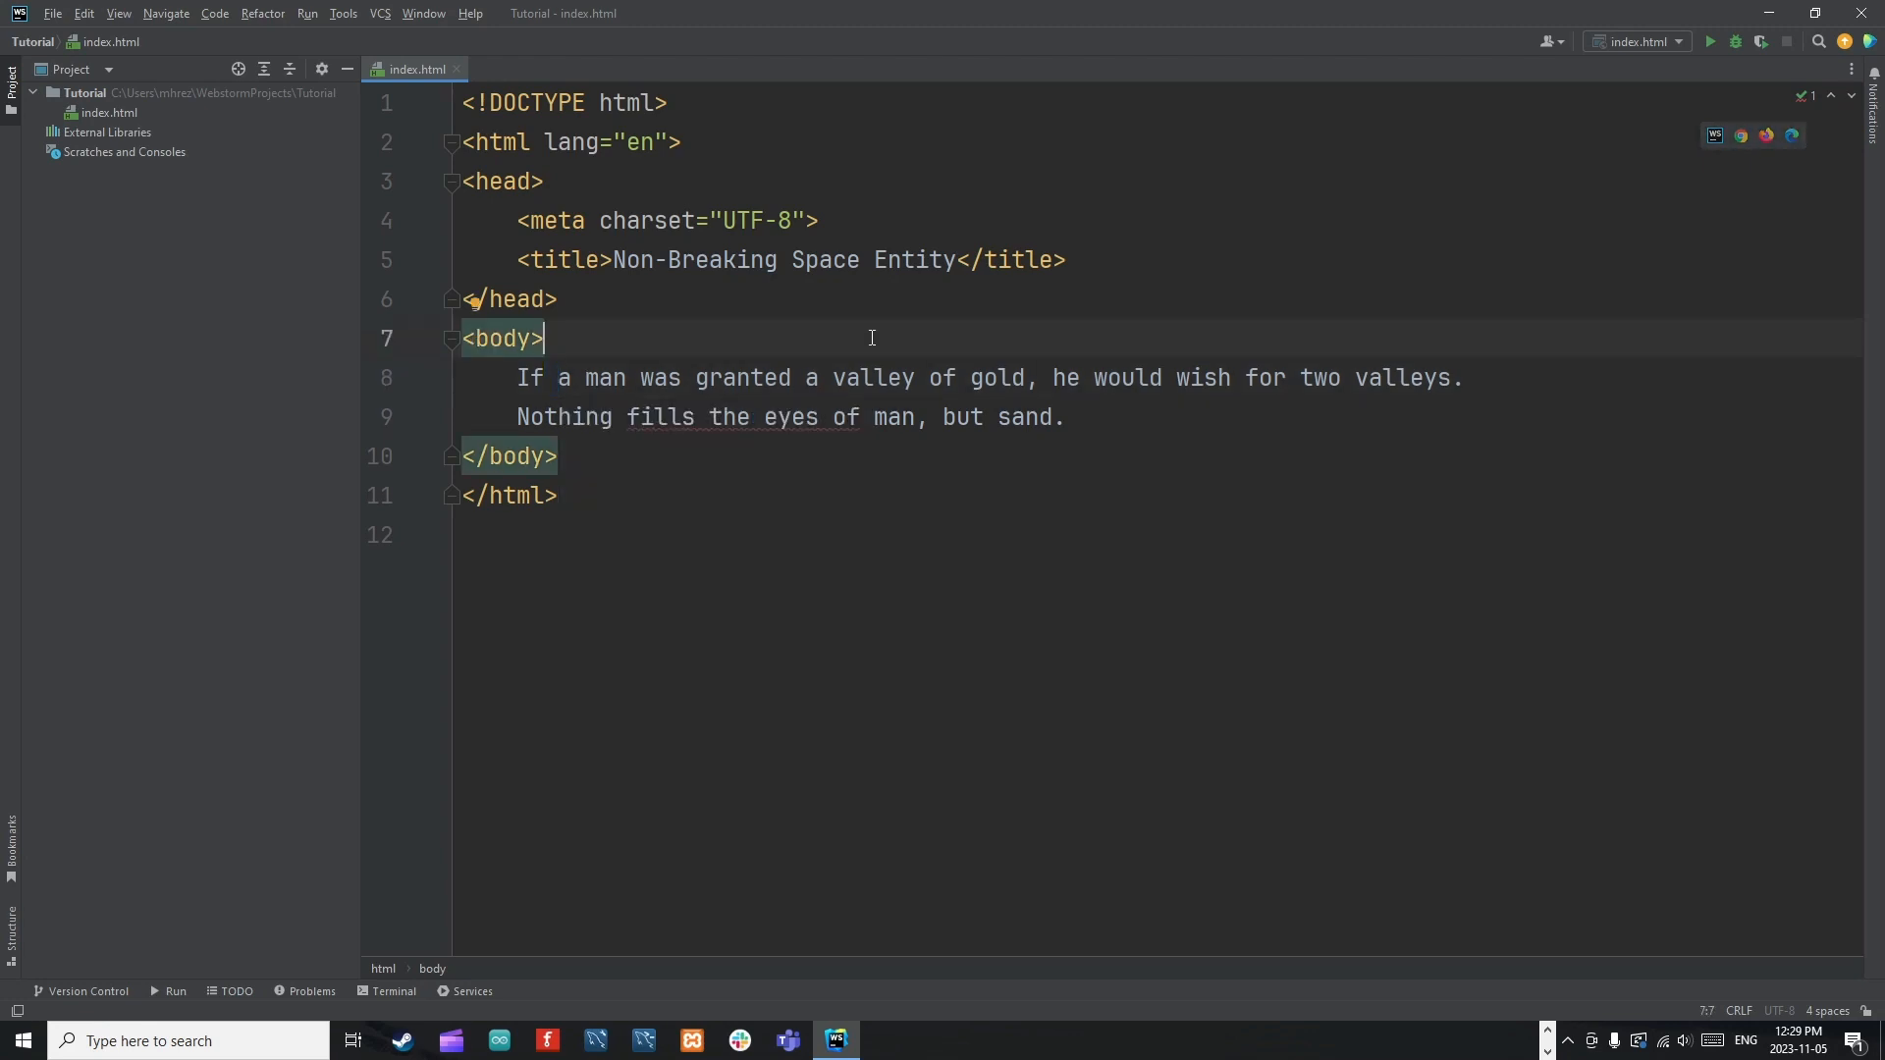
mouse_move(833, 377)
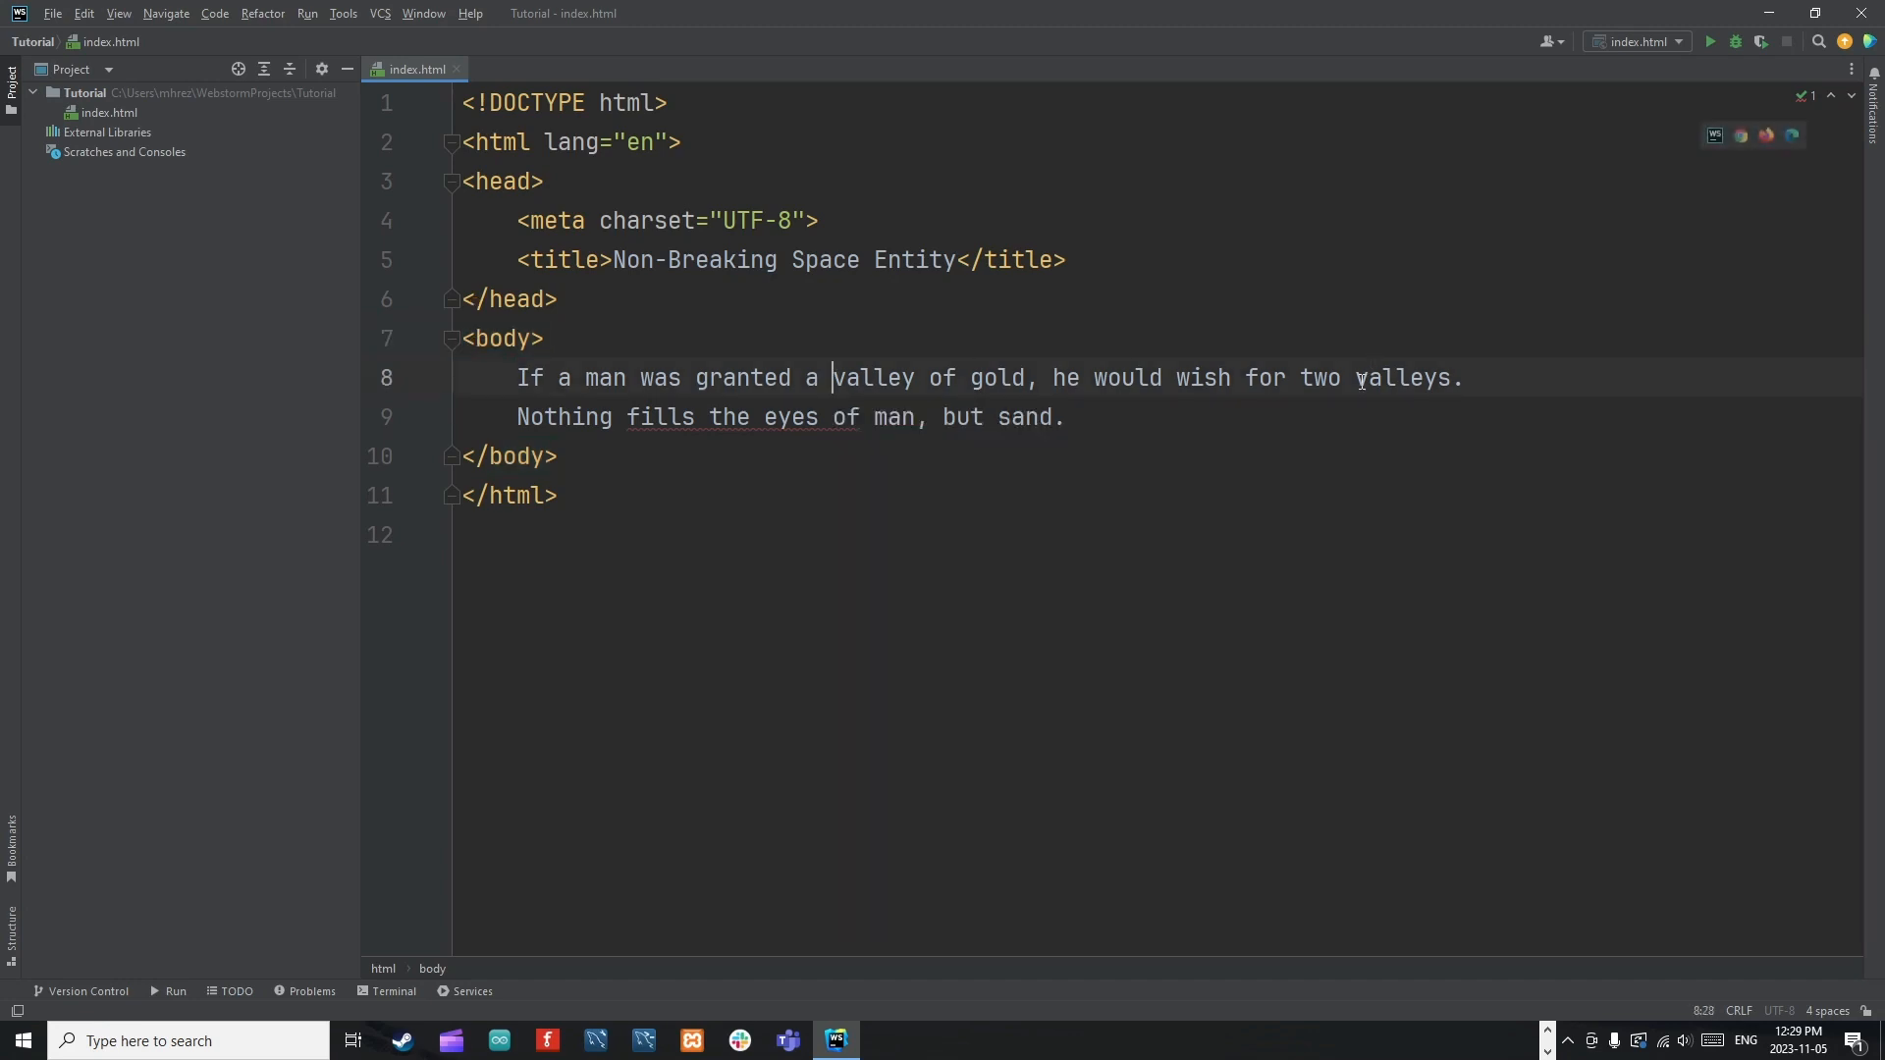
double_click(1394, 377)
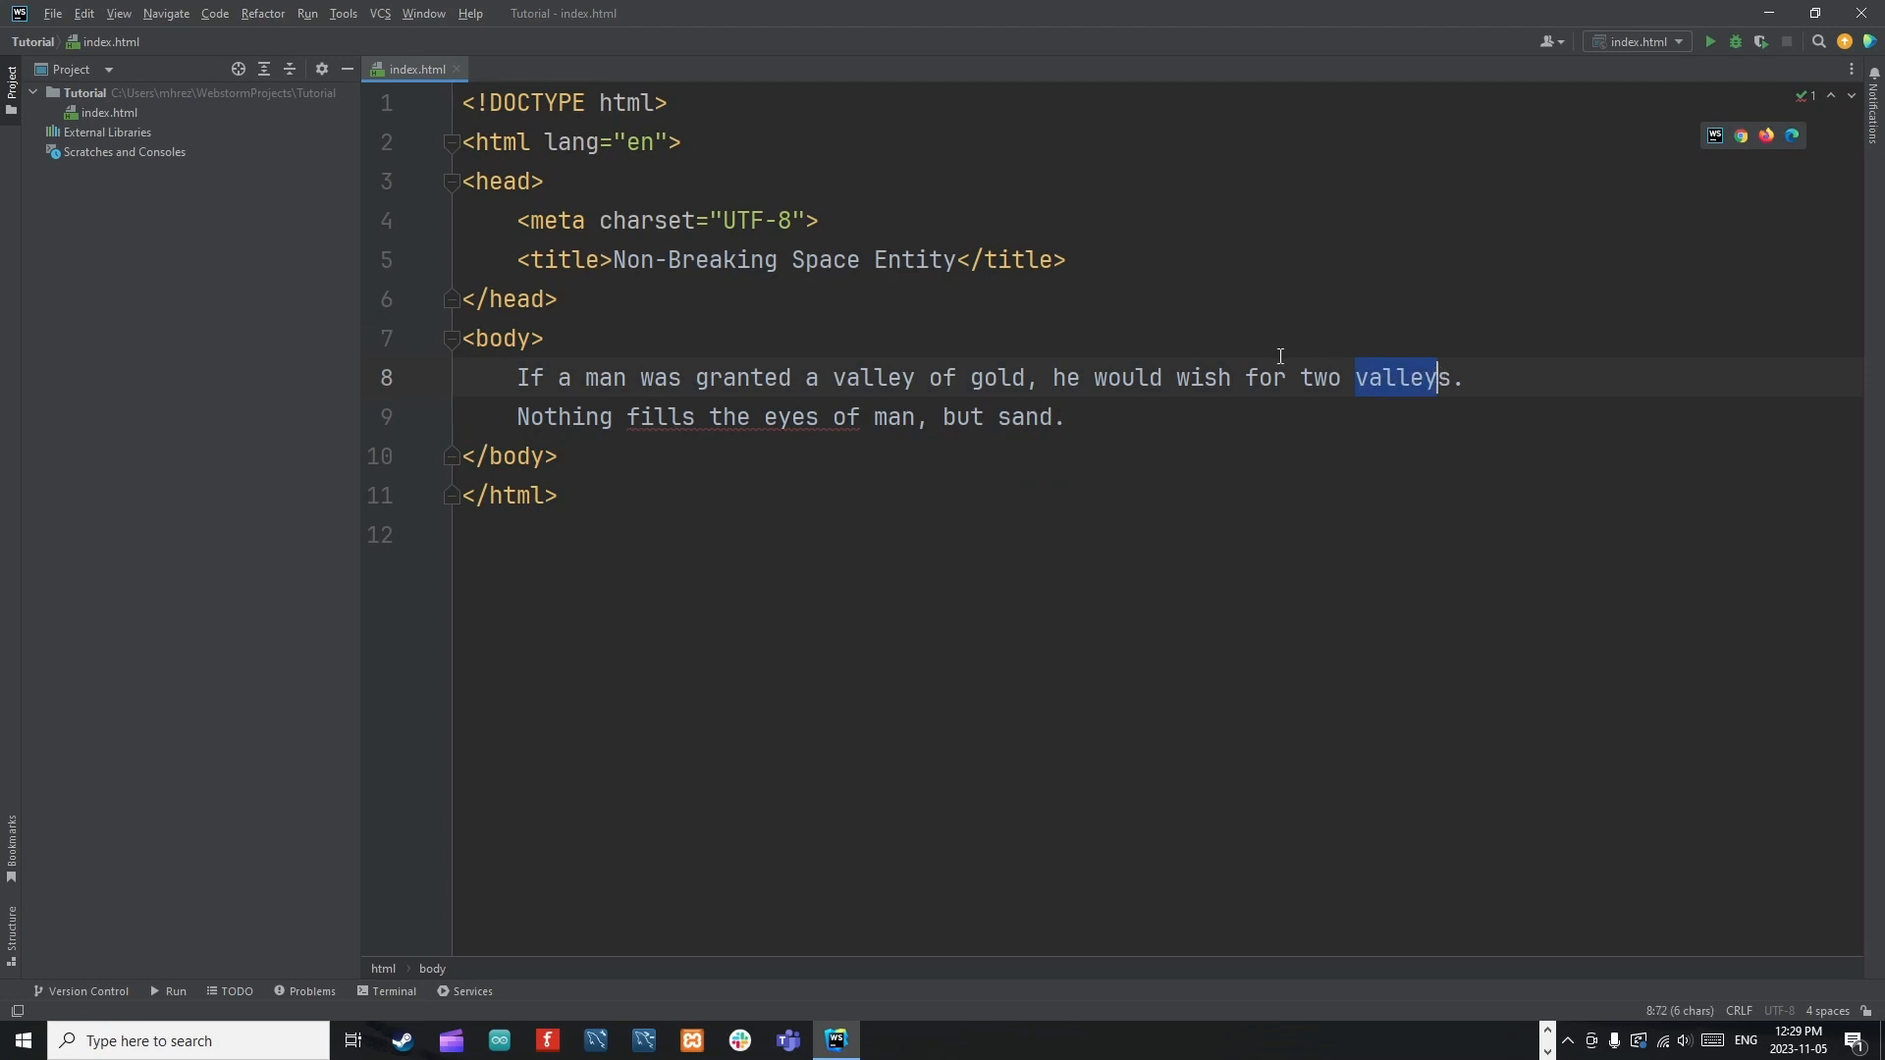
double_click(1319, 377)
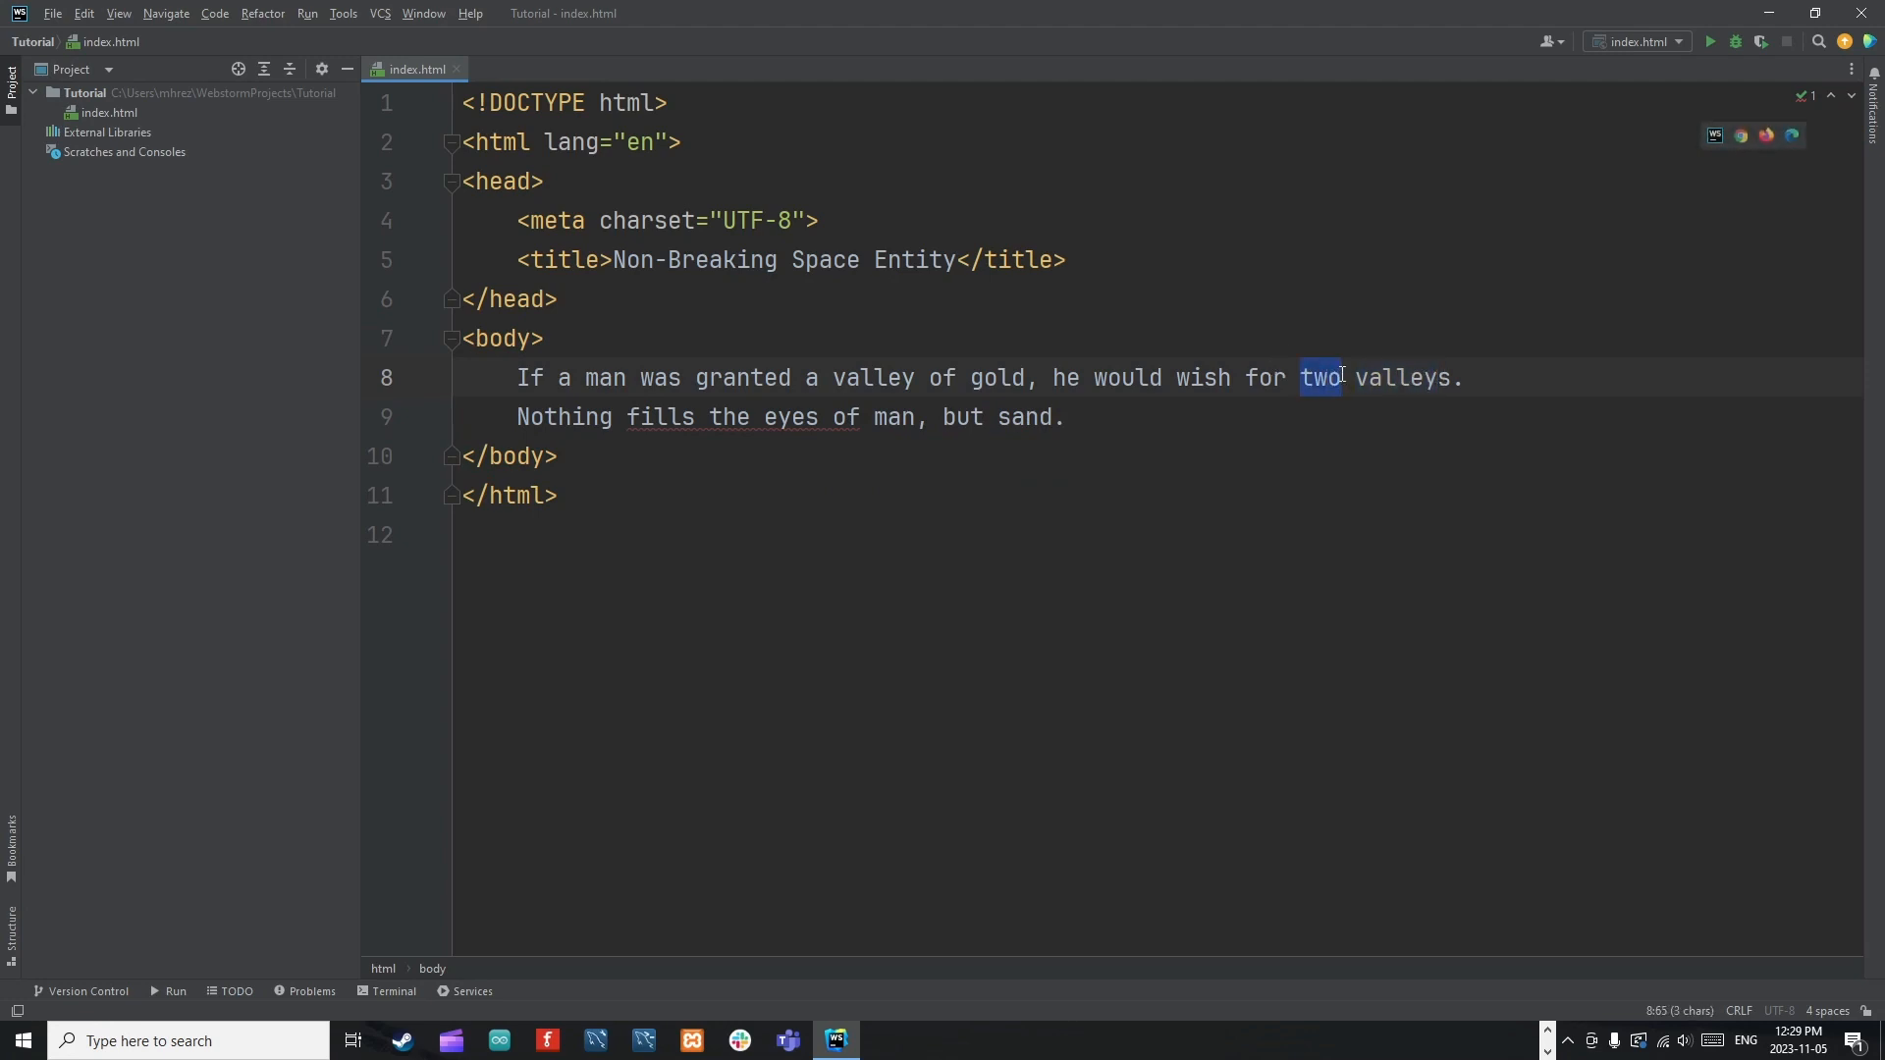
key(Delete)
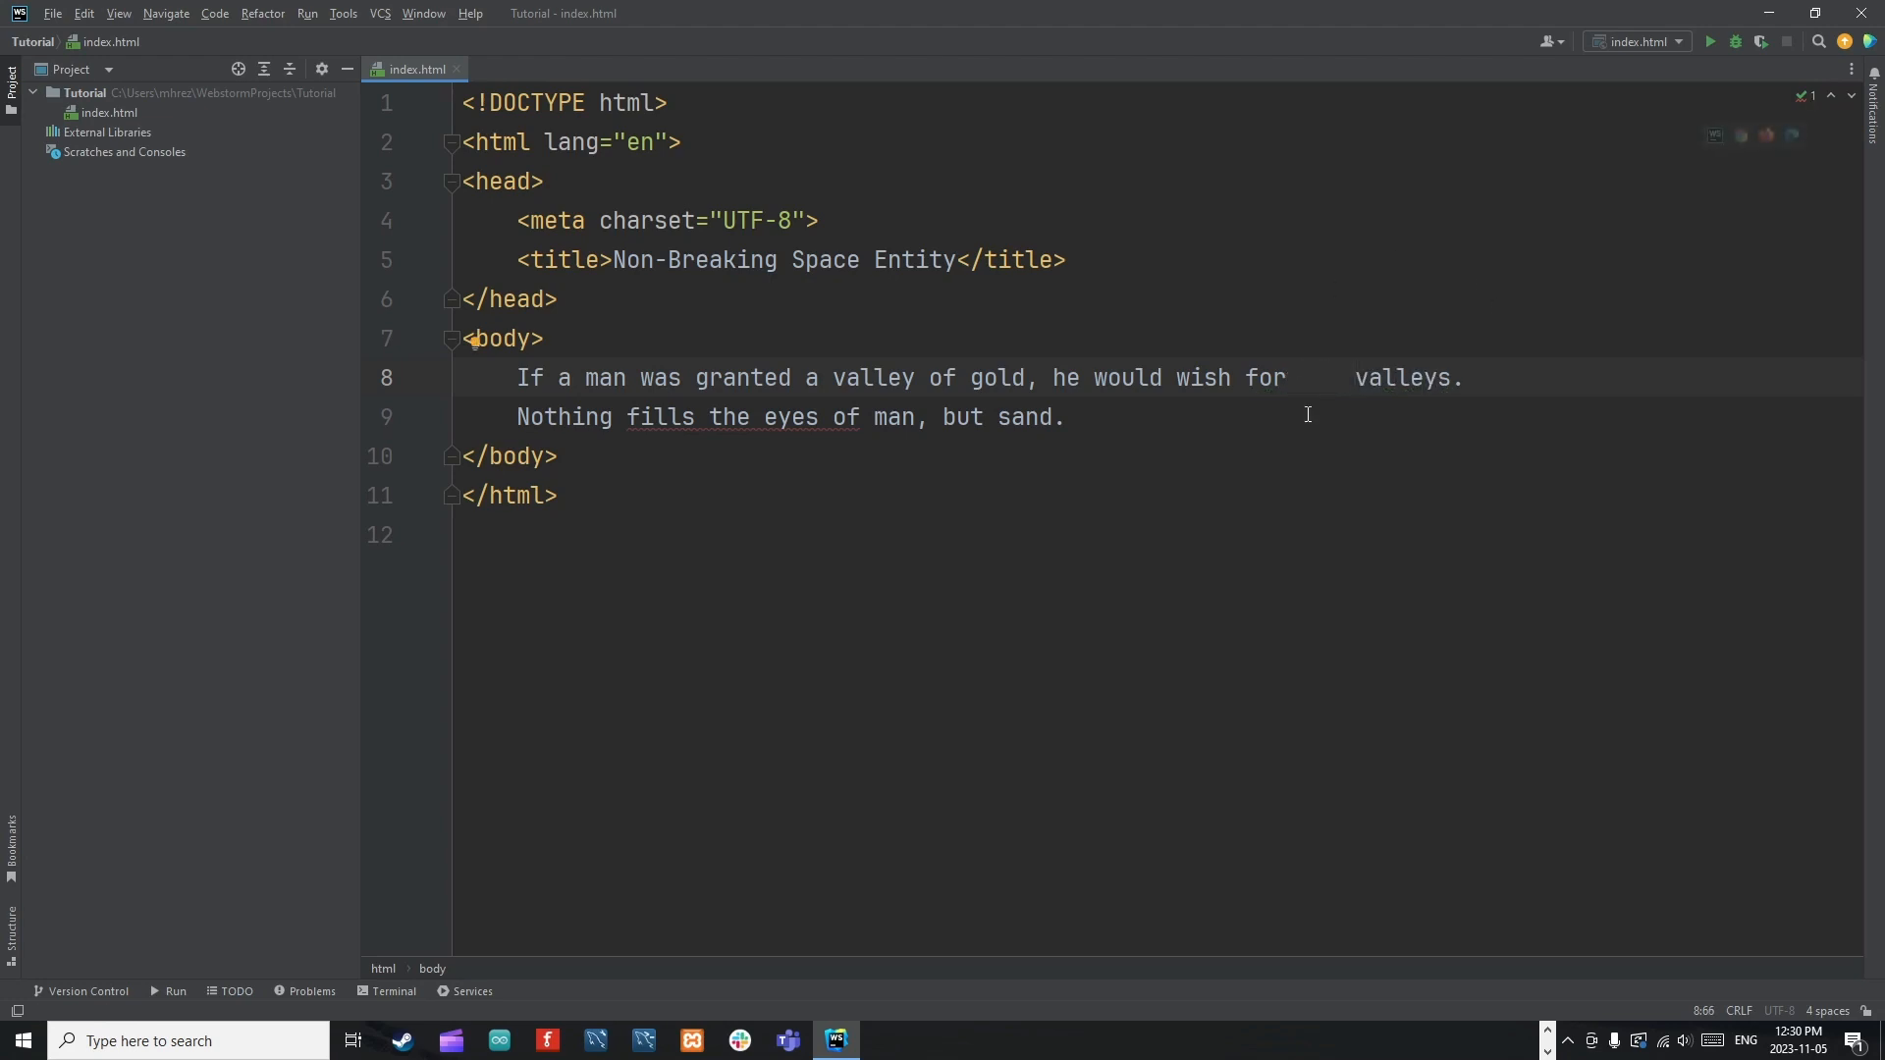
drag(1341, 377, 1302, 377)
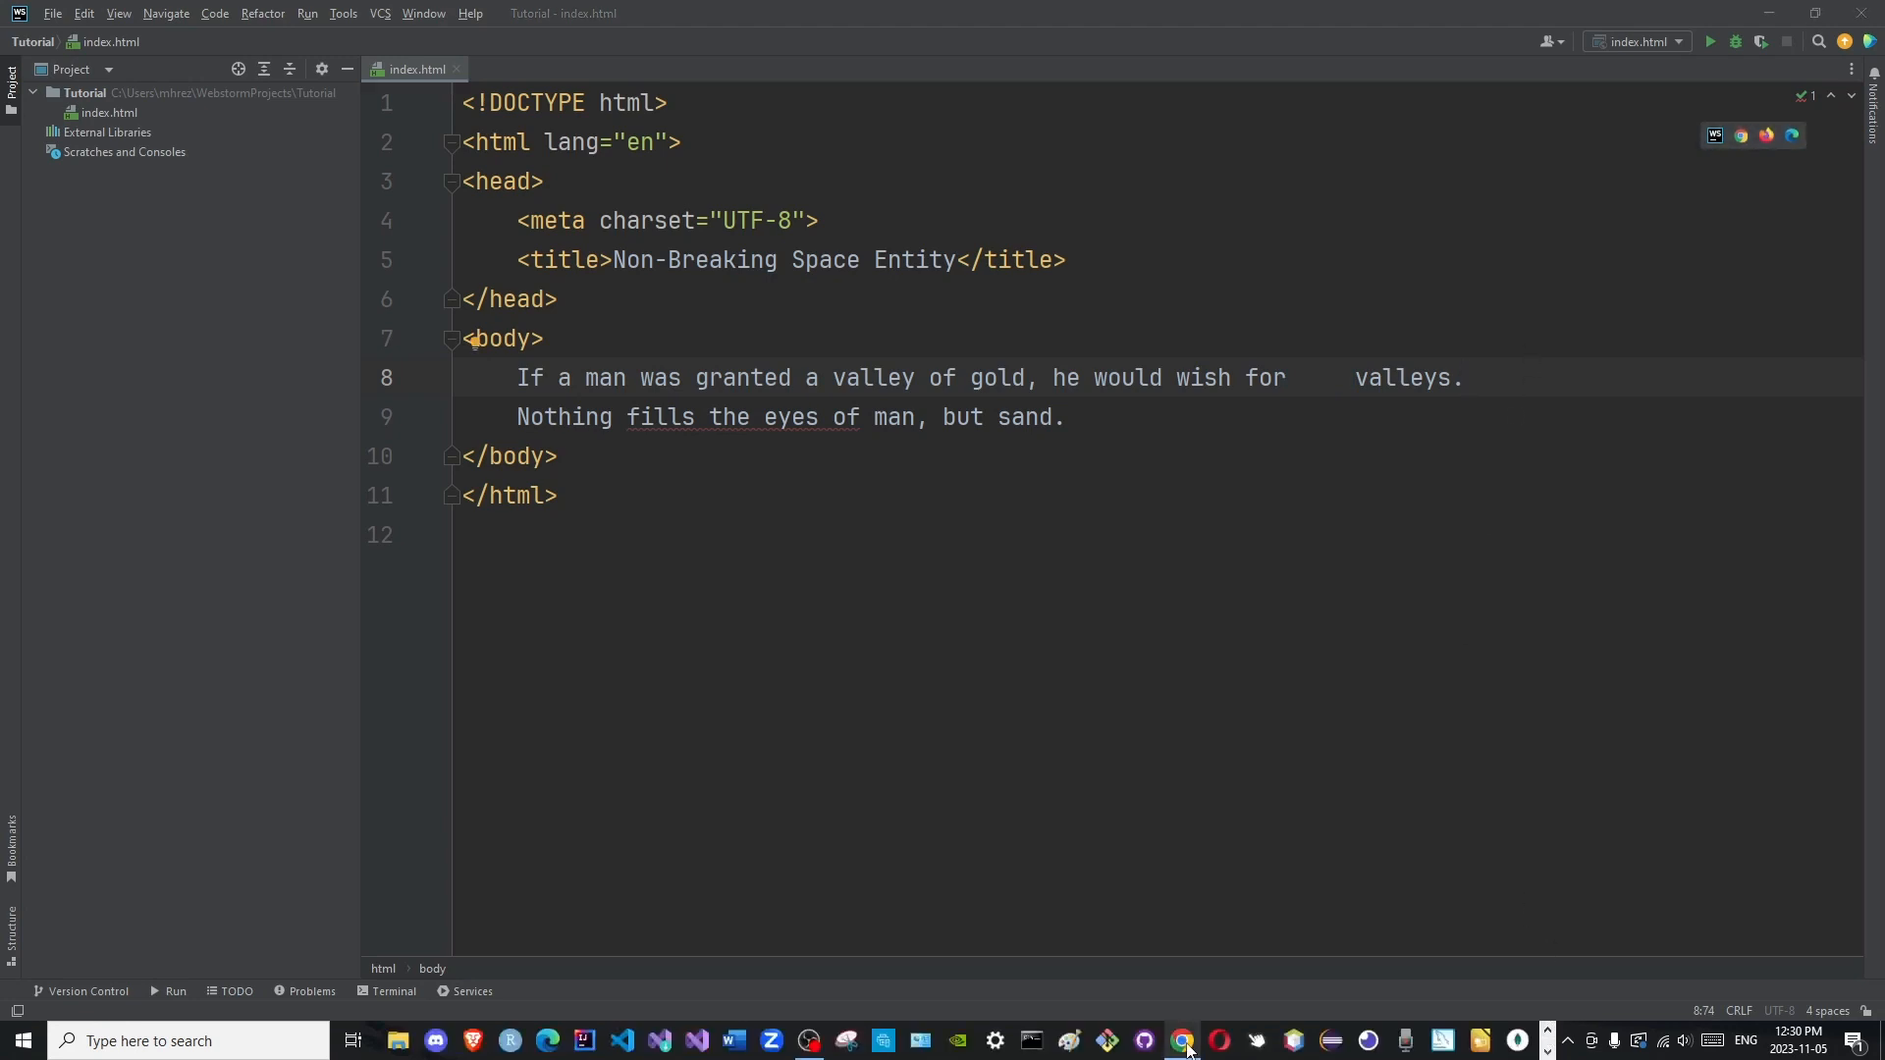
View the page in Chrome, where the spaced blank collapses to one space.
click(1180, 1041)
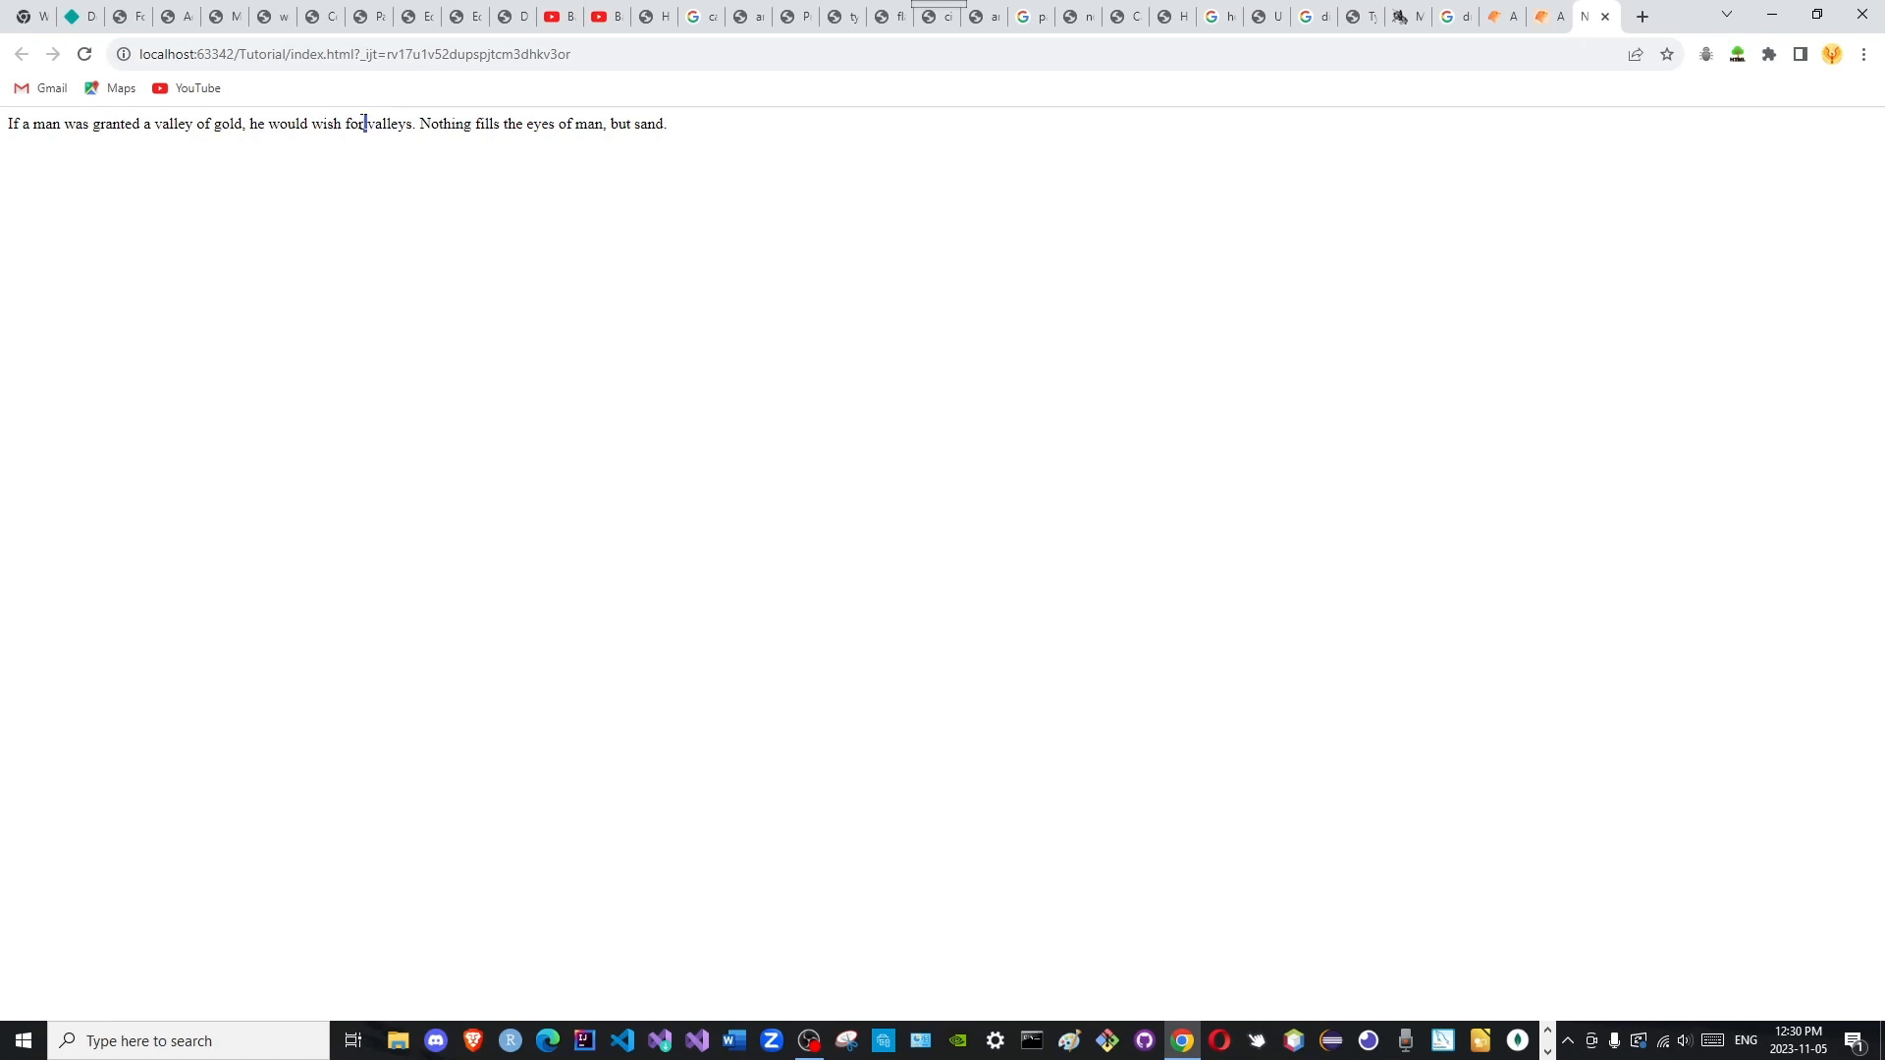
mouse_move(1555, 1025)
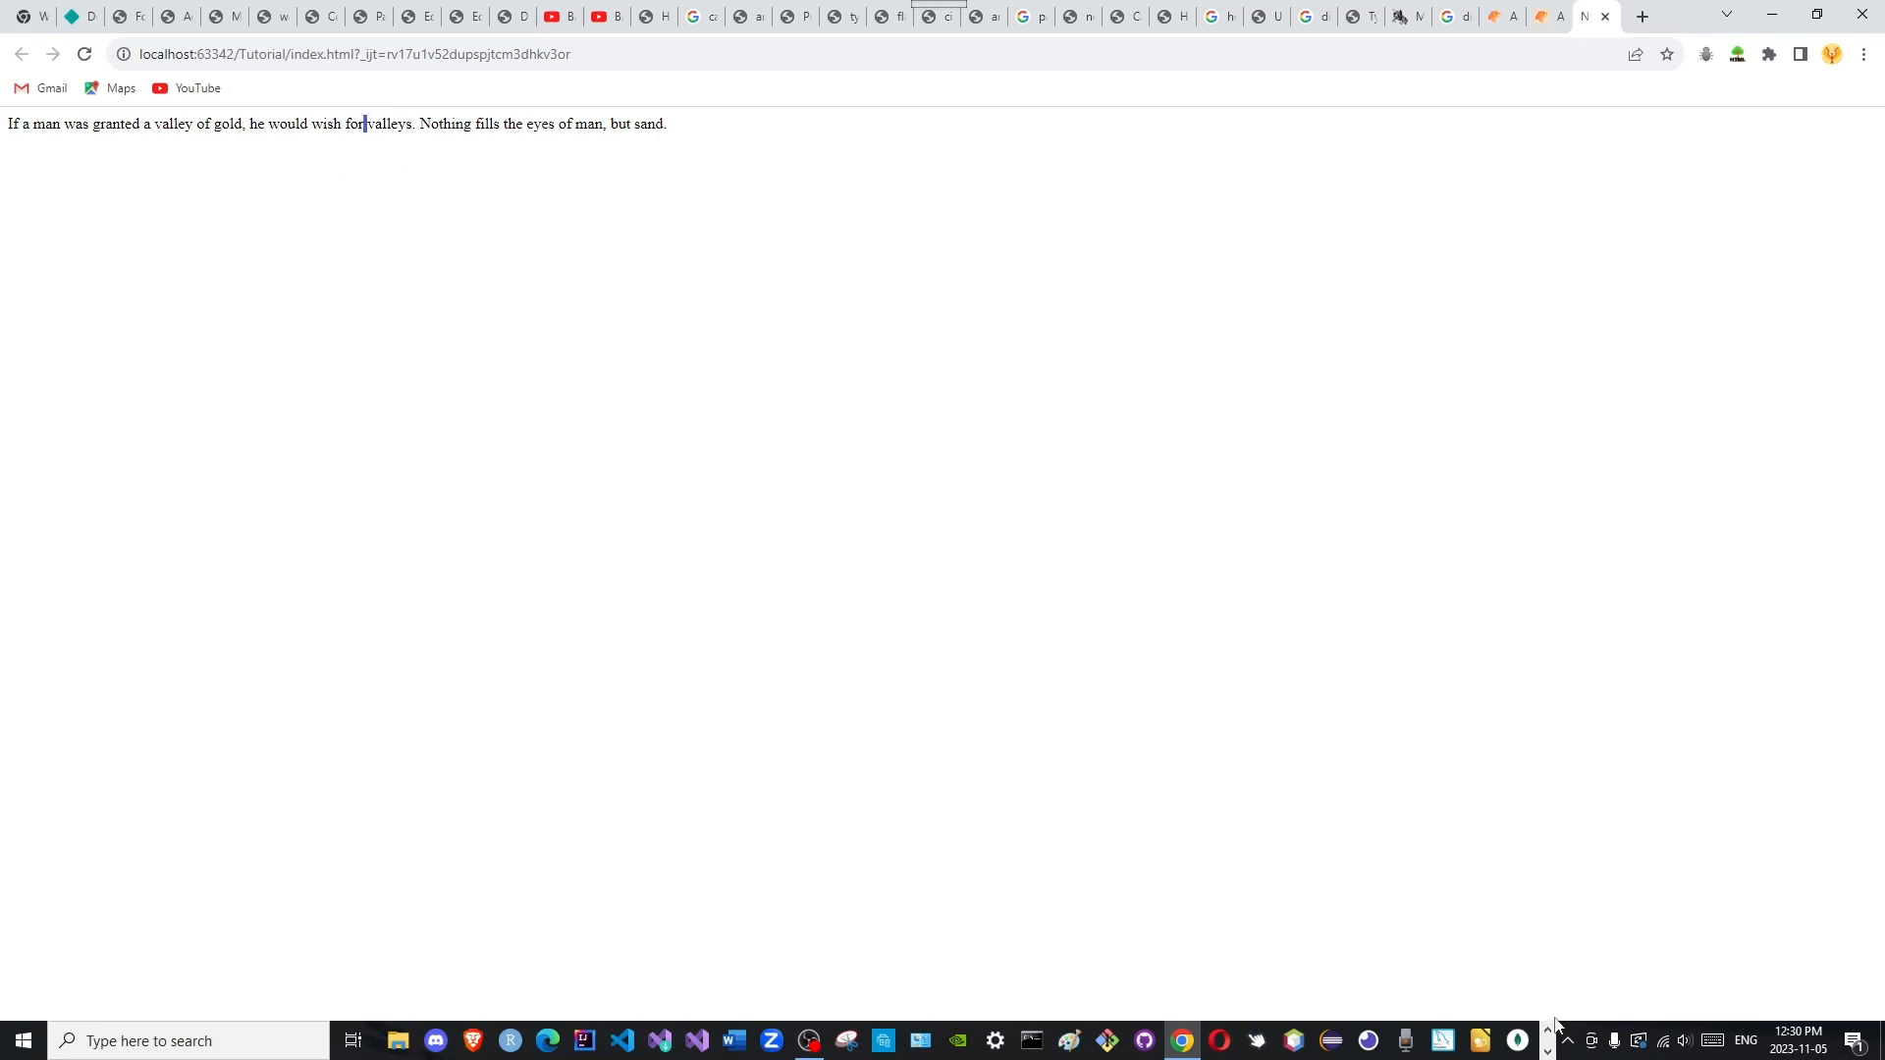
Wrap the riddle in h1 tags, typing <h1> before 'If' and after 'sand.'.
click(837, 1041)
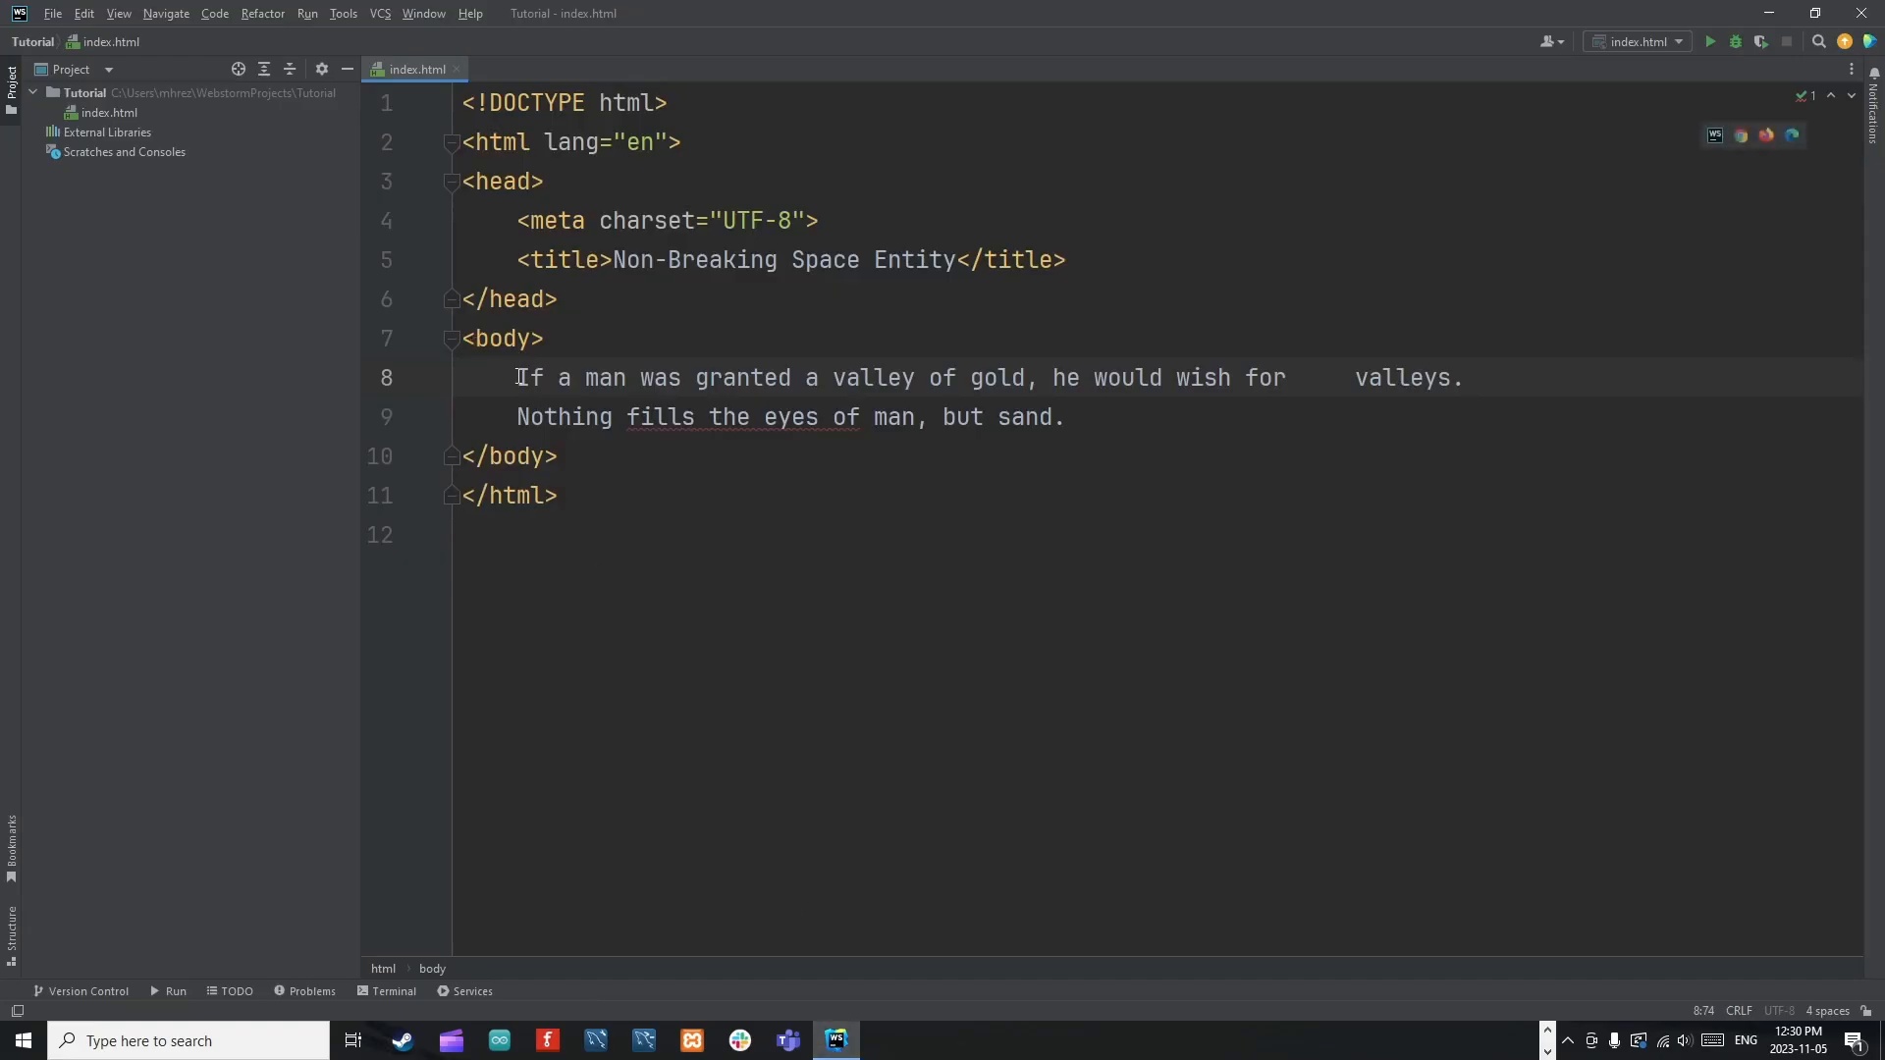
text(<h1)
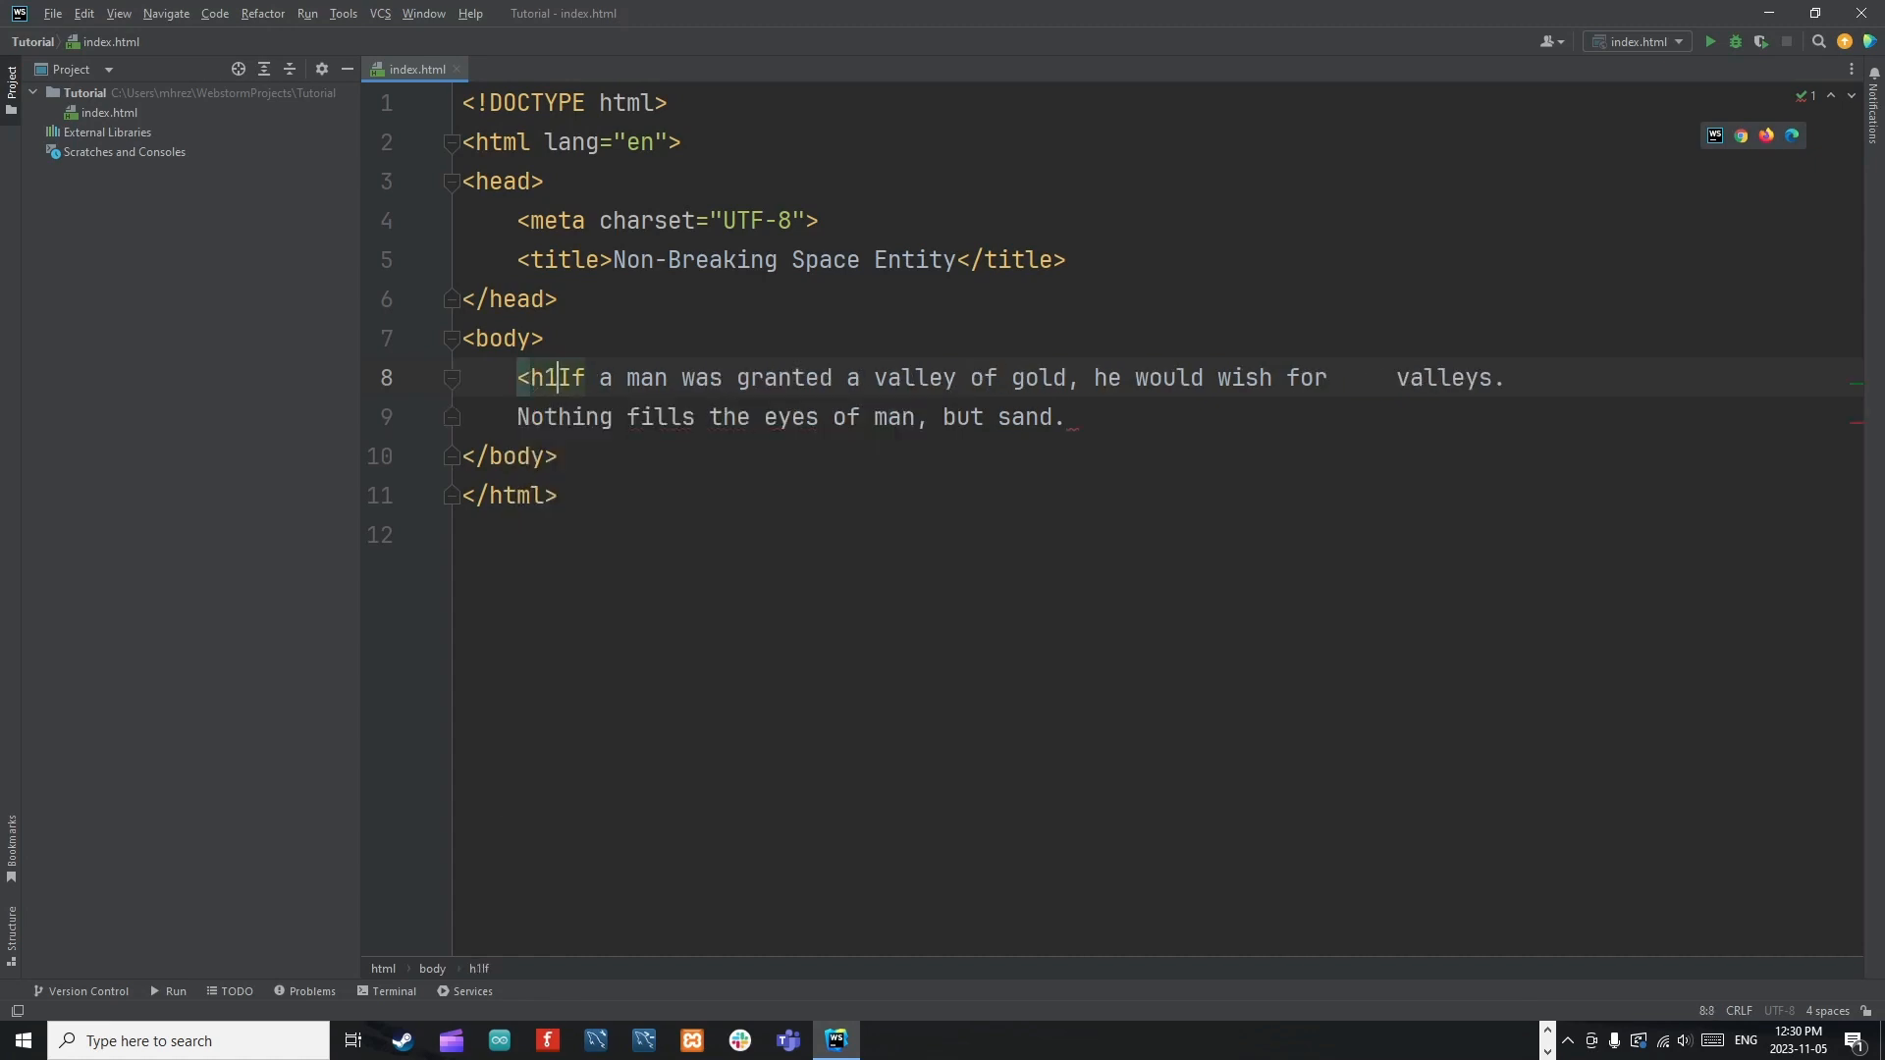
text(<)
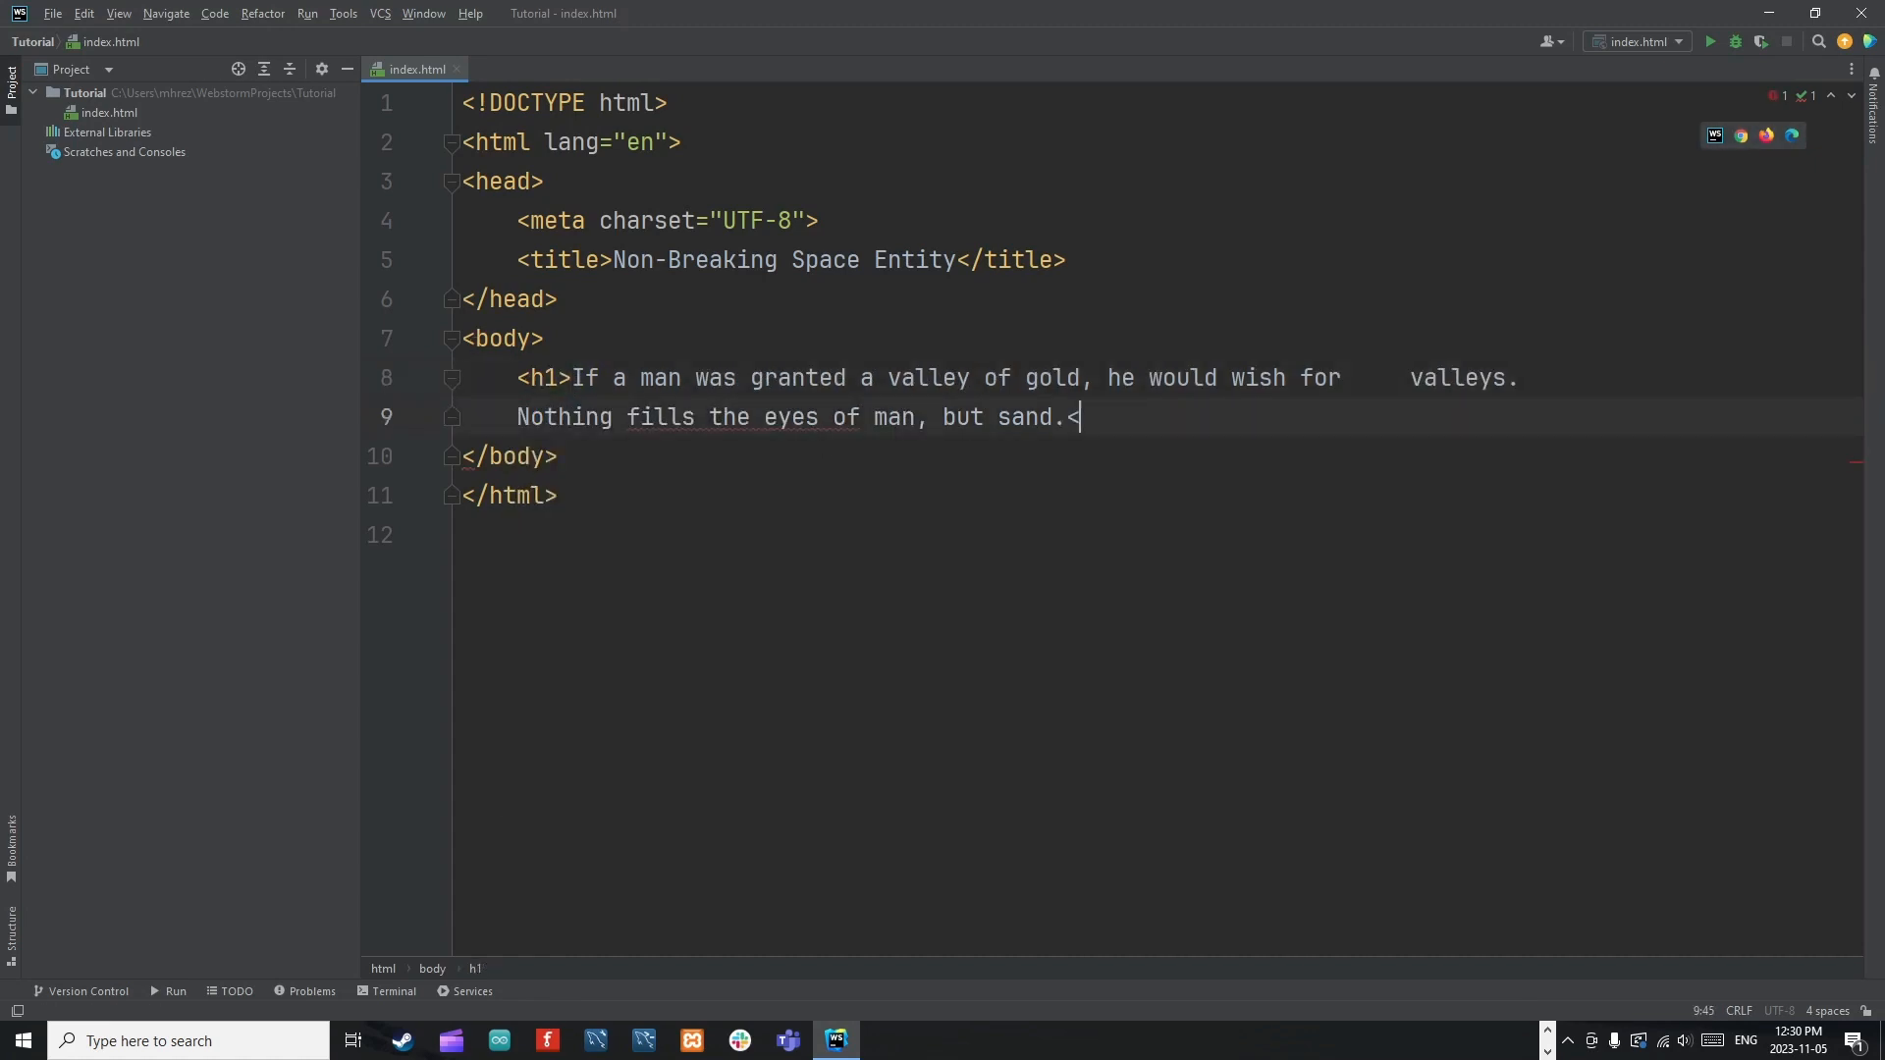
text(h1>)
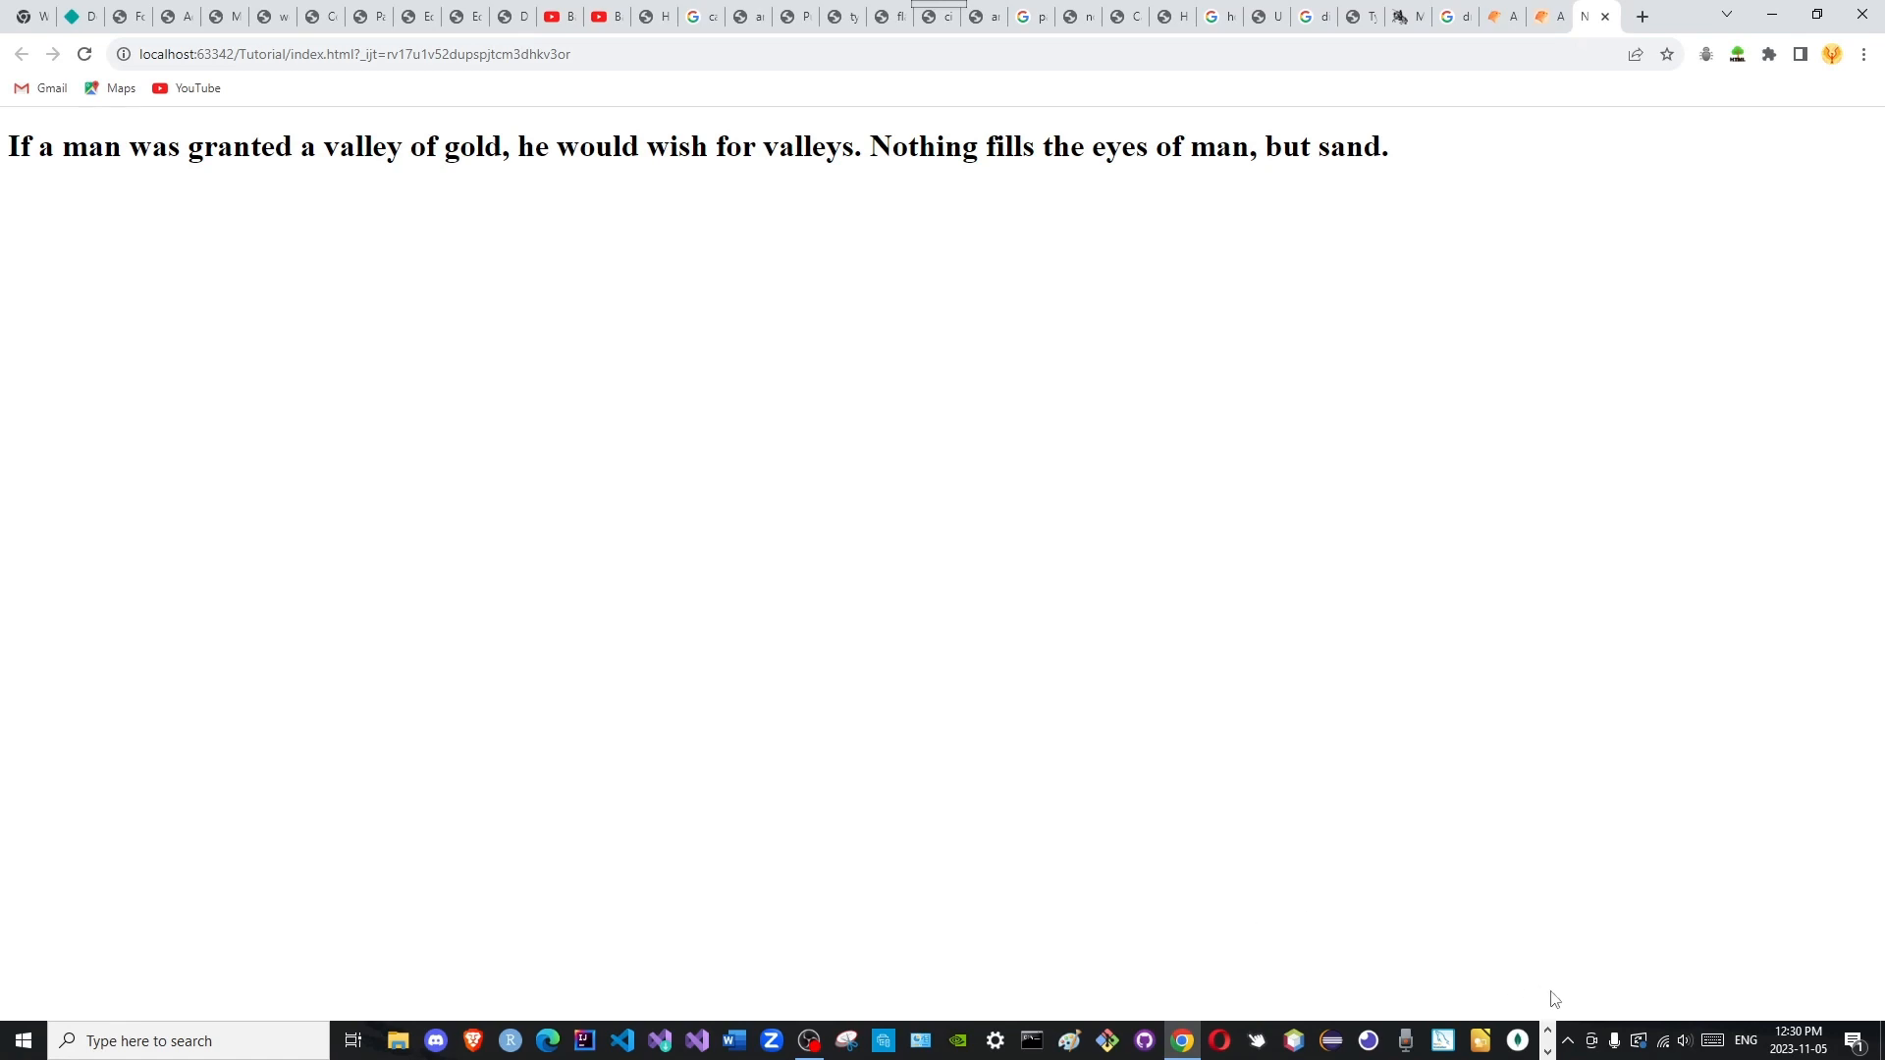
mouse_move(769, 153)
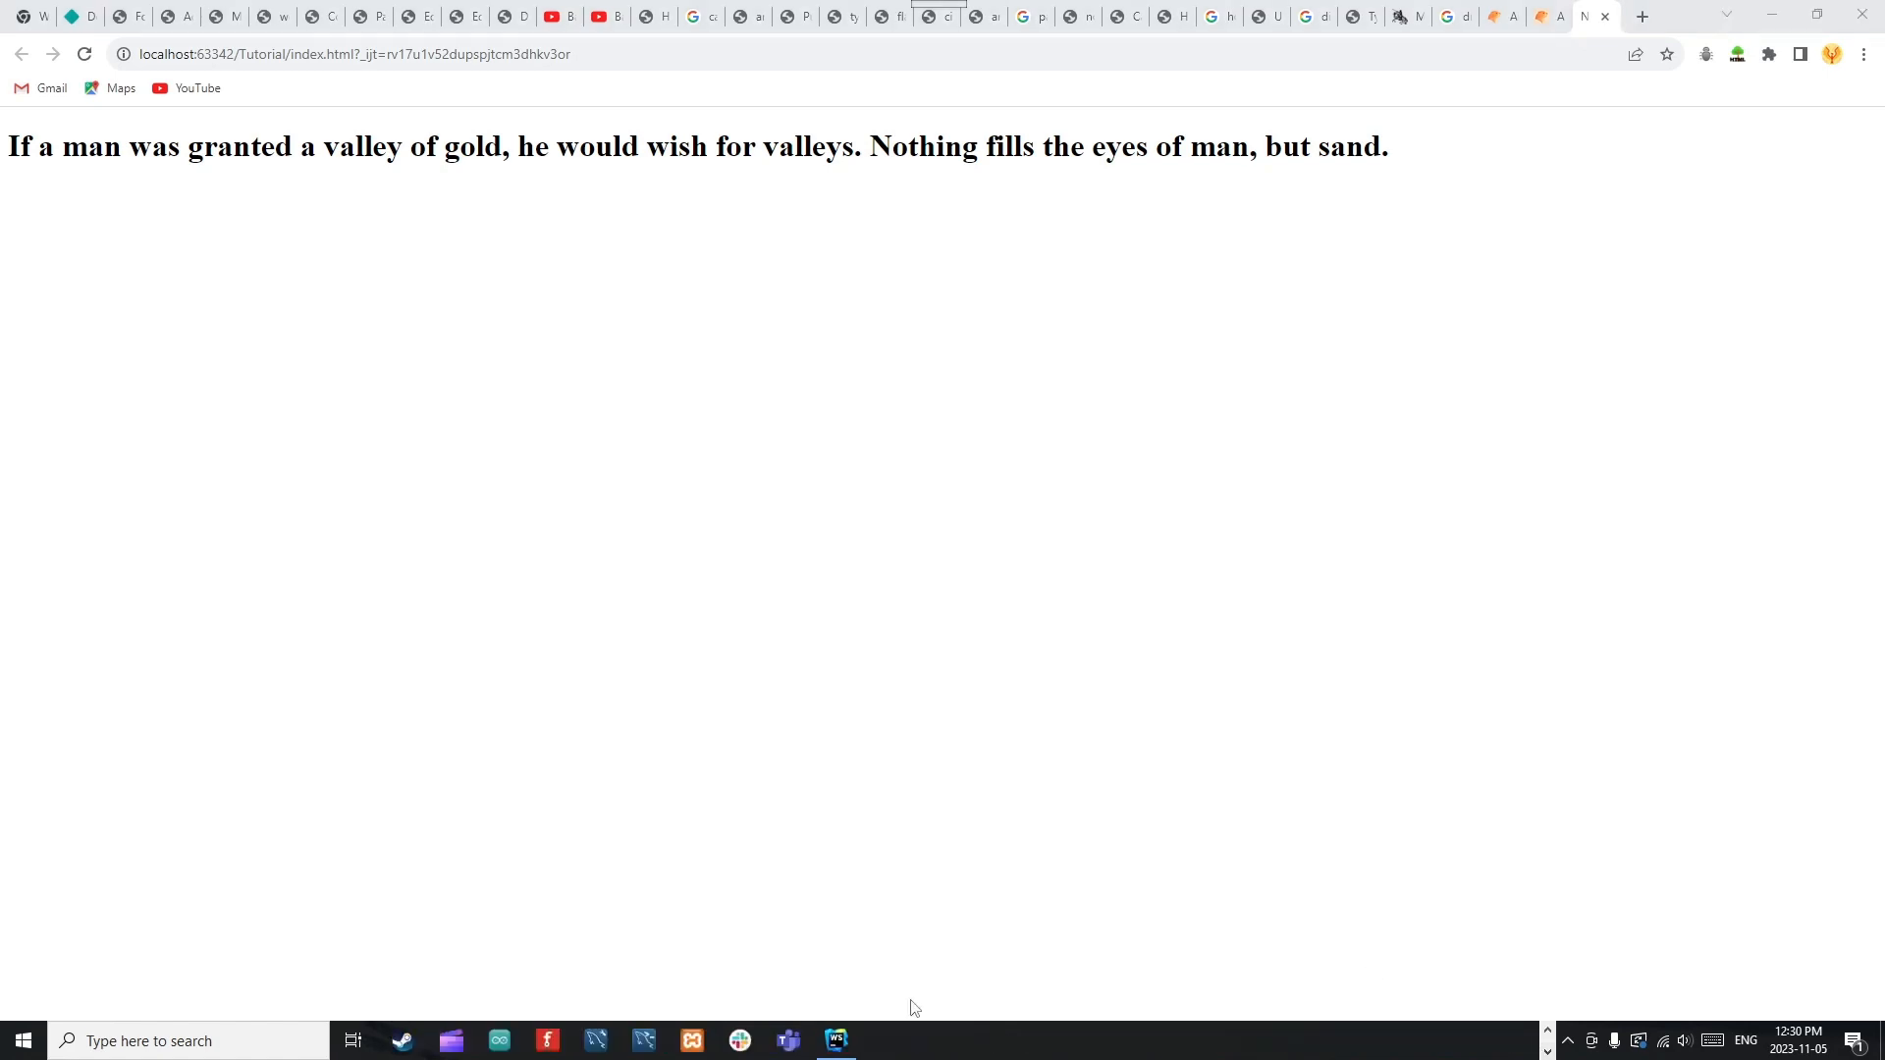
Correct the trailing tag to </h1> after 'sand.' and switch to Chrome.
click(834, 1040)
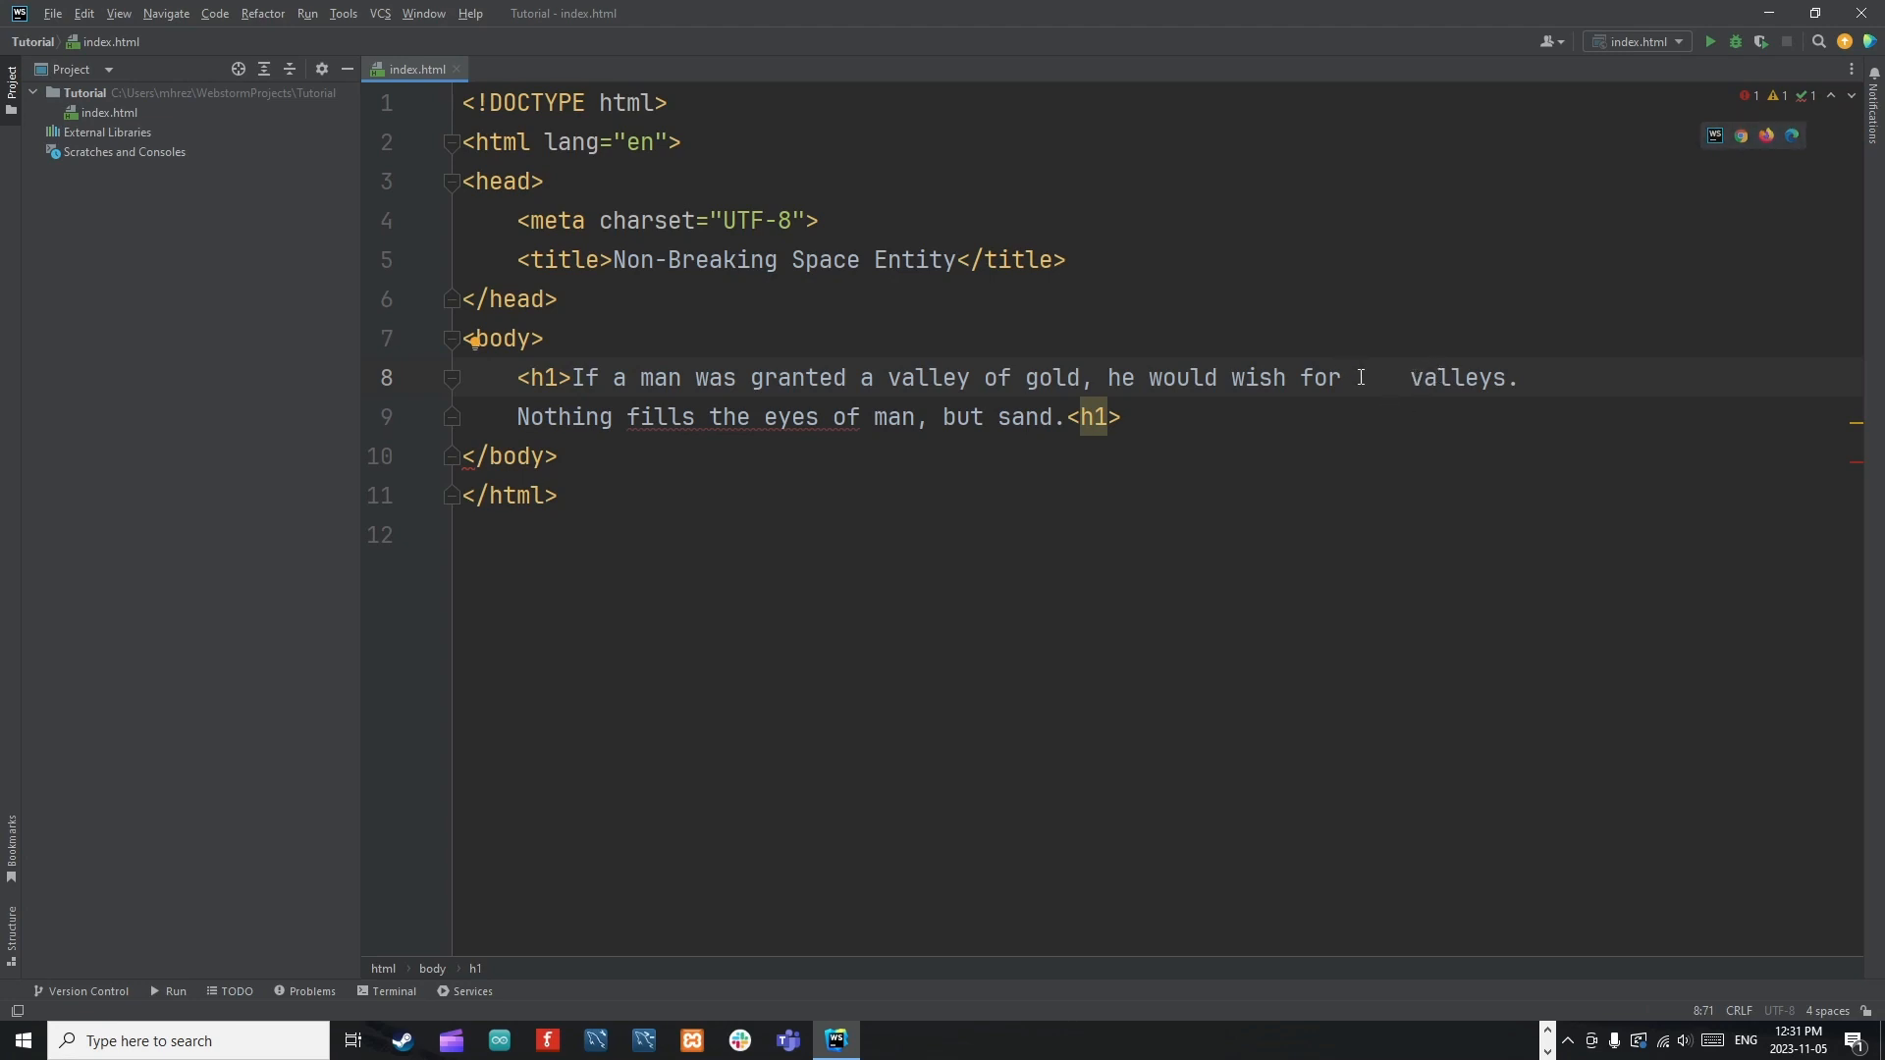
drag(1398, 377, 1357, 377)
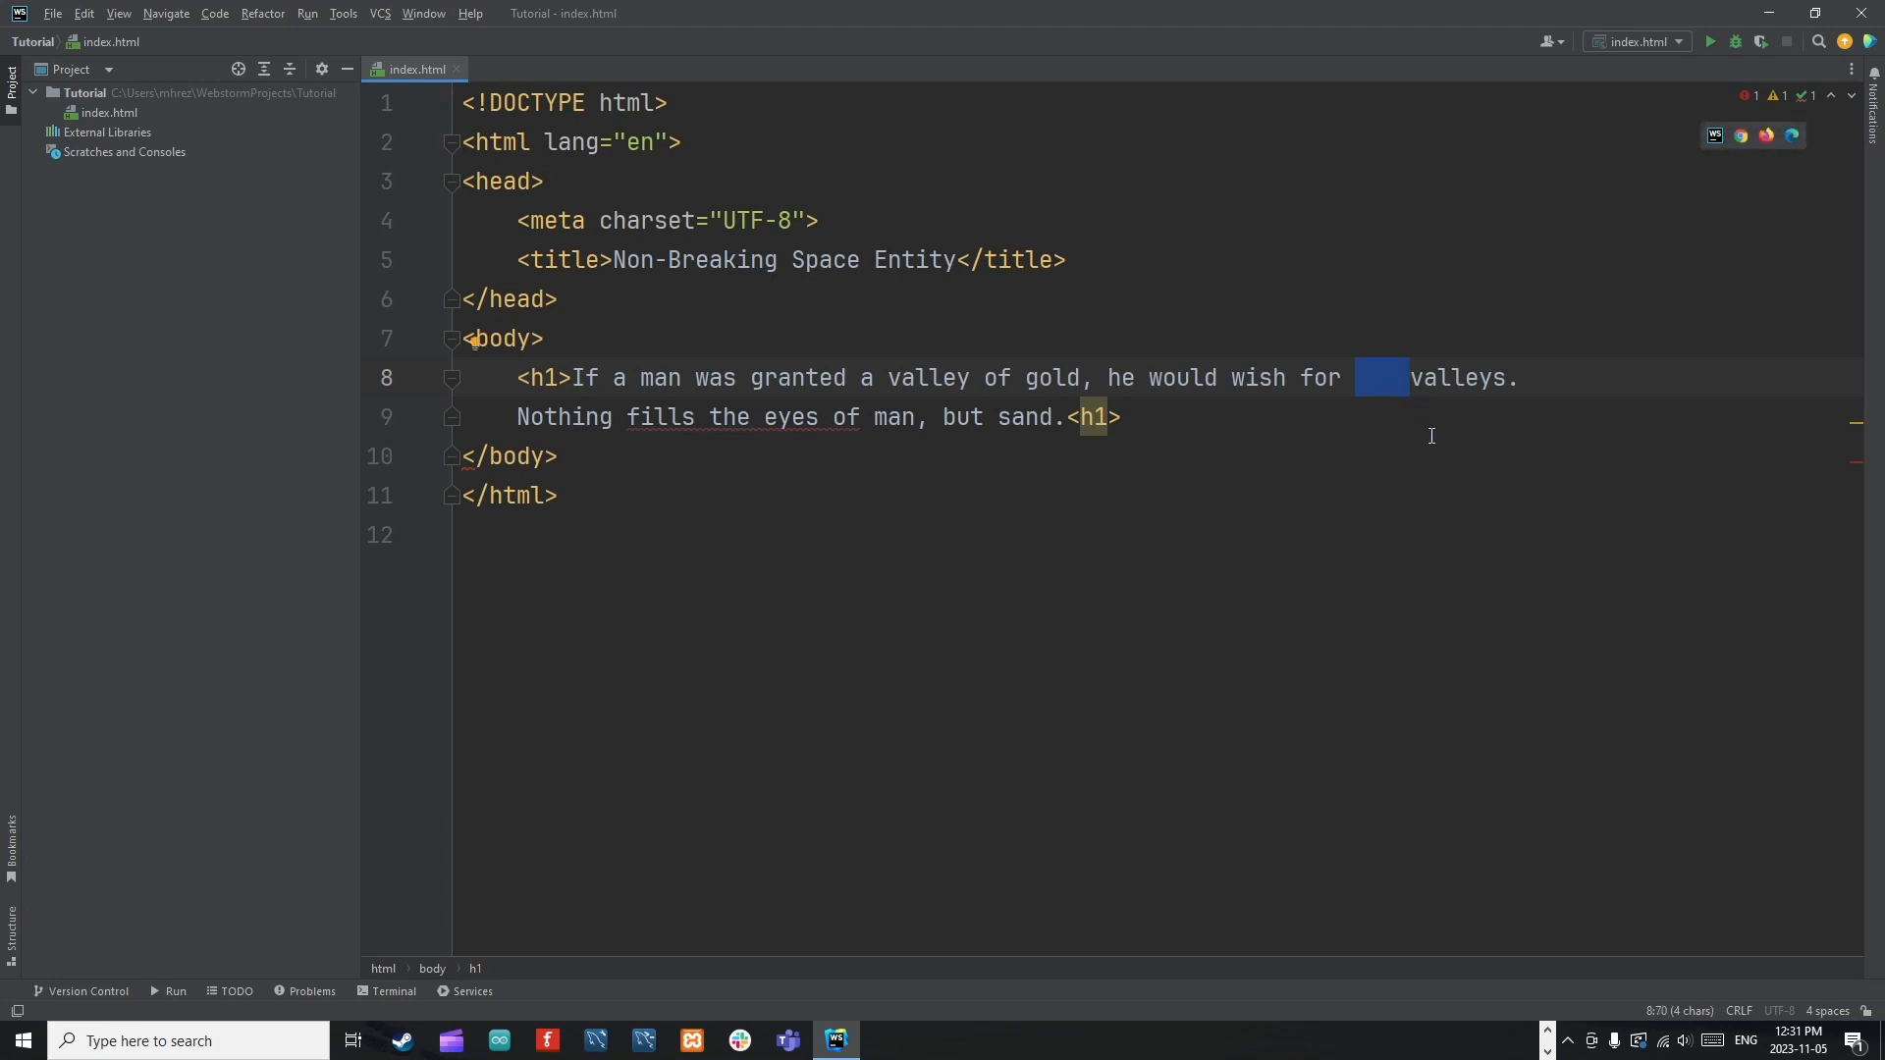
mouse_move(1426, 389)
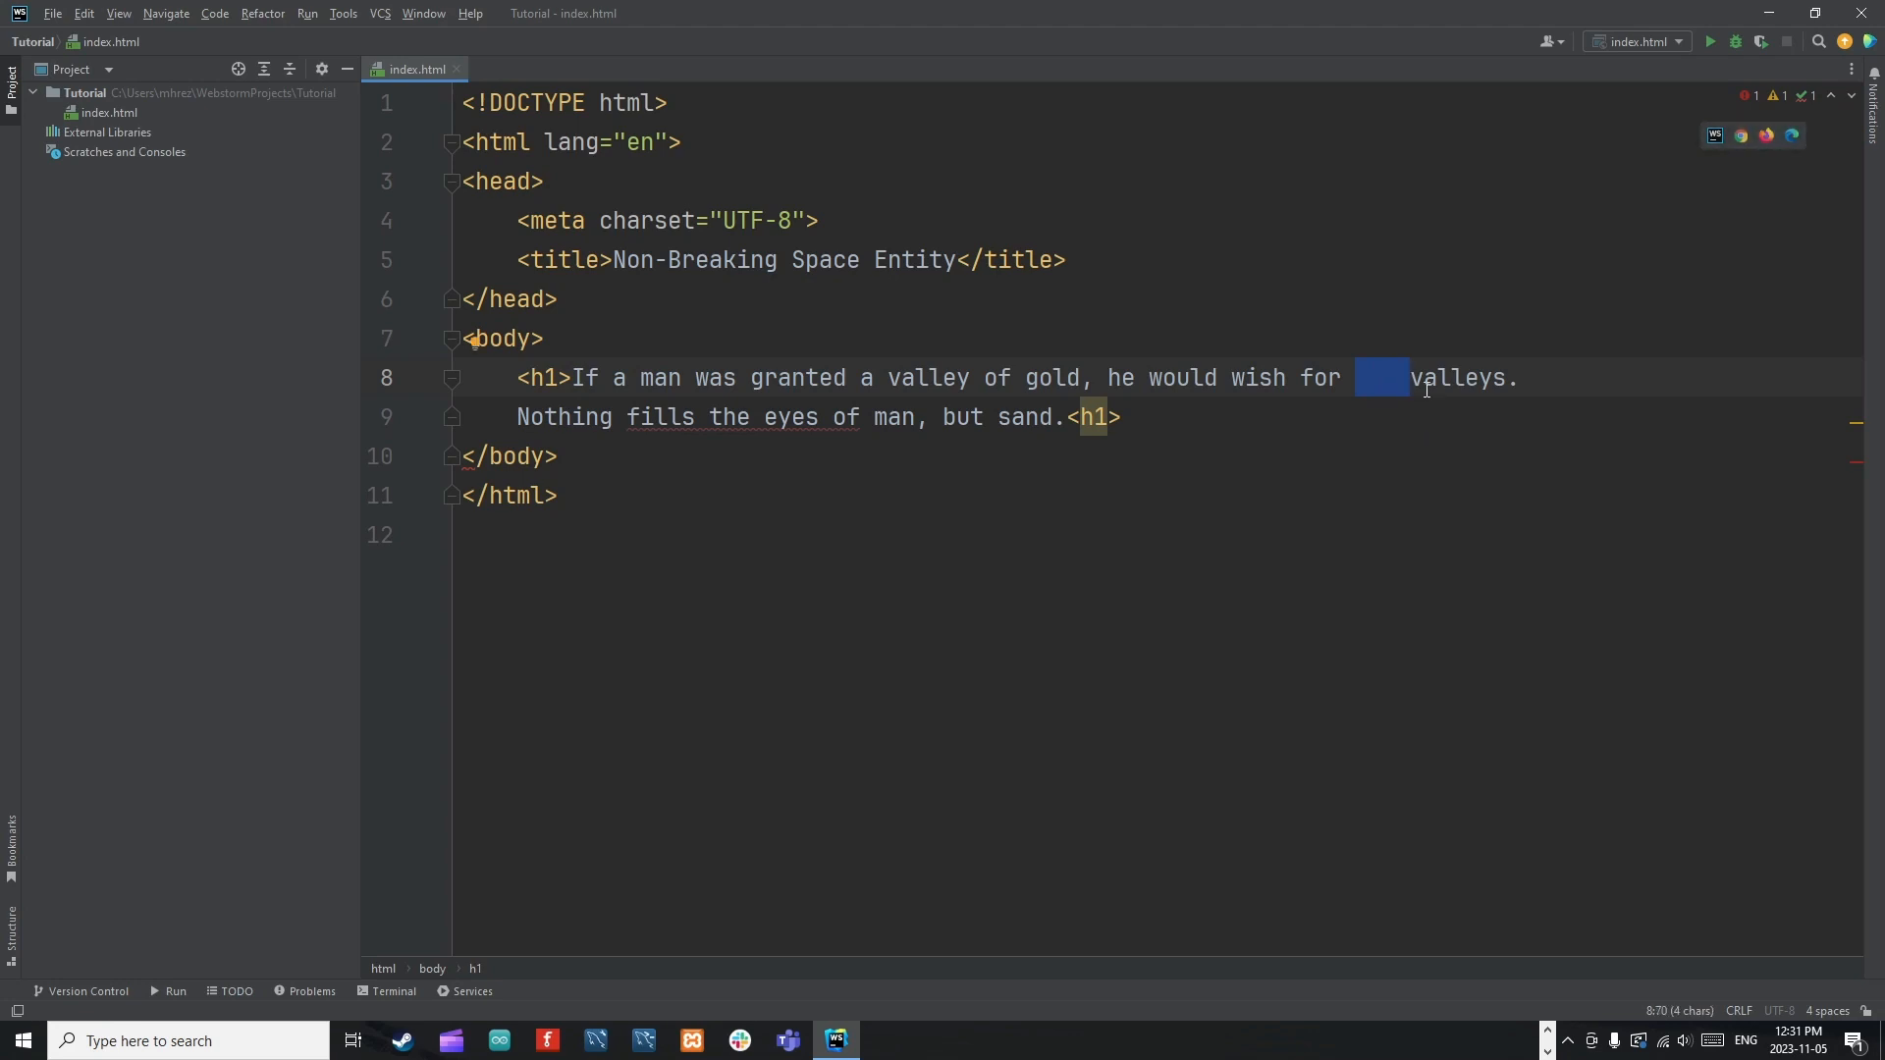
mouse_move(1092, 416)
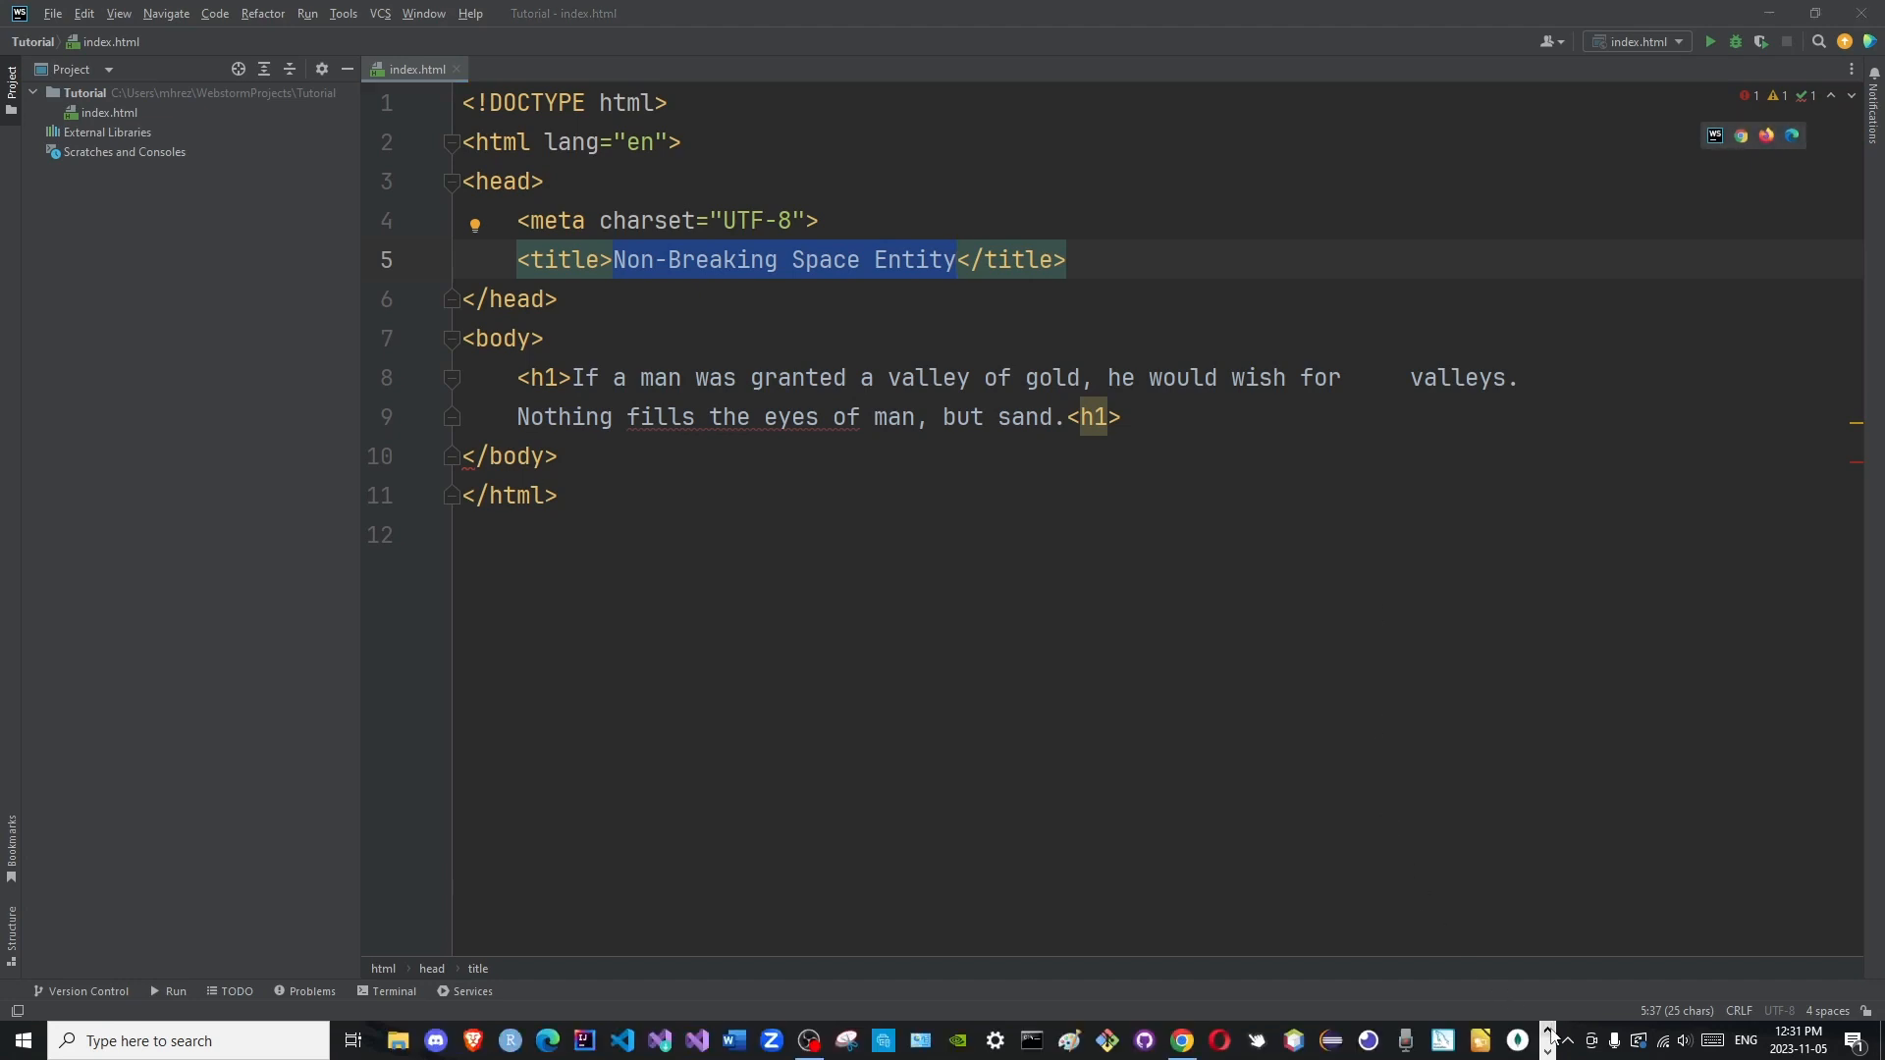
click(770, 1041)
text(/)
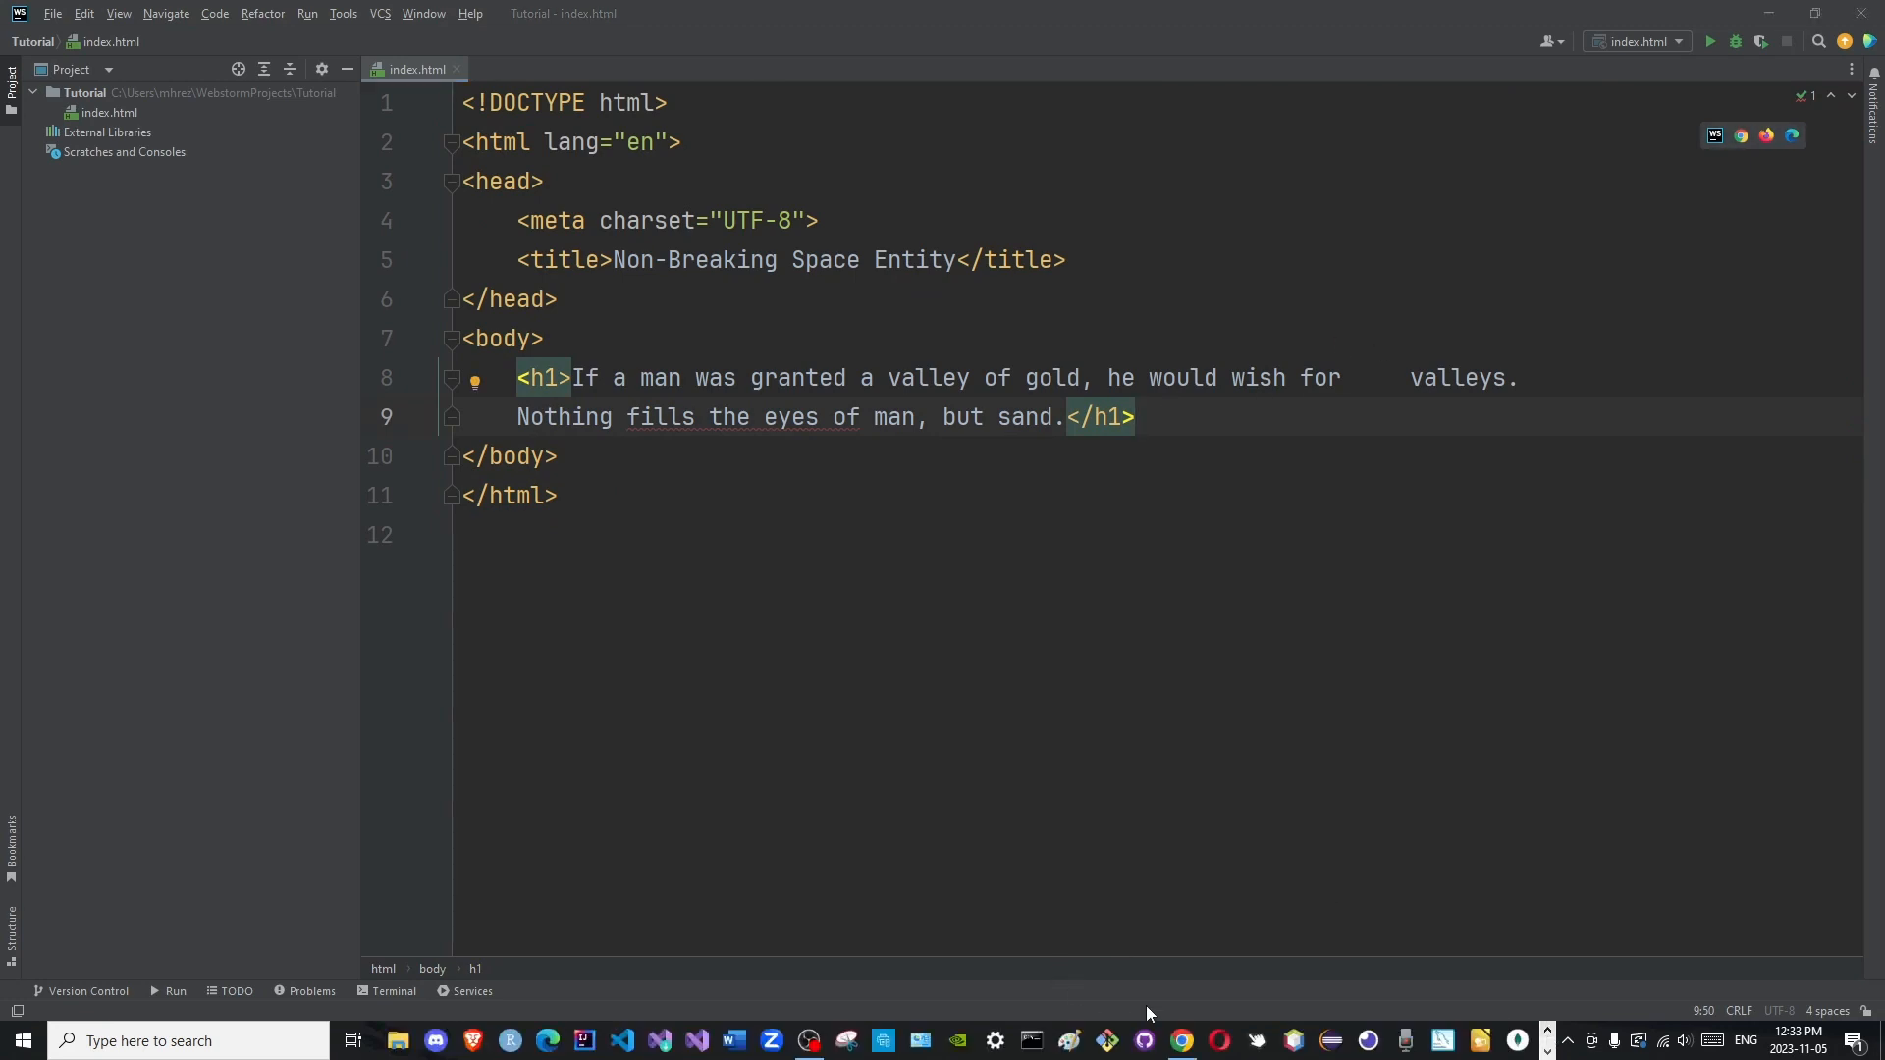
click(1180, 1041)
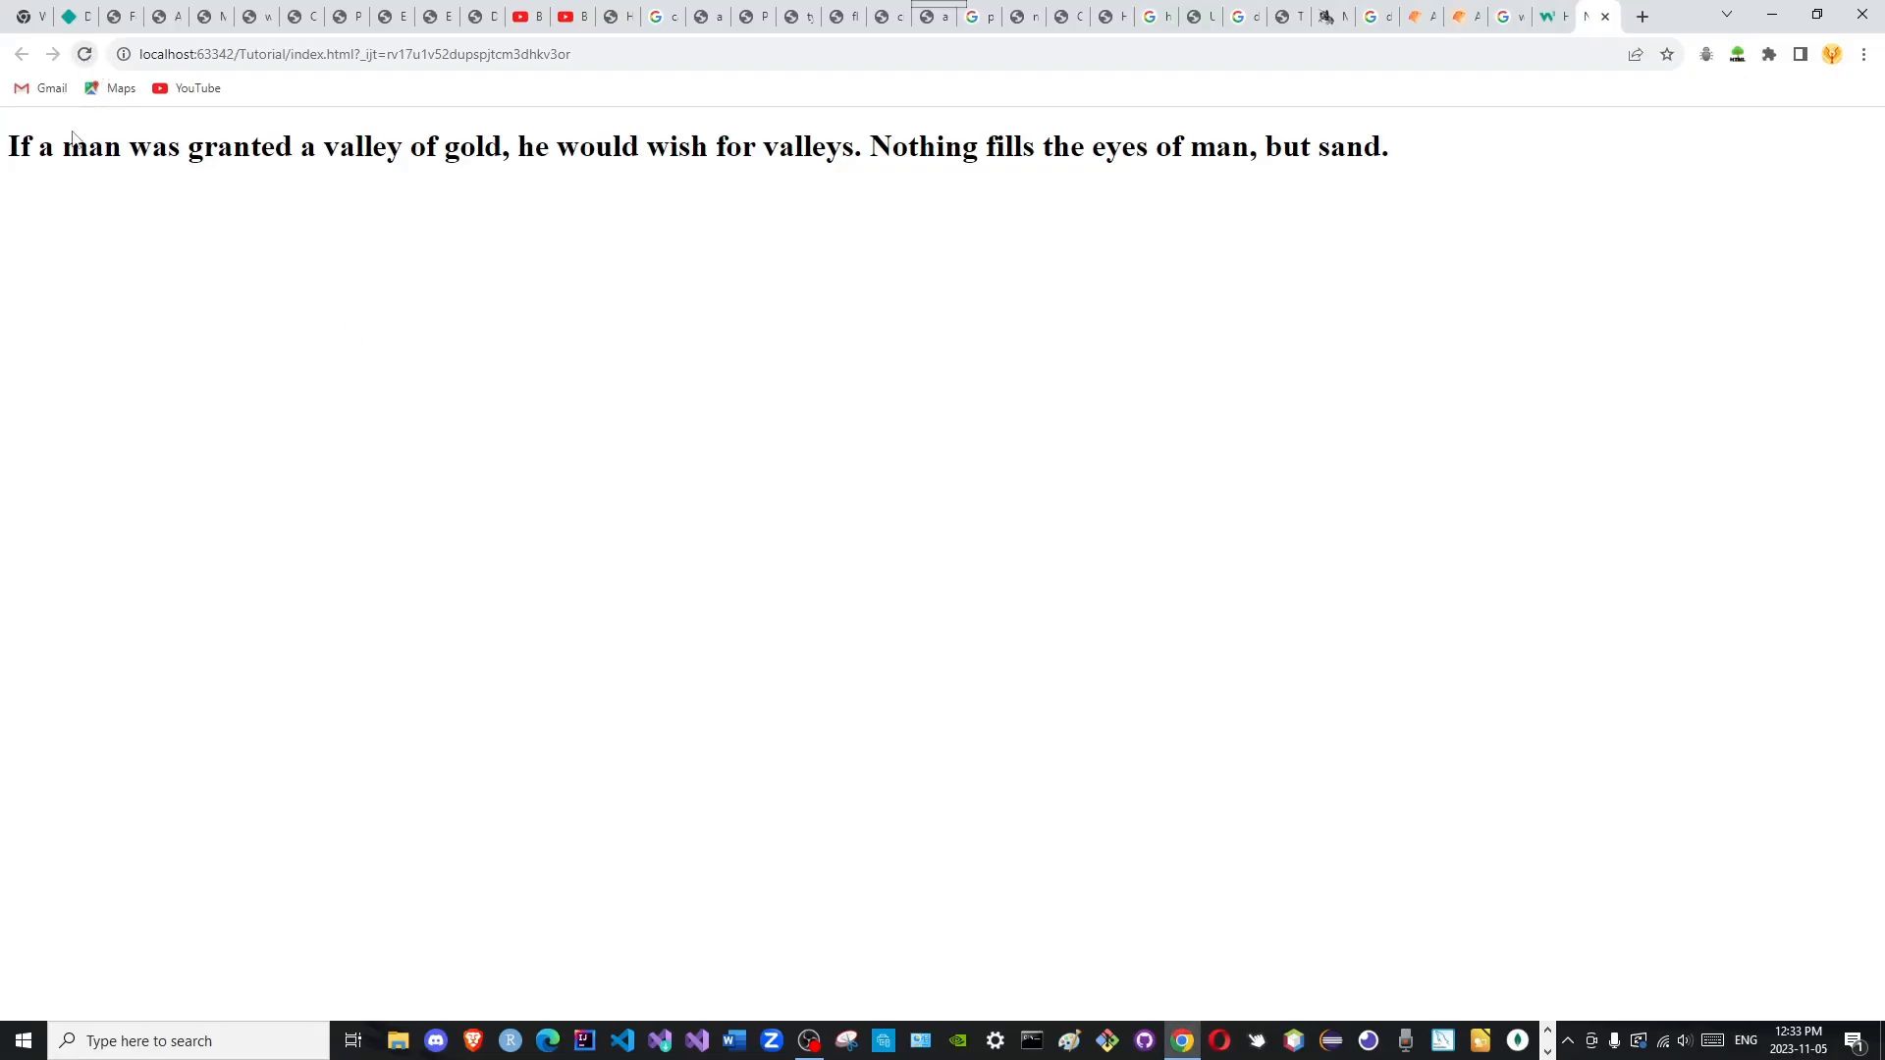
Reload the page showing one space before 'valleys', then return to WebStorm.
click(834, 1040)
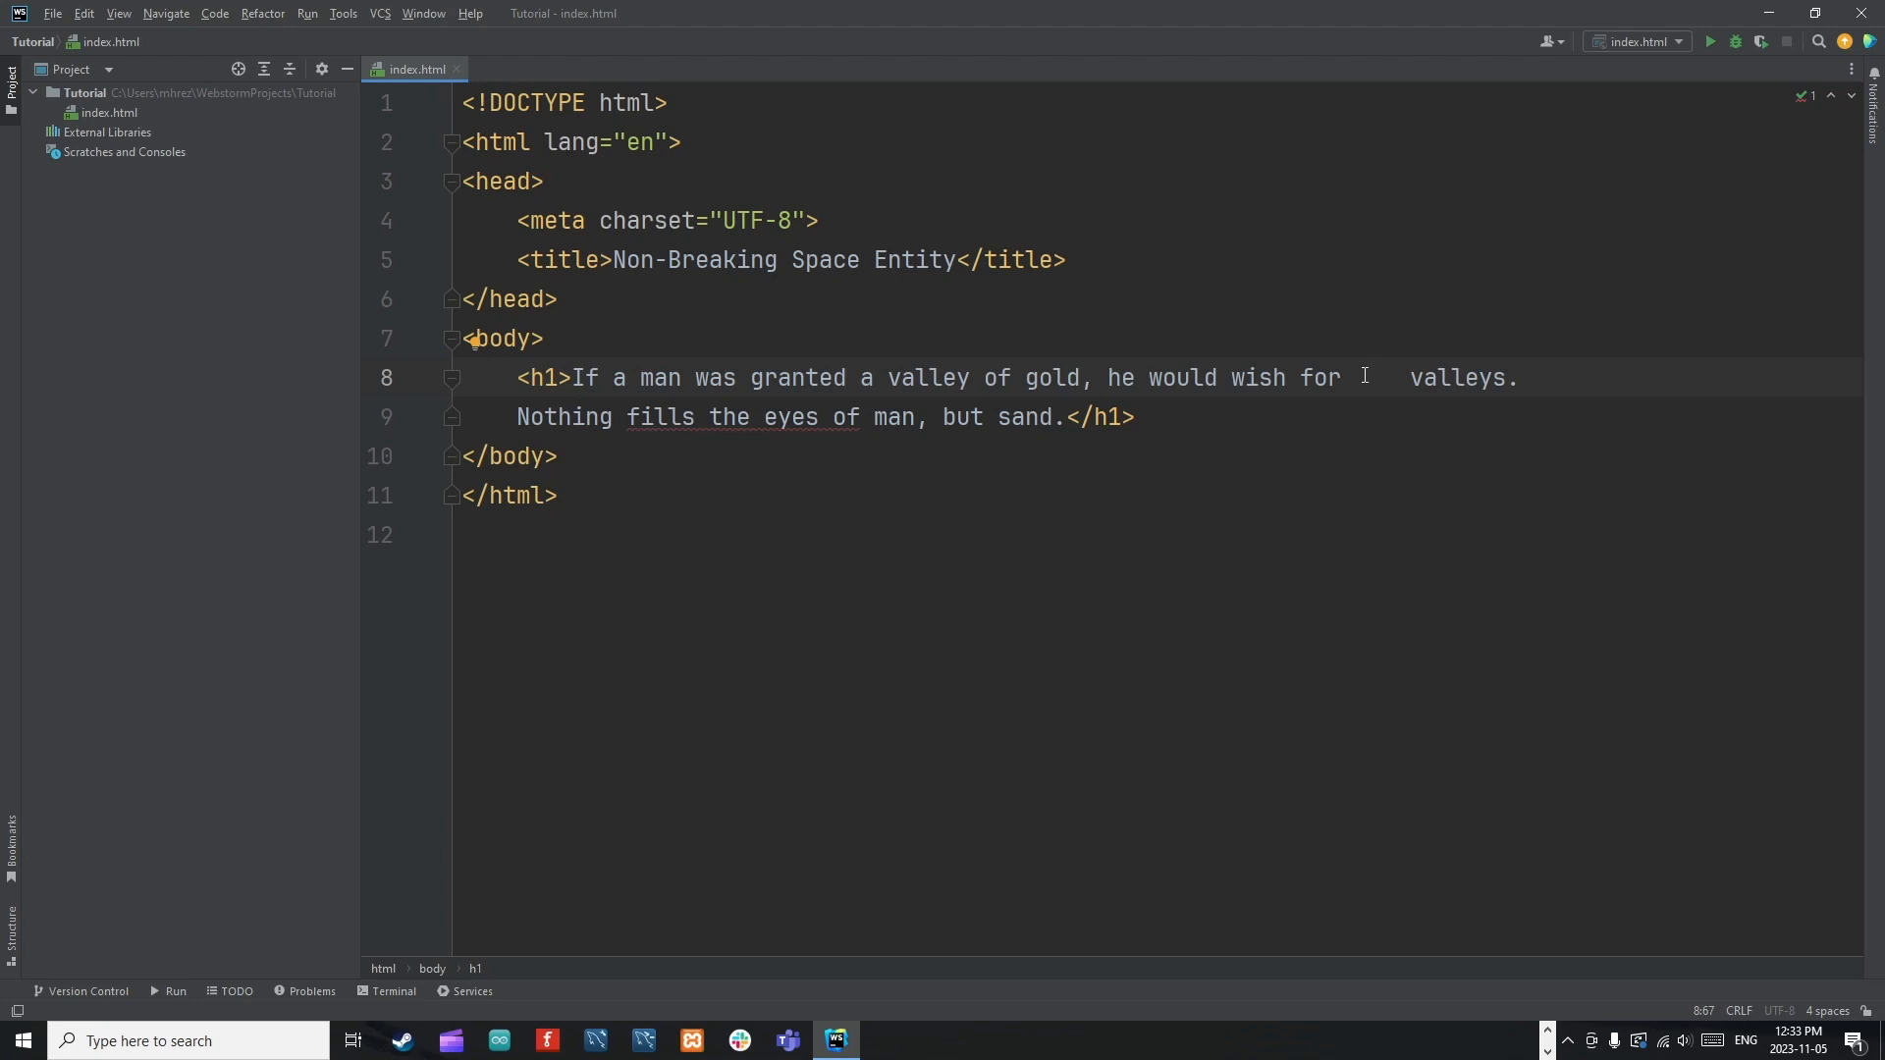
Insert an '&' into the blank before 'valleys' in the heading.
click(1367, 377)
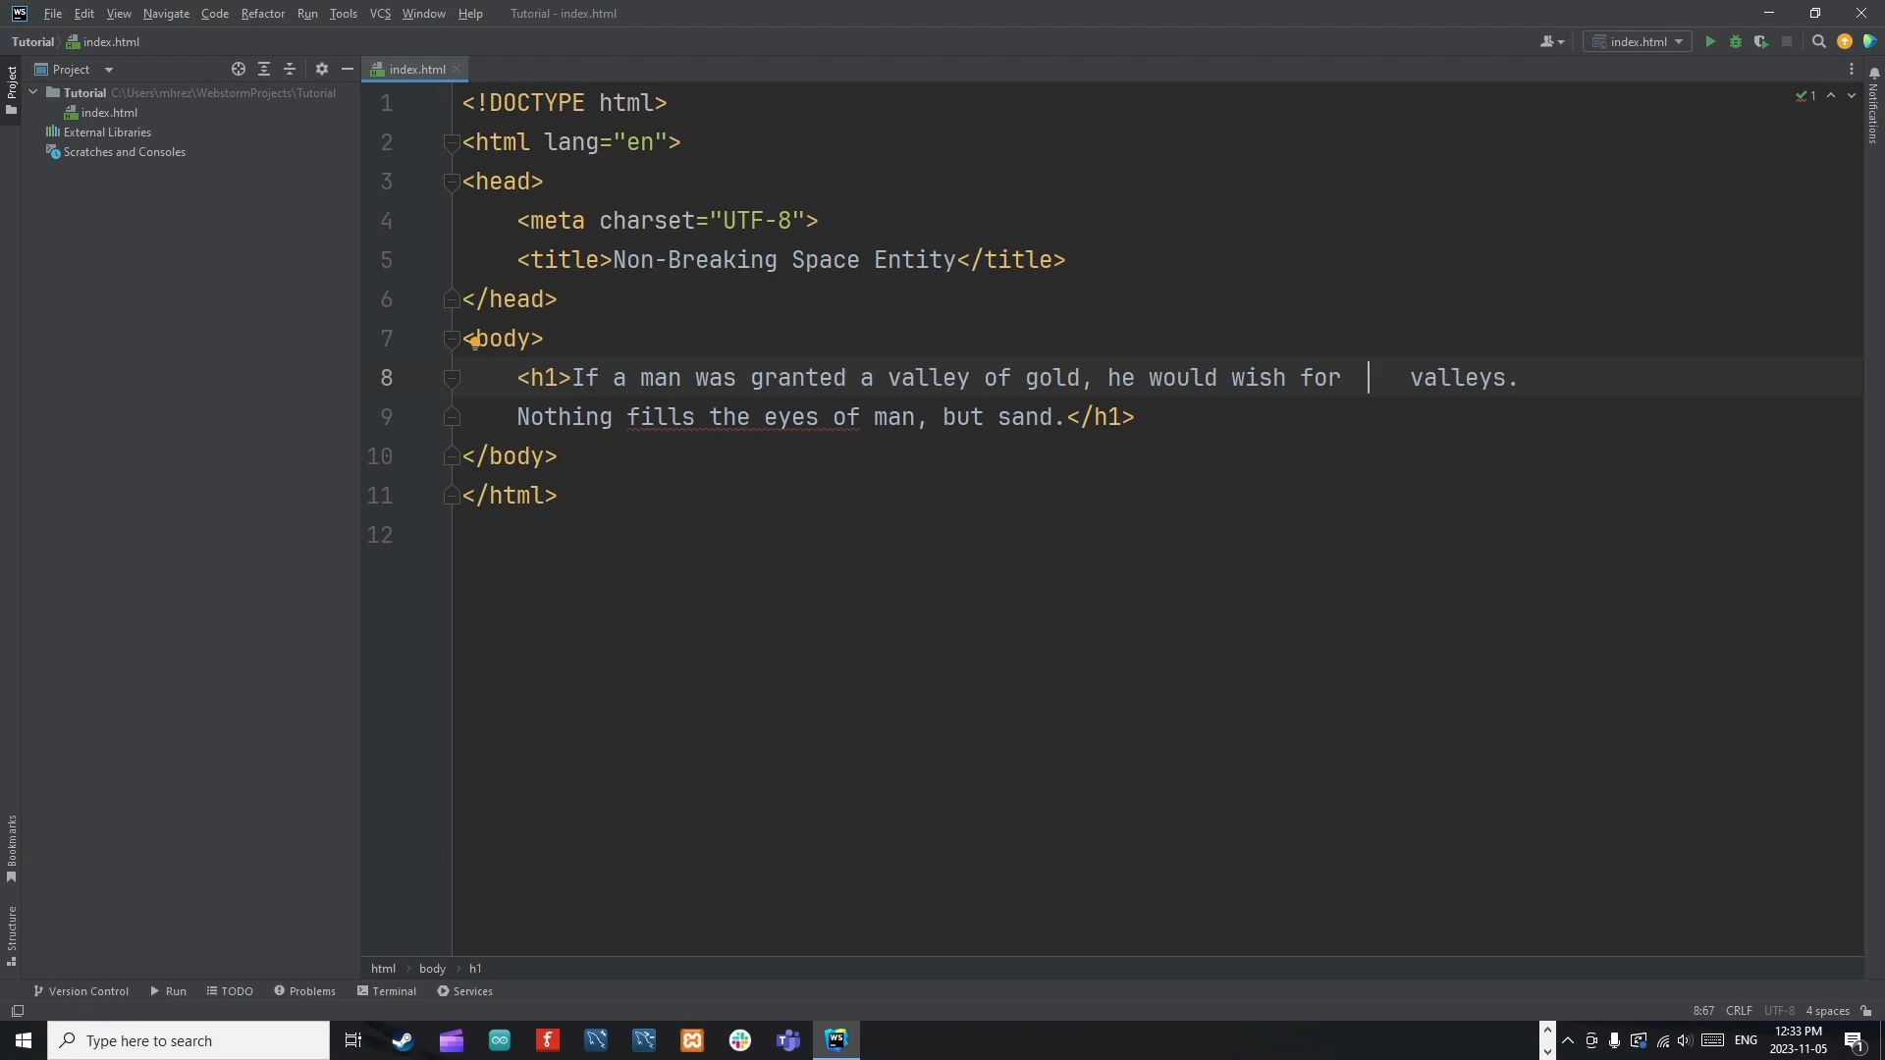
text(&)
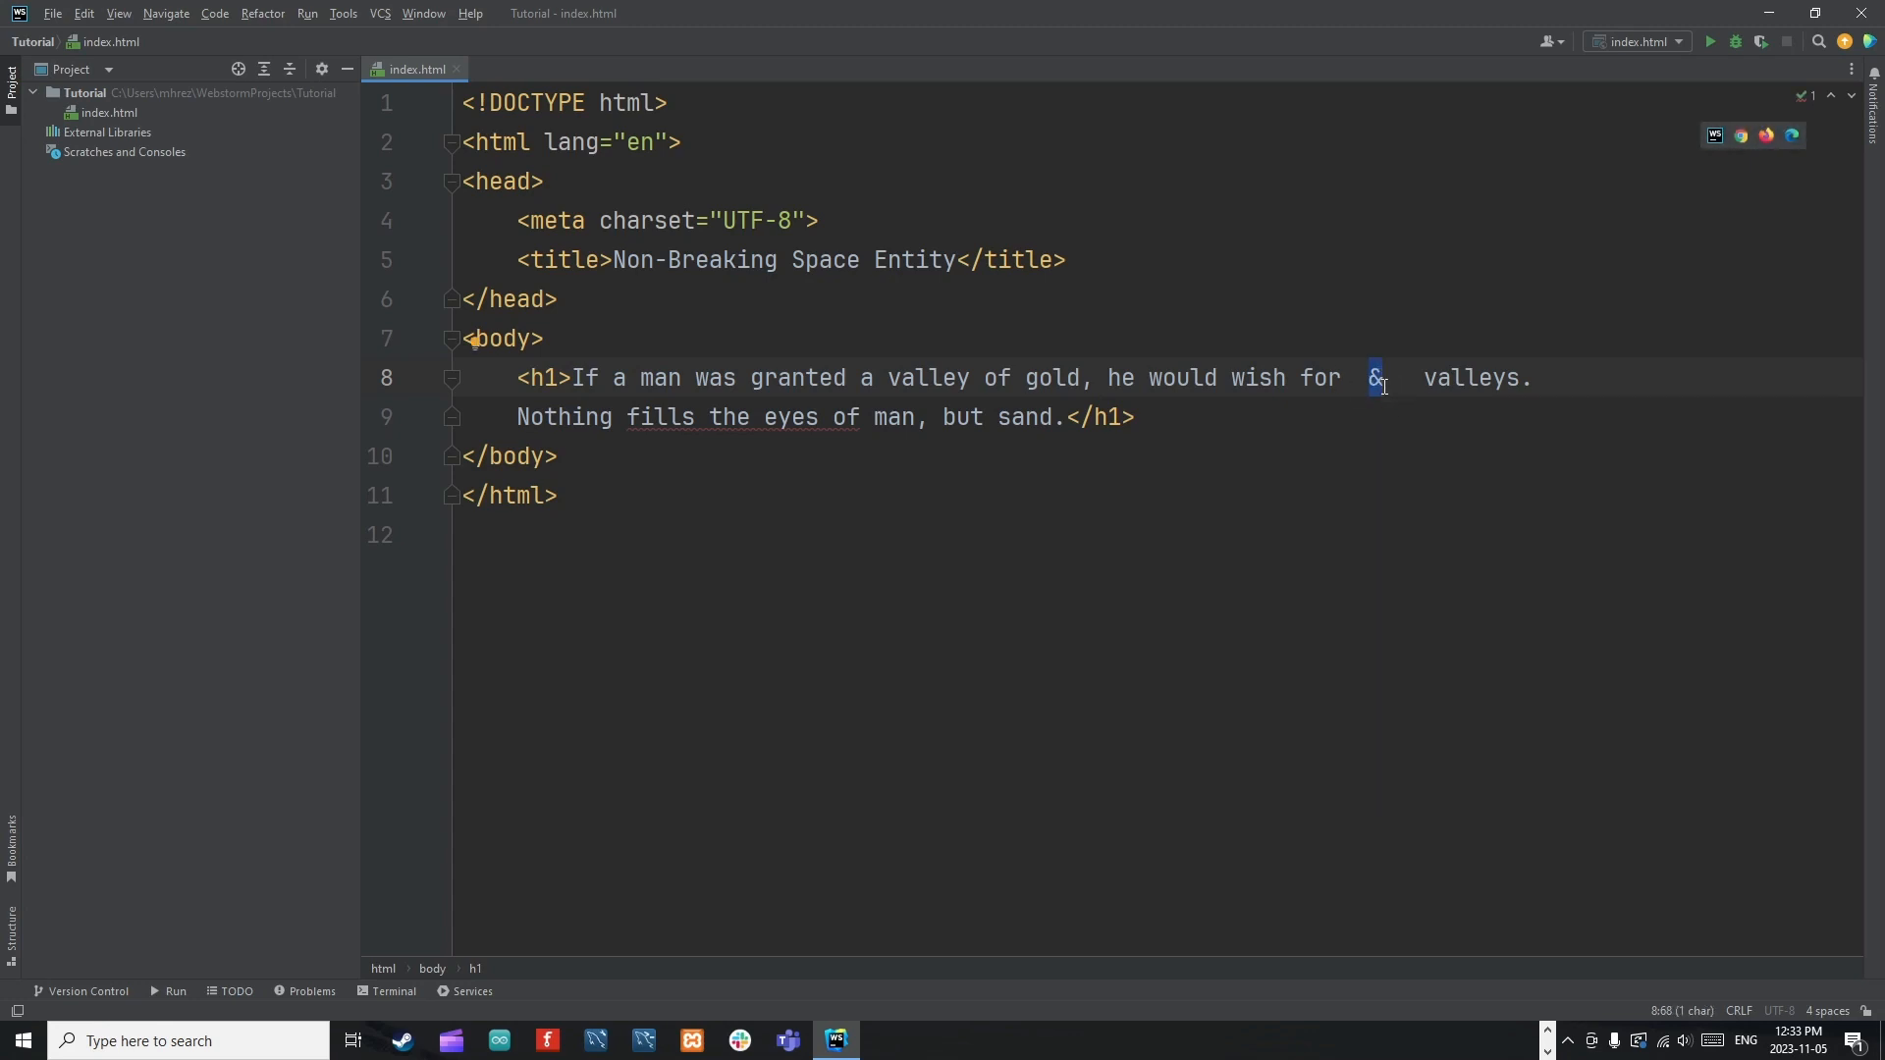
click(1380, 377)
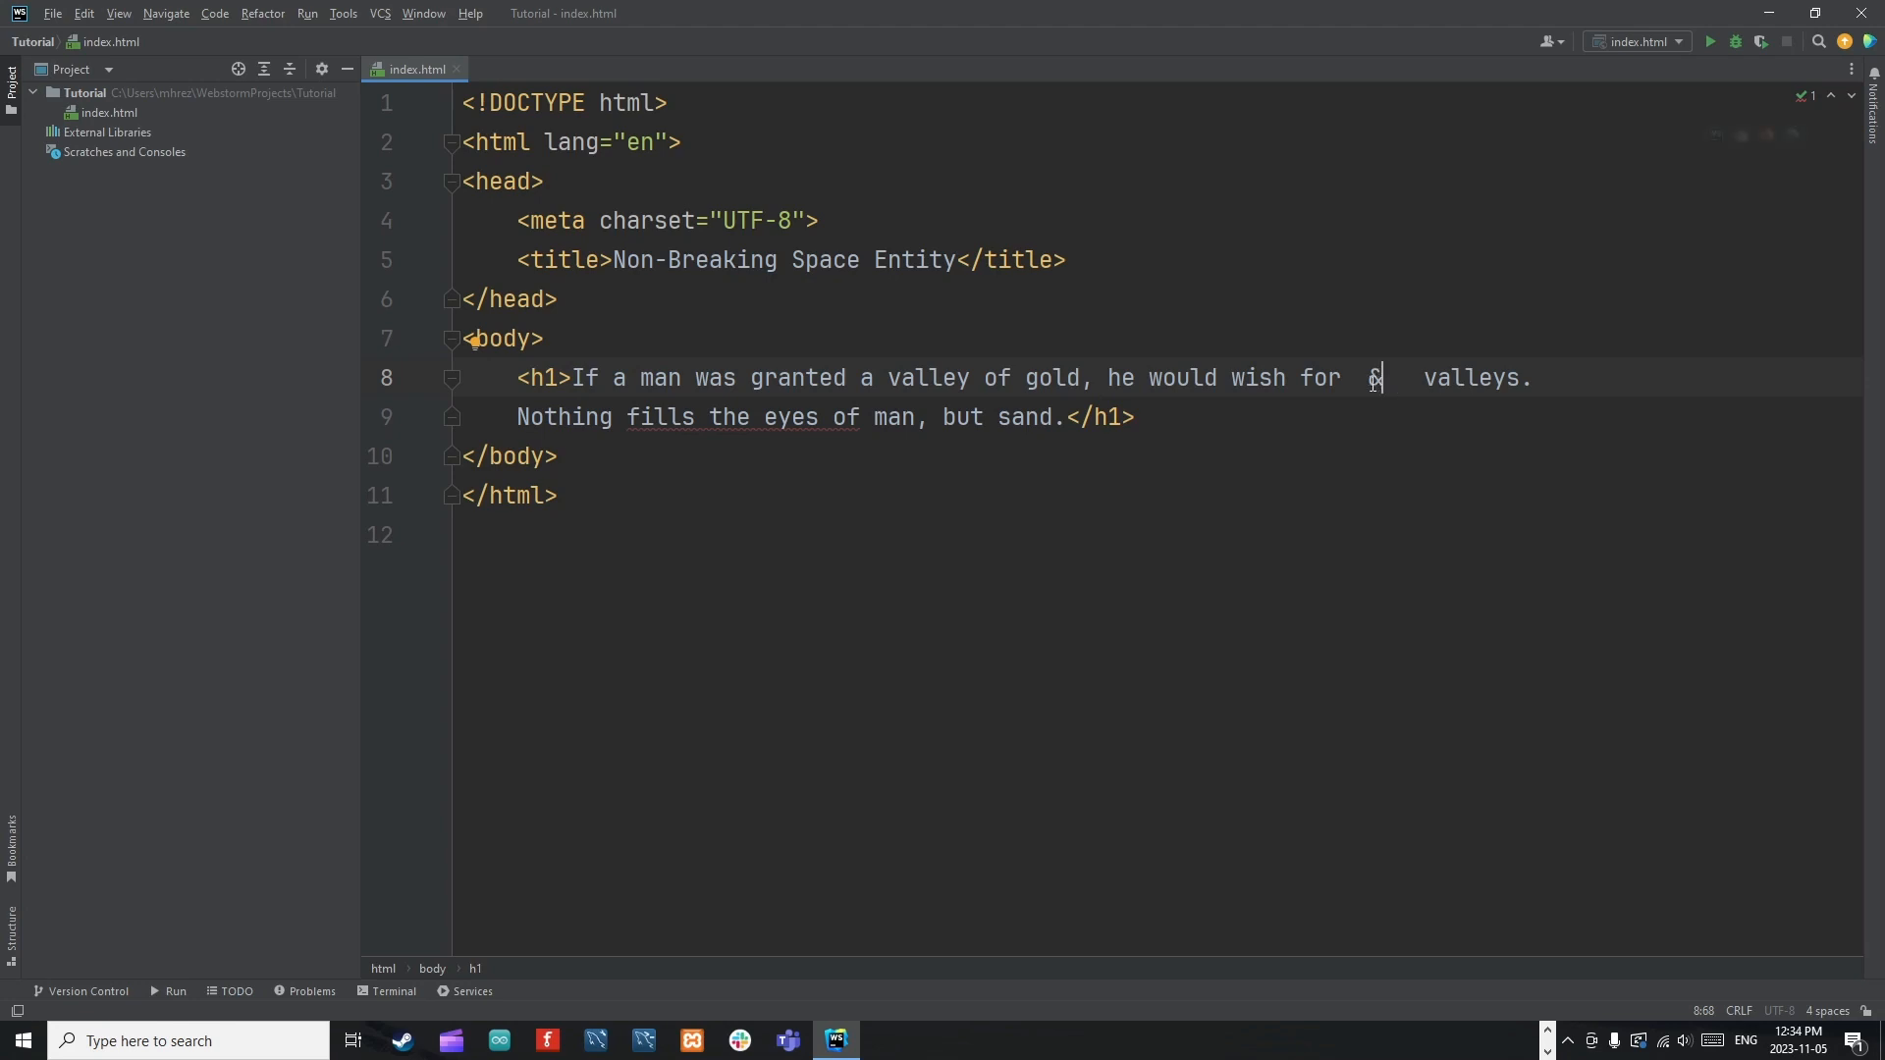
double_click(1375, 377)
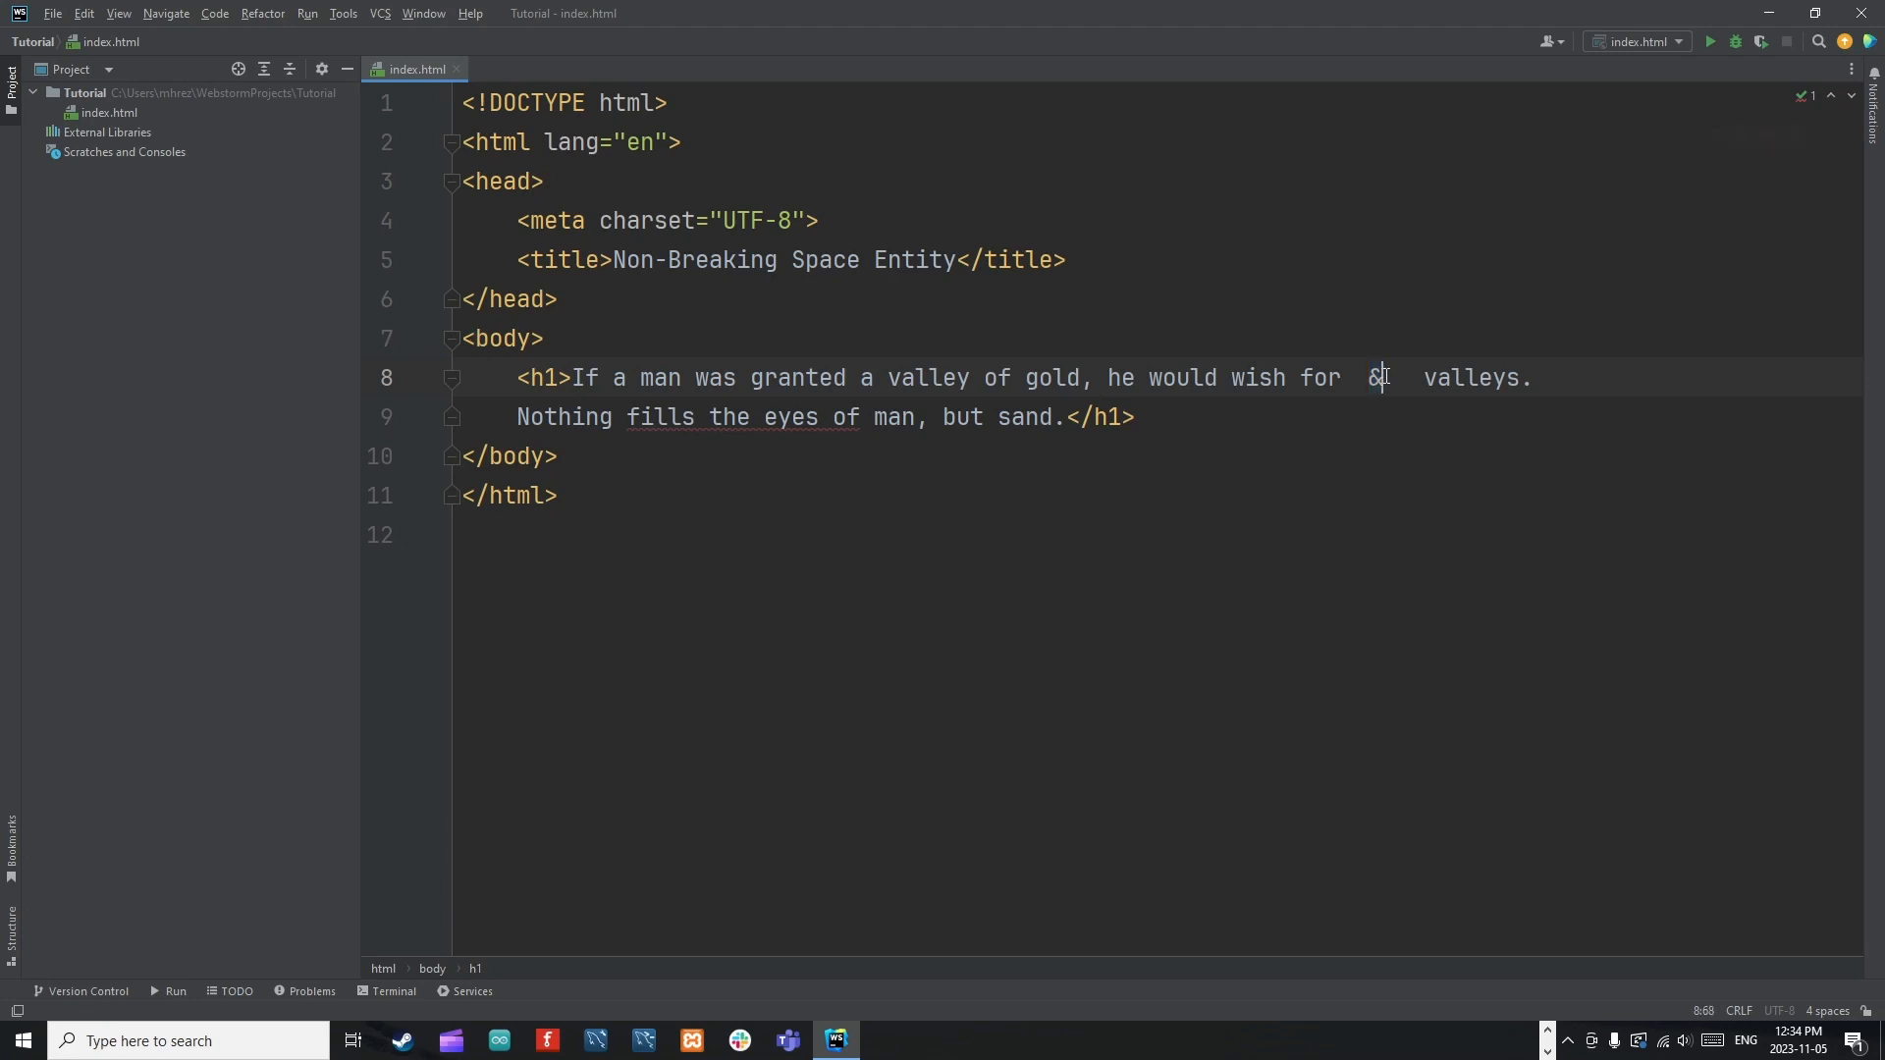
double_click(1373, 377)
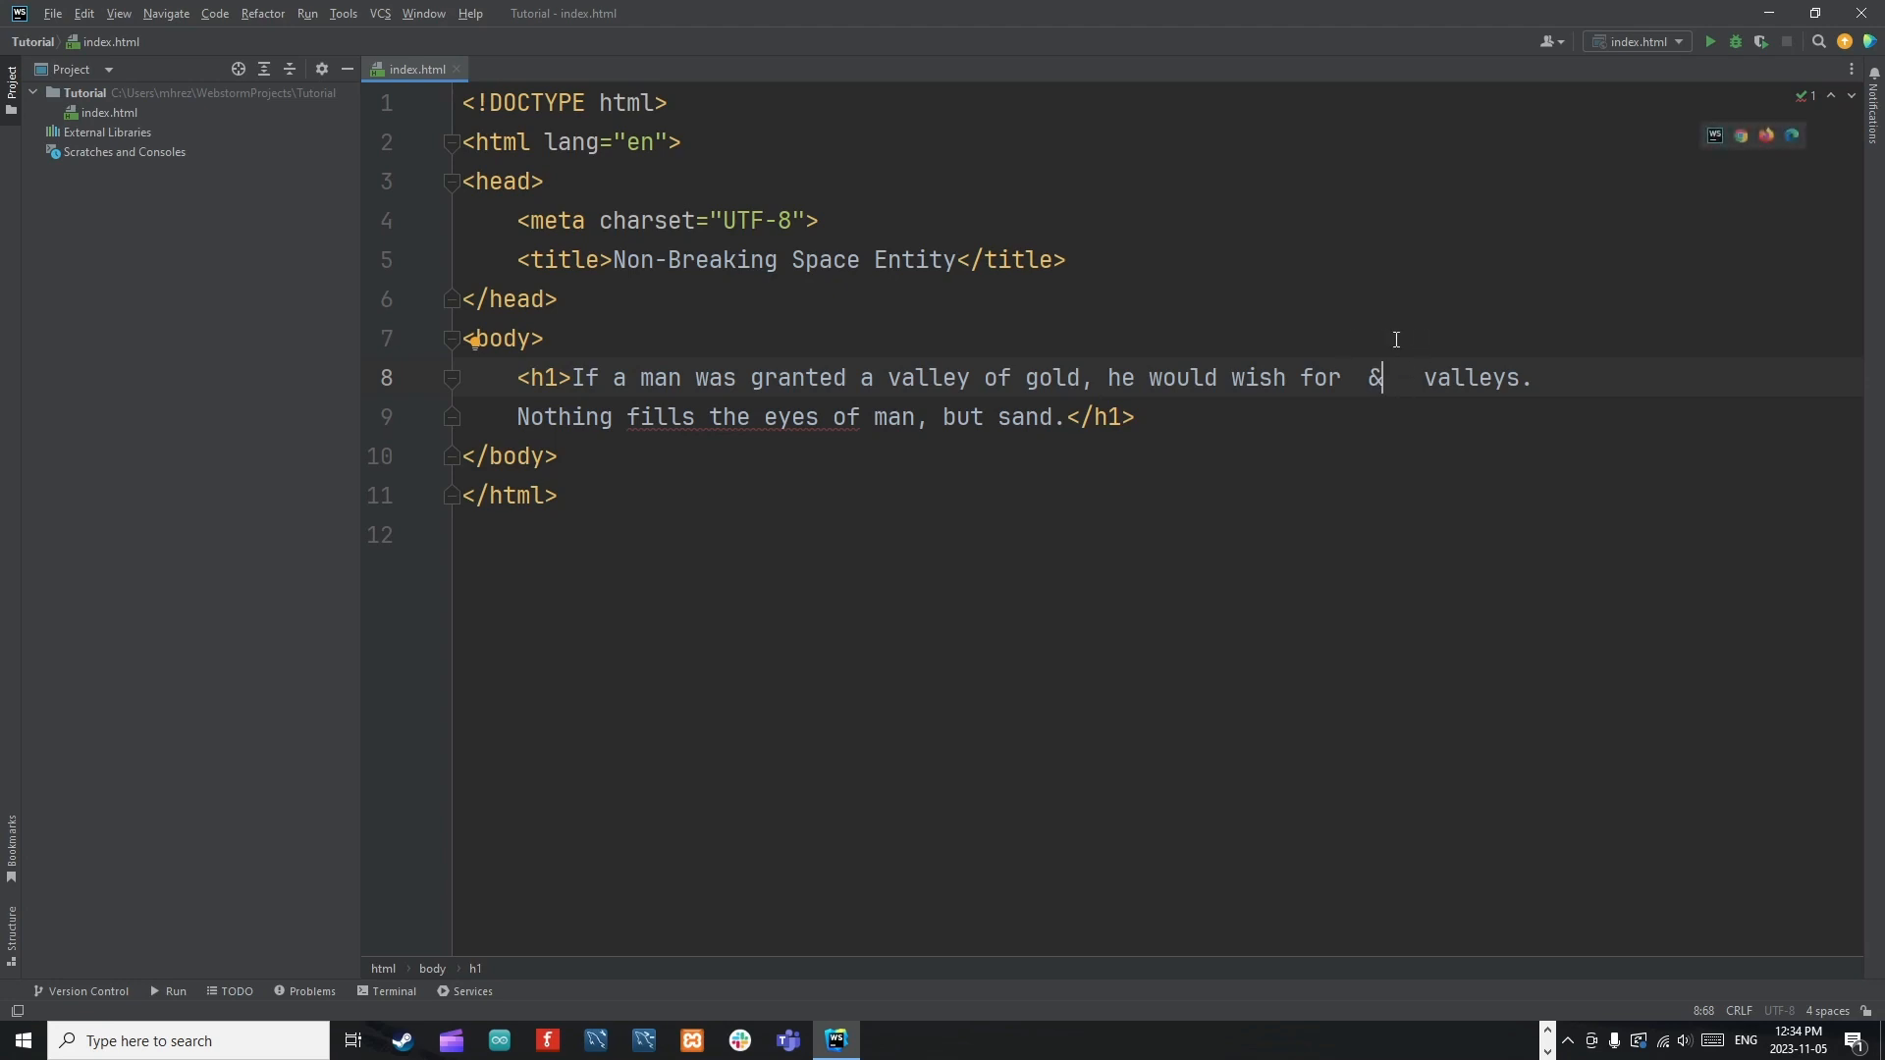
mouse_move(616, 259)
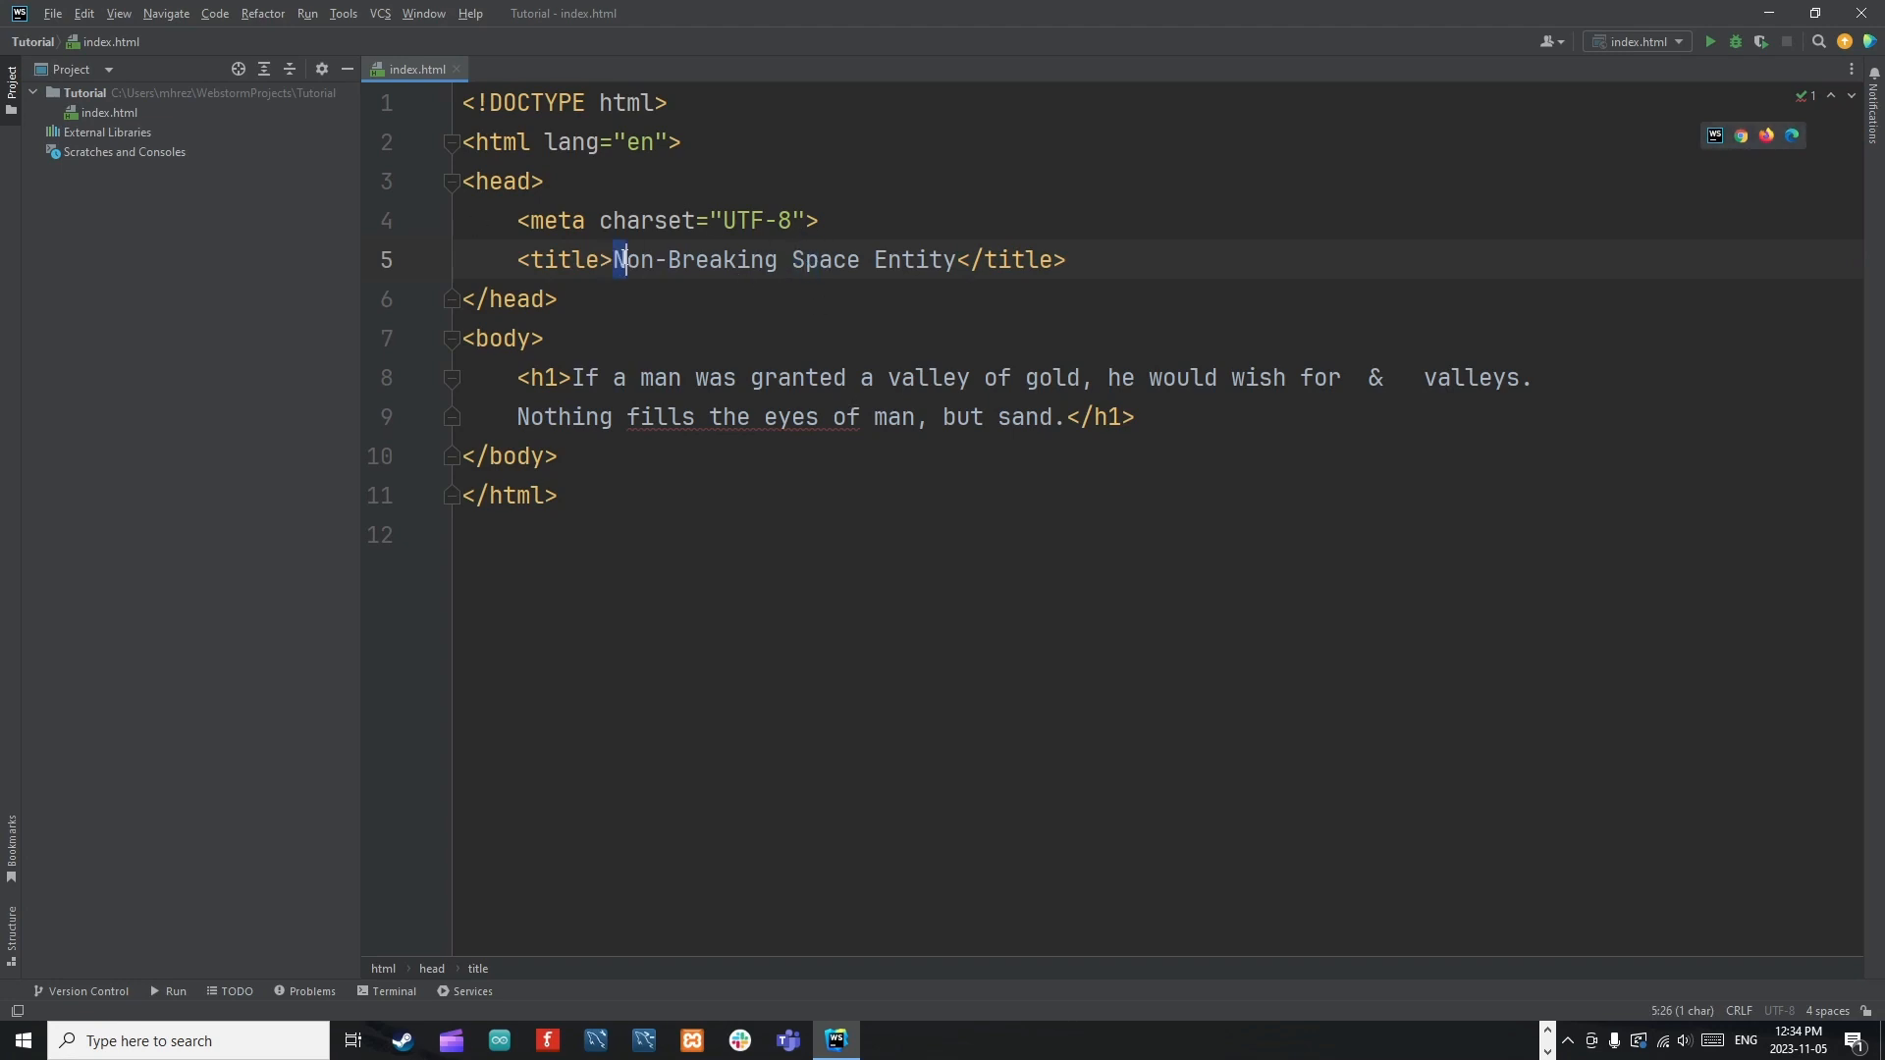
double_click(827, 259)
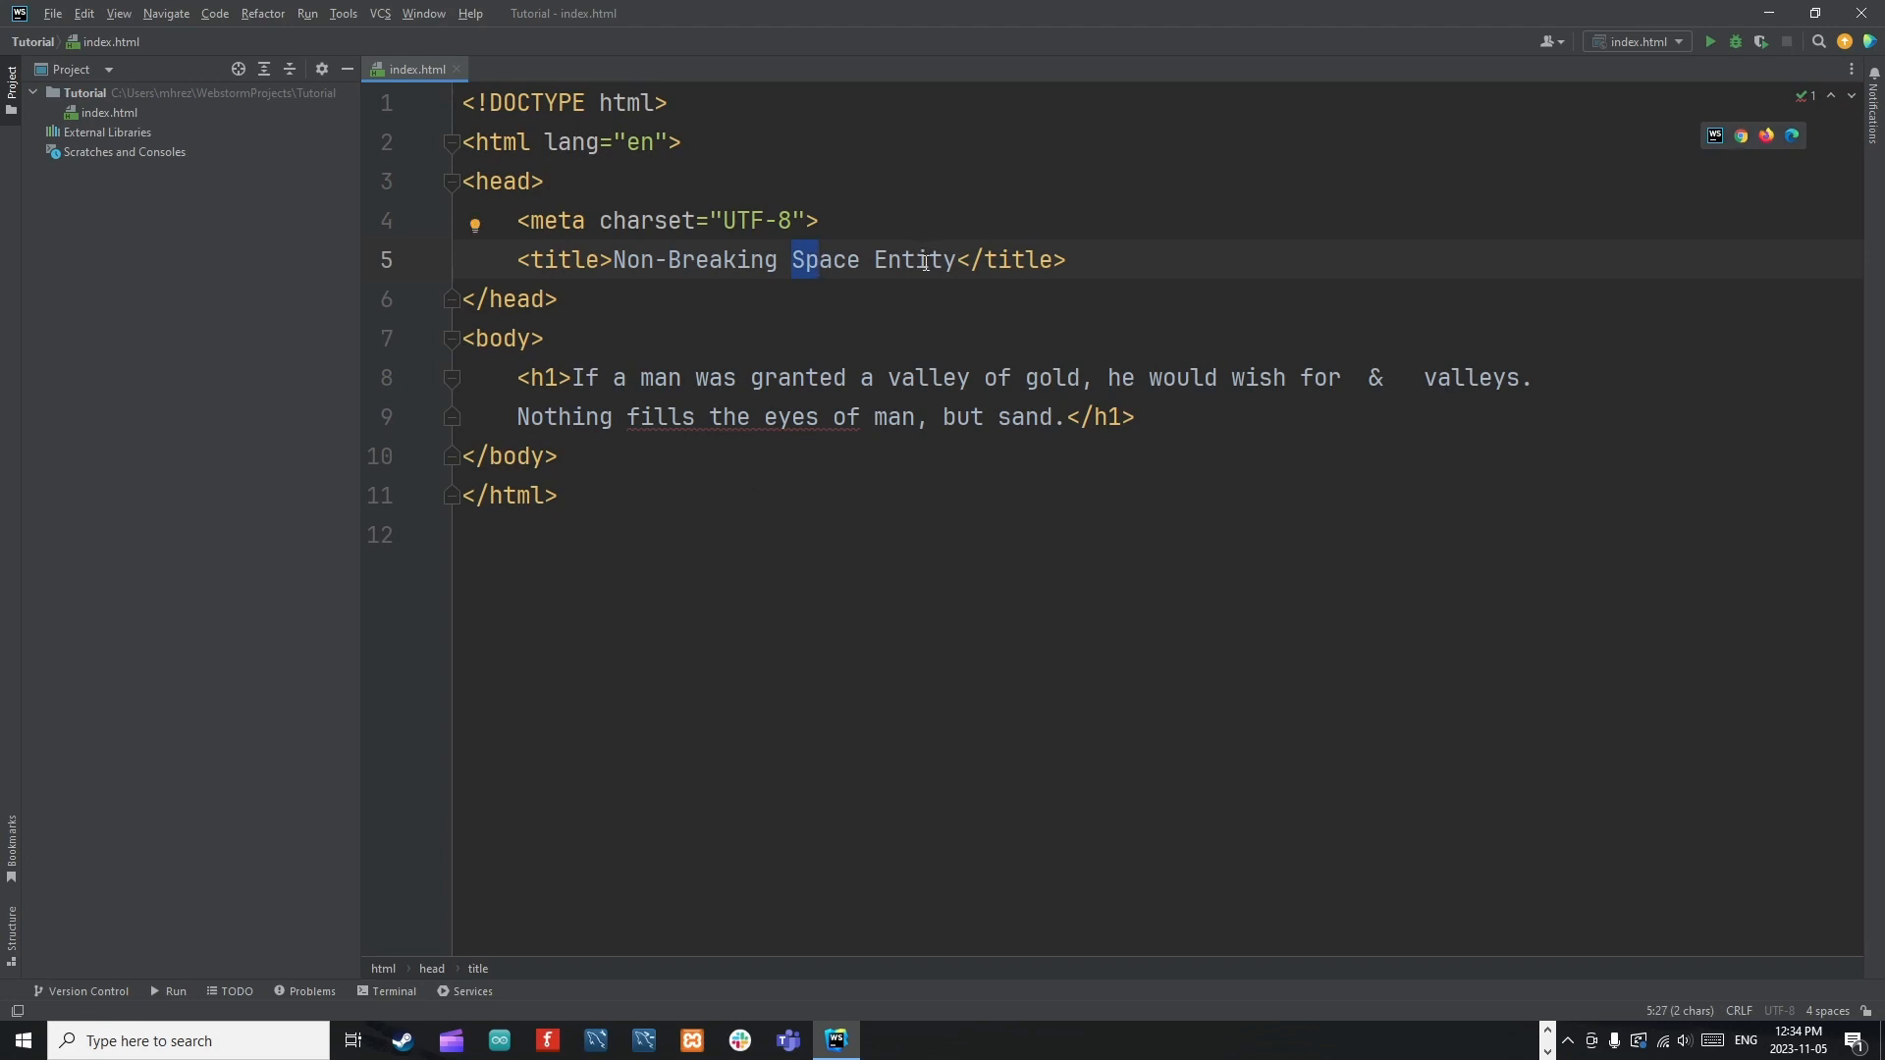
mouse_move(1652, 389)
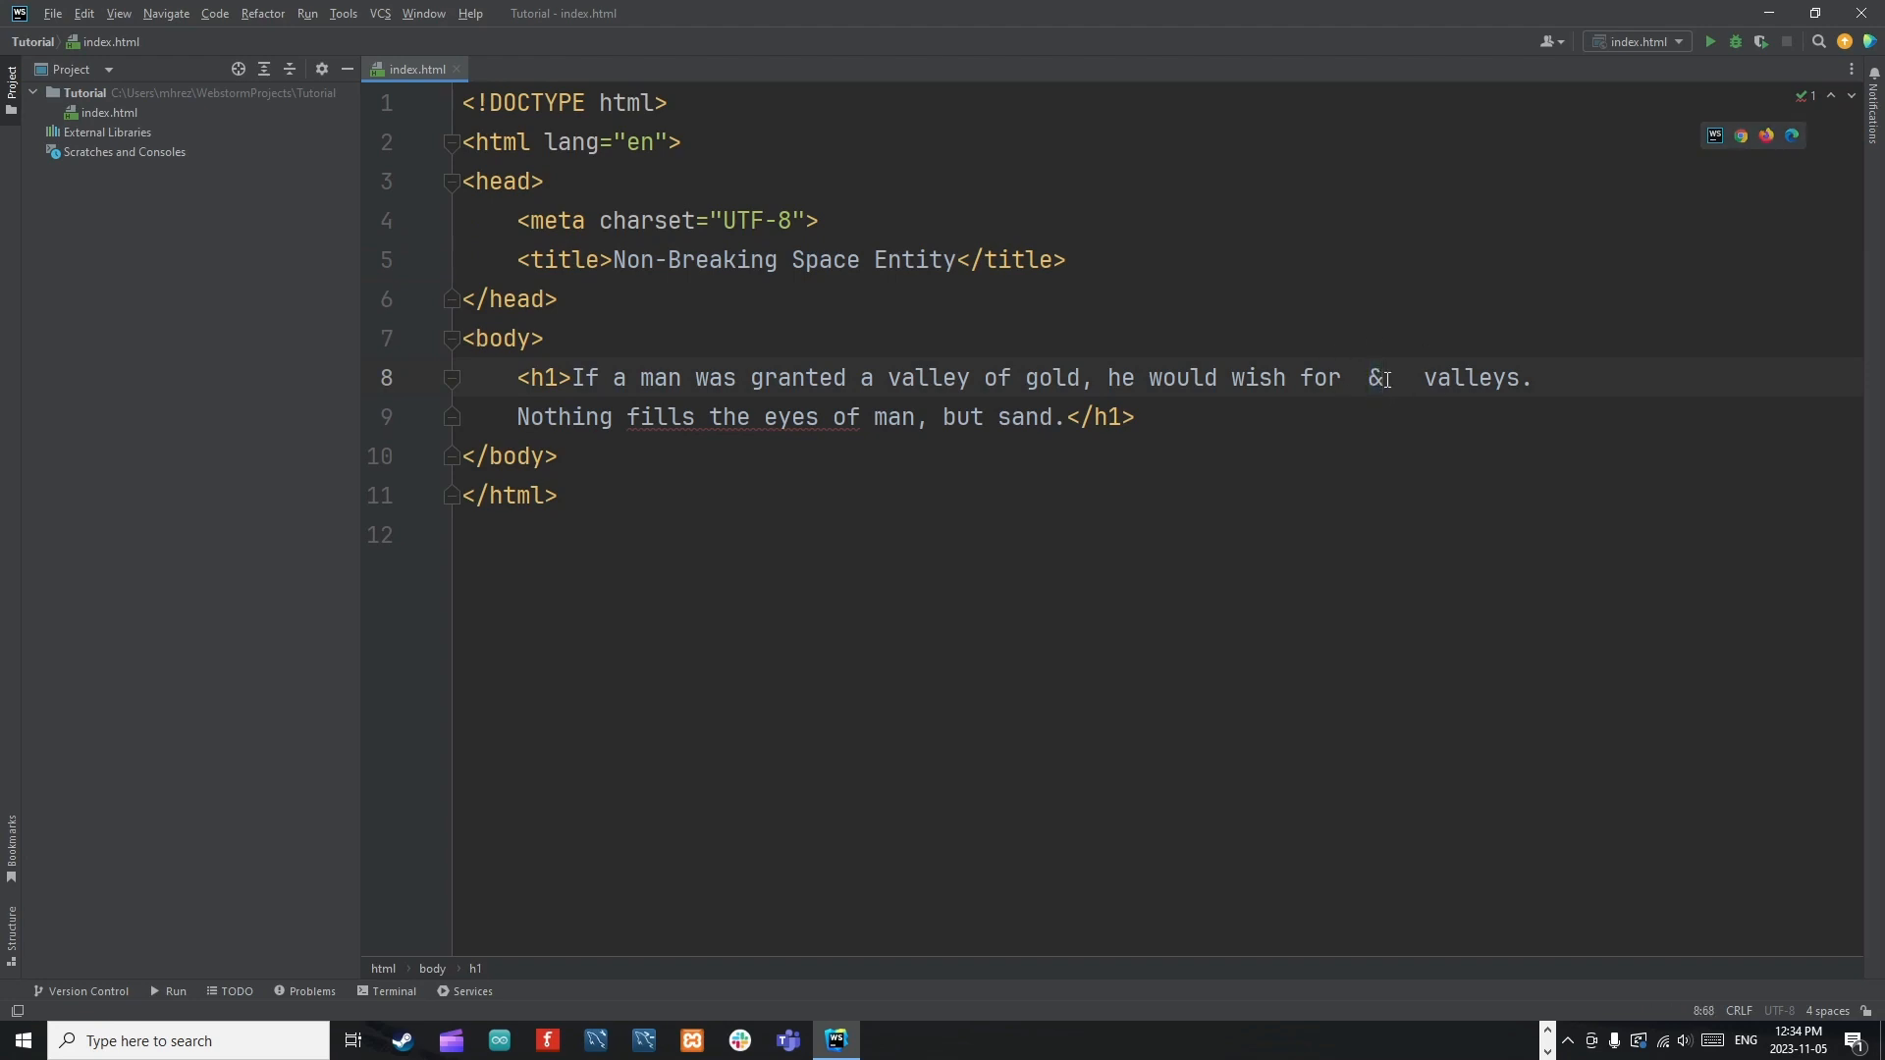
Complete the entity as '&nbsp' before 'valleys' and preview the page in Chrome.
text(n)
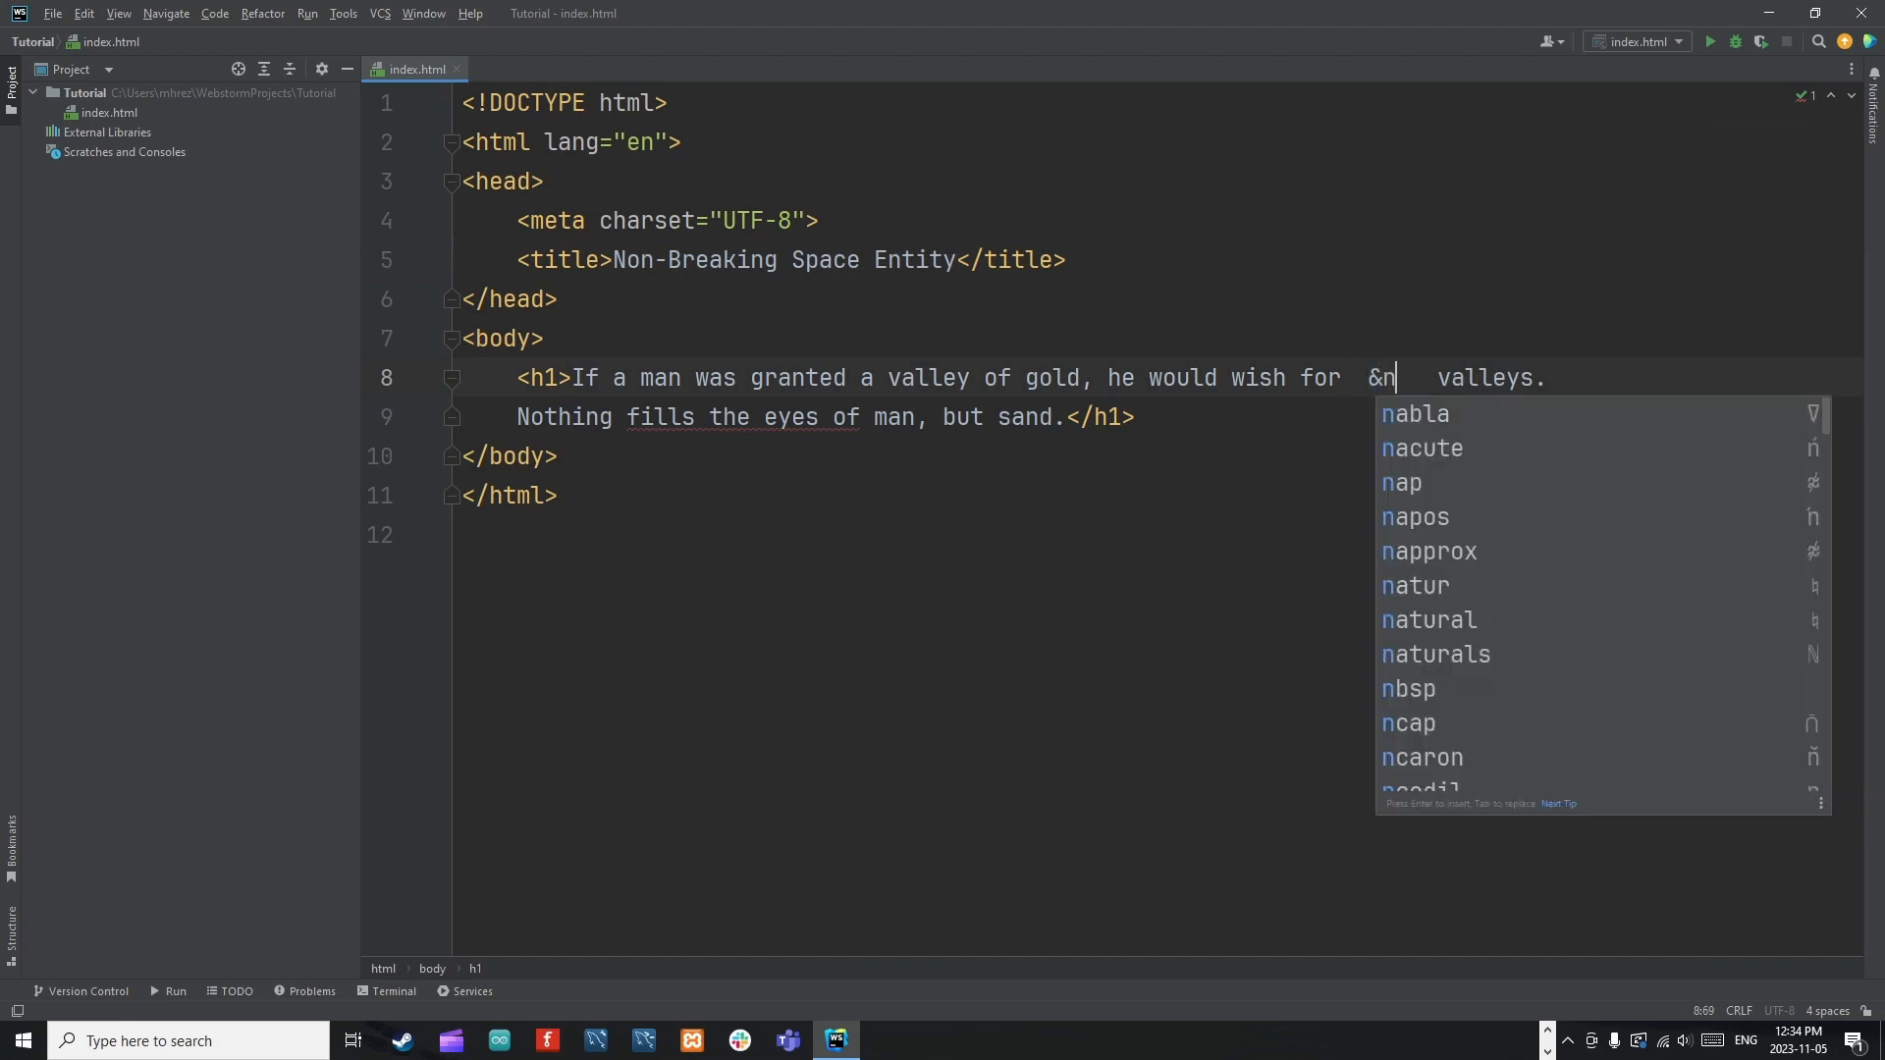
text(bsp)
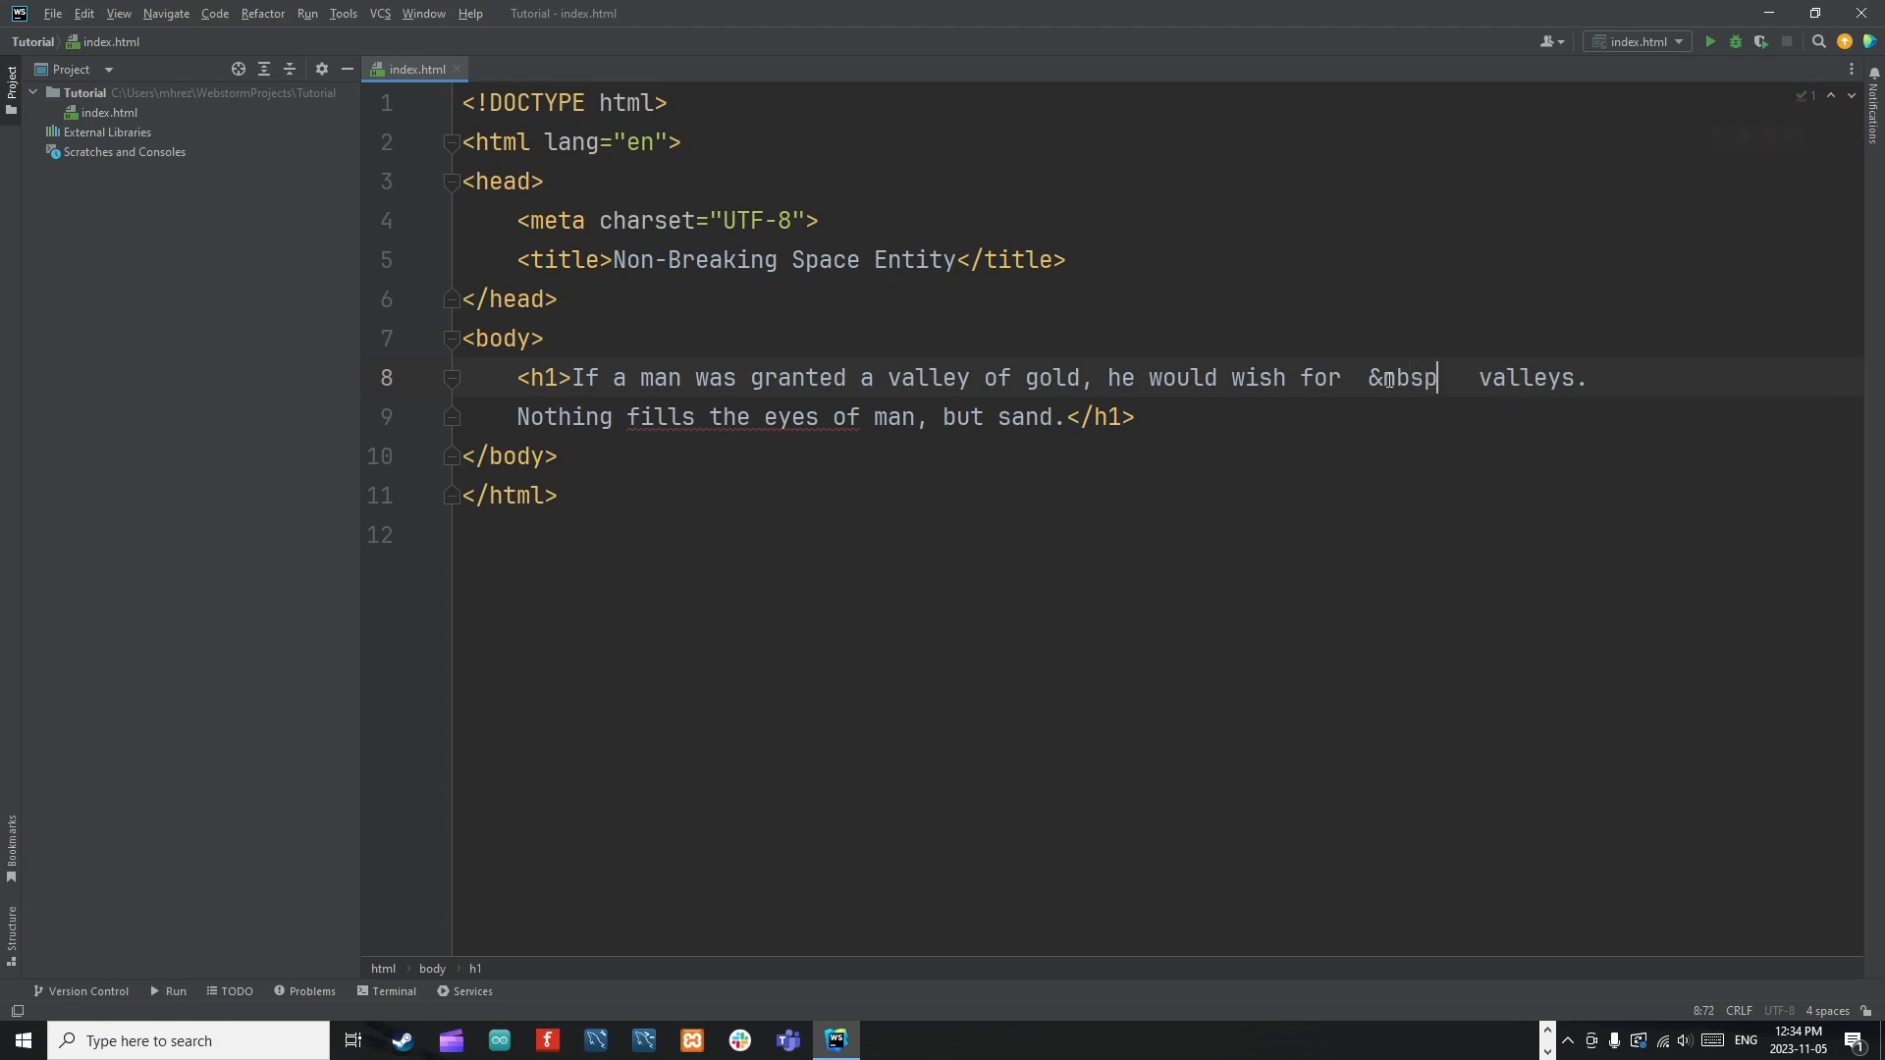
double_click(1406, 377)
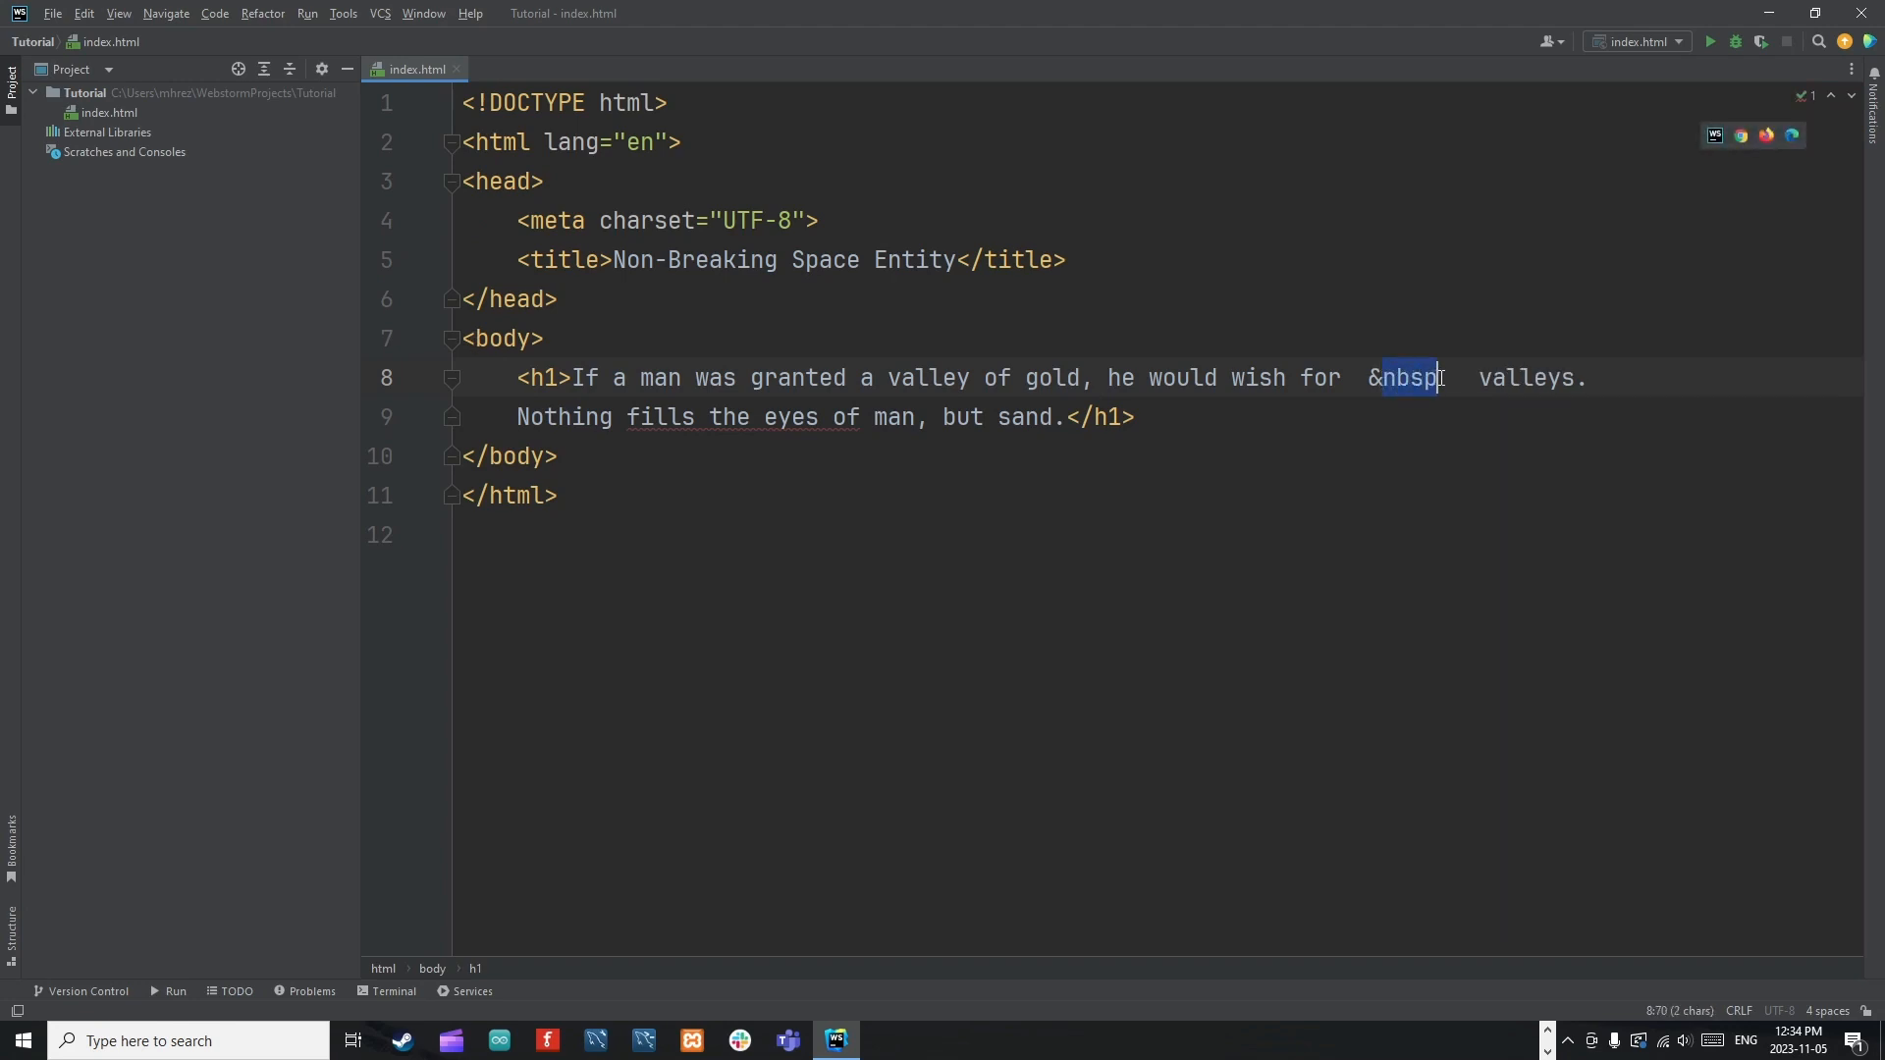
click(1478, 377)
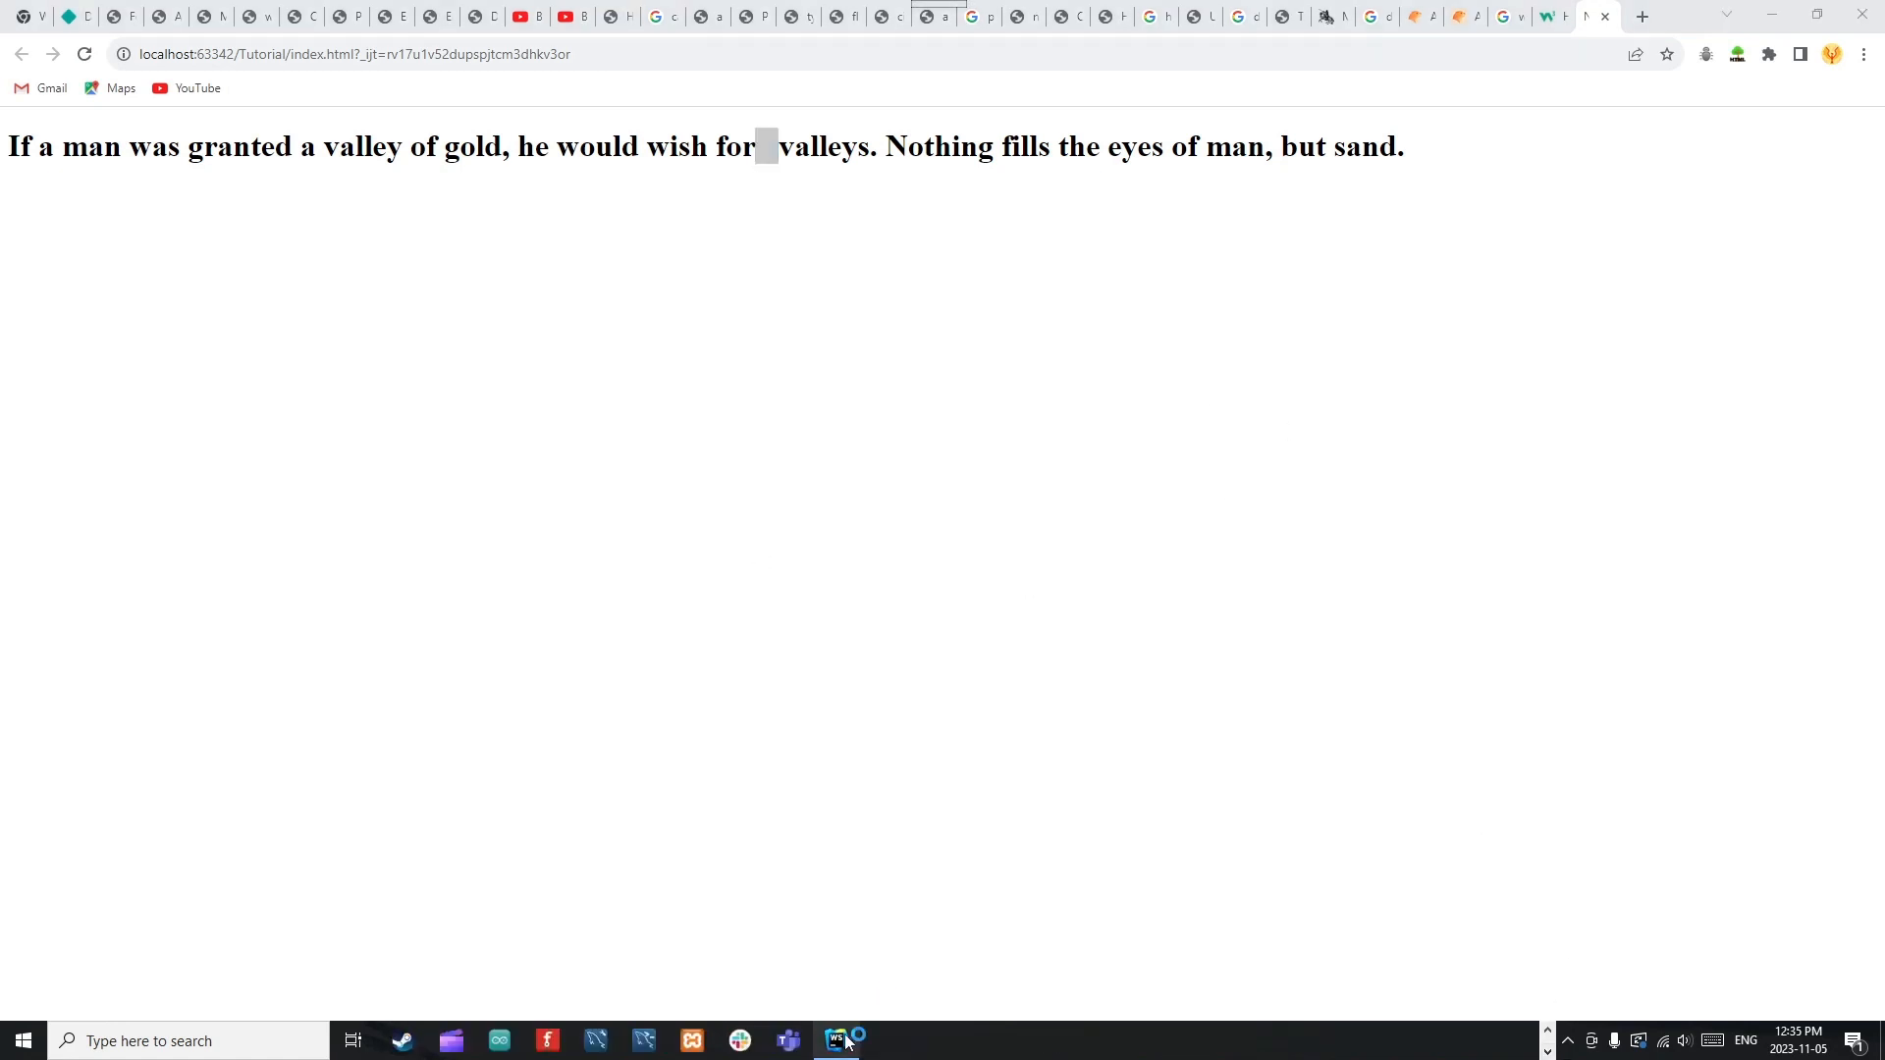
Check the small gap before 'valleys' in Chrome and return to WebStorm.
click(835, 1041)
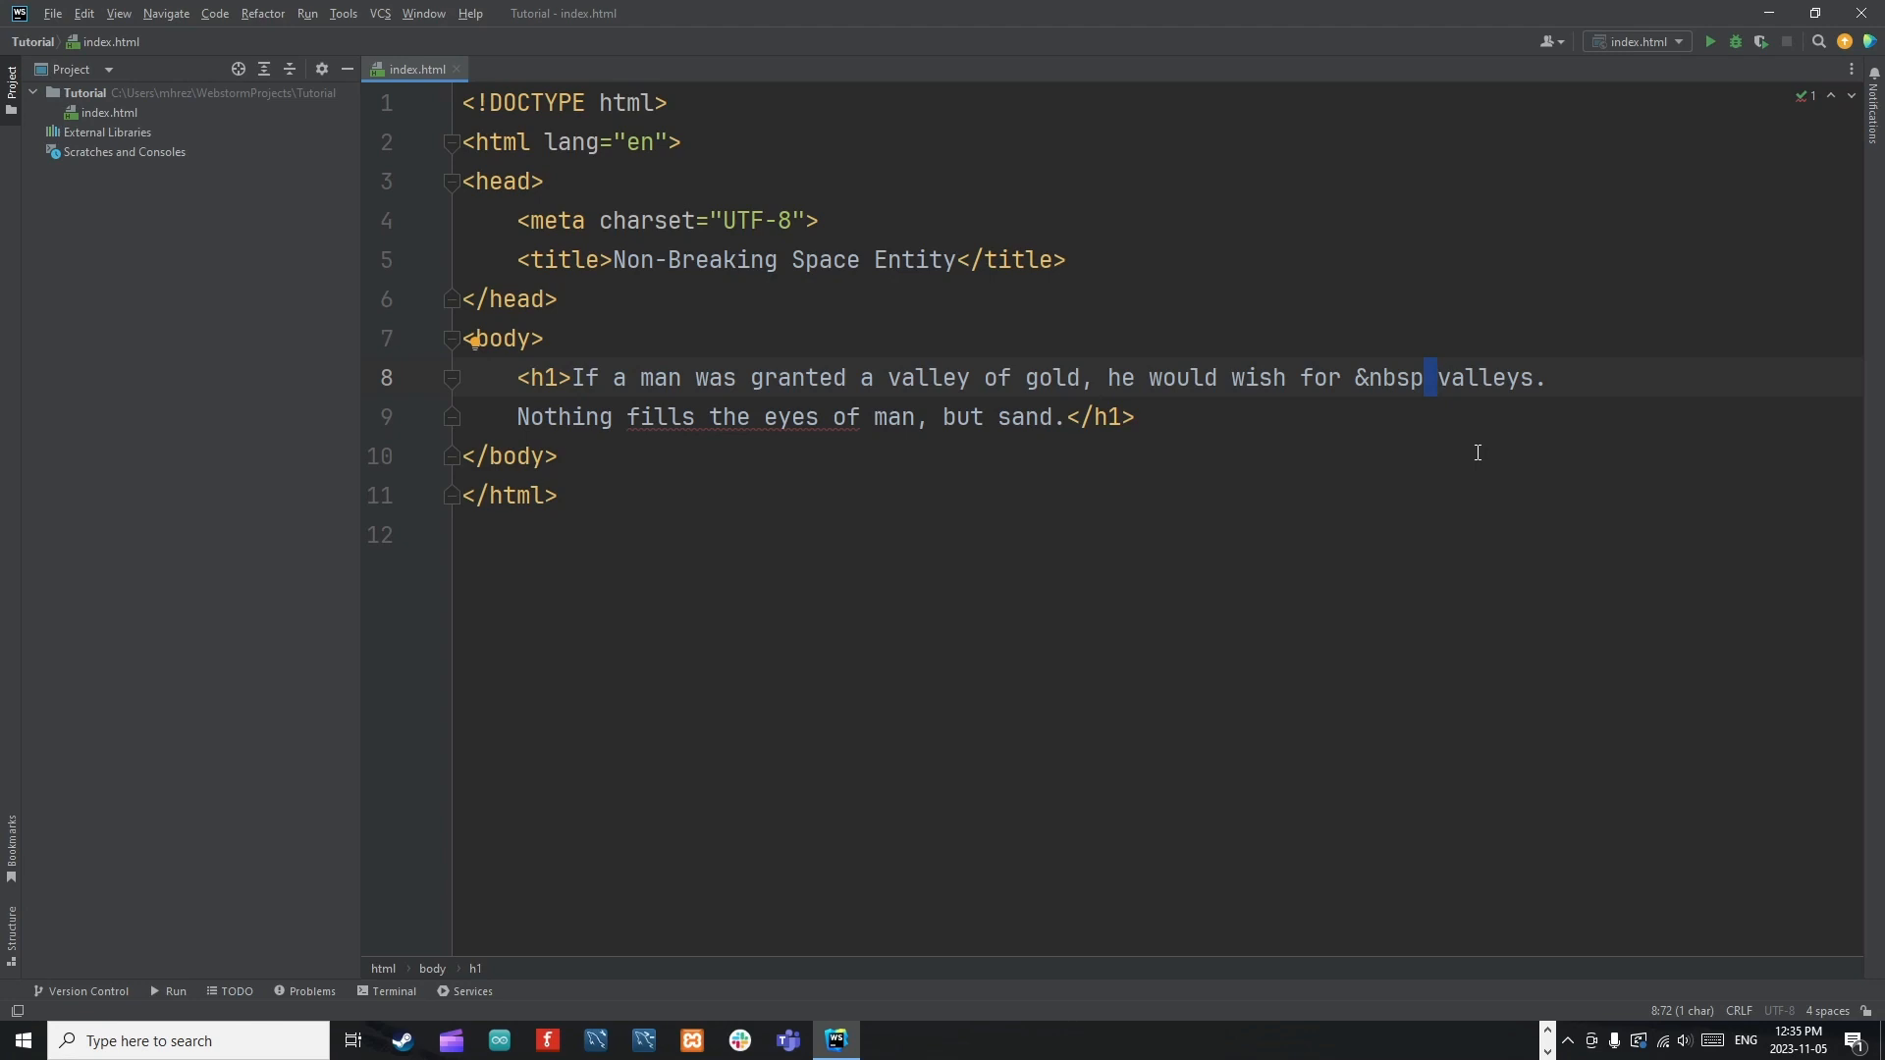
Expand the blank in the h1 heading to three space-separated &nbsp entities before "valleys".
double_click(1388, 377)
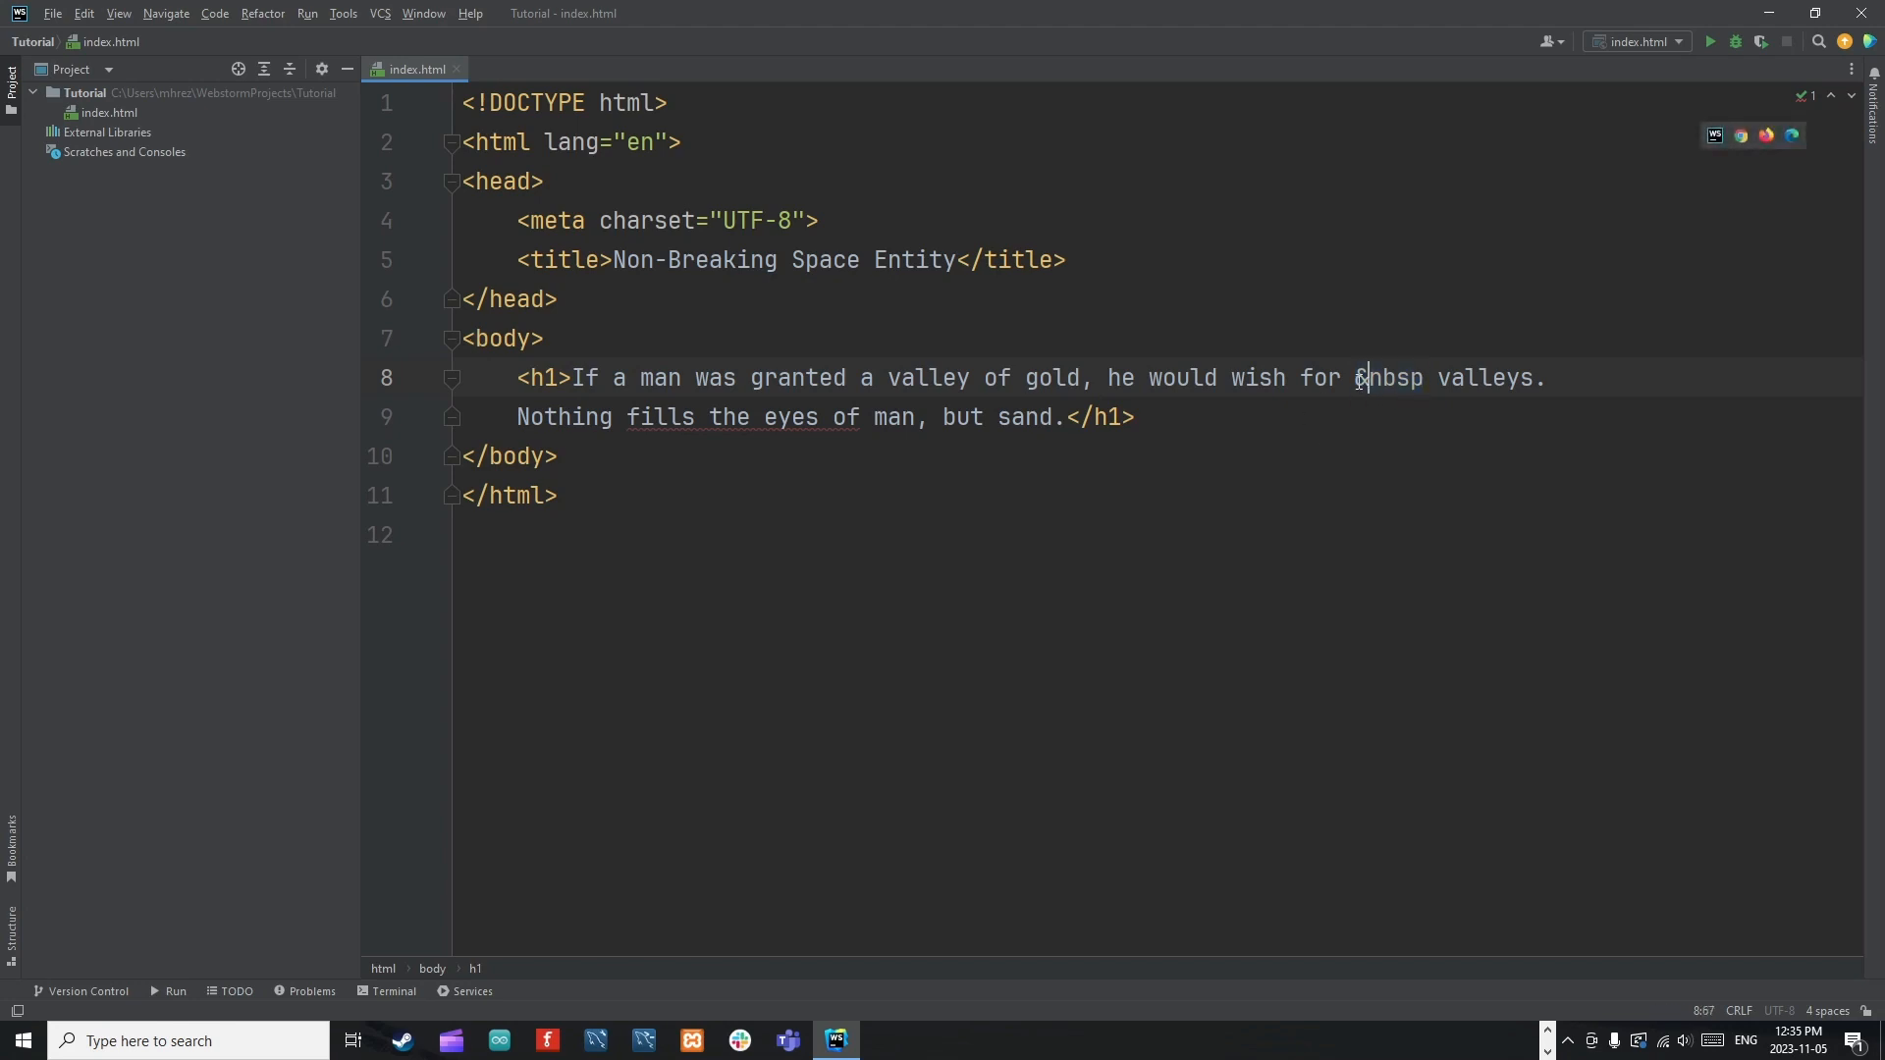
double_click(1388, 377)
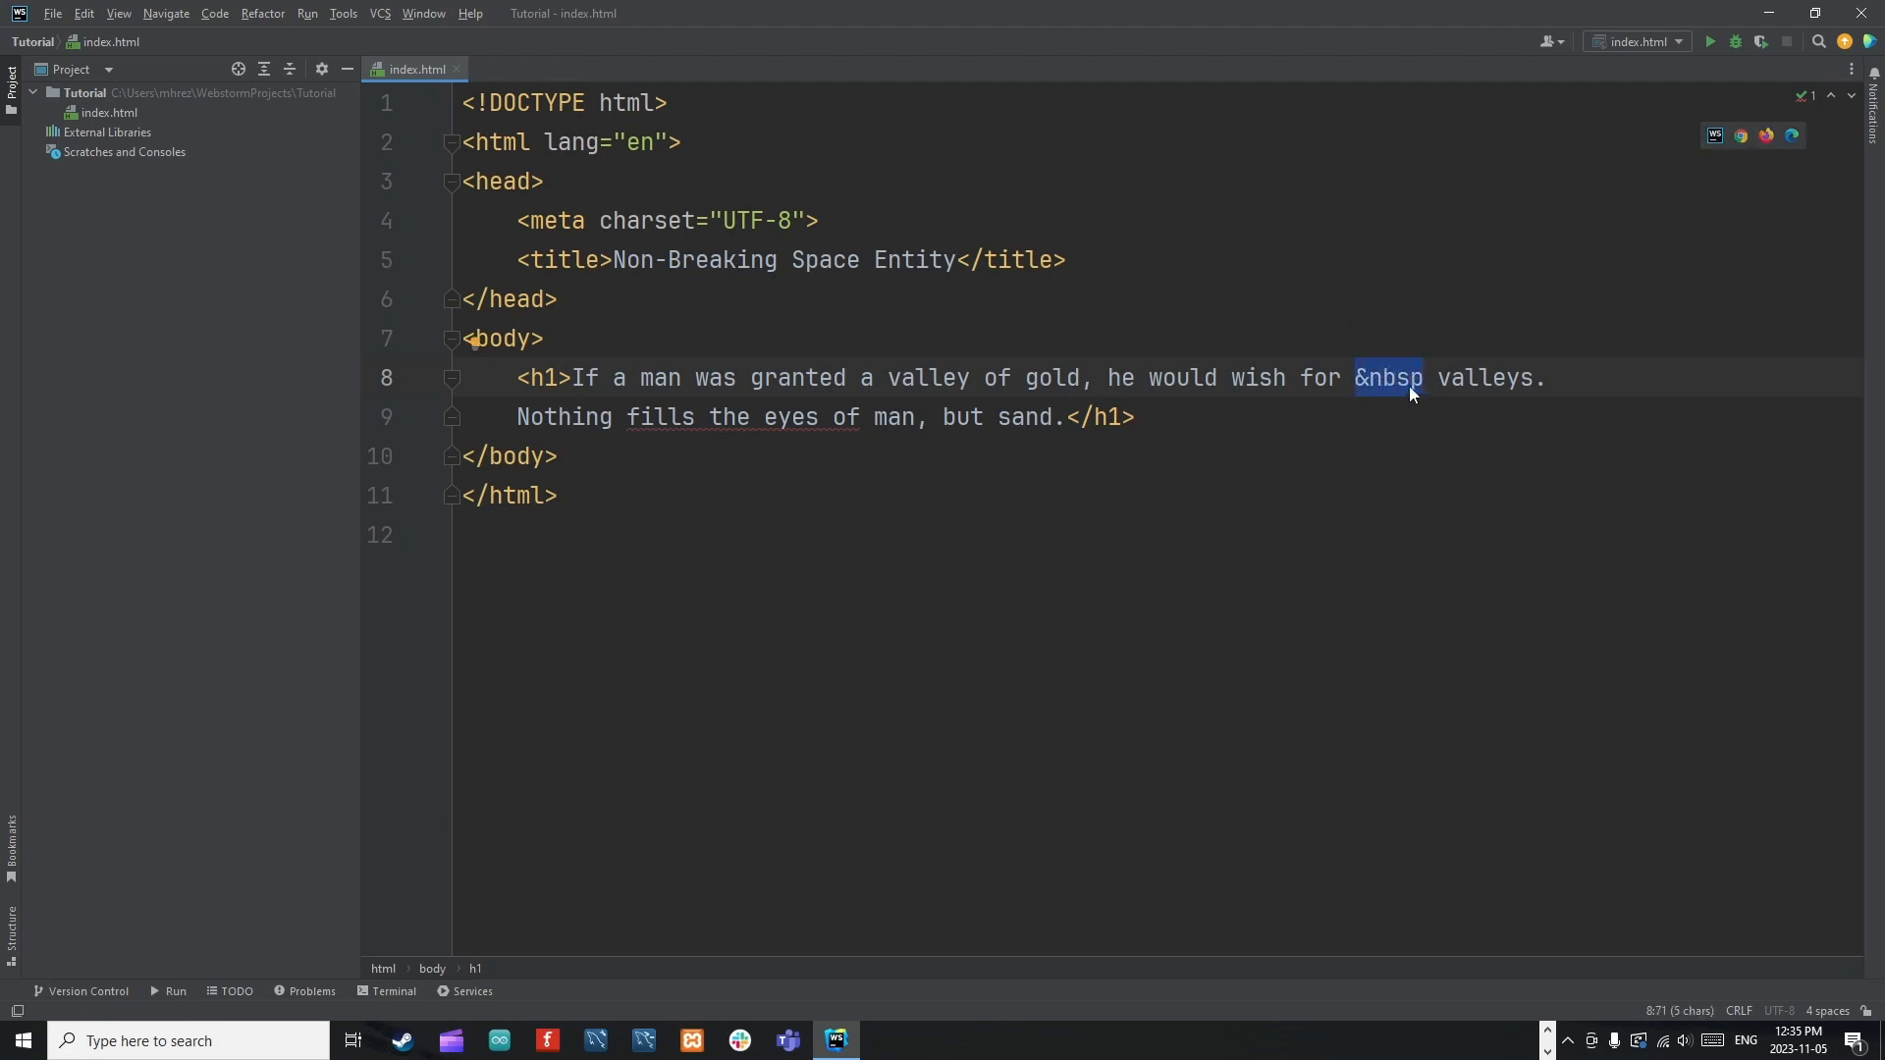
mouse_move(1315, 387)
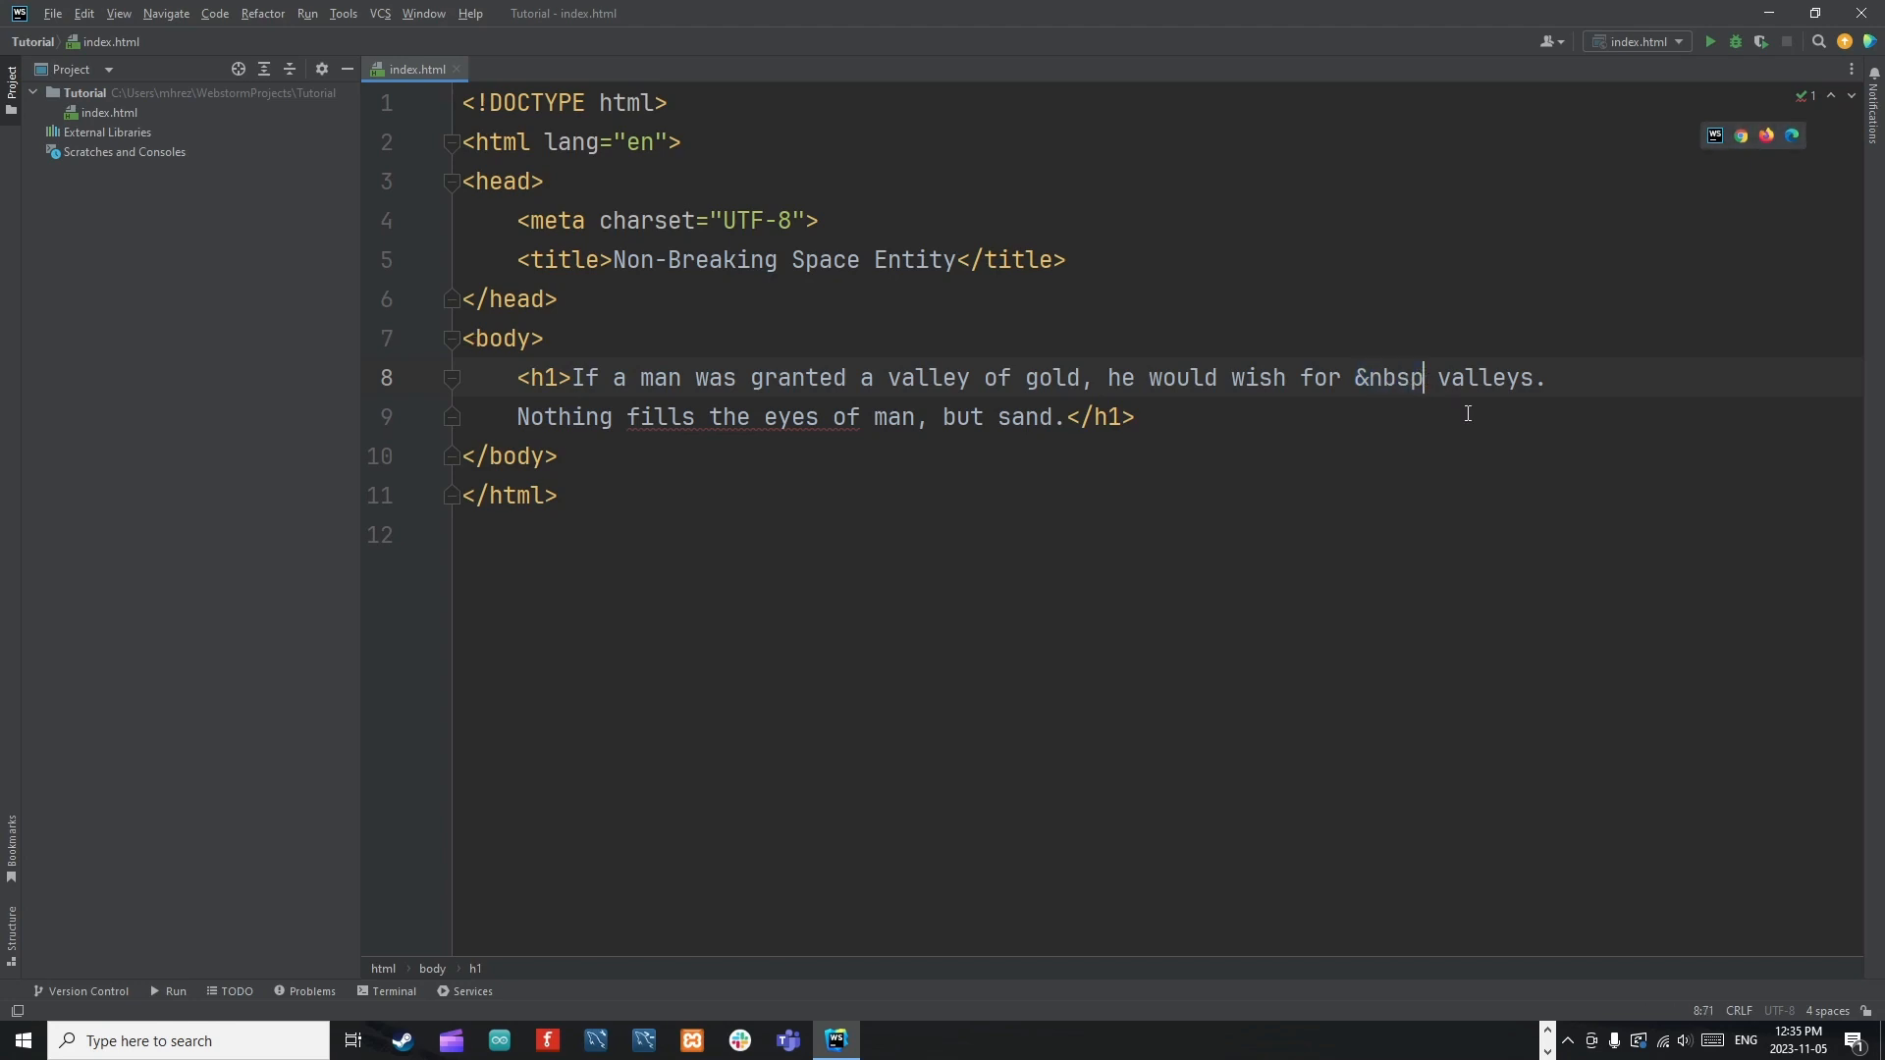
text(&nbsp)
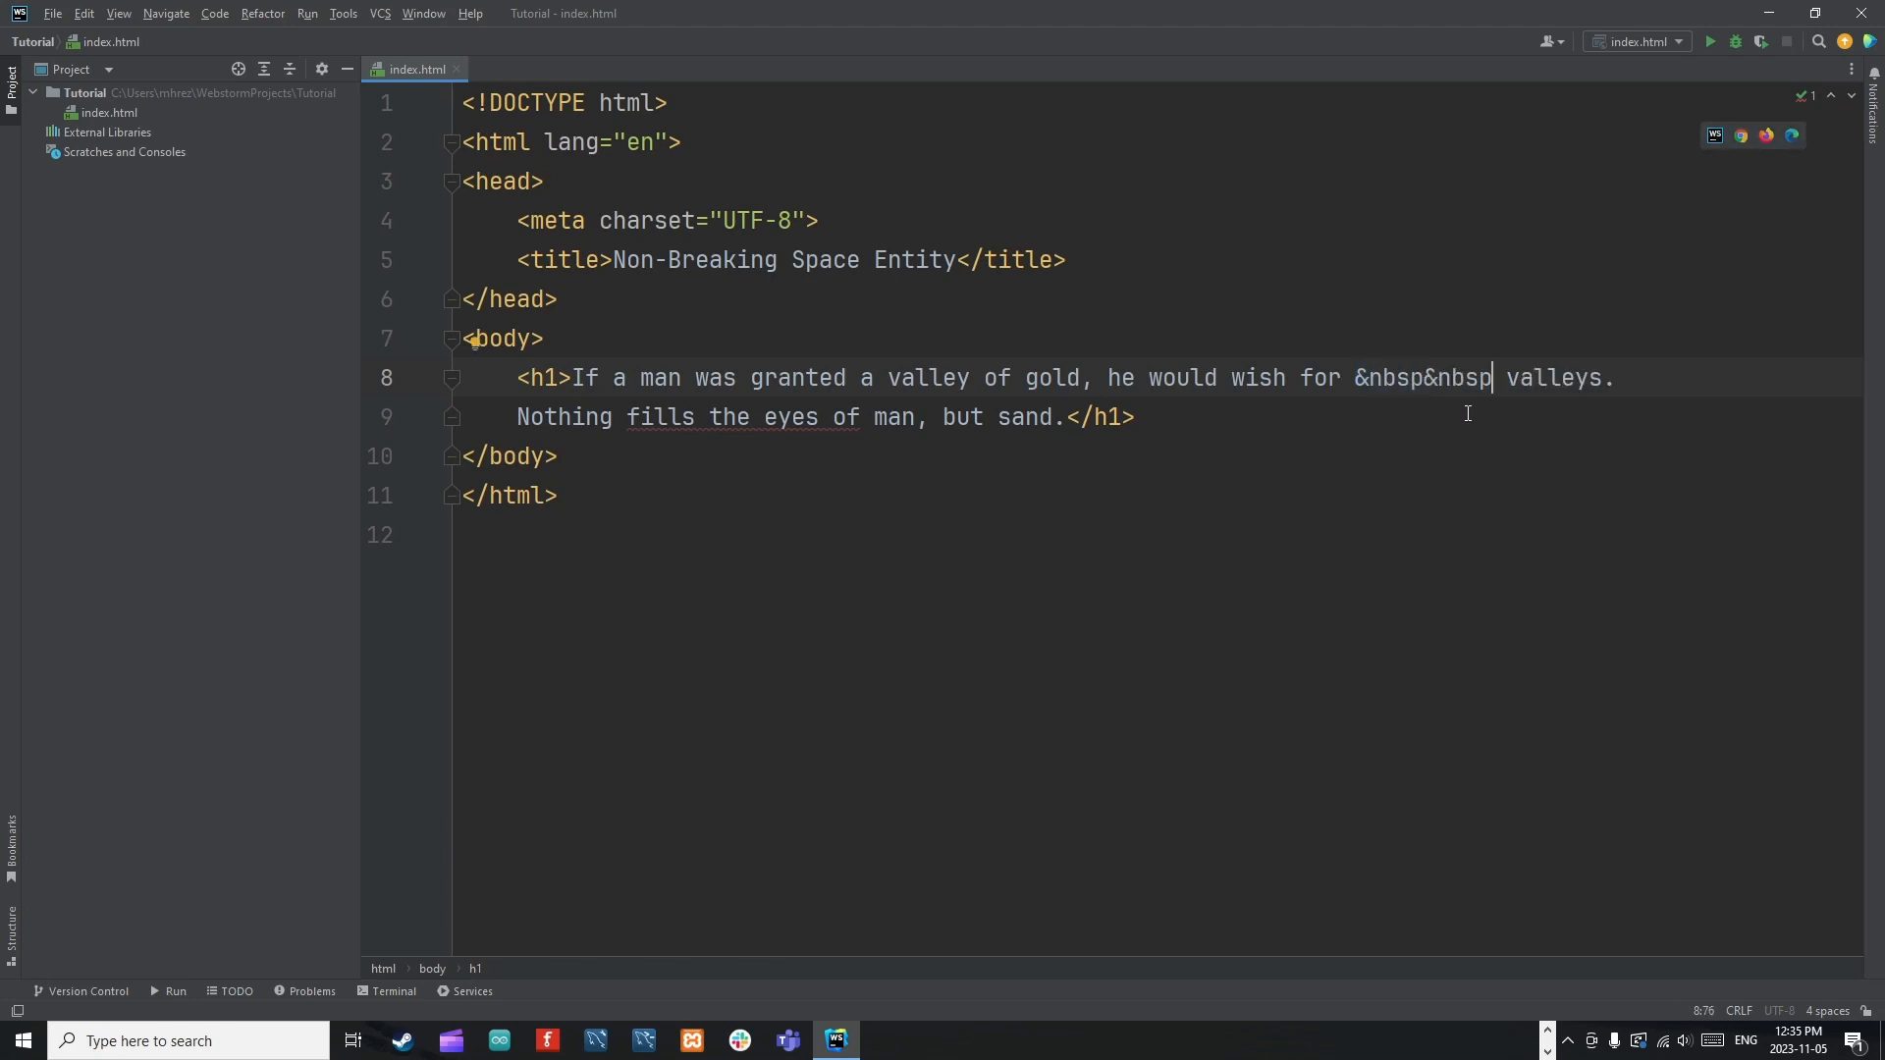
text(&nbsp)
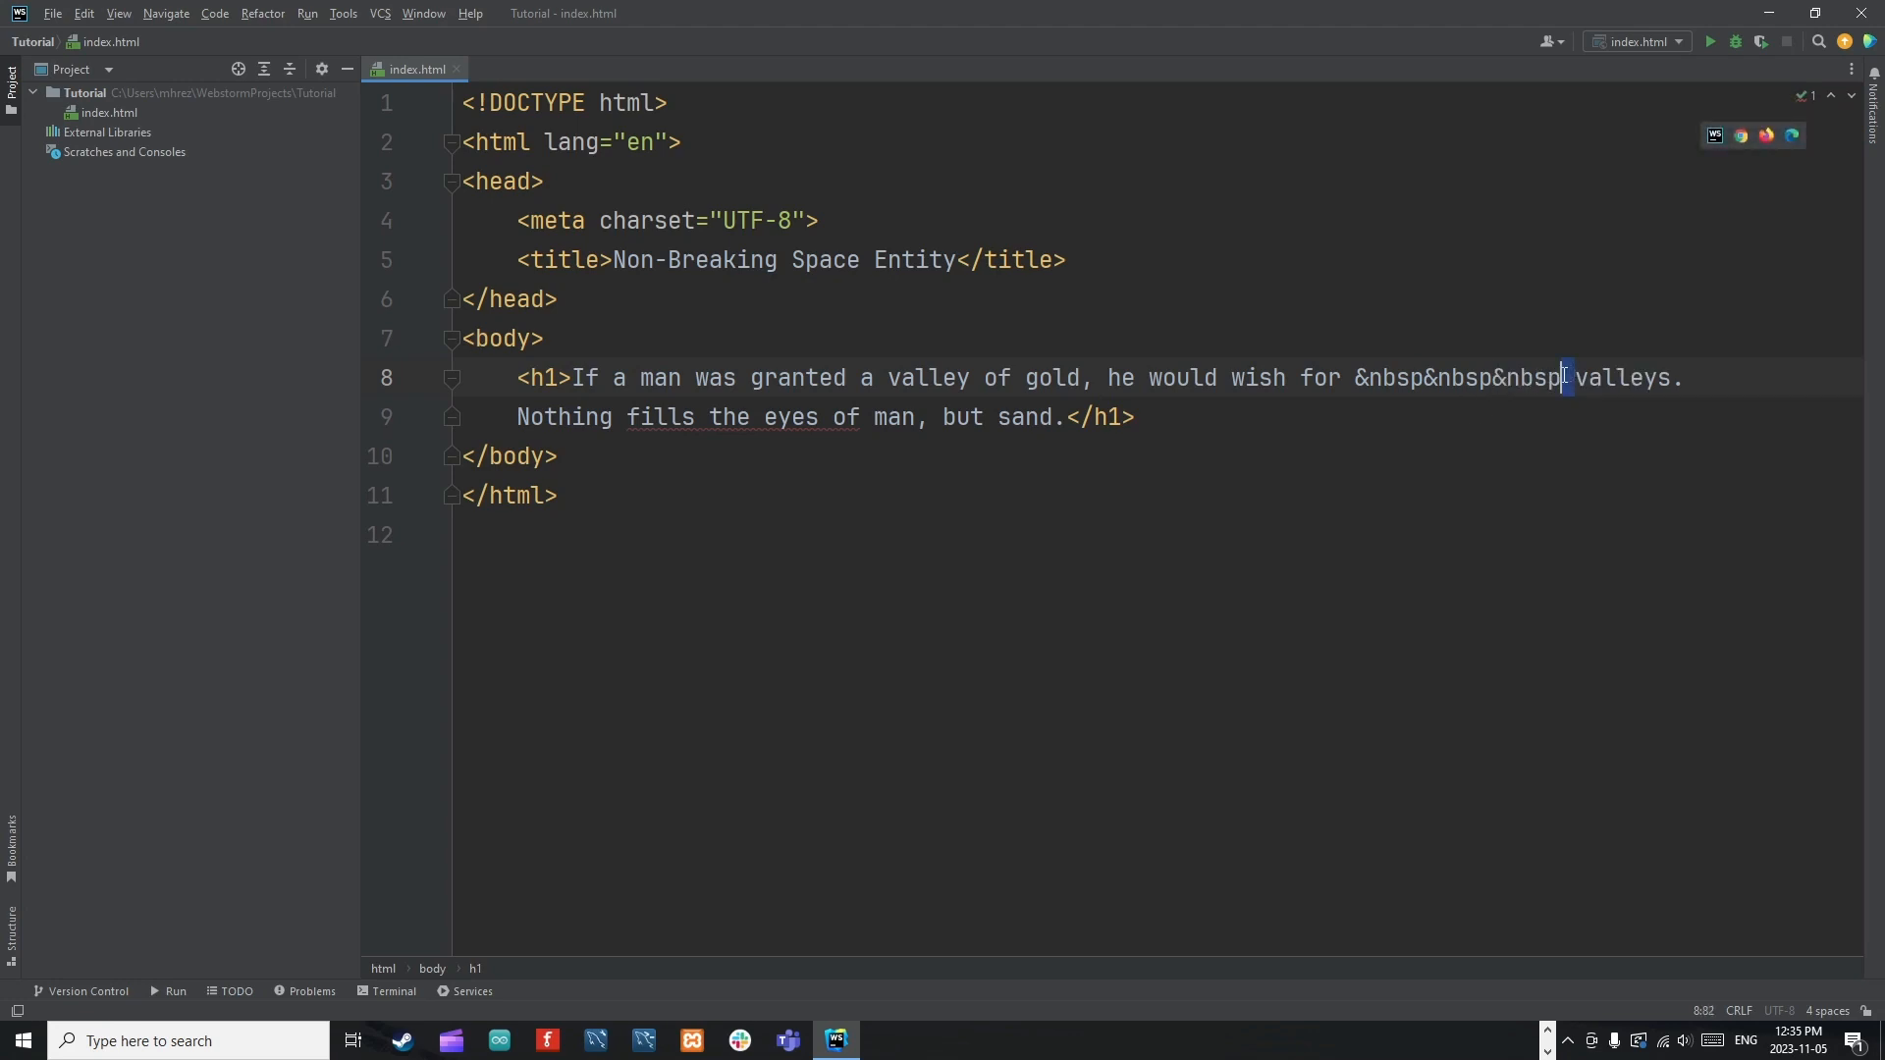
drag(1564, 377, 1349, 377)
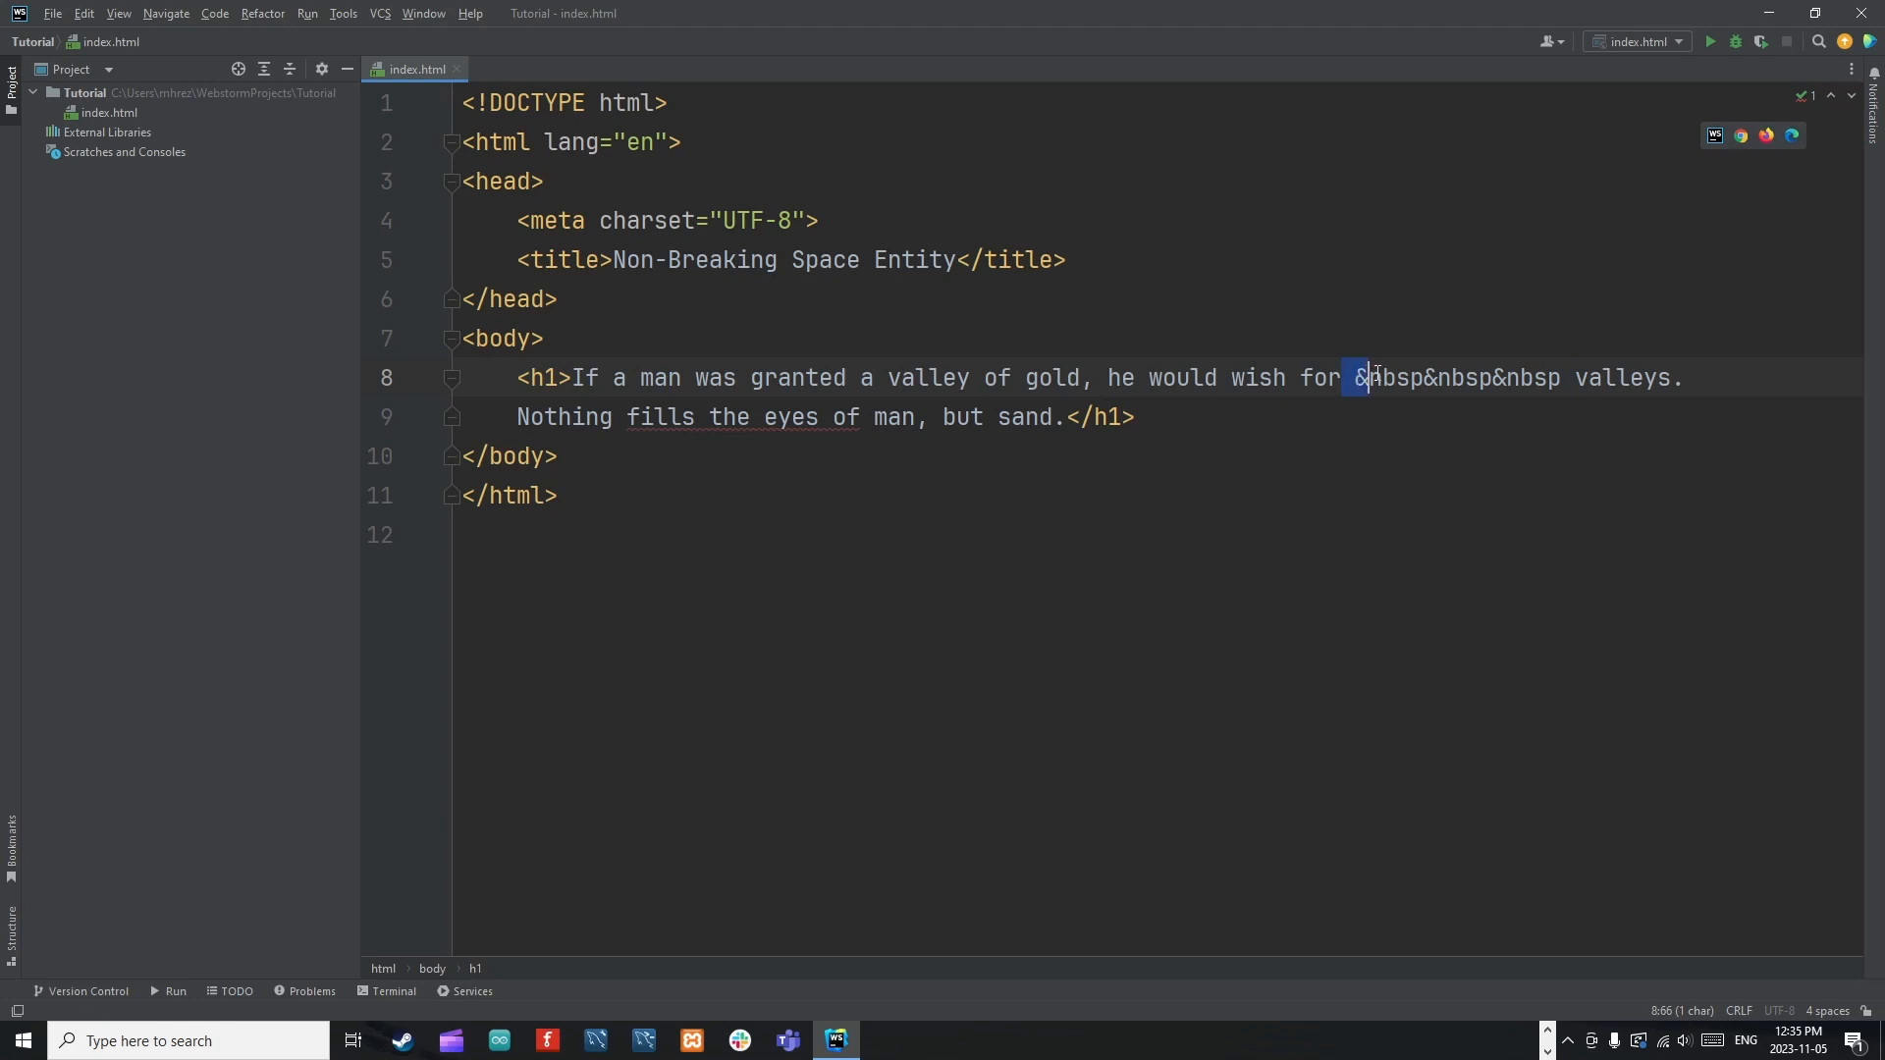
drag(1357, 377, 1540, 377)
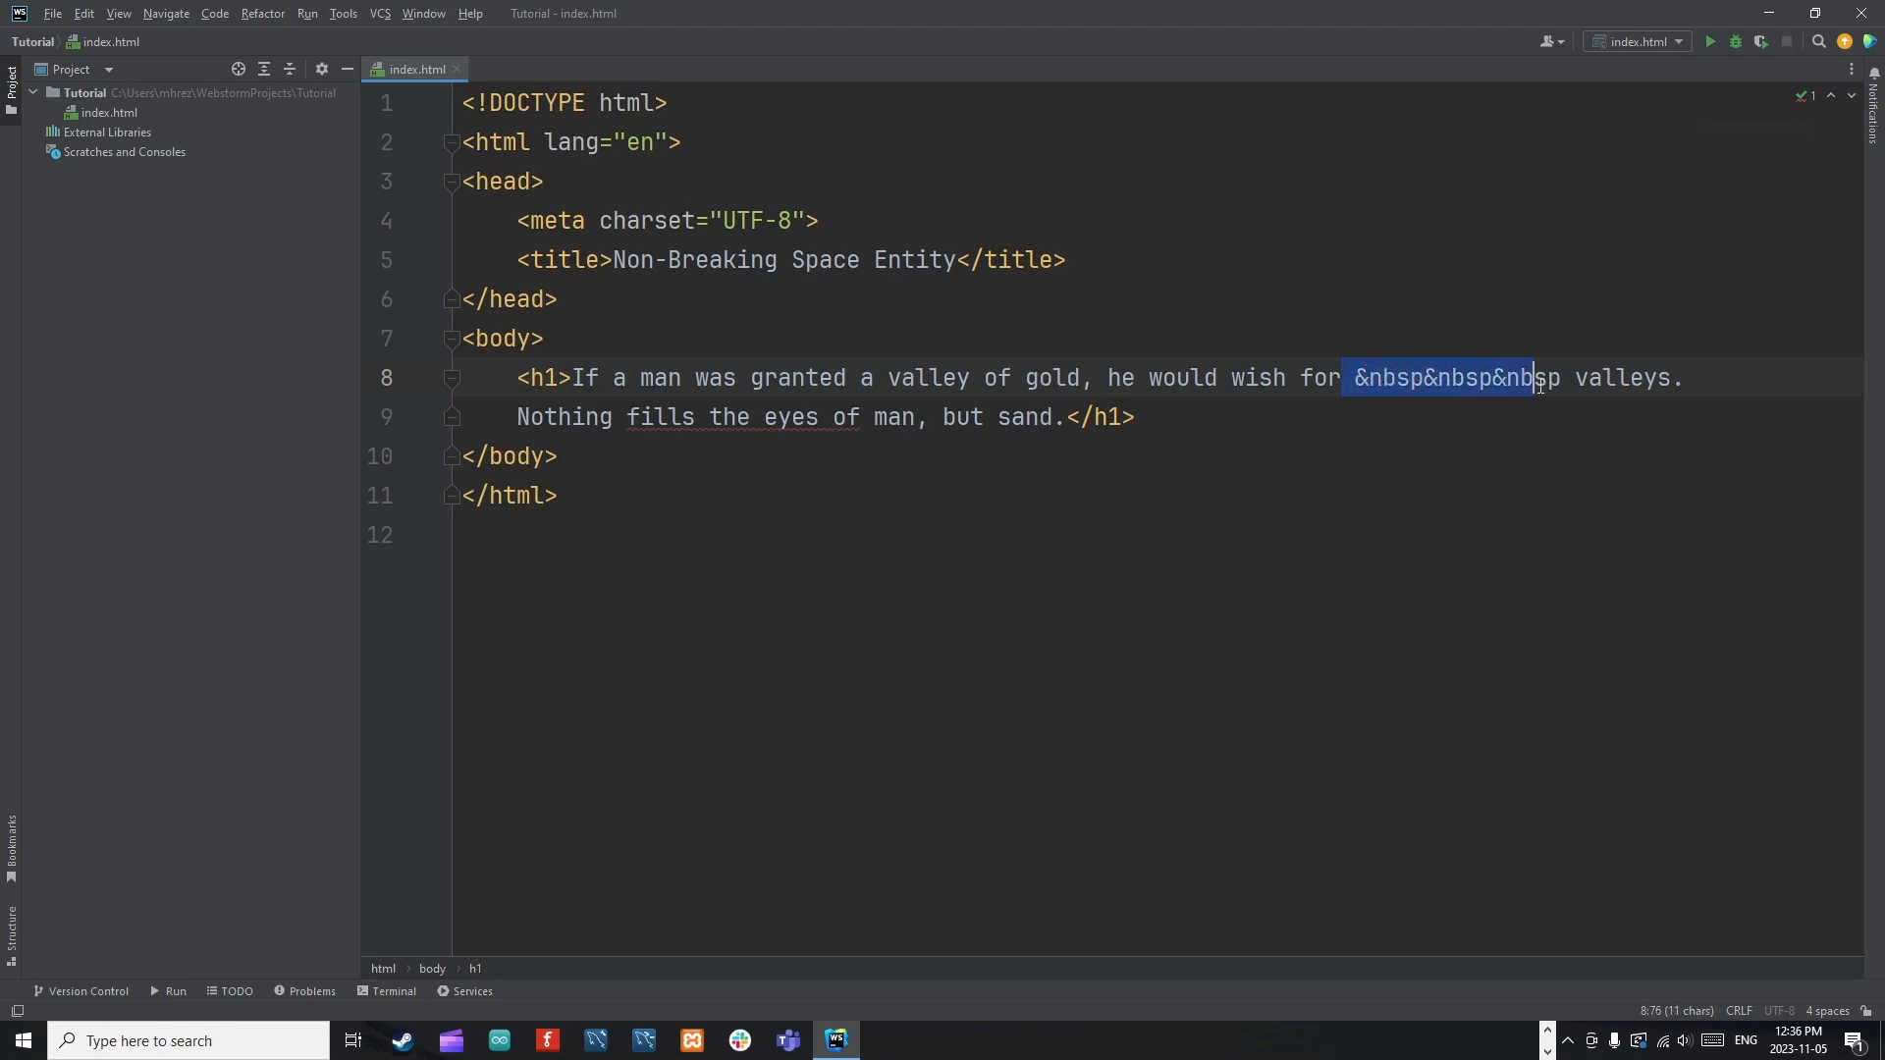
Preview the wider gap in Chrome, check the code in WebStorm, and view the page again.
click(1683, 377)
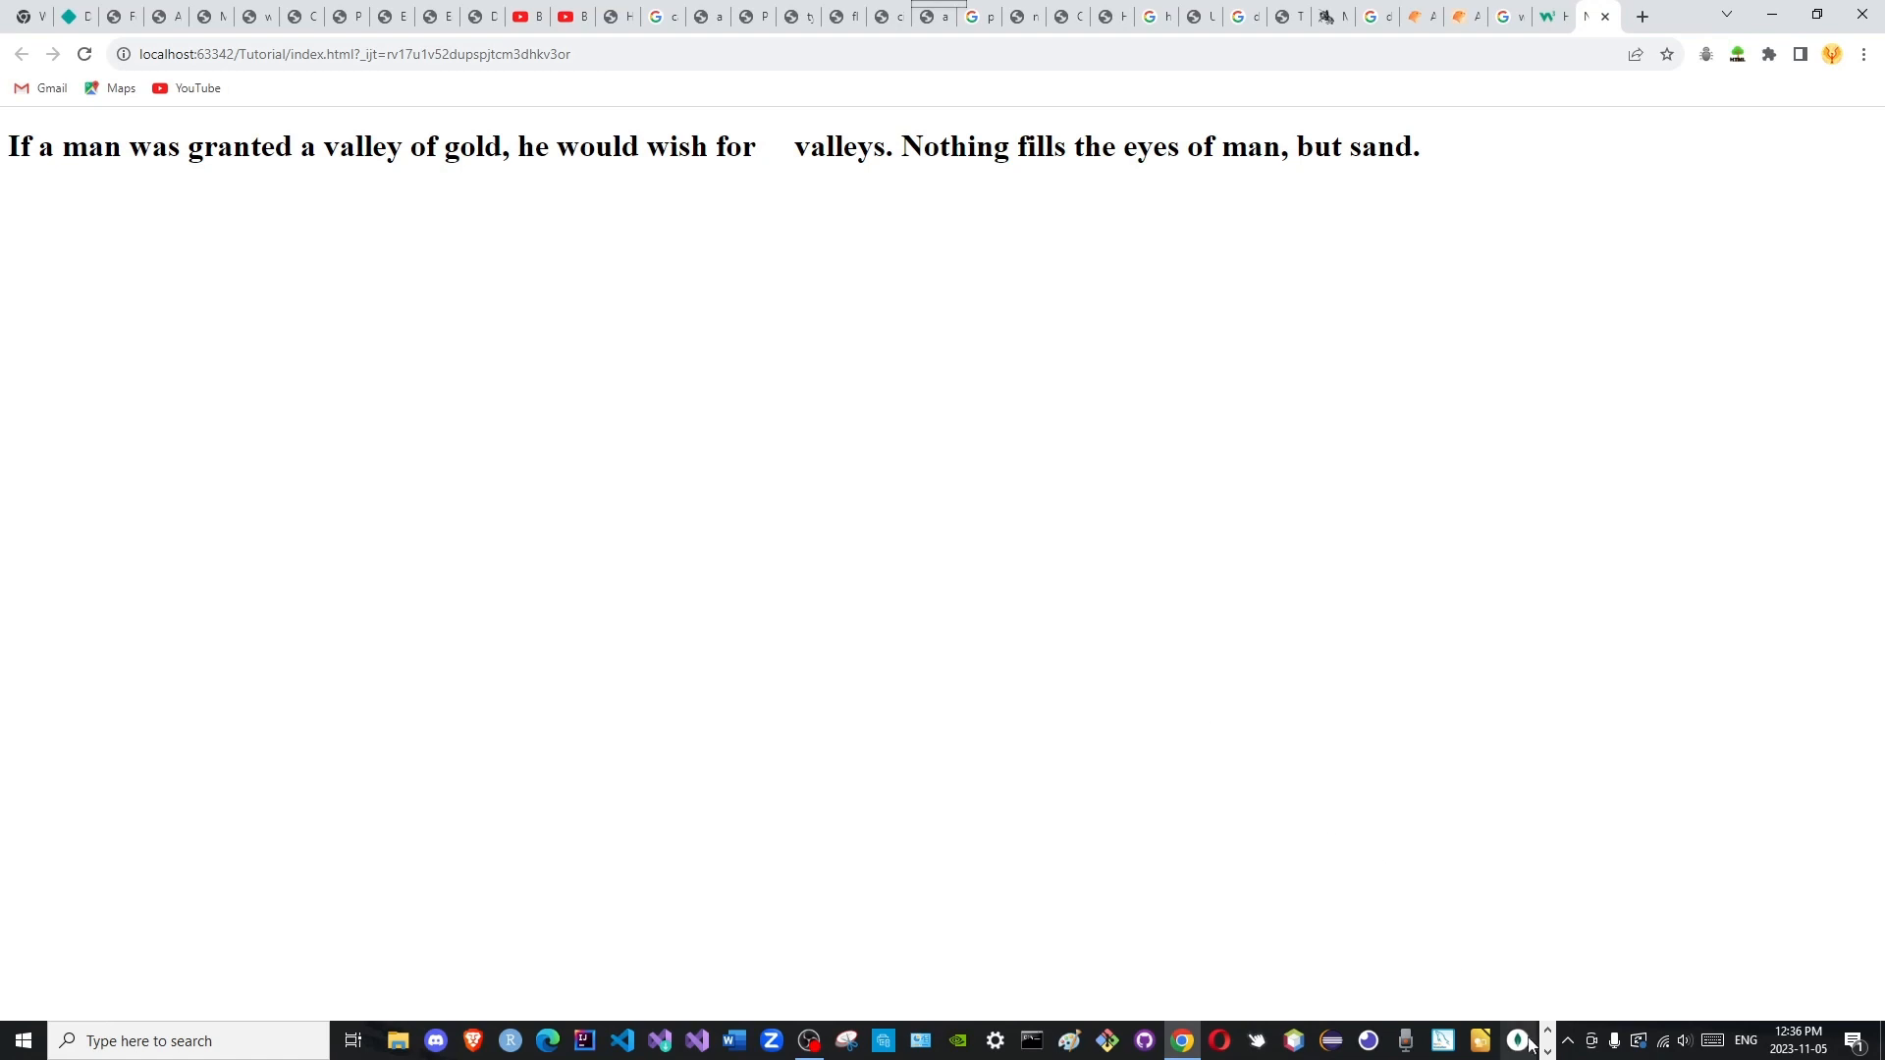
click(834, 1040)
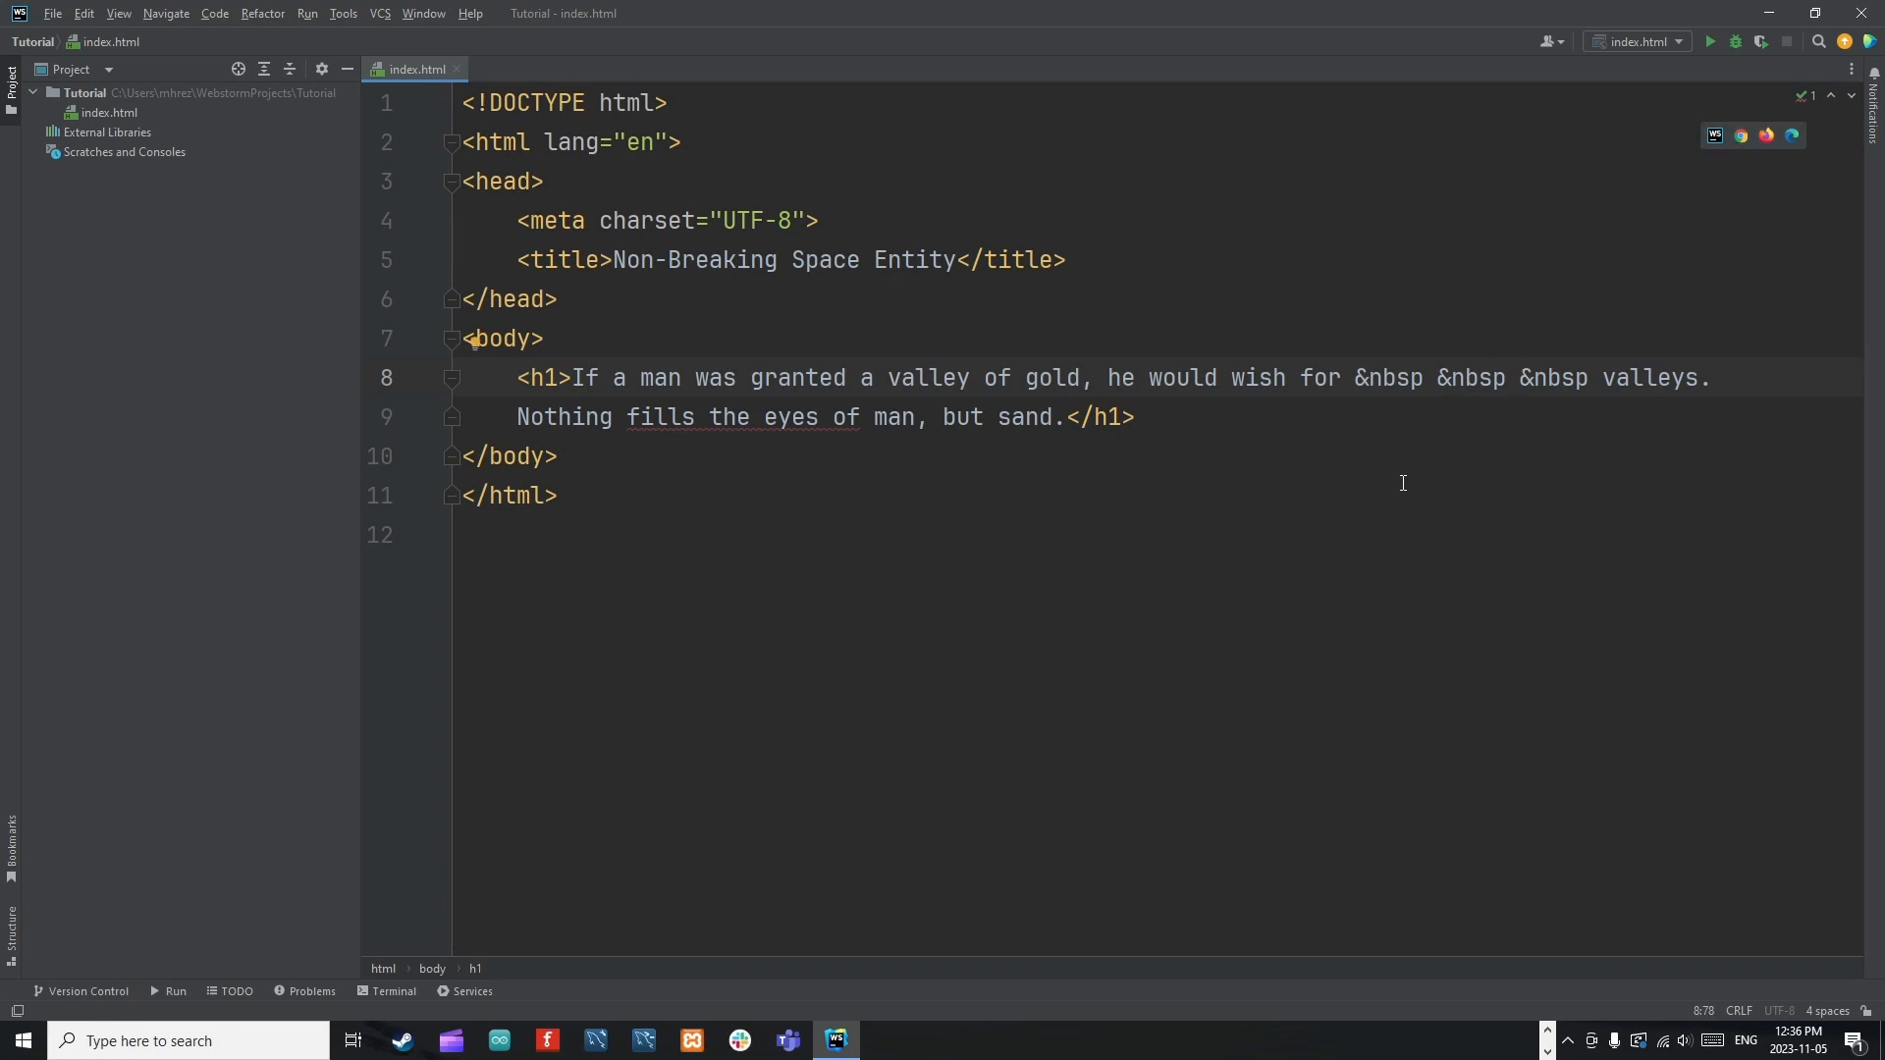
click(1520, 377)
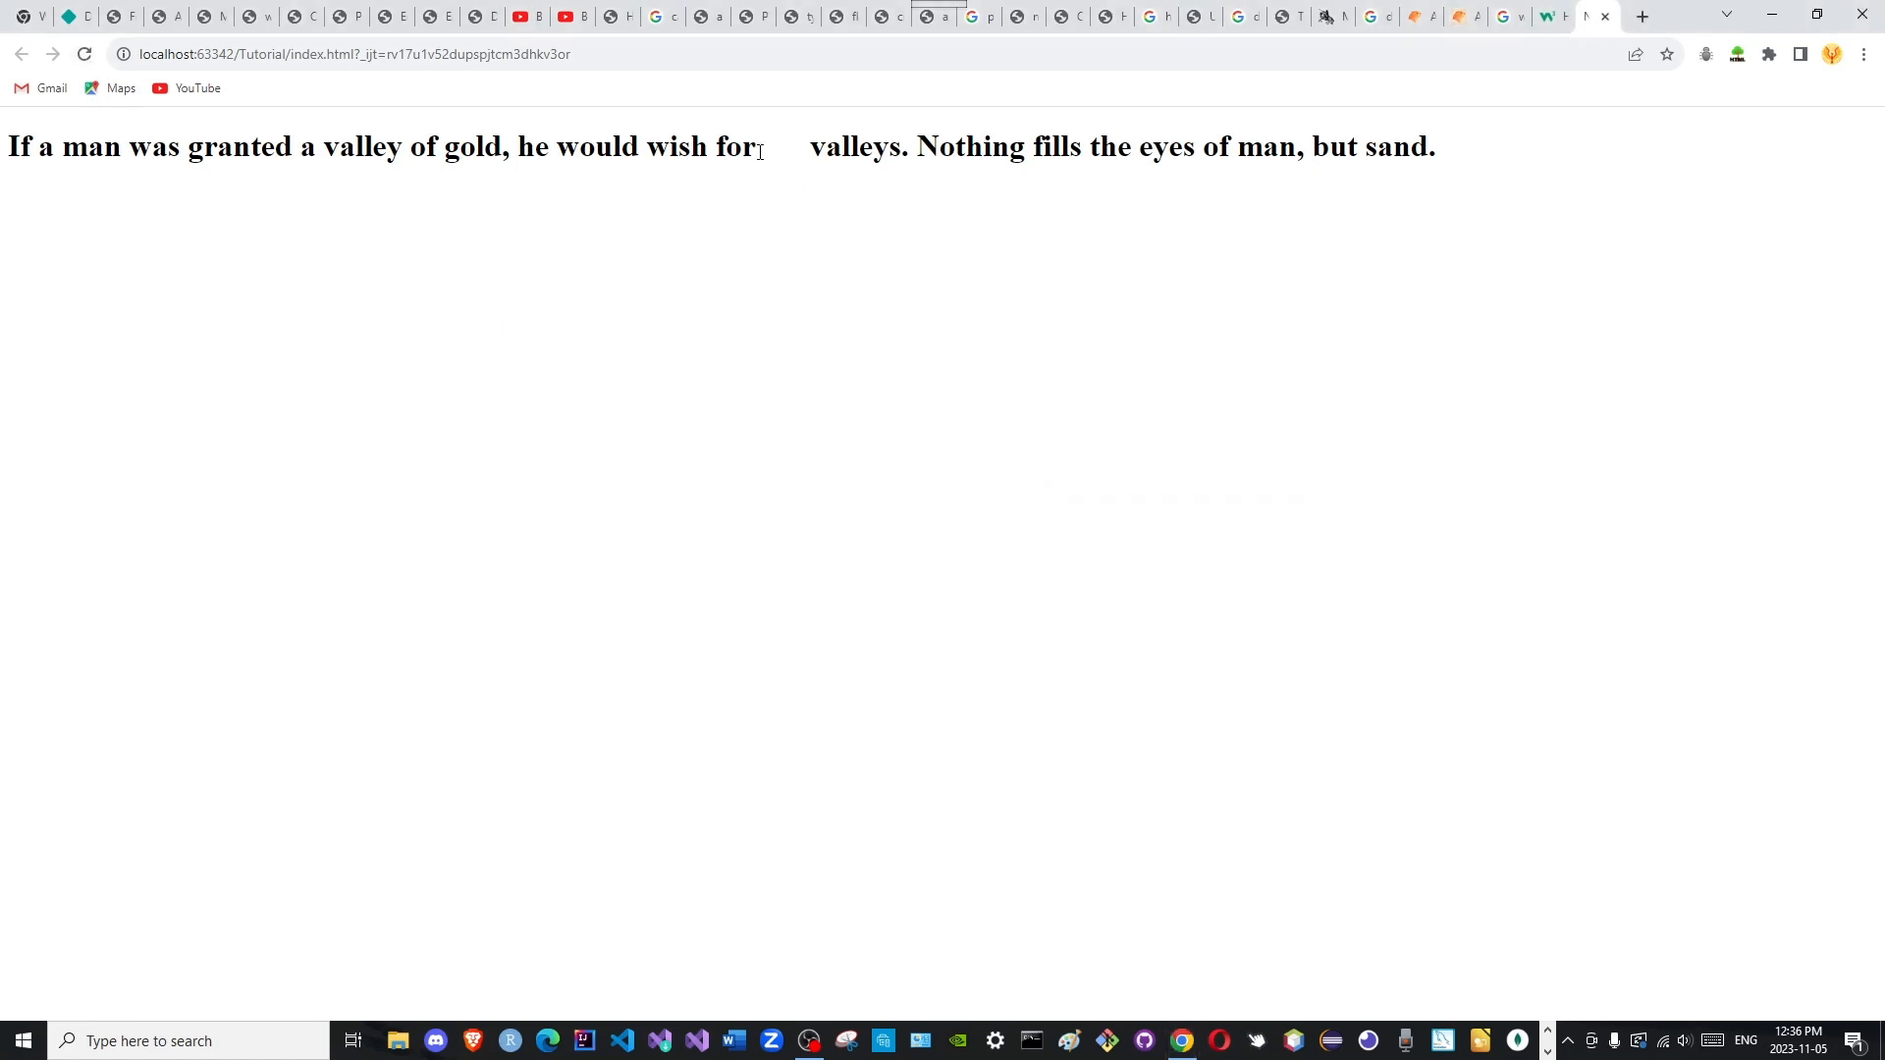
Highlight the rendered gap before "valleys" in the Chrome heading.
double_click(764, 147)
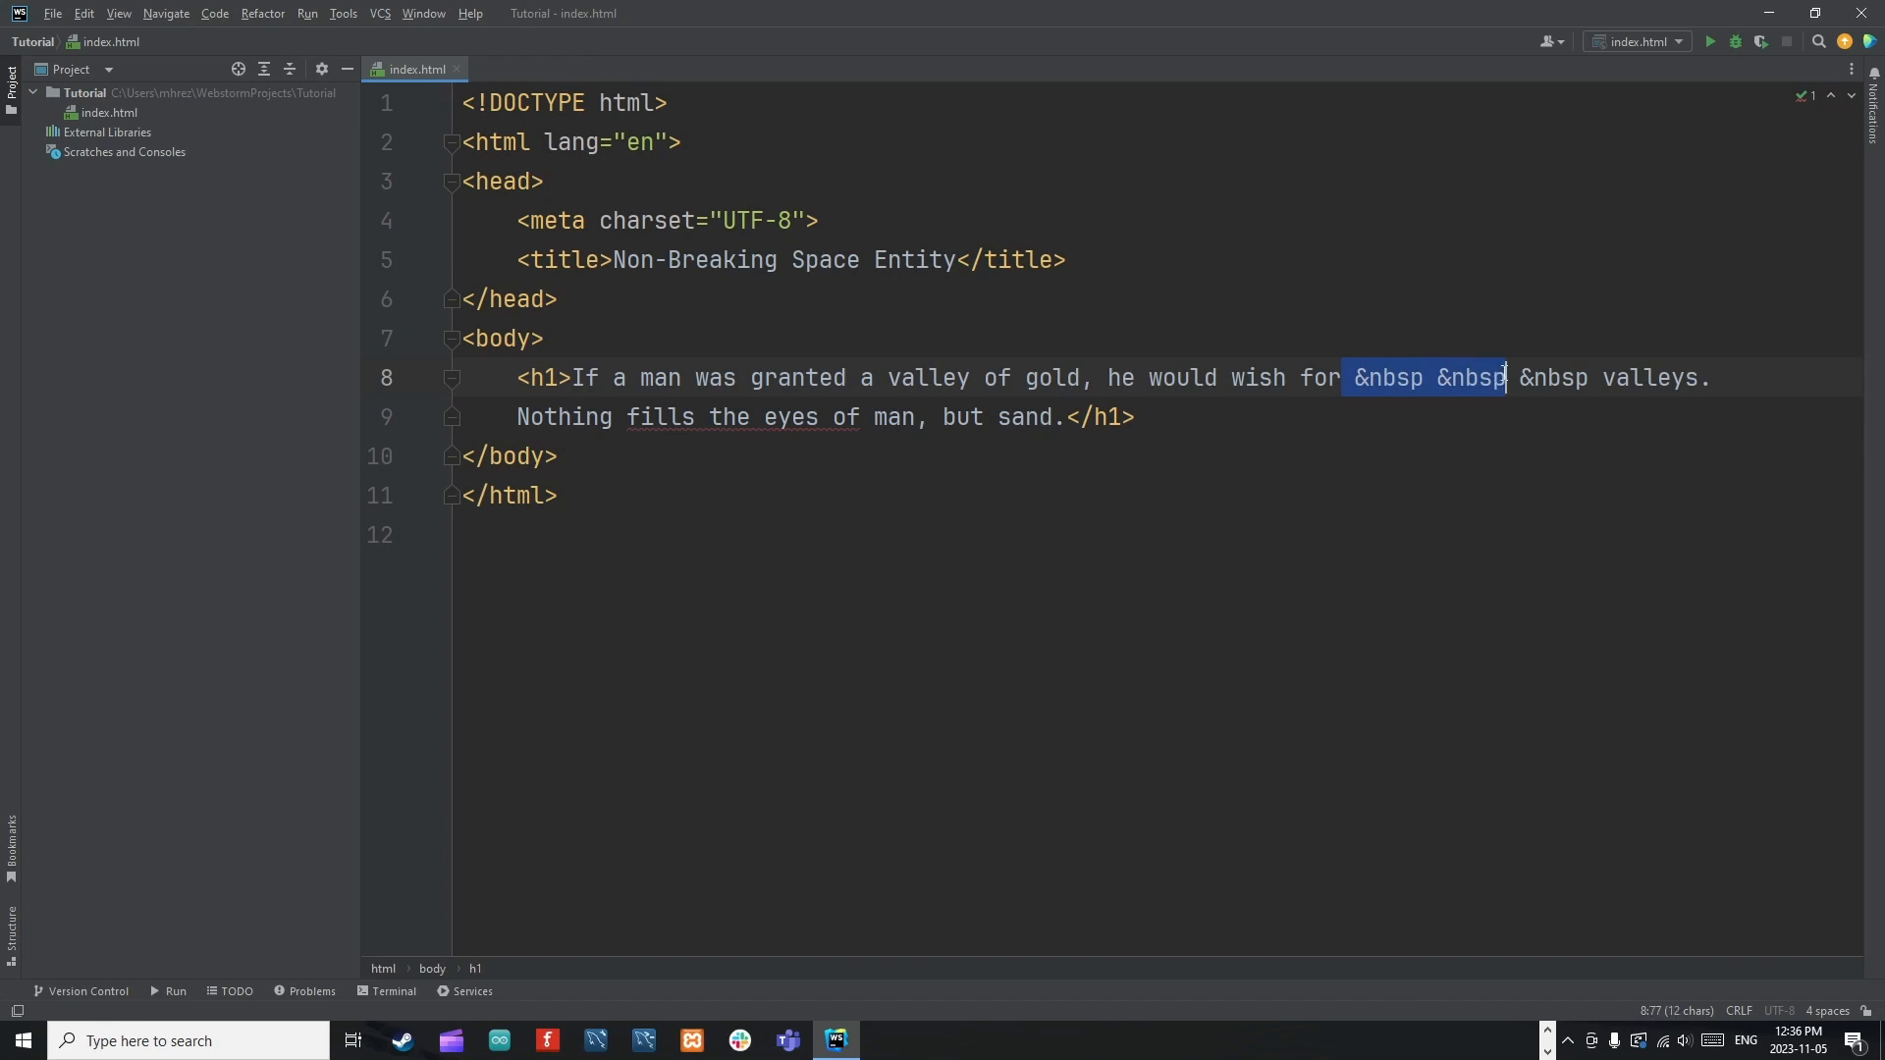
text(&nbsp)
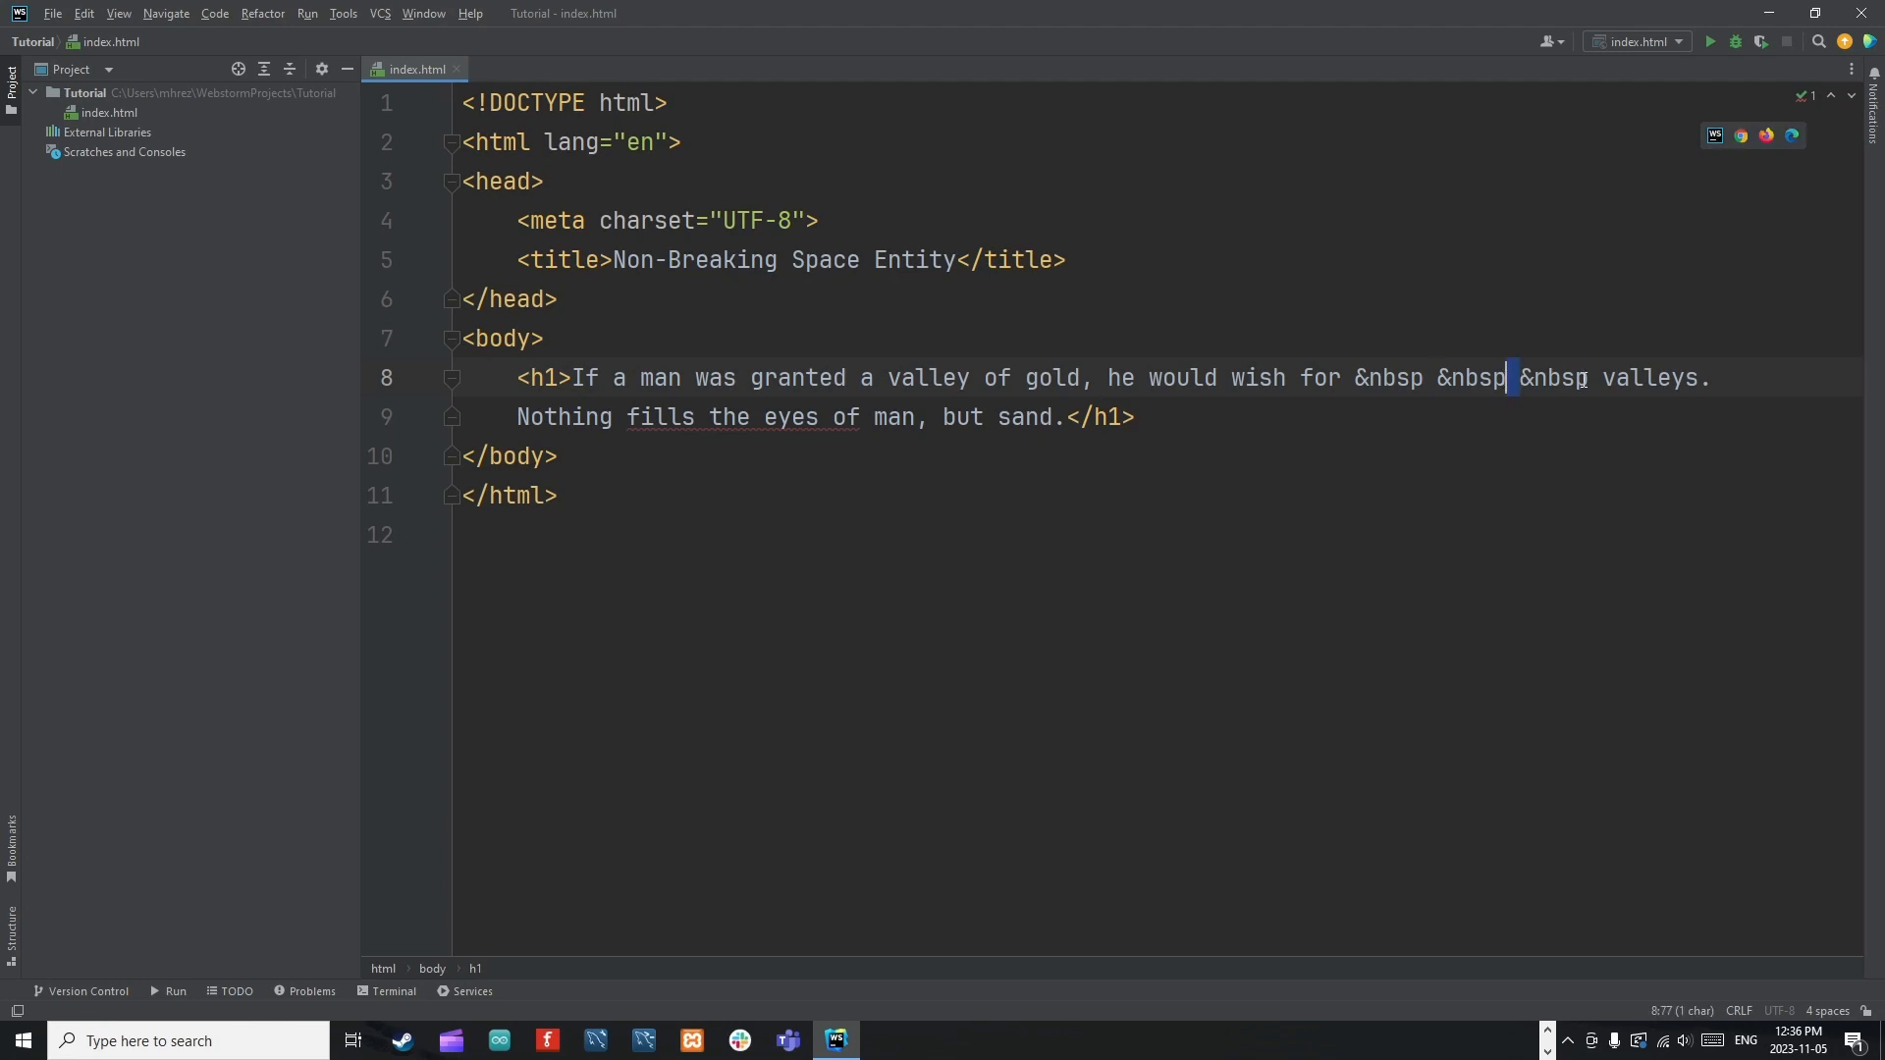
click(1712, 377)
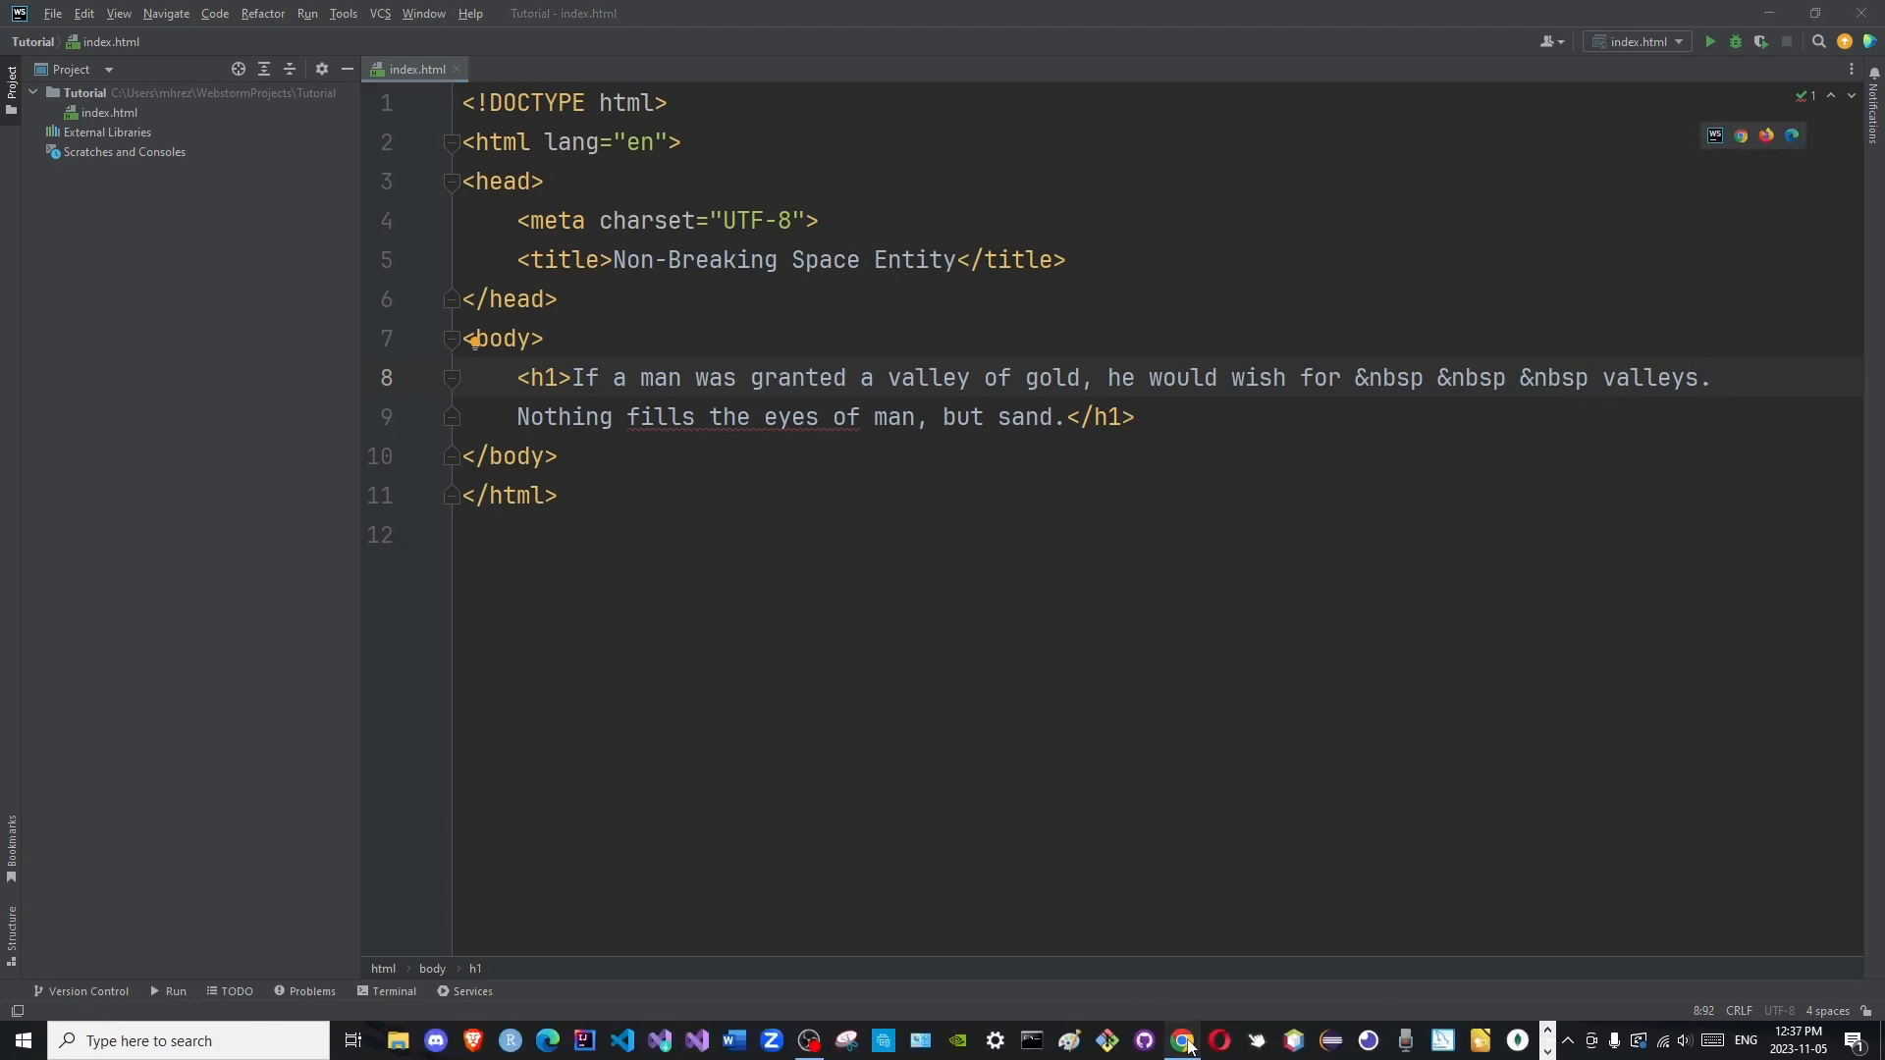
click(1182, 1041)
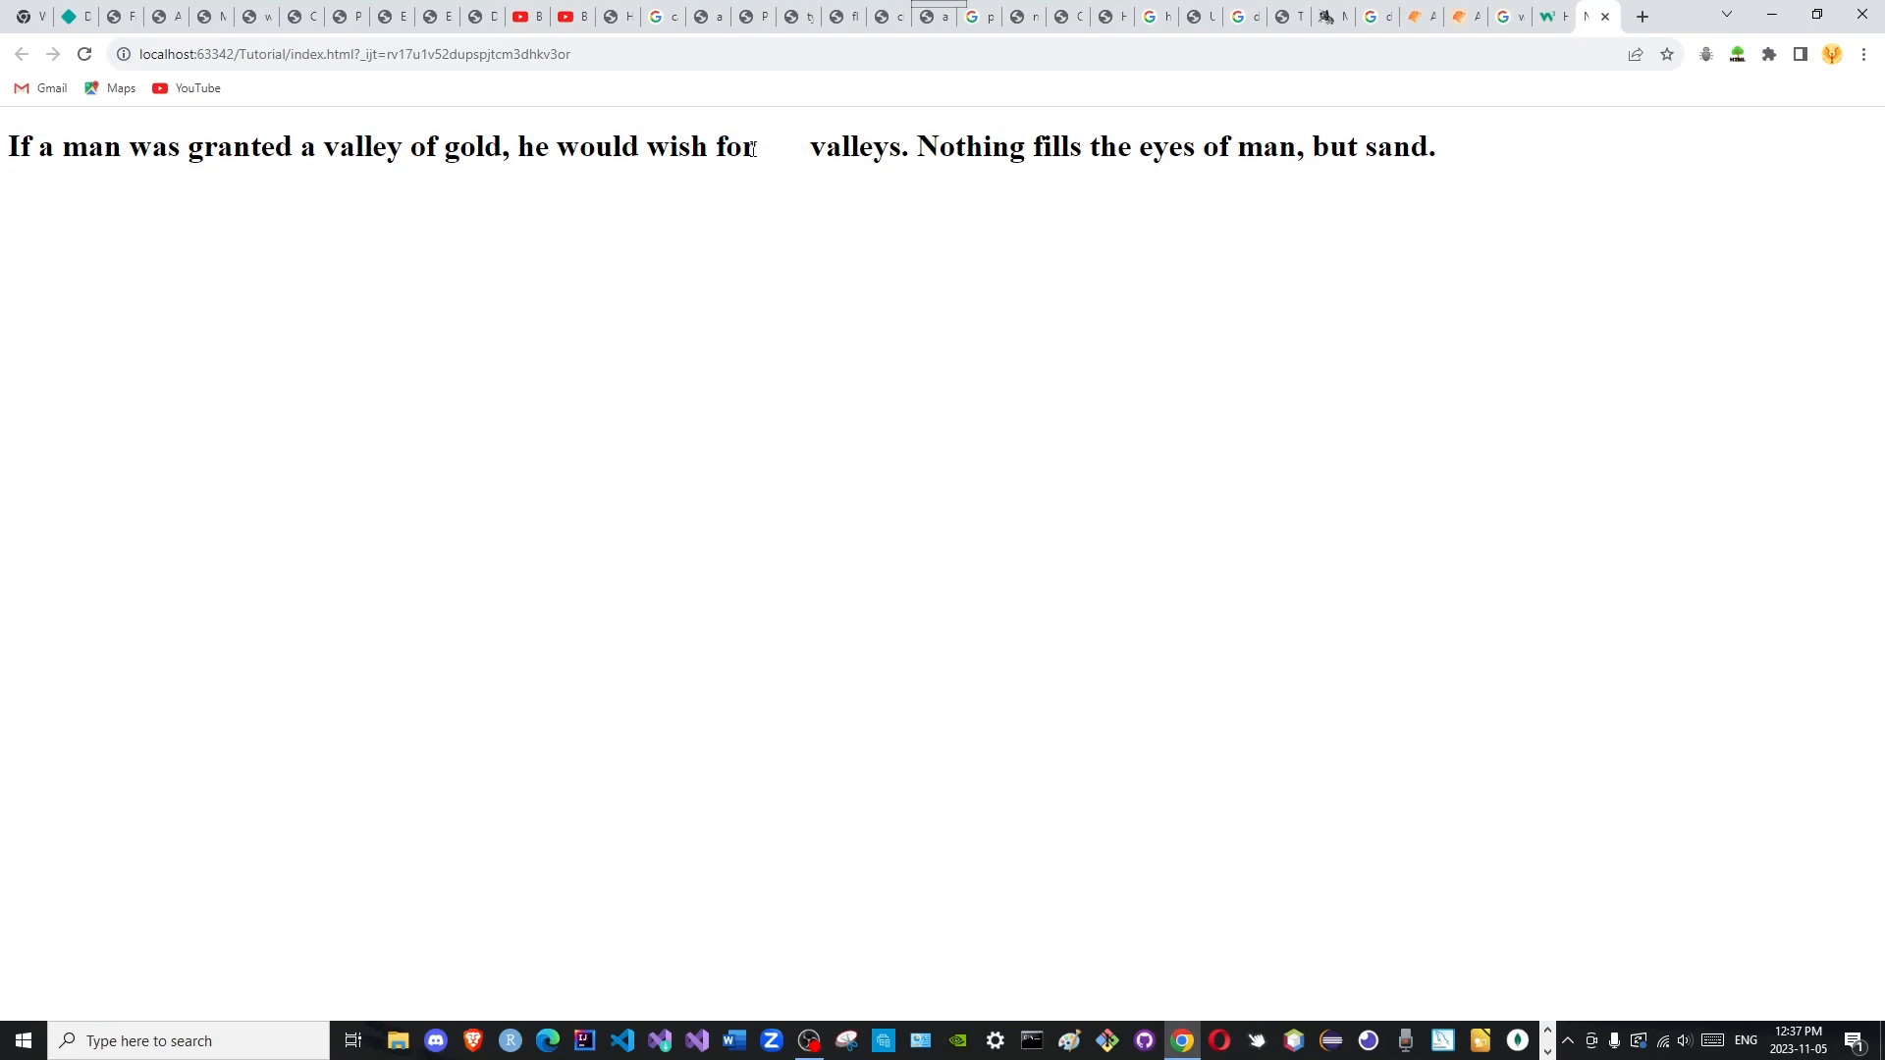
mouse_move(770, 189)
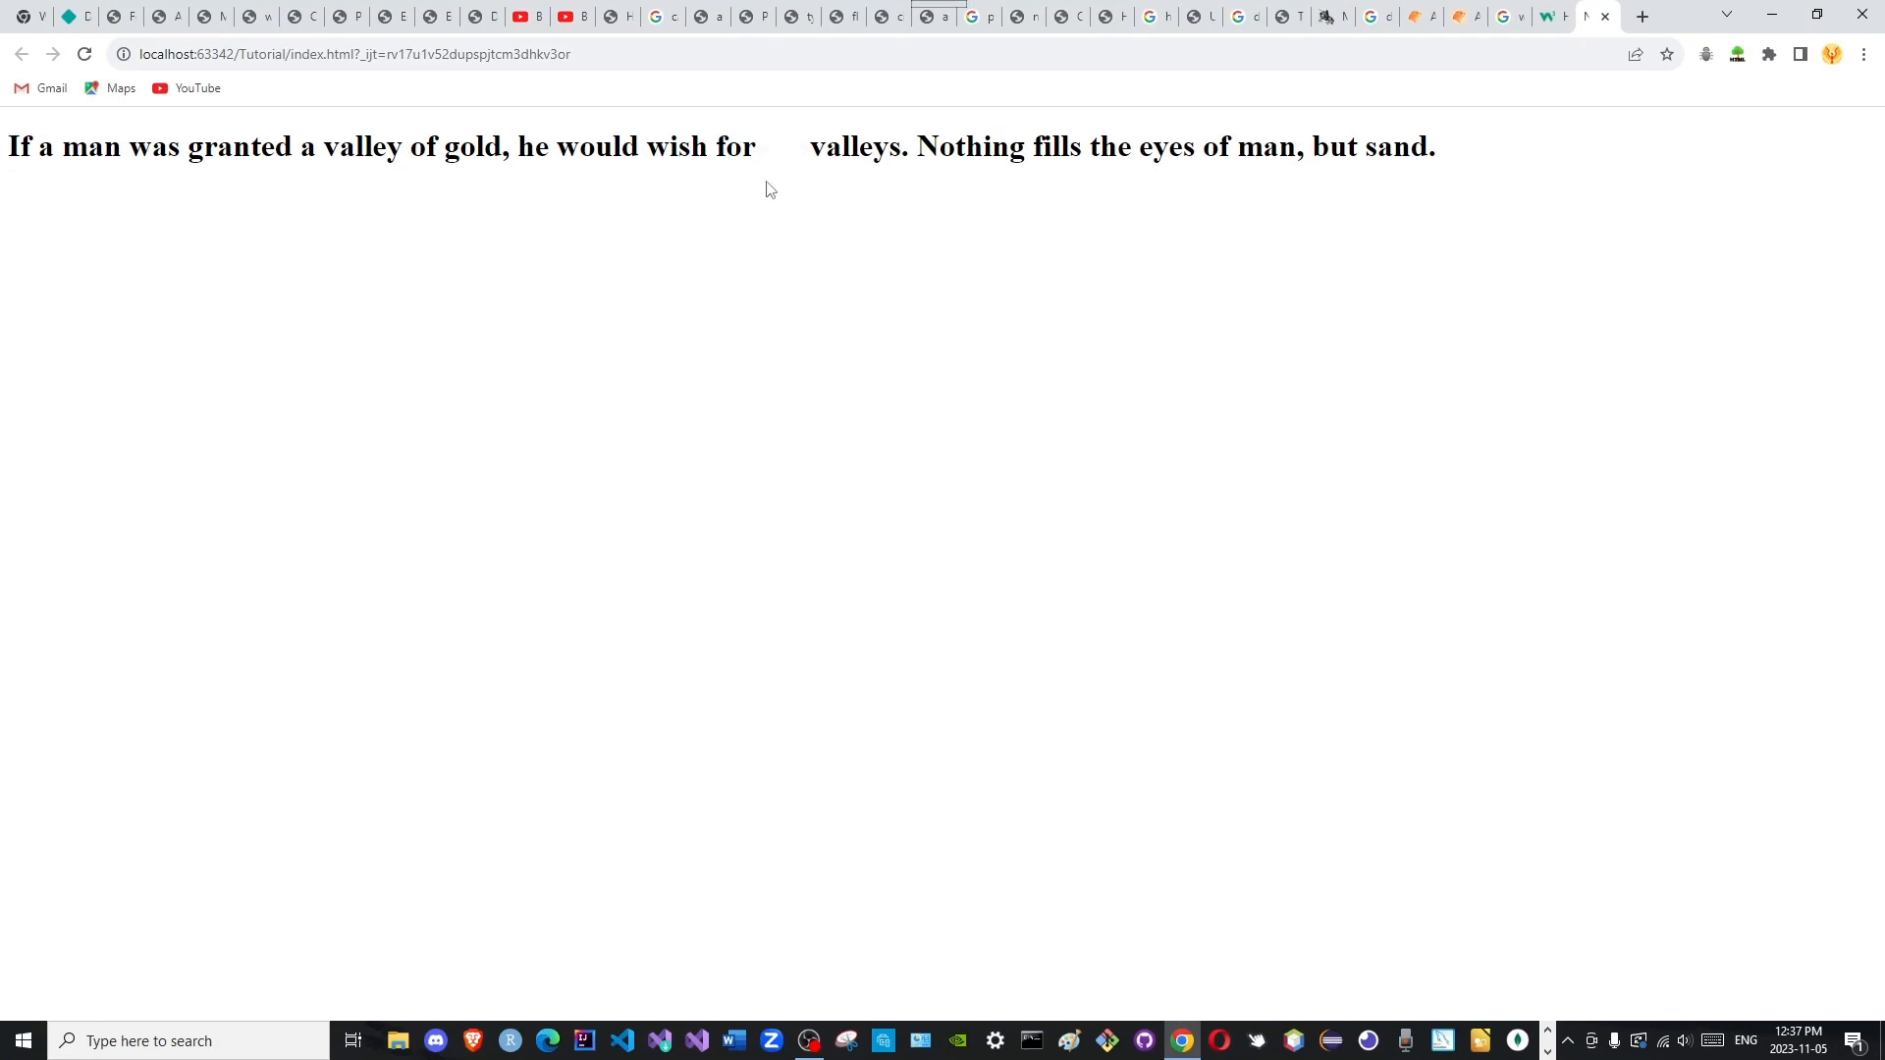
mouse_move(768, 135)
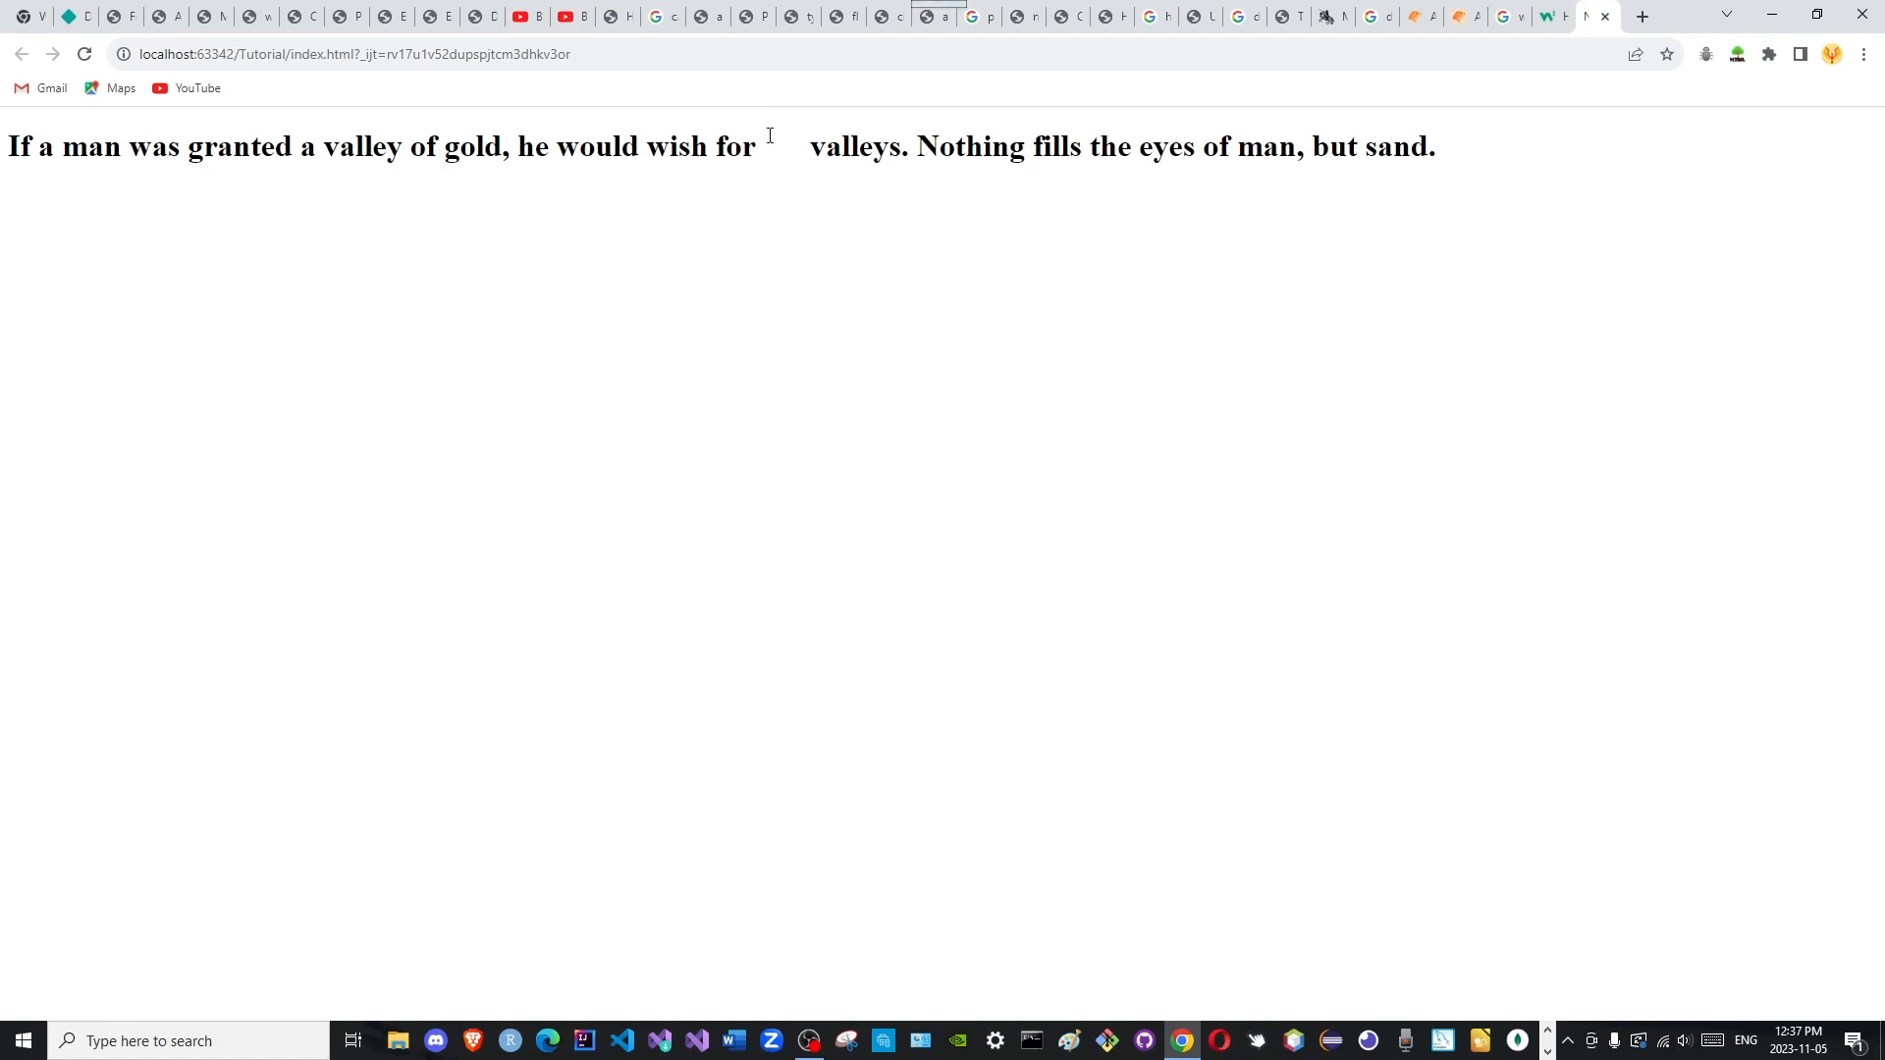
mouse_move(847, 259)
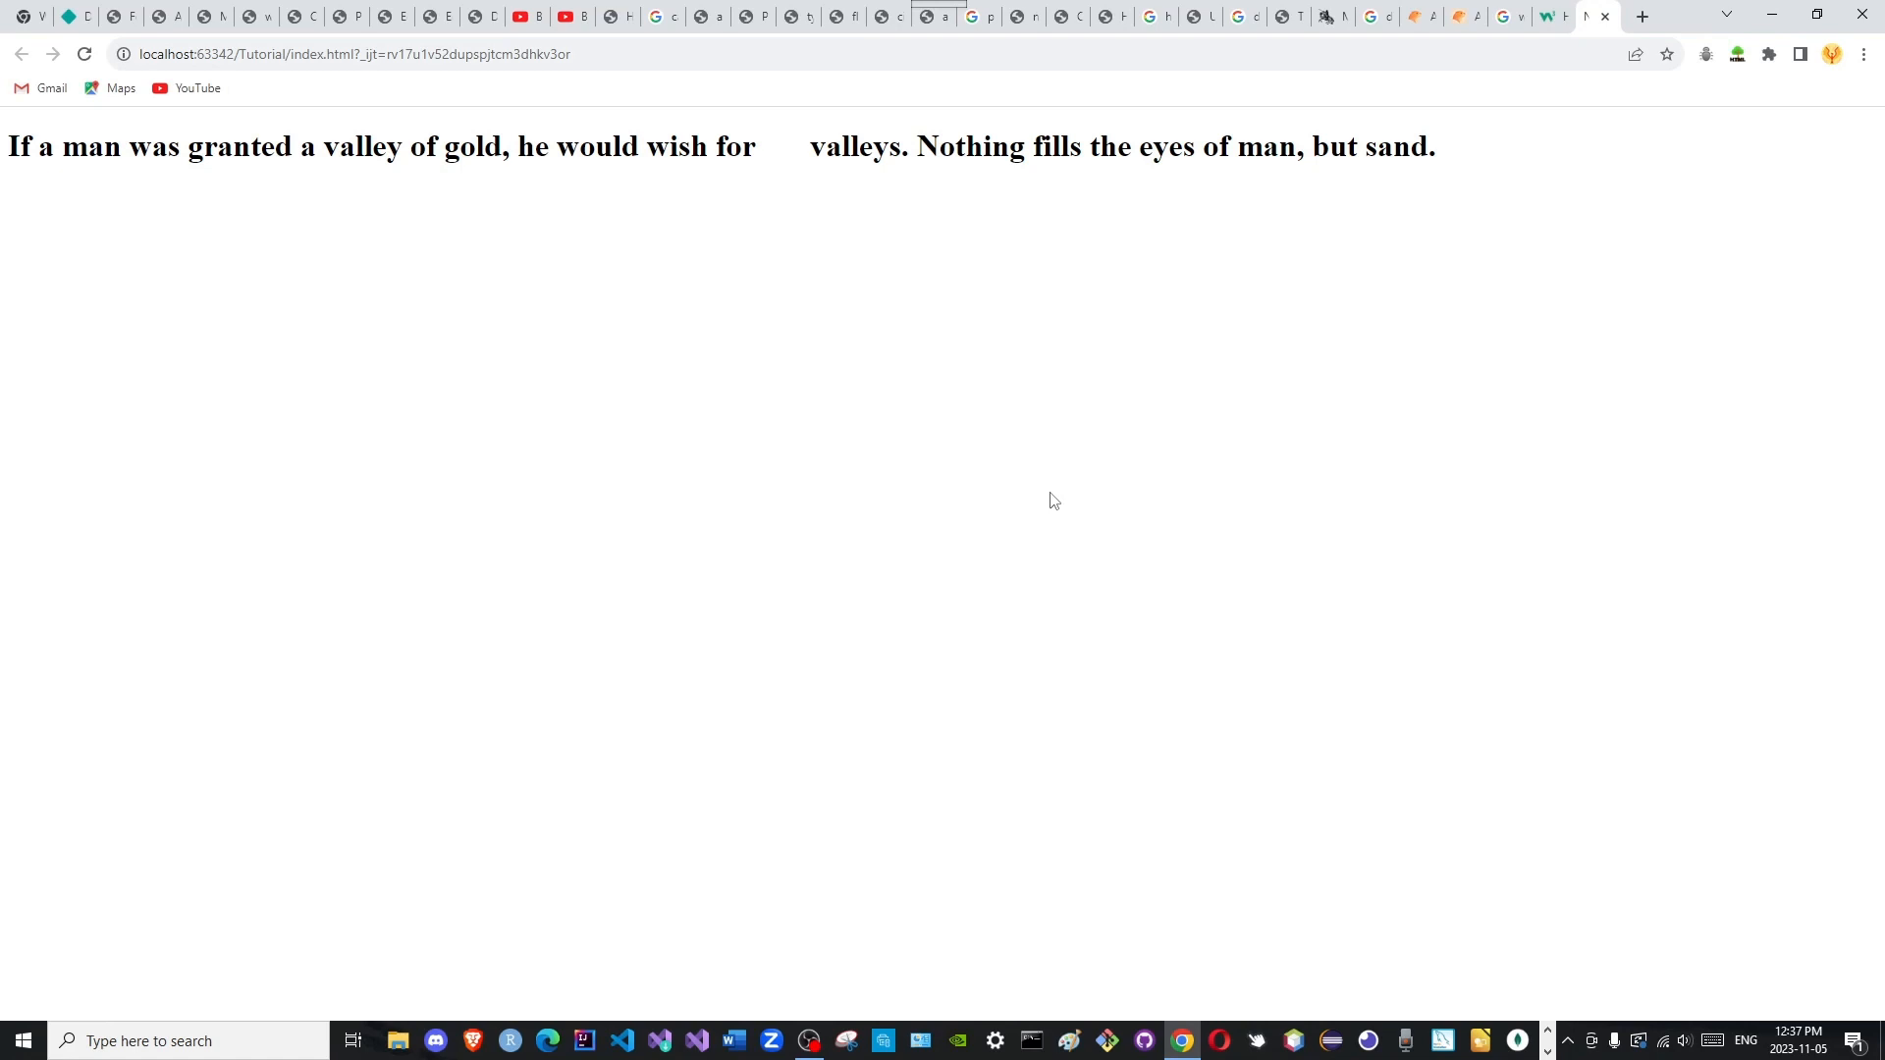
mouse_move(880, 561)
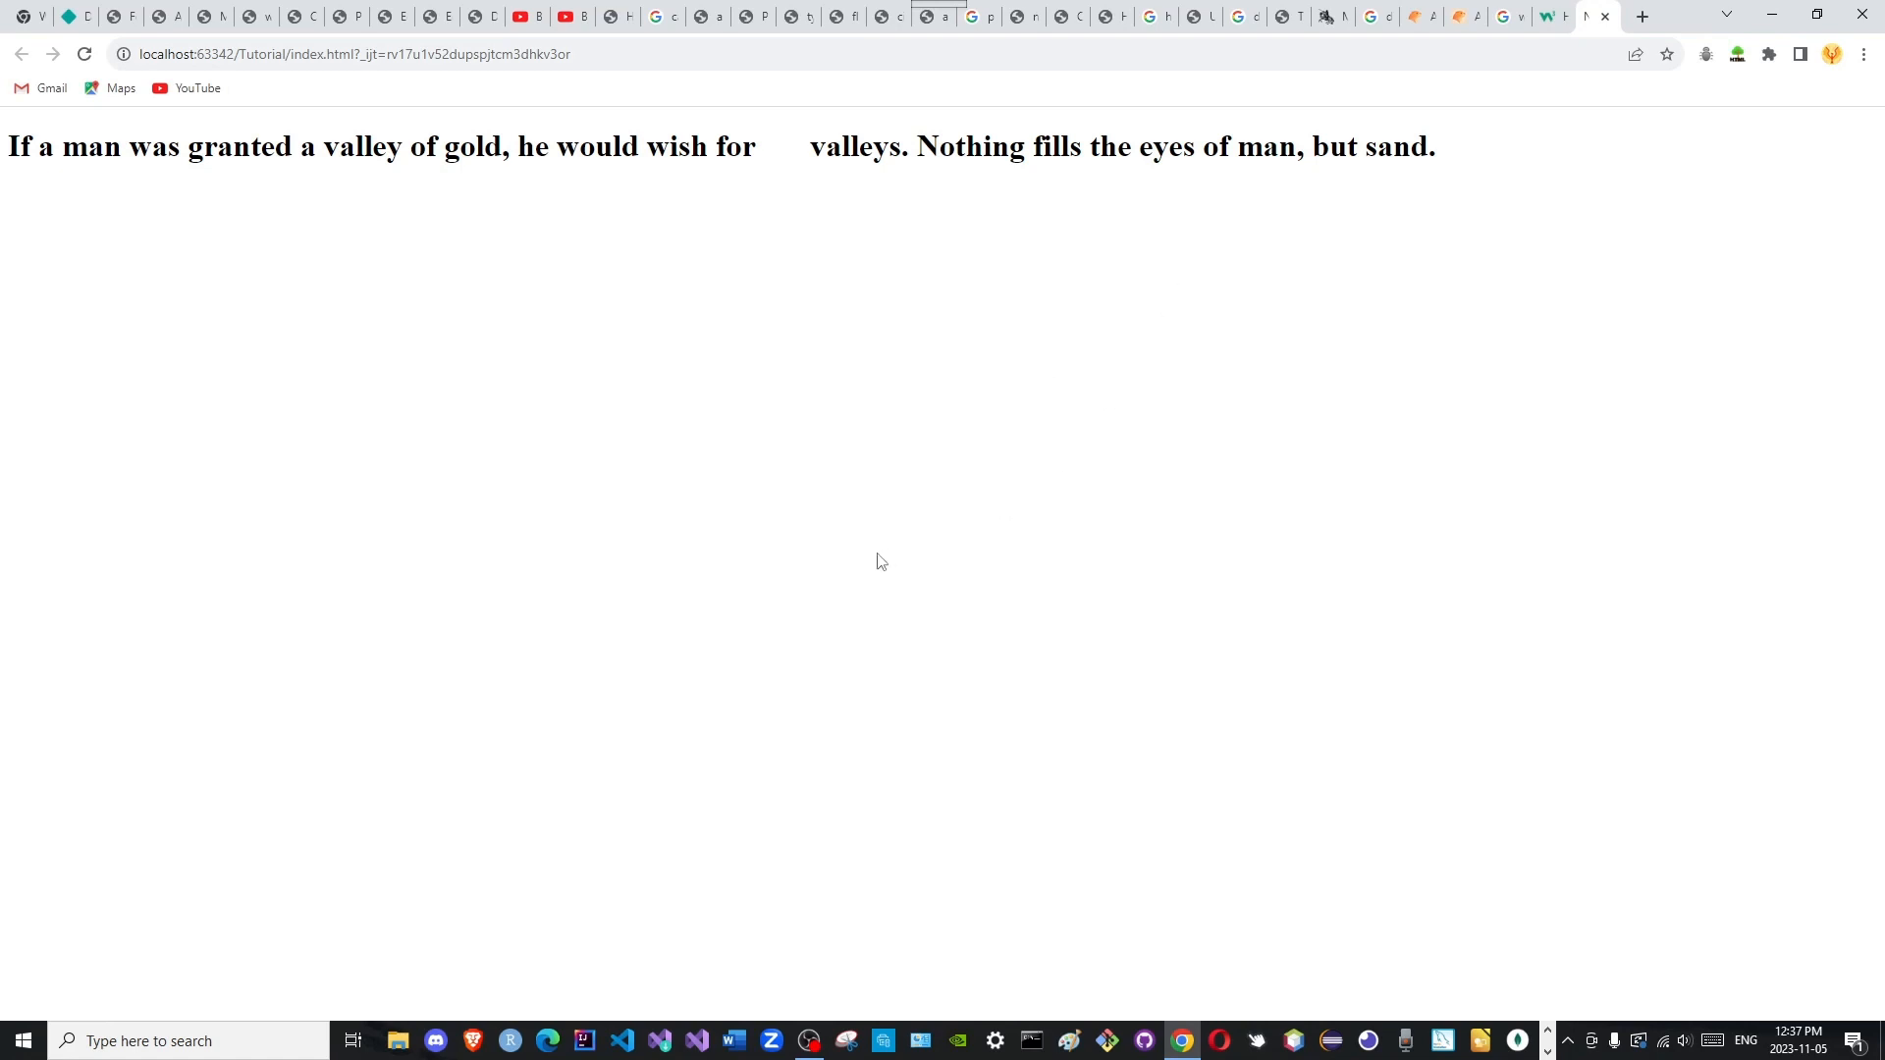
mouse_move(908, 652)
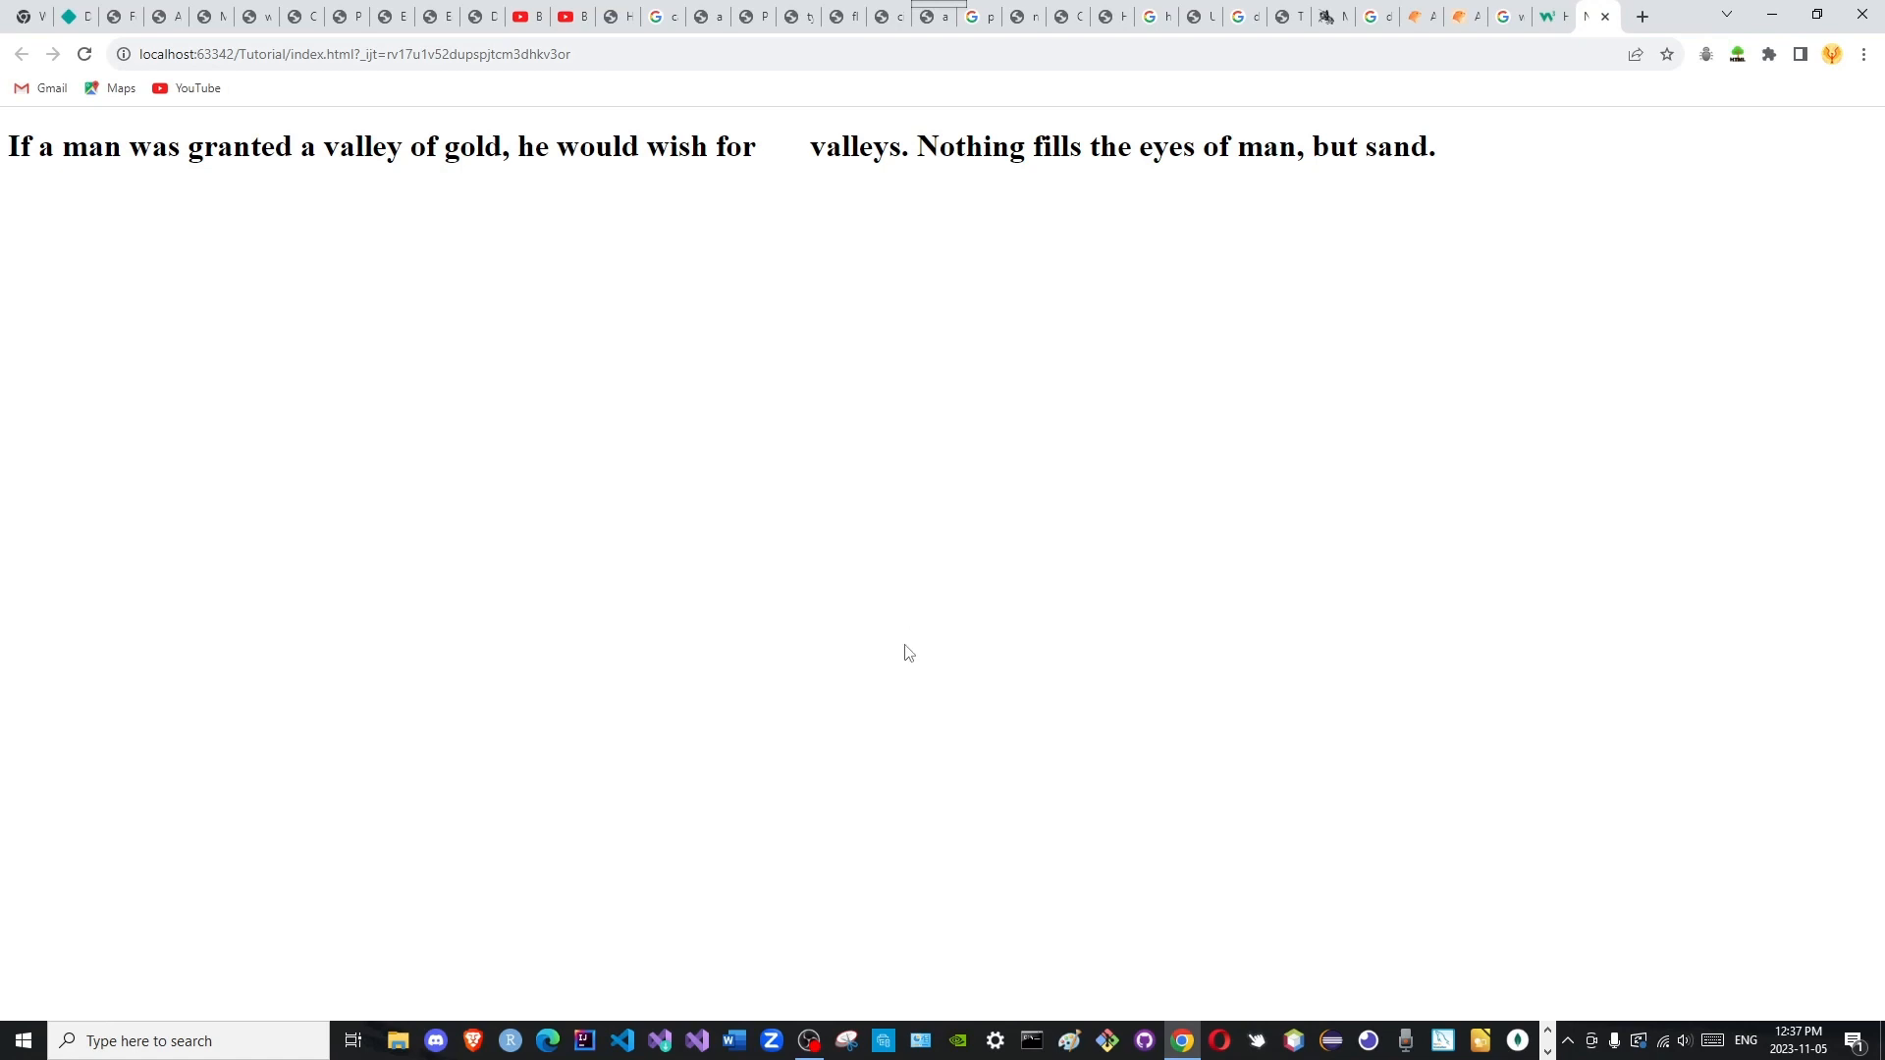